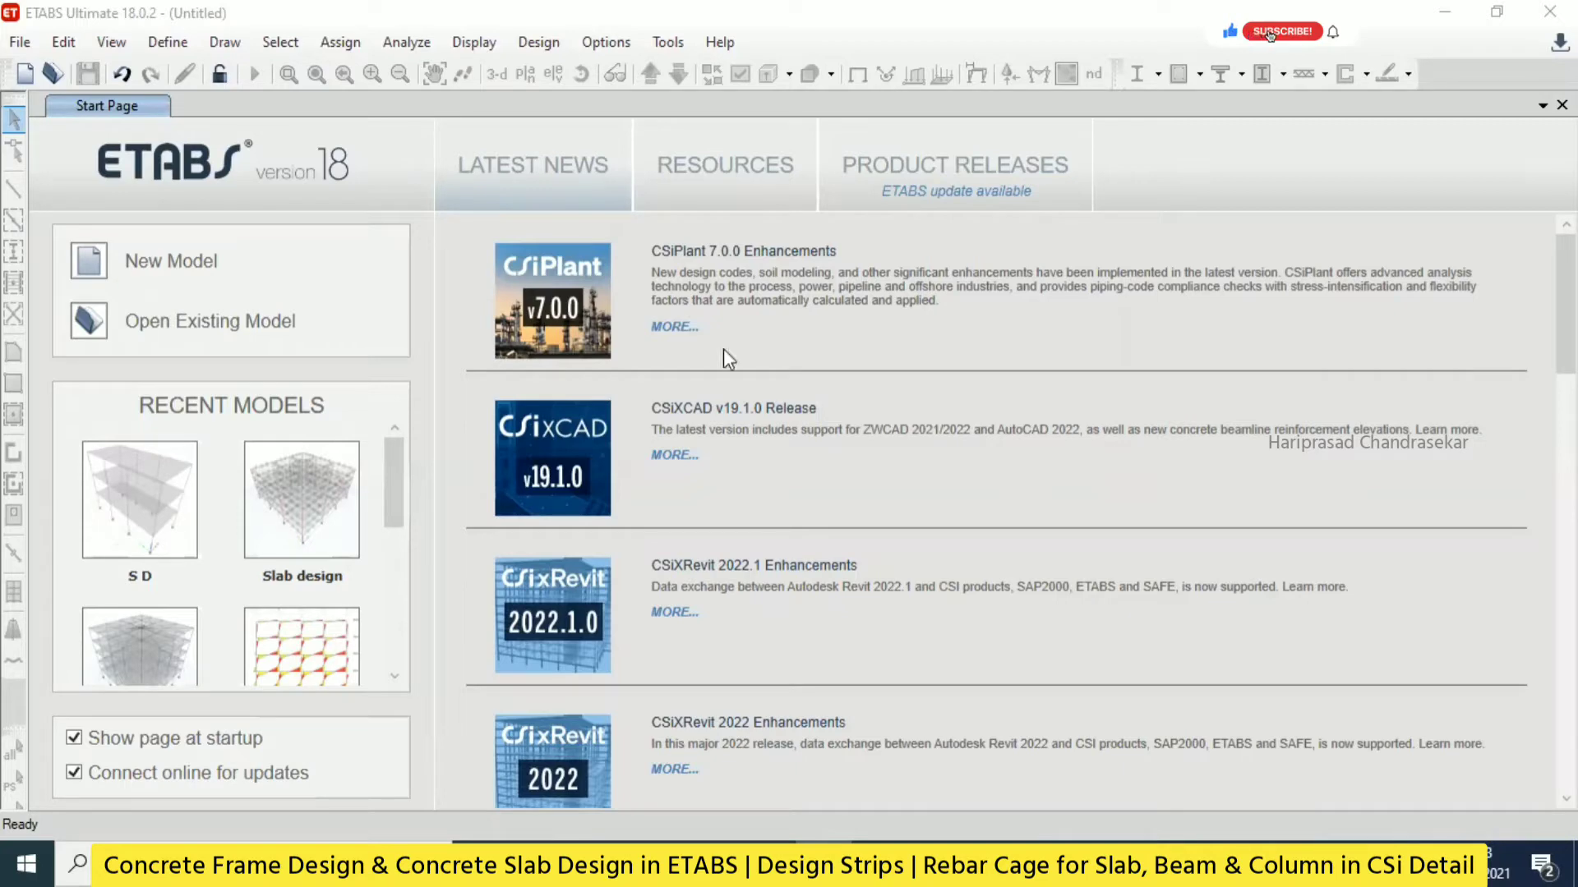
Create a new model with built-in settings: 2×2 grid, 4 m spacing, two stories, grid only.
click(171, 260)
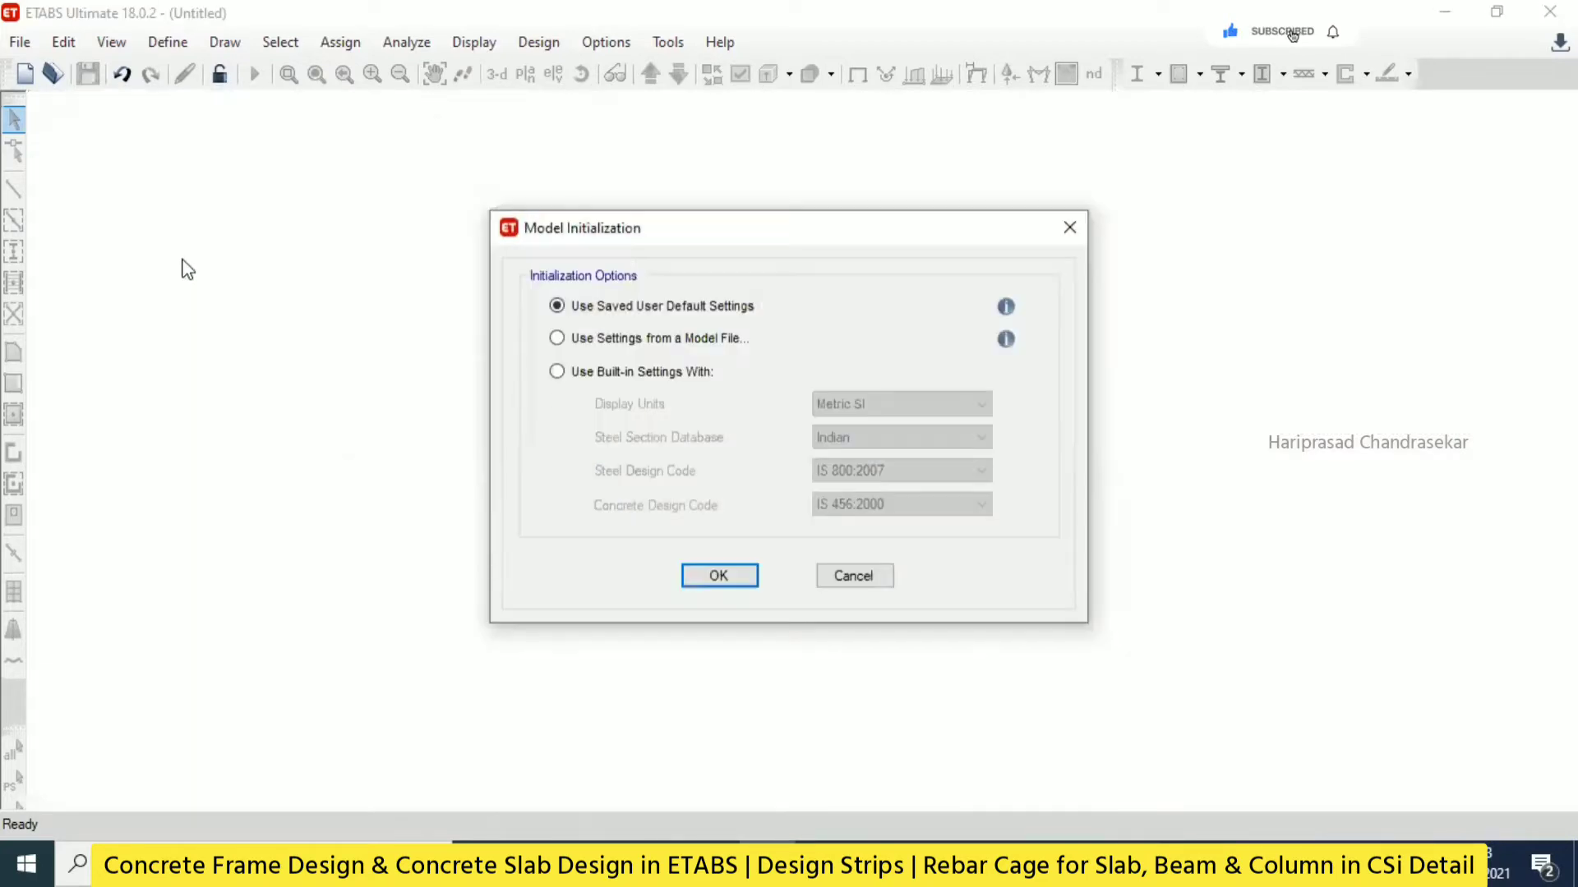
mouse_move(622, 363)
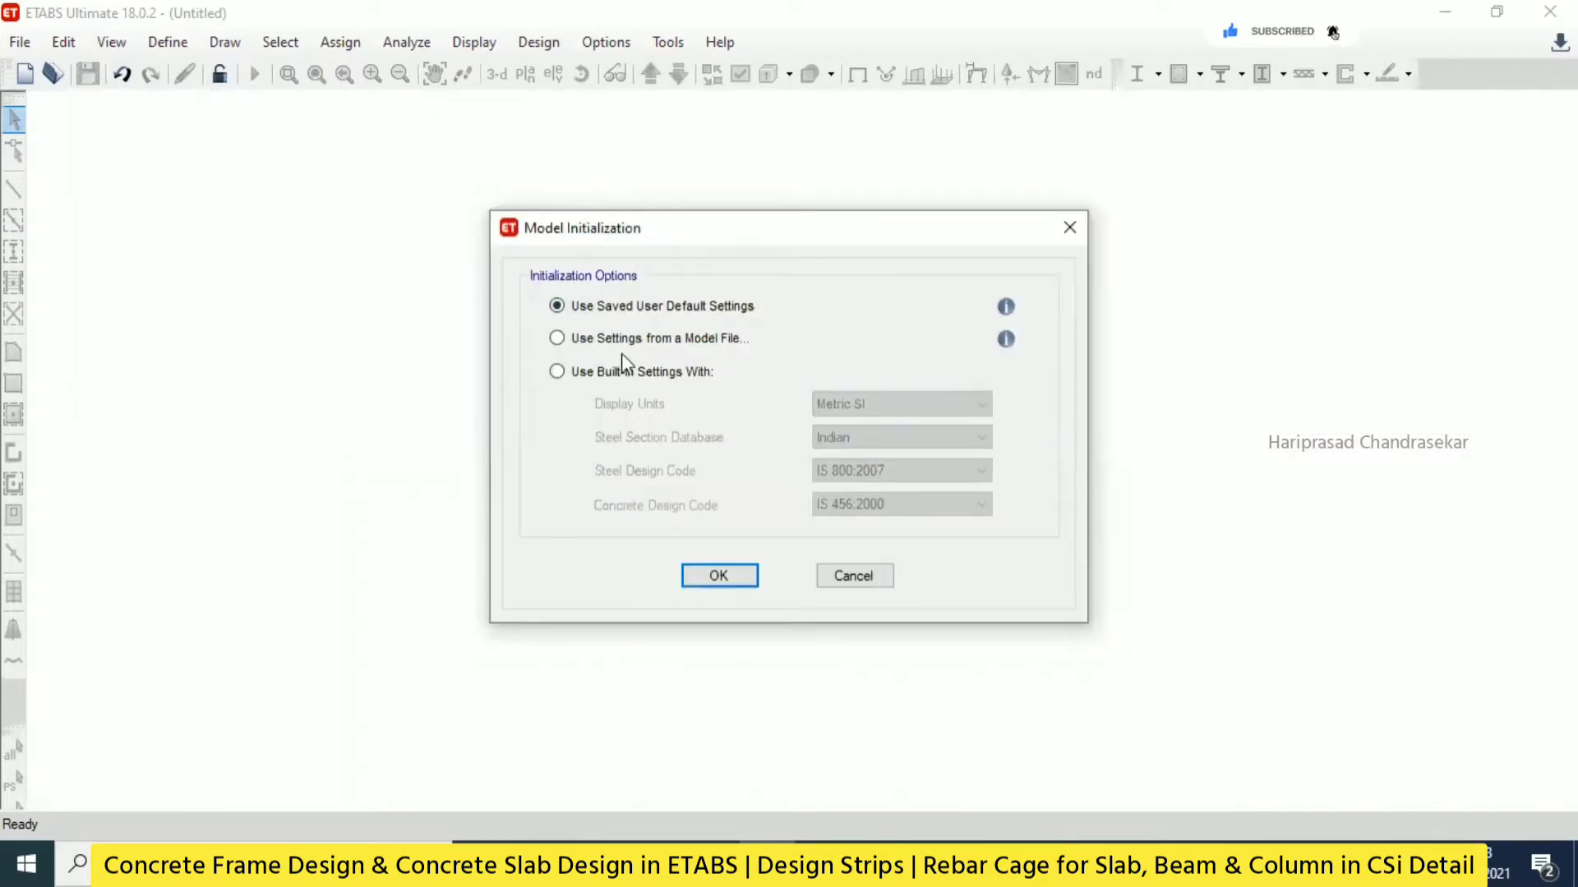
click(557, 371)
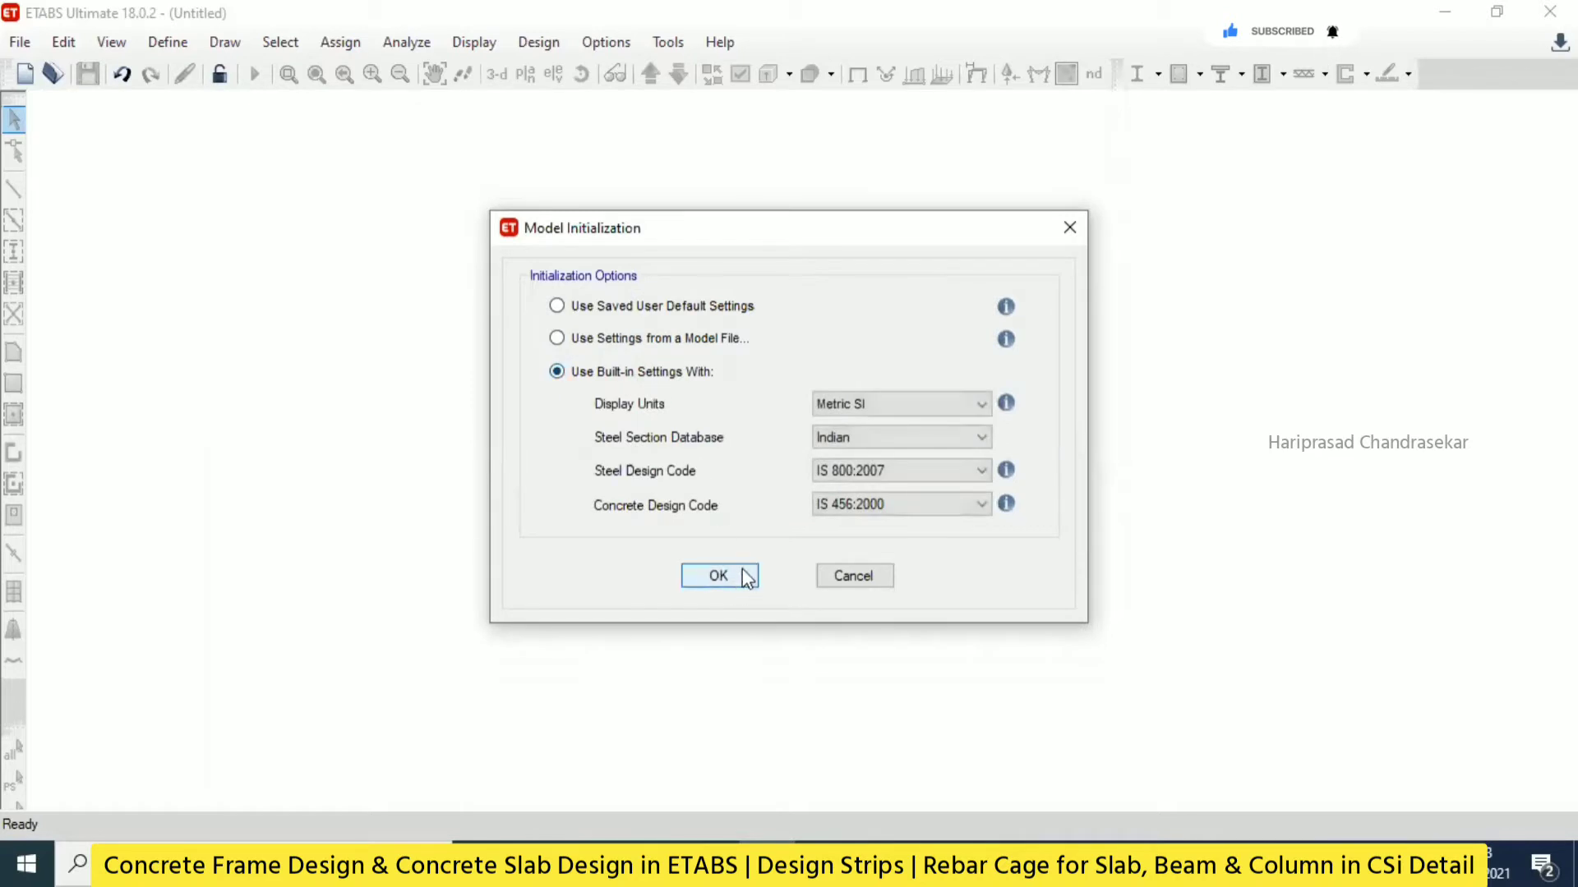
click(717, 574)
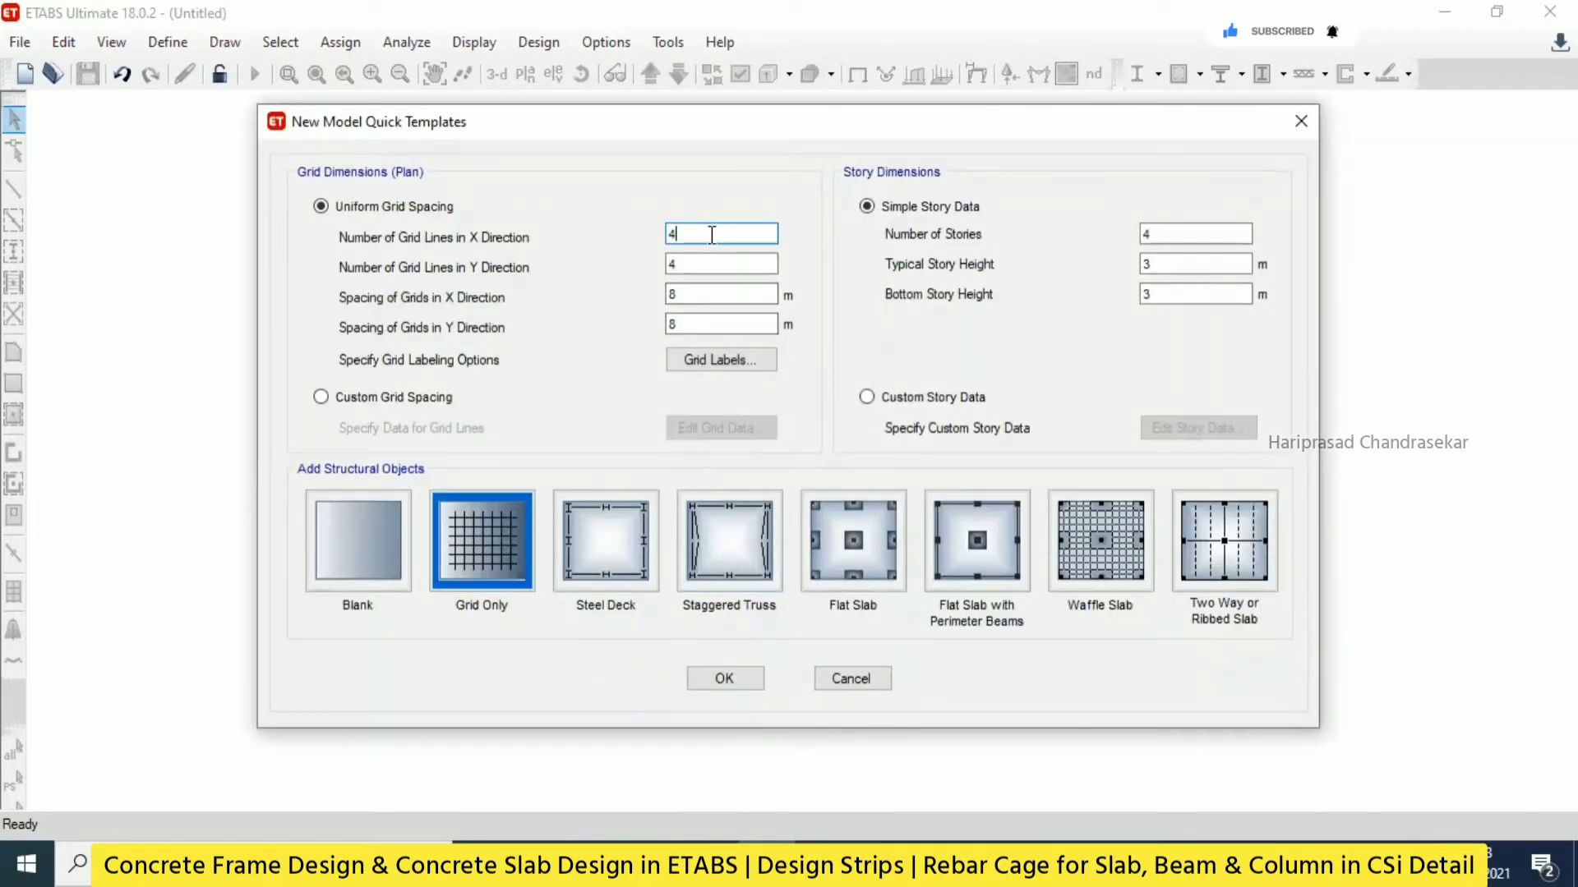
text(2)
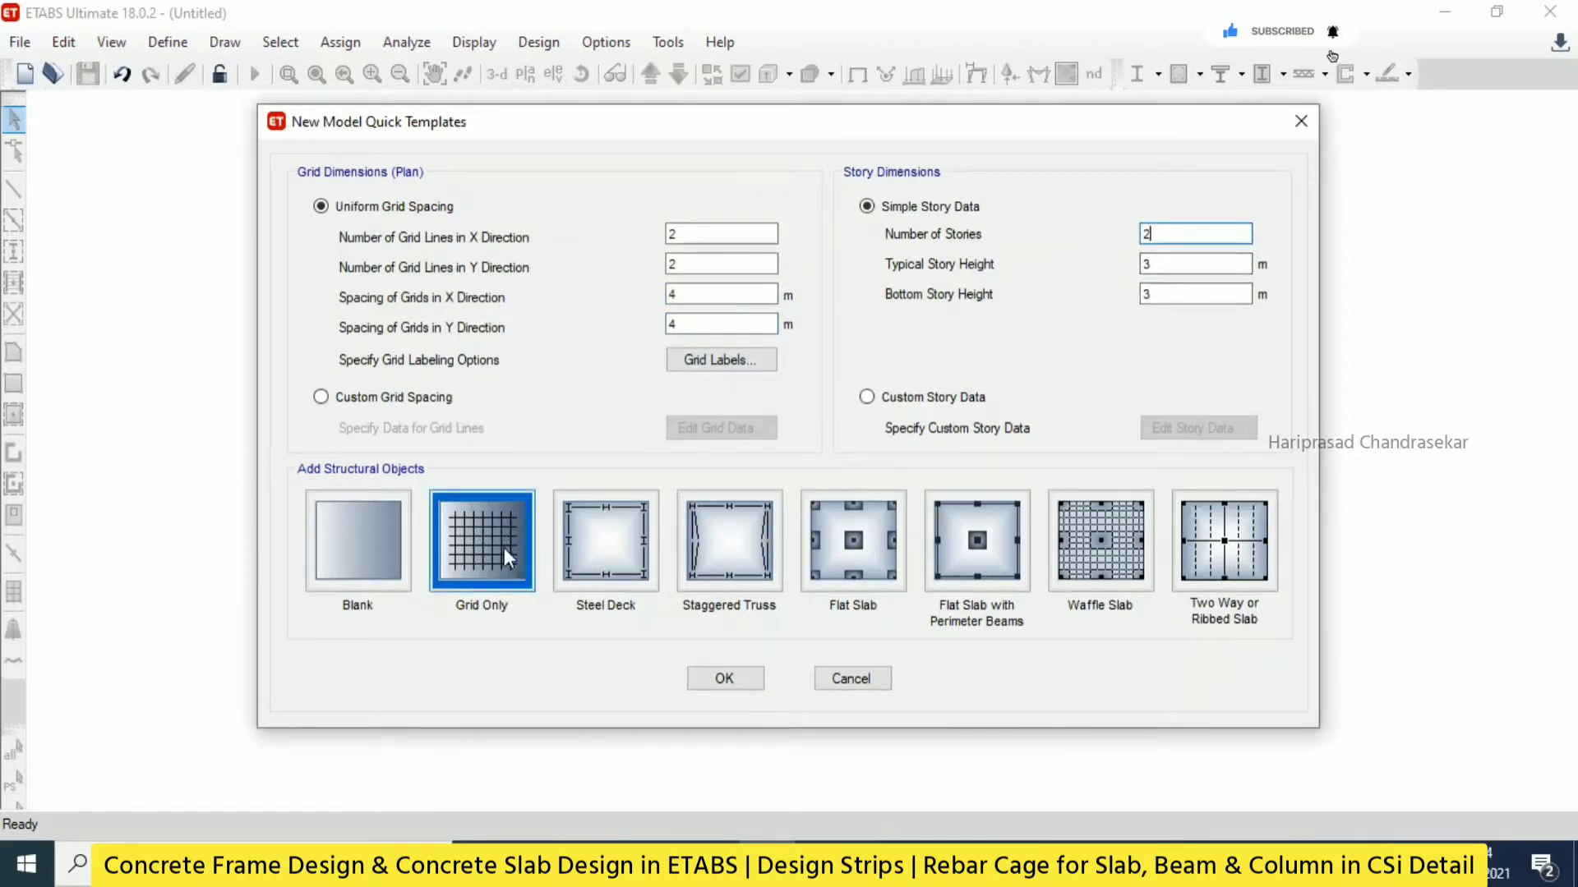
click(723, 678)
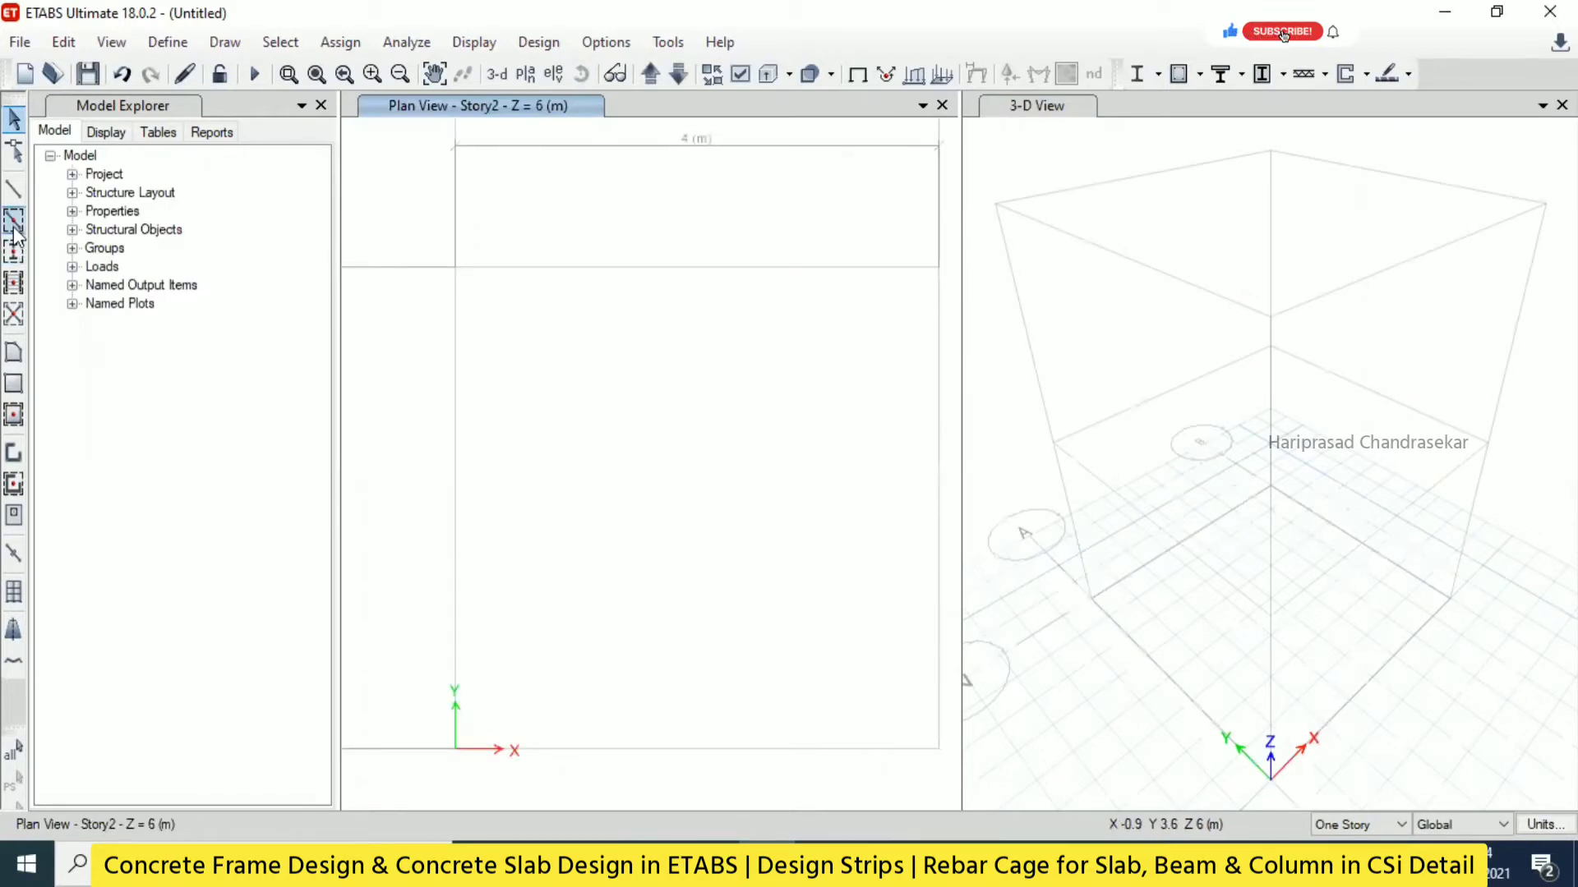
Draw beams along the story grid lines, corner columns and floor slabs on both stories.
click(14, 220)
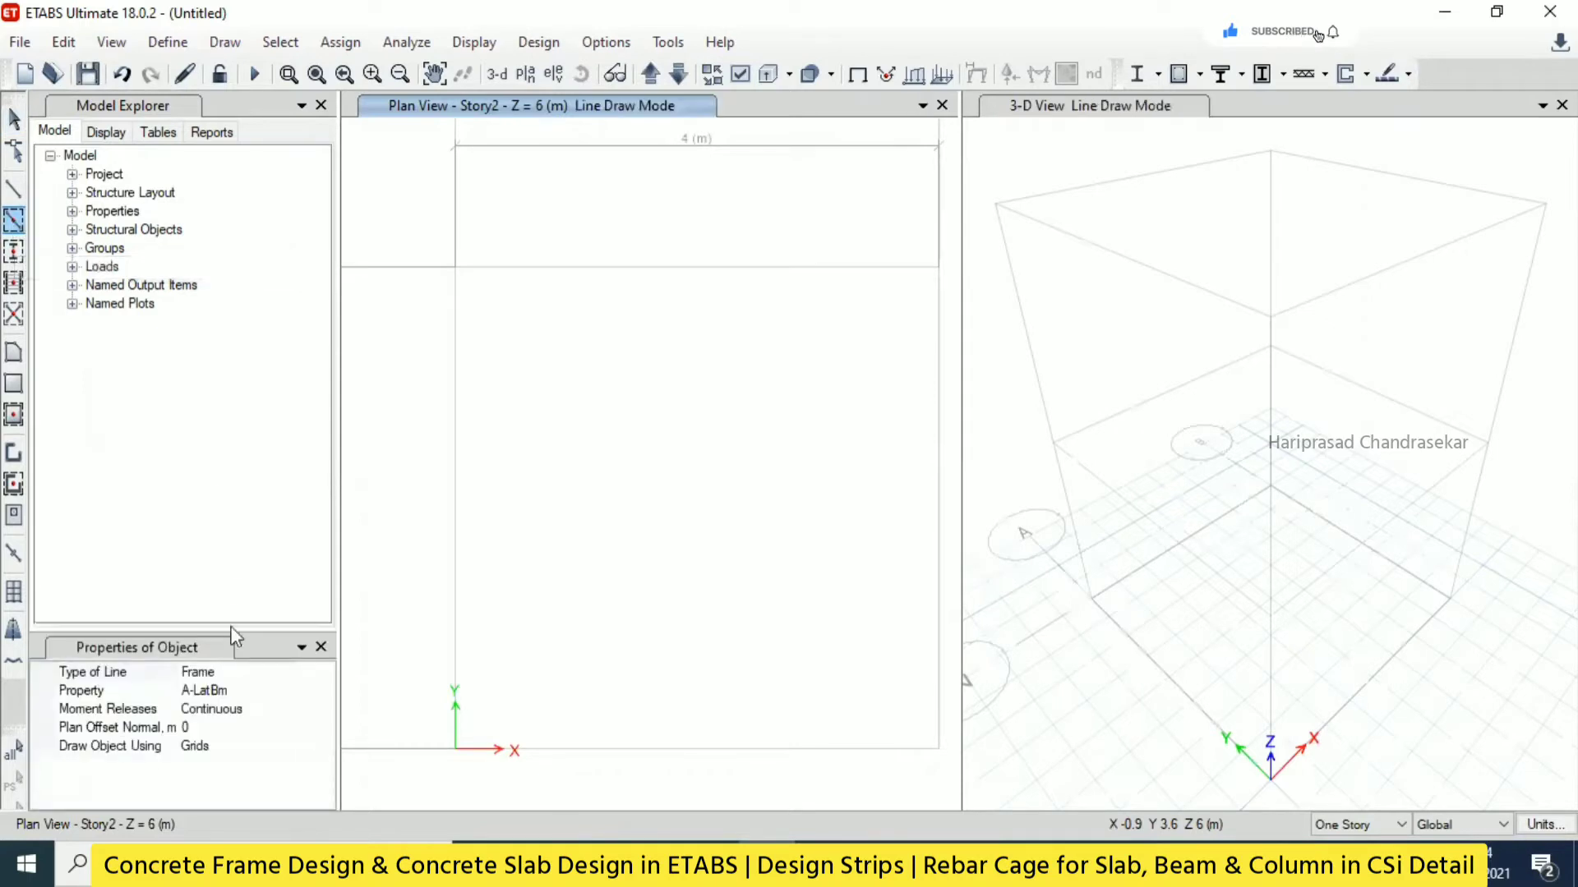
click(324, 691)
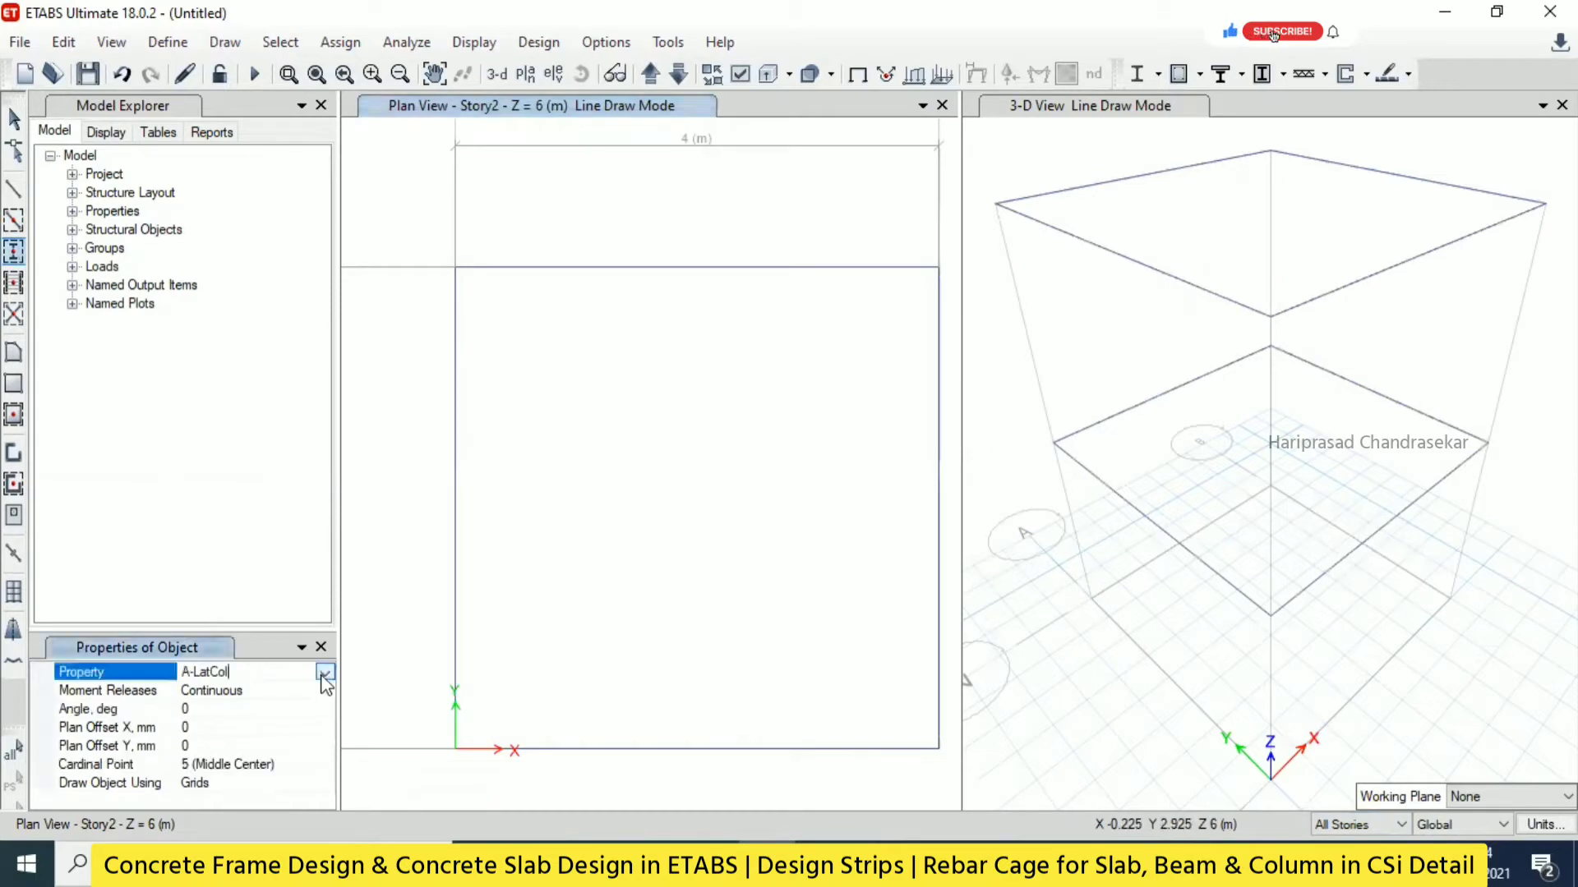
click(325, 671)
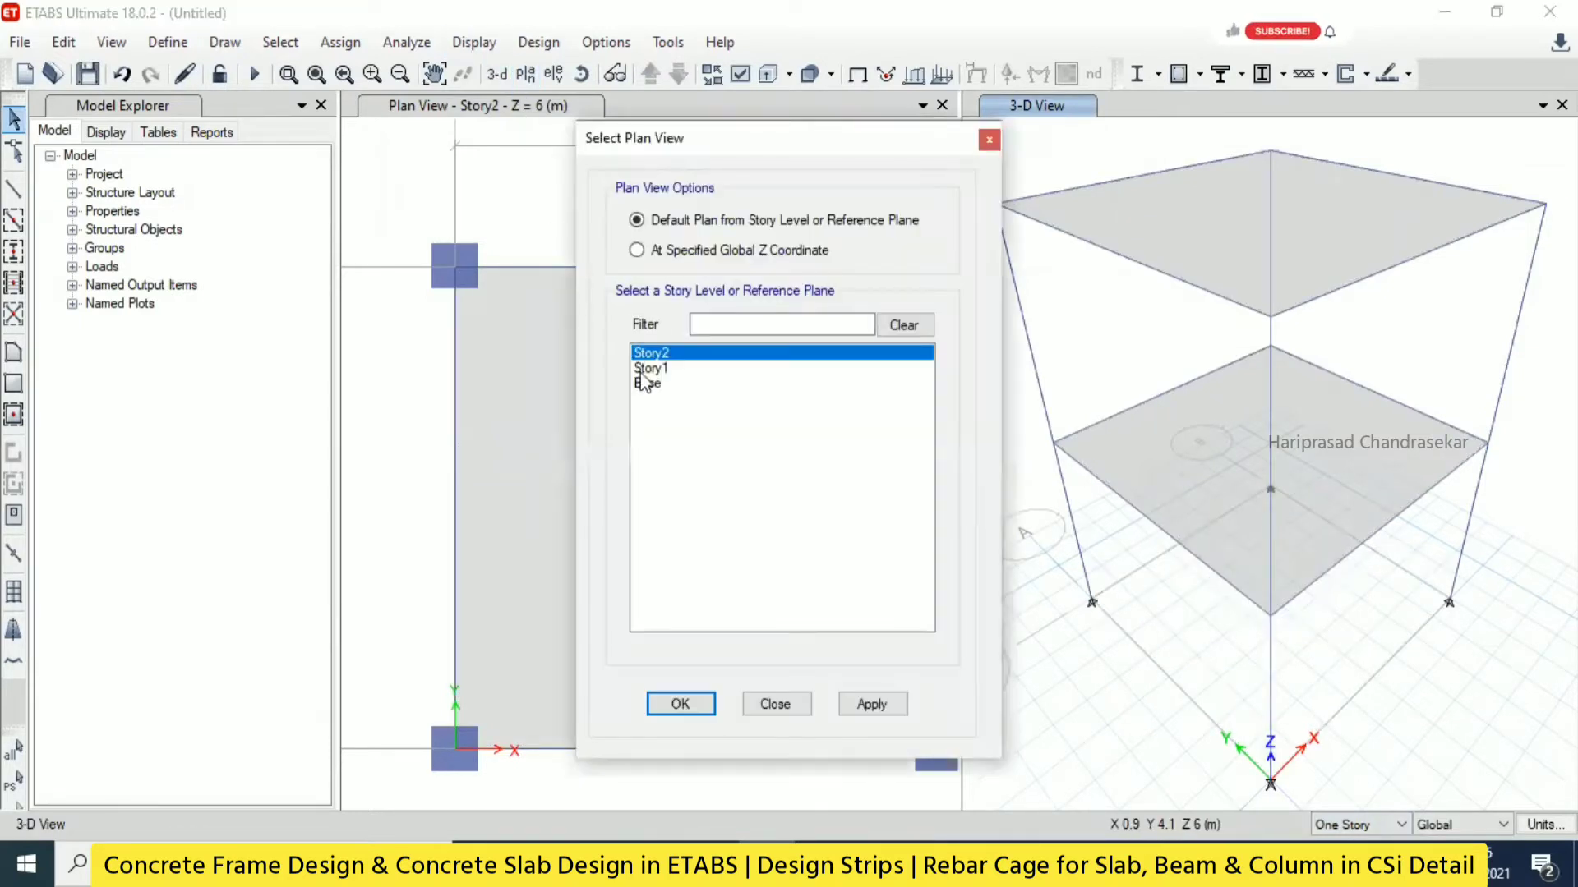
Restrain the four Base-level joints as fixed supports and view the frame in 3-D.
click(680, 703)
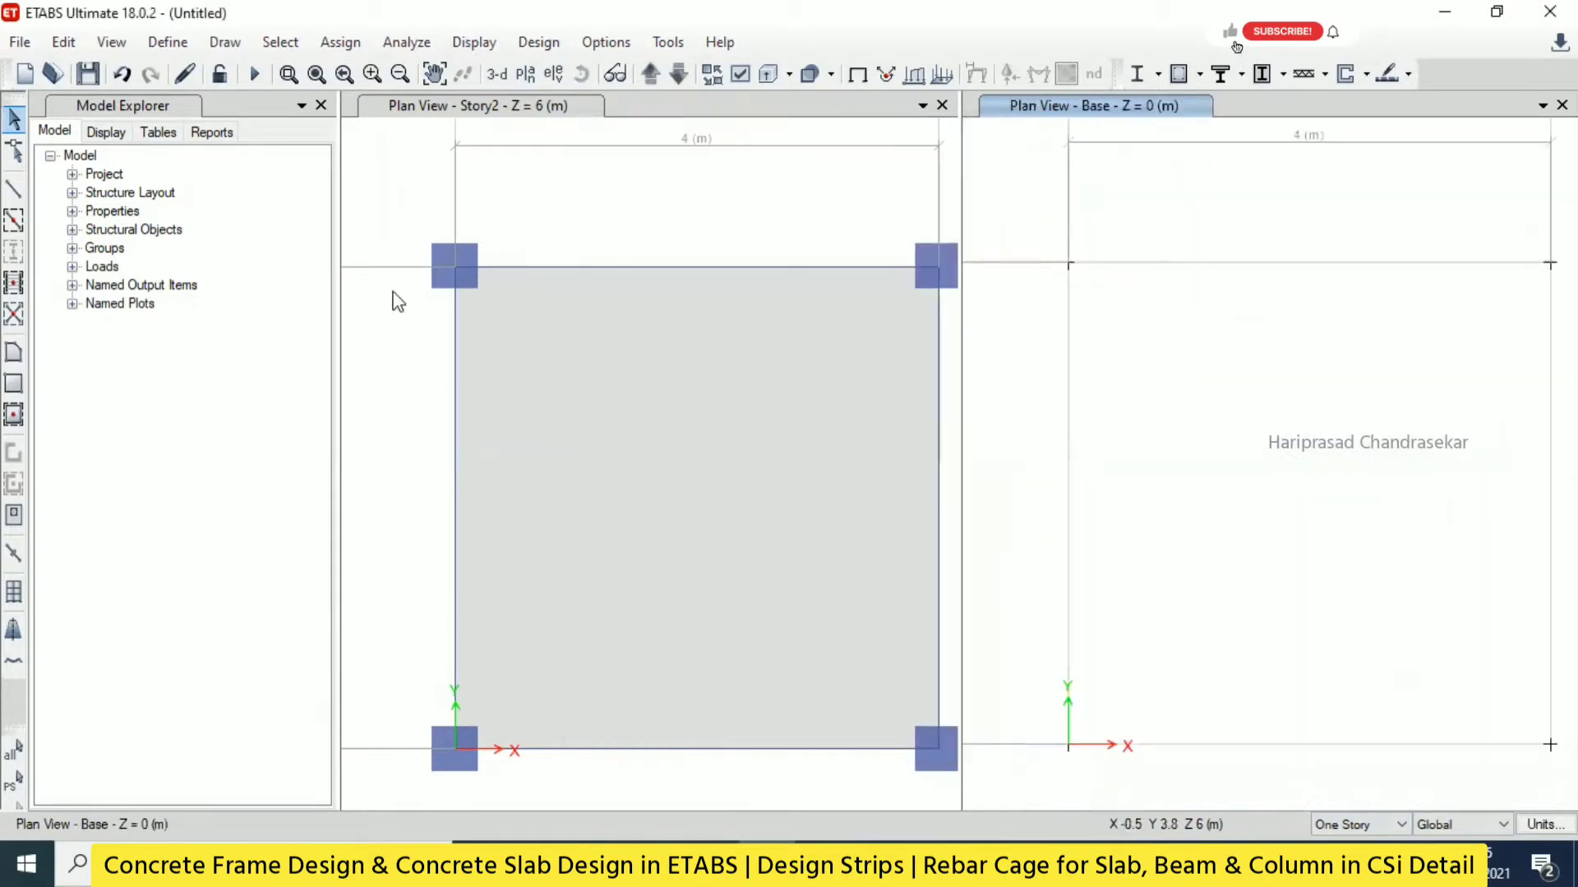
mouse_move(1058, 239)
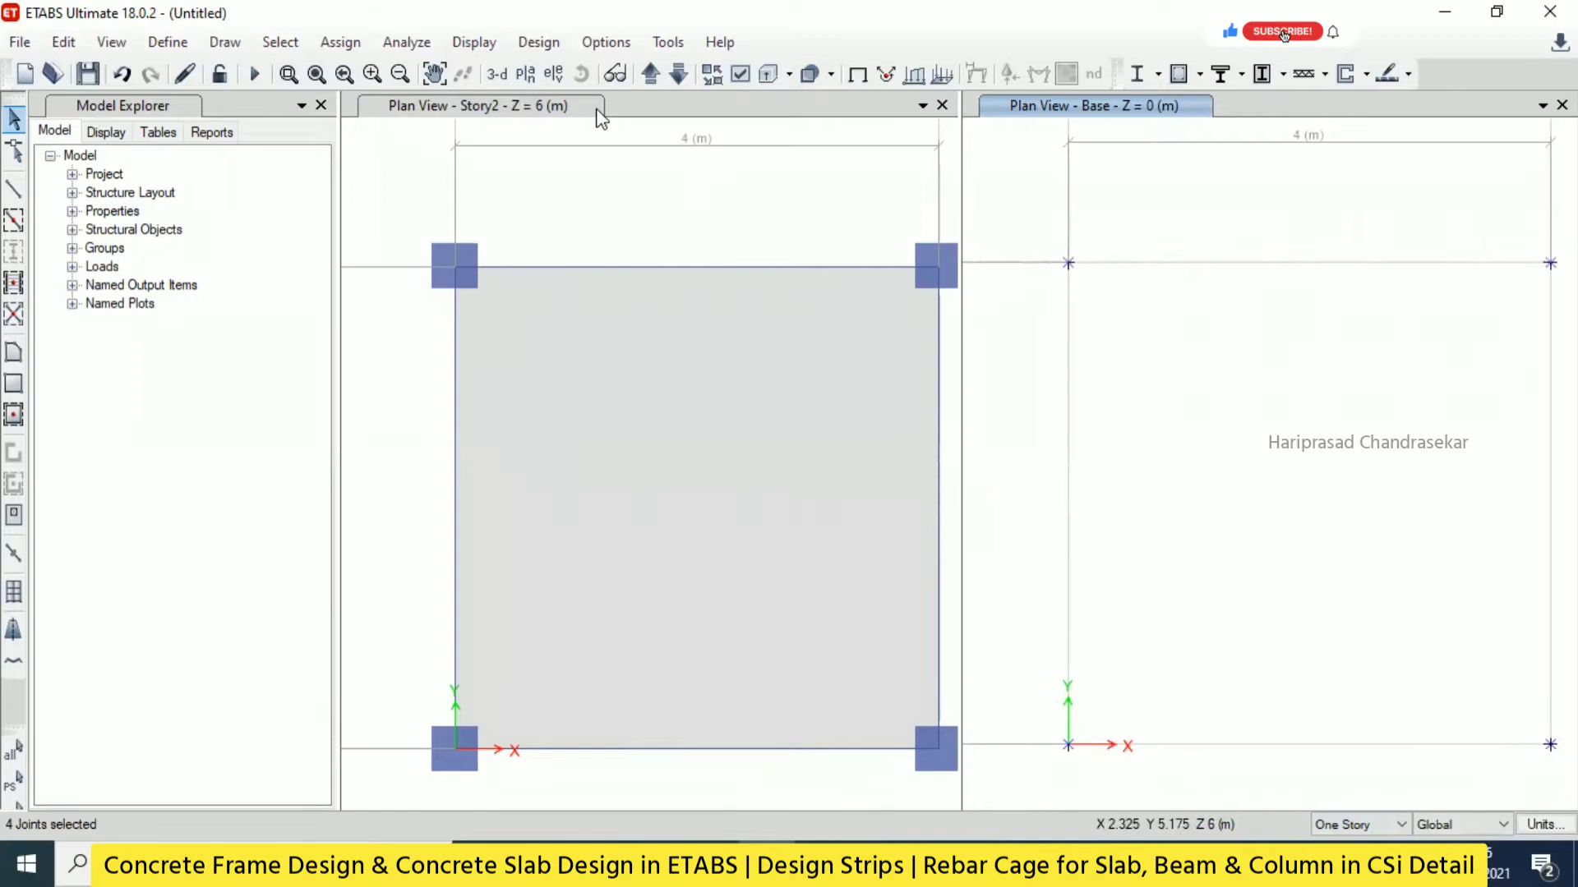
click(340, 41)
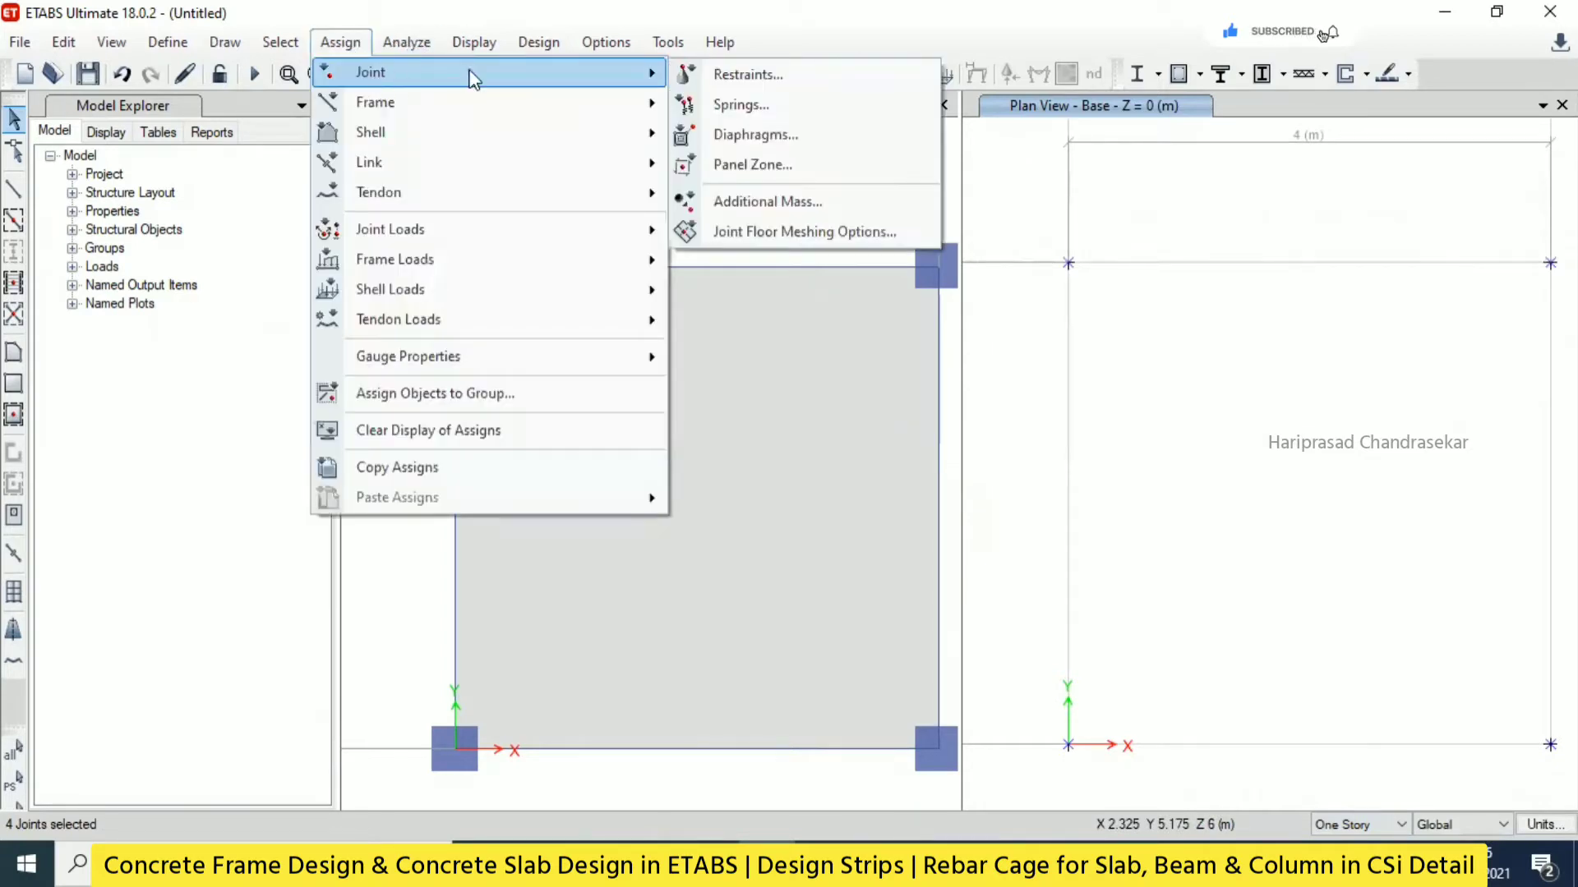
click(747, 74)
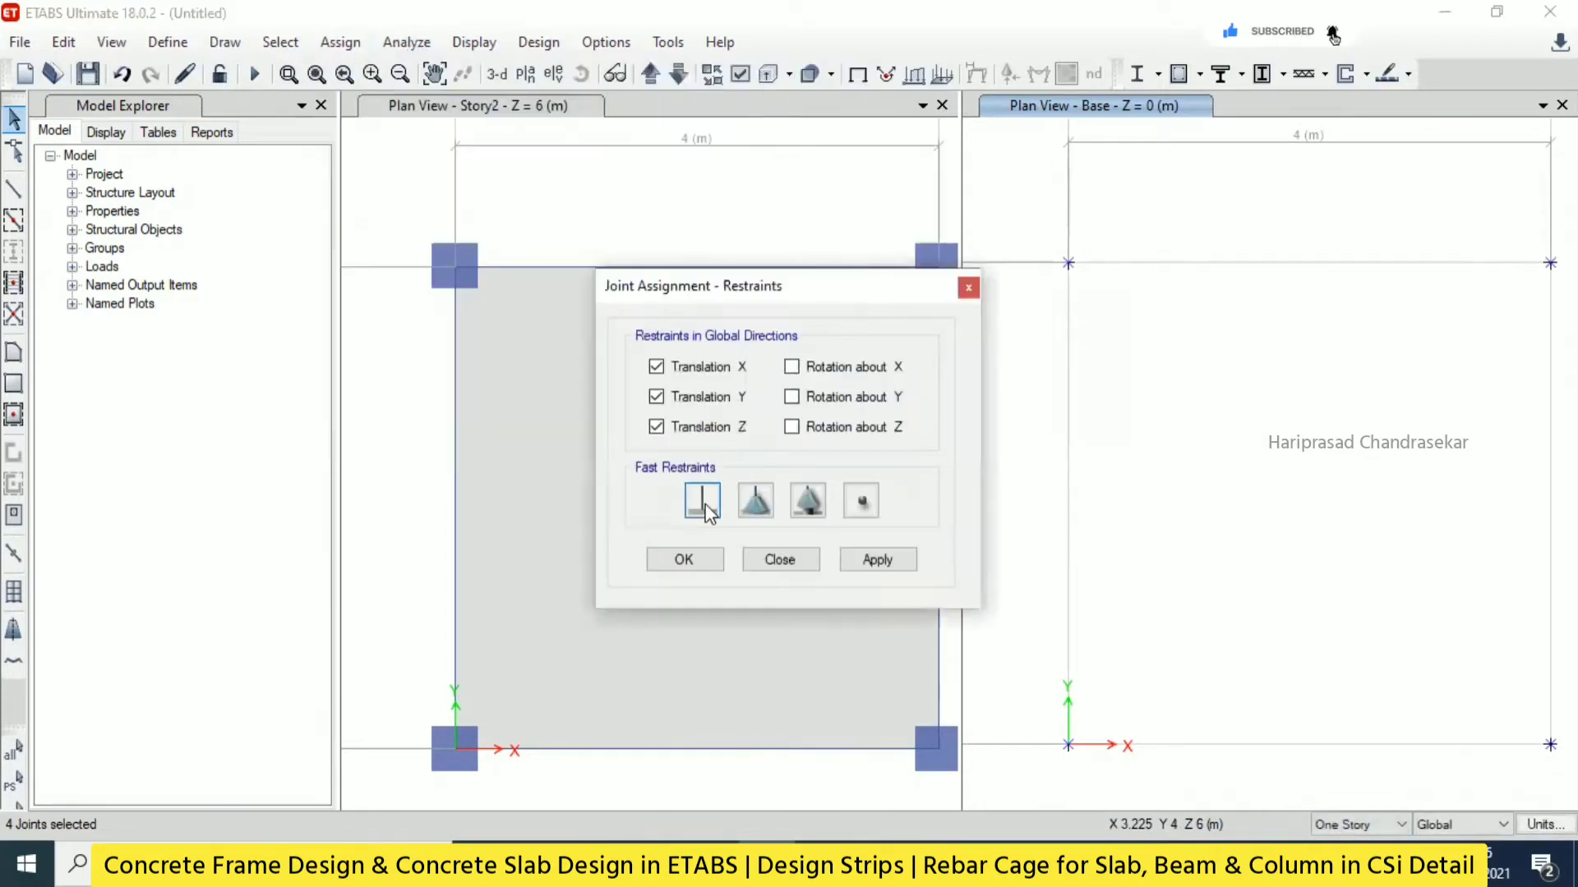
click(683, 559)
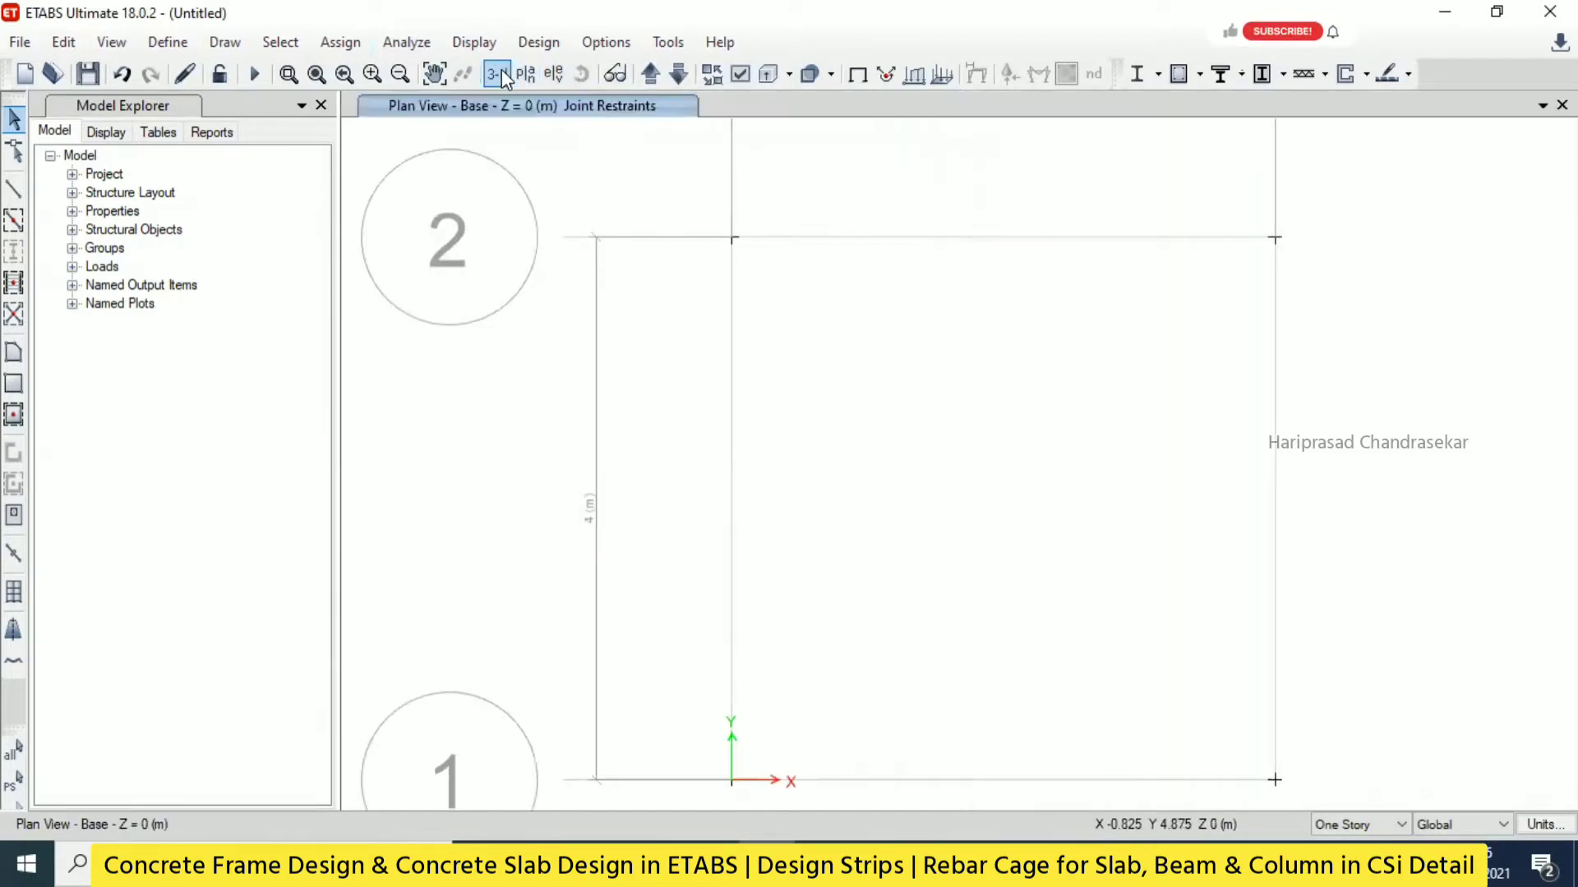
click(496, 73)
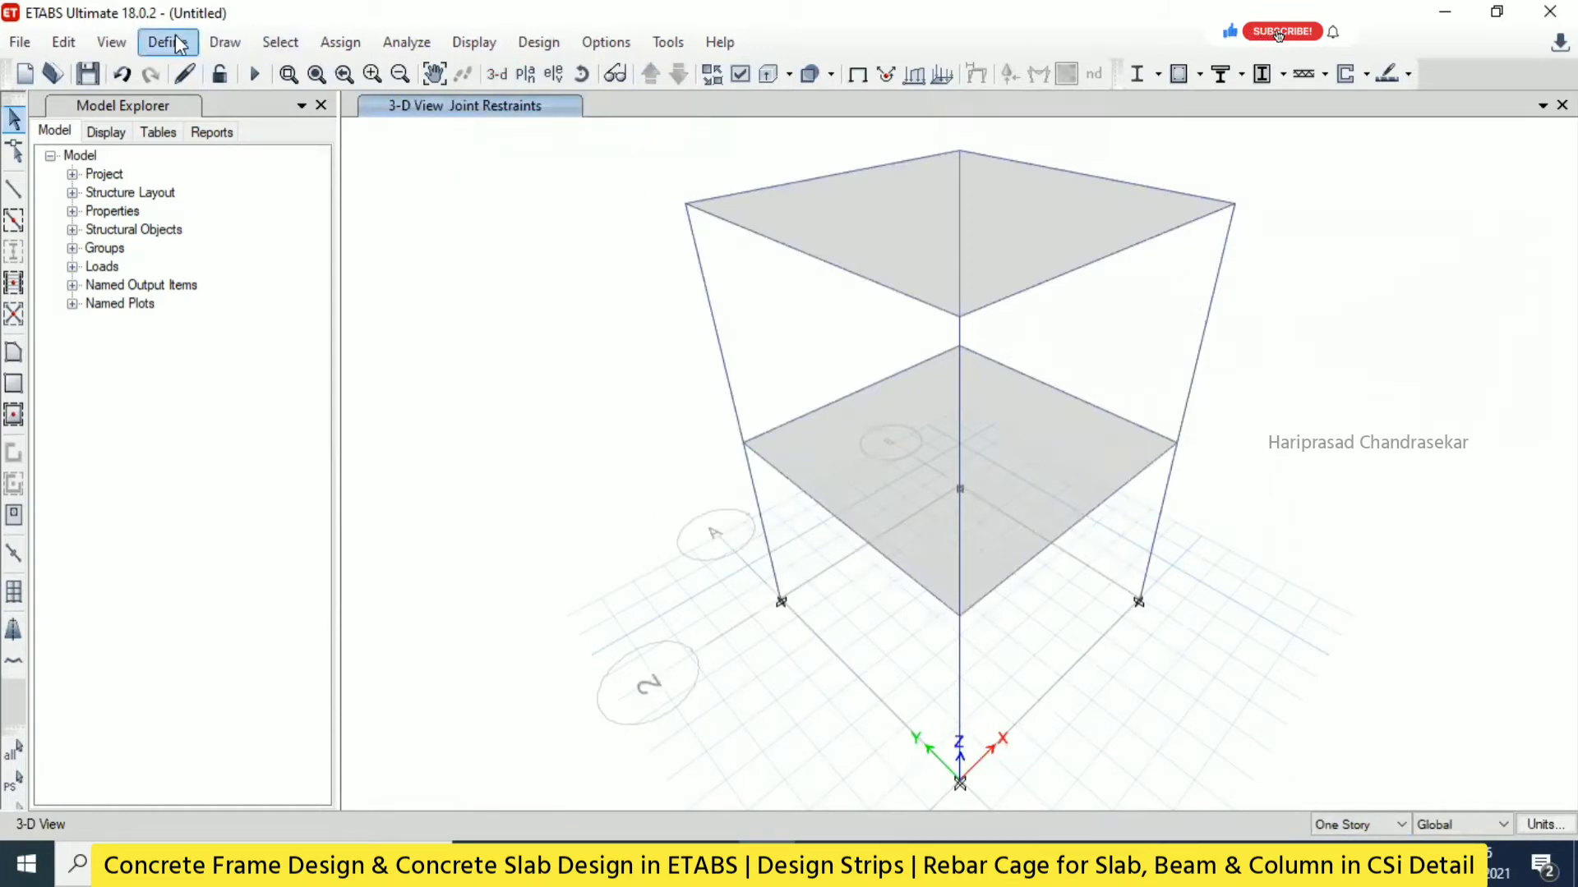
Review the load patterns and keep the existing Dead and Live patterns.
click(167, 41)
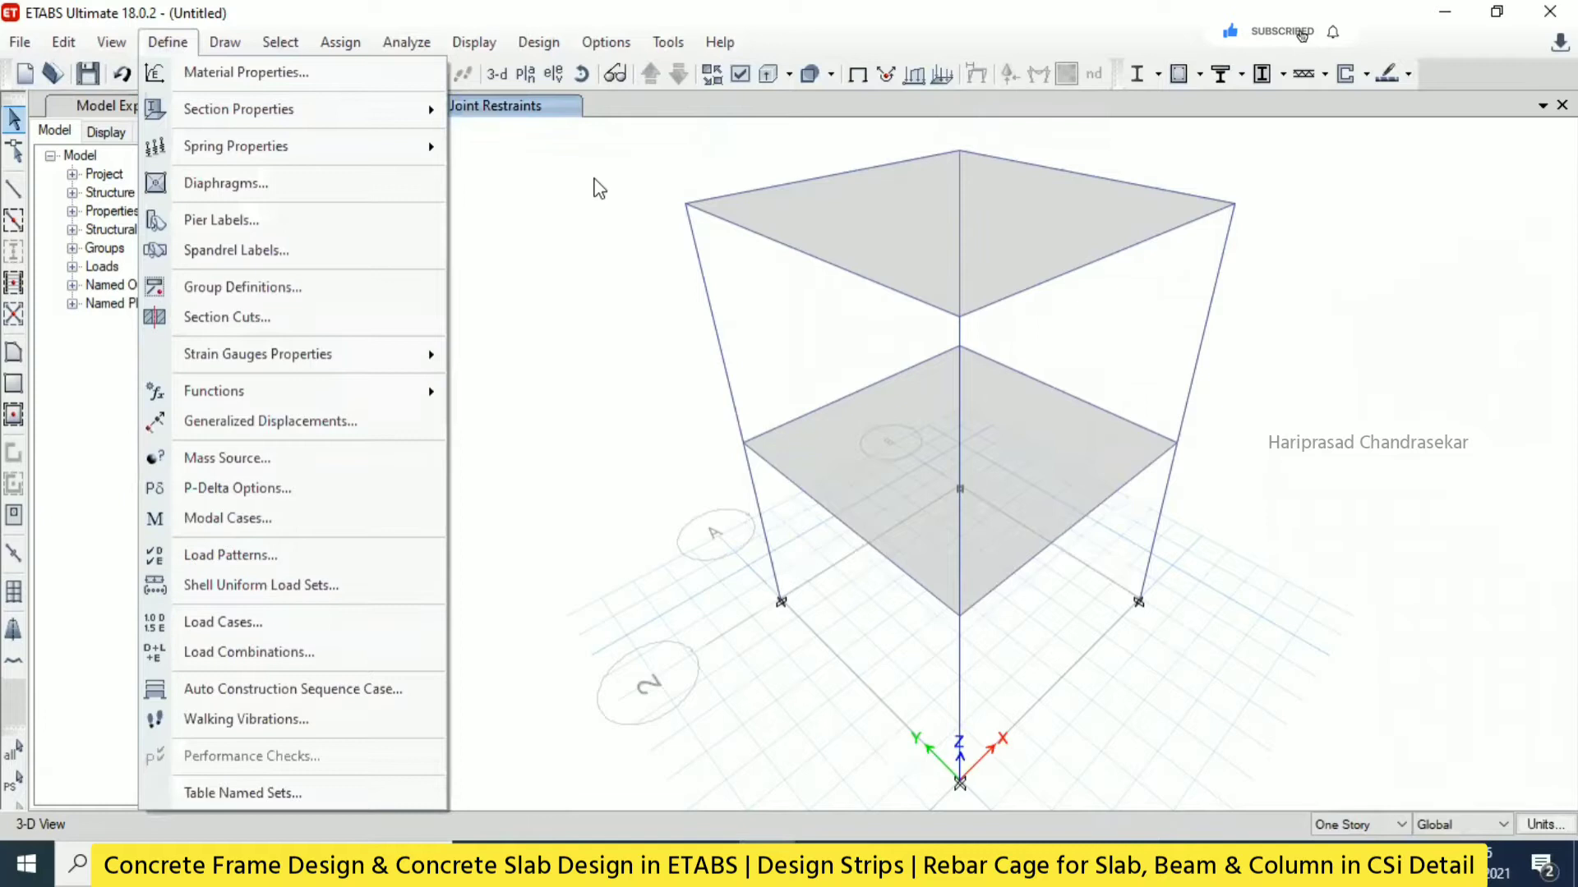
mouse_move(230, 555)
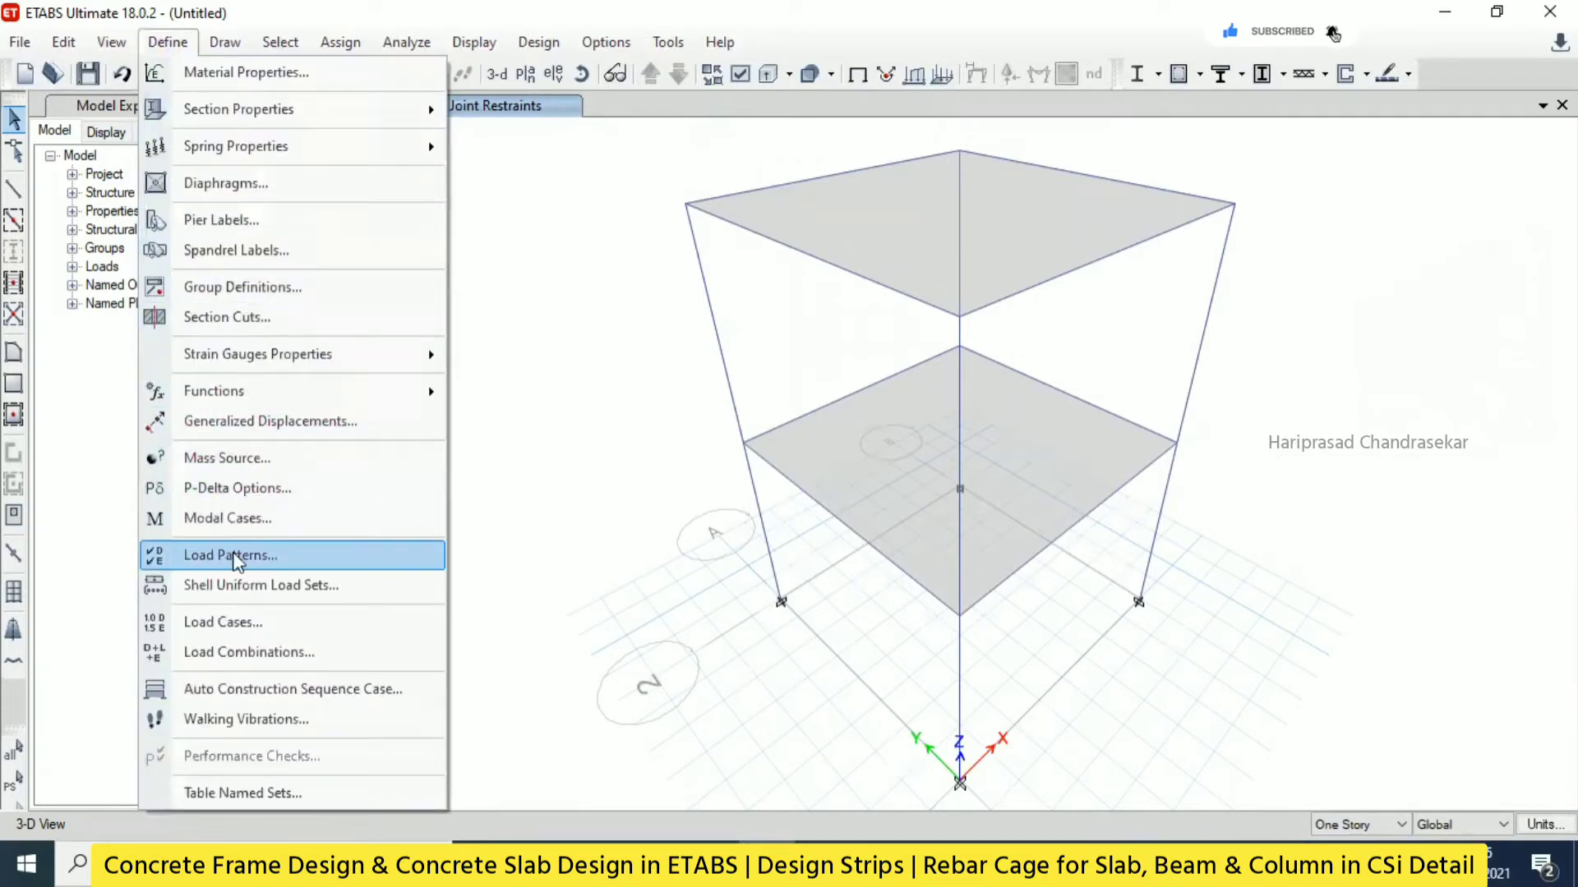
click(228, 555)
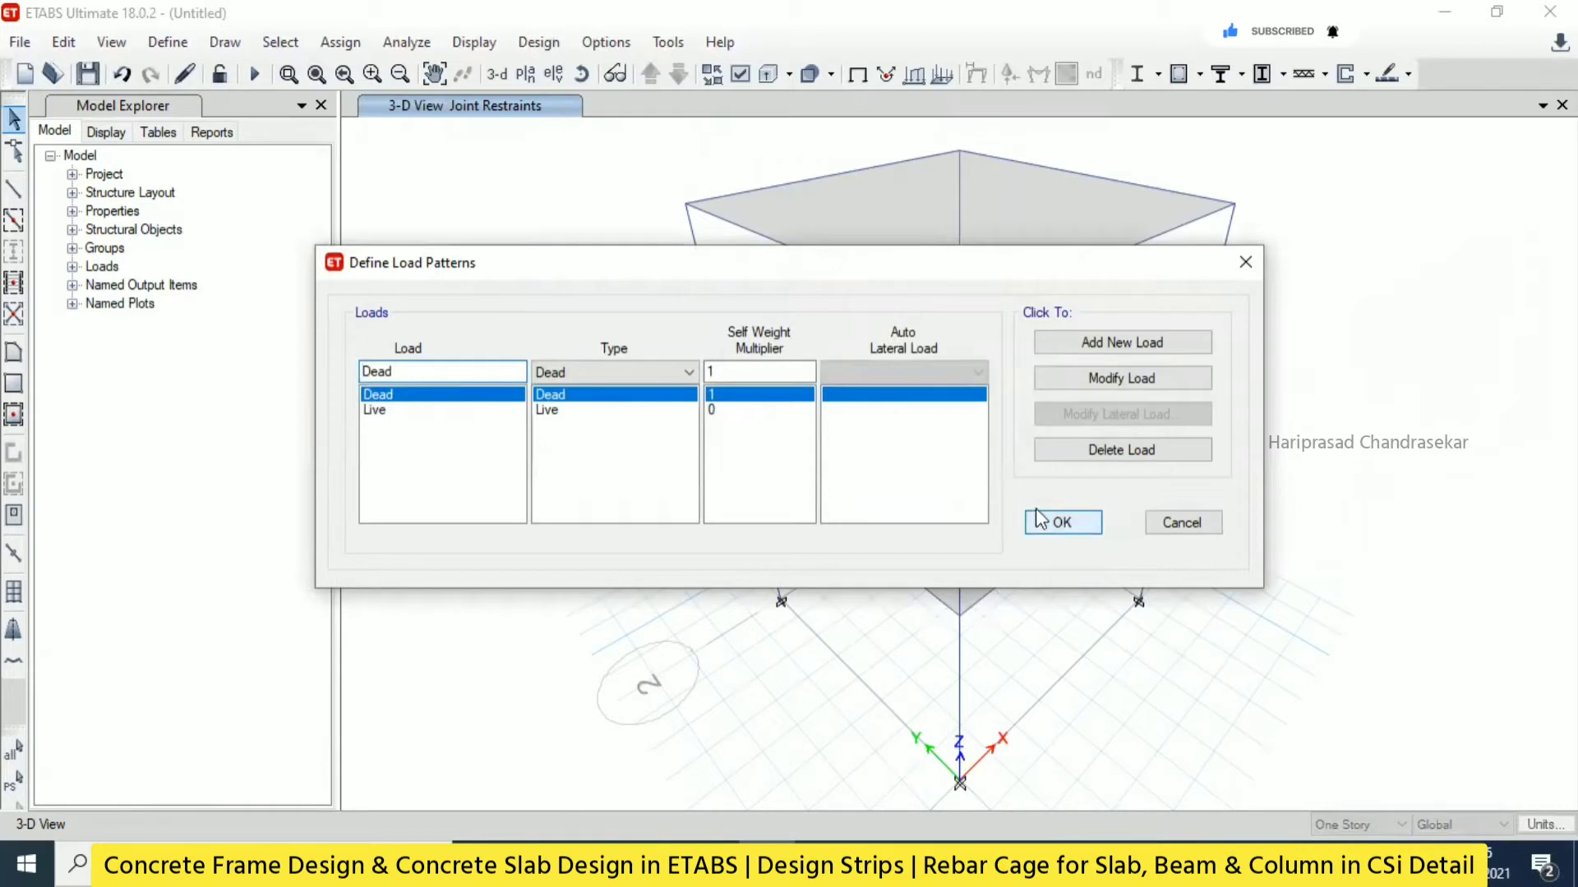
click(1063, 523)
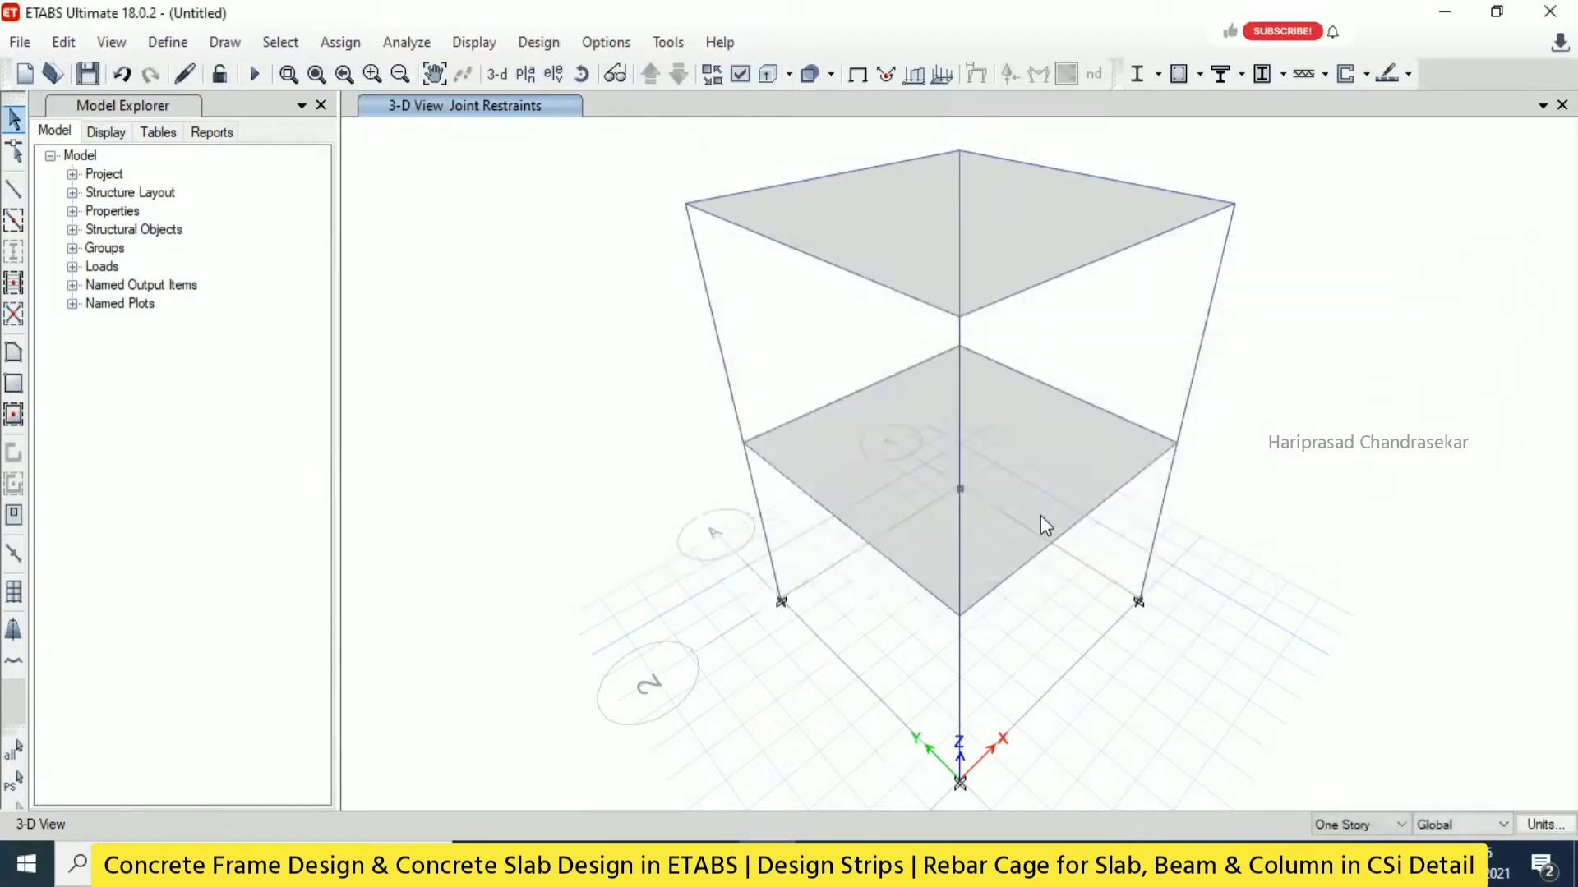
Apply forces and moments of 1 in all directions to every joint under Dead.
click(340, 42)
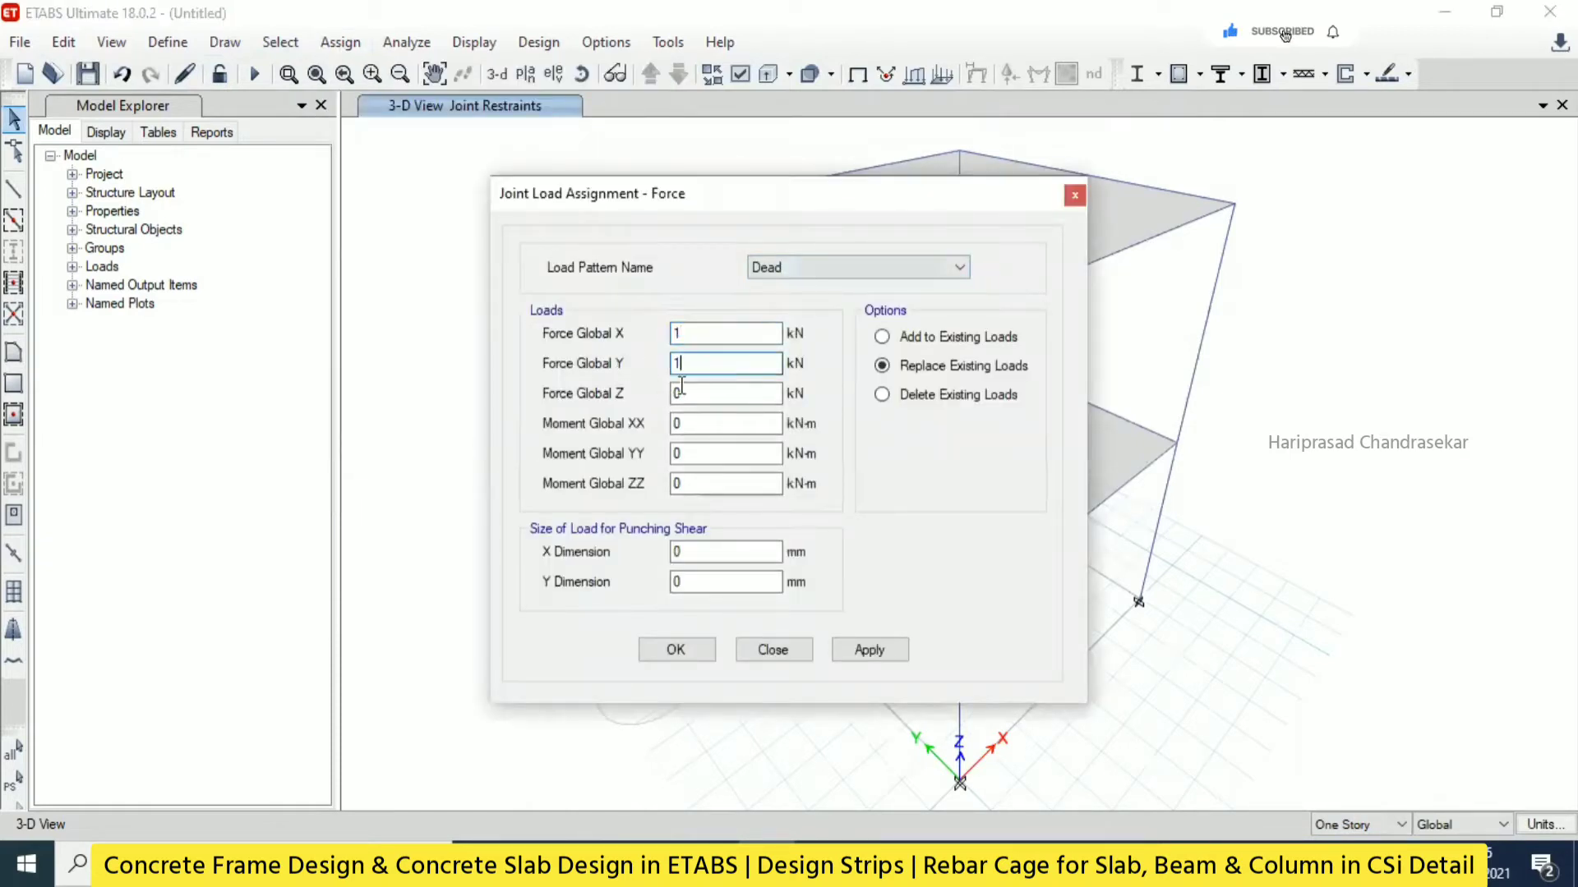
text(1)
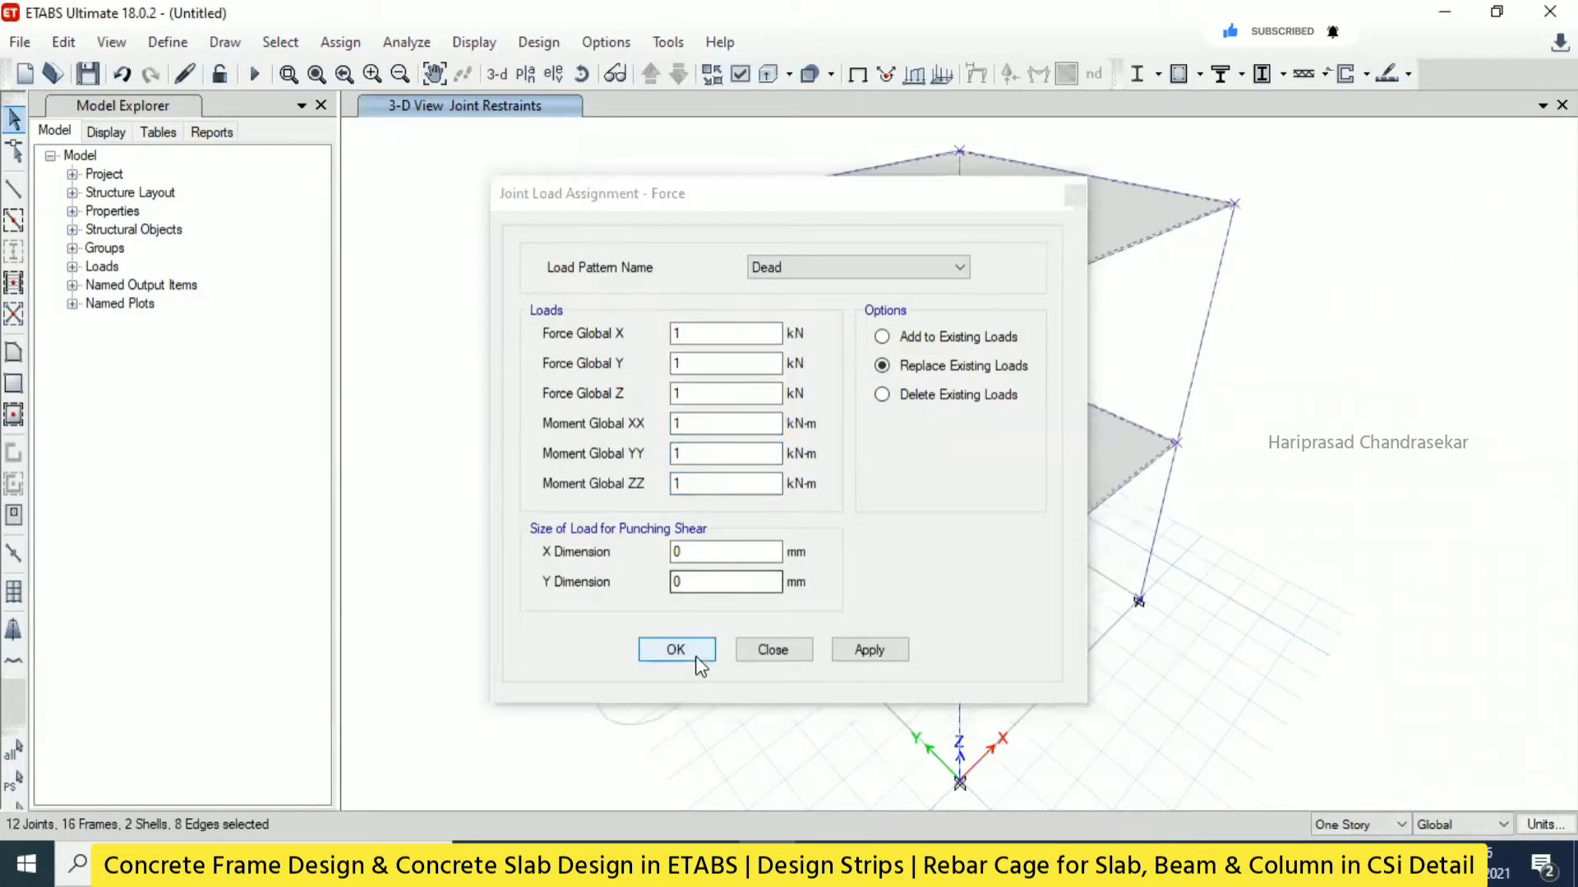
click(675, 649)
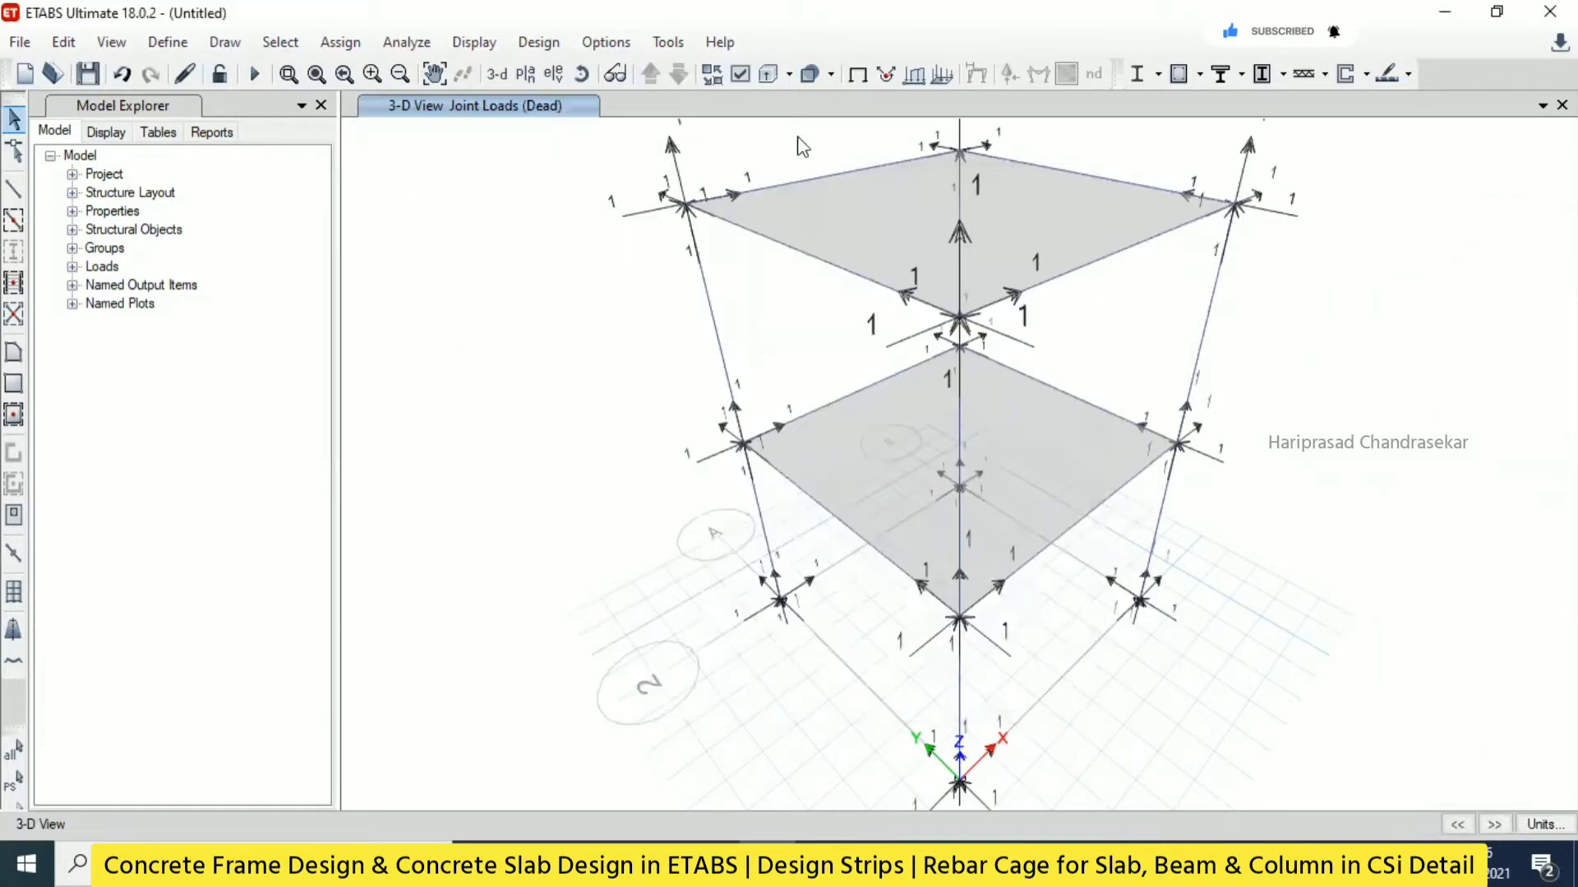
Apply a uniform 3.5 kN/m² dead load to the floor slabs.
click(340, 42)
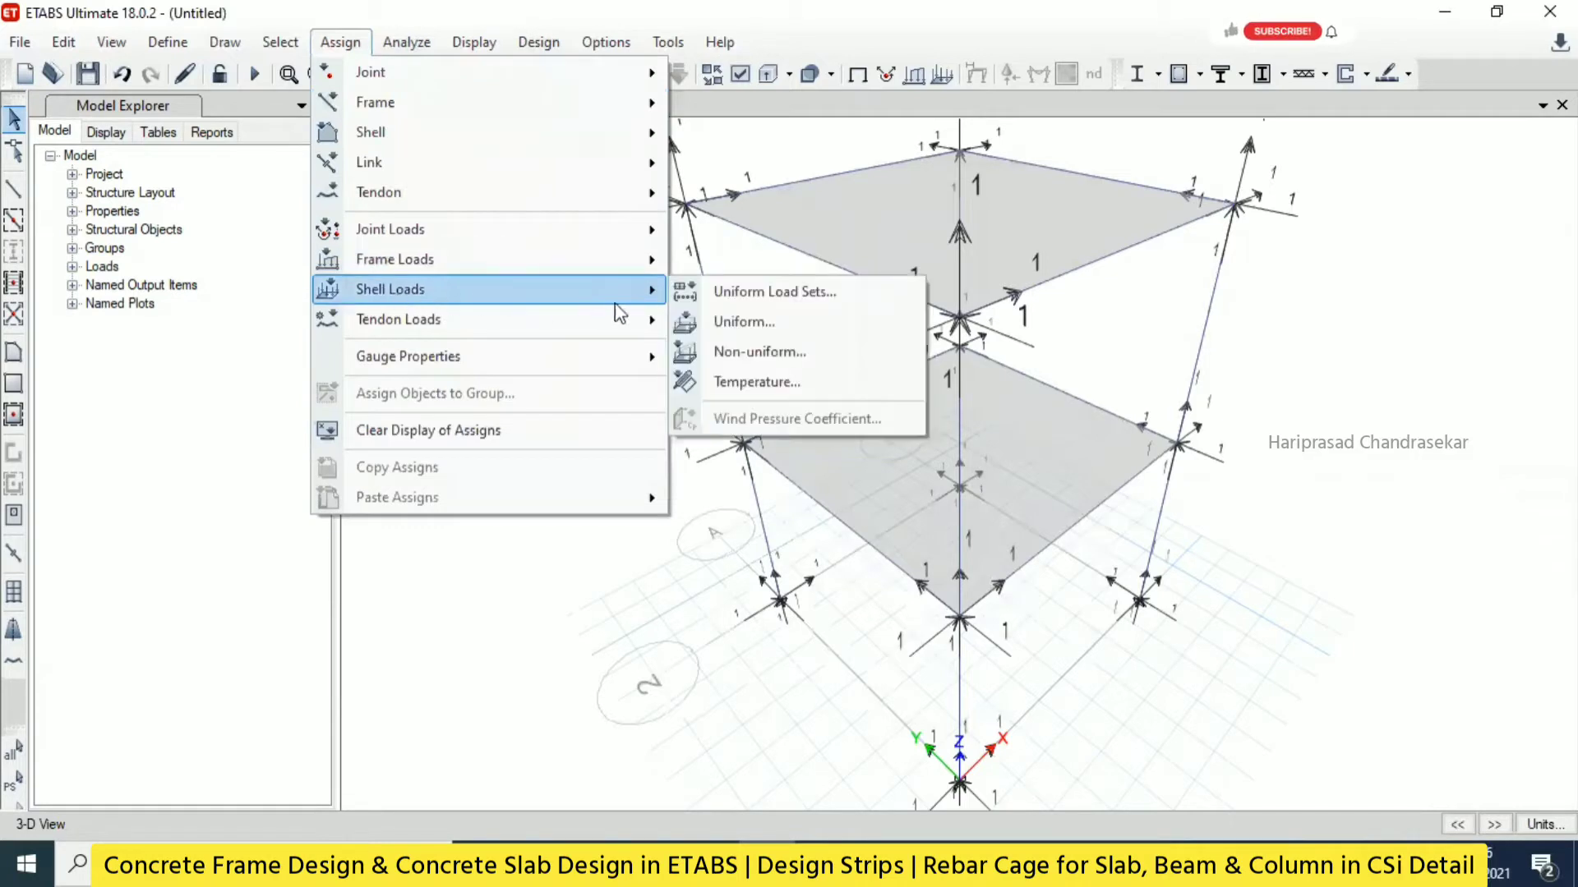
click(744, 322)
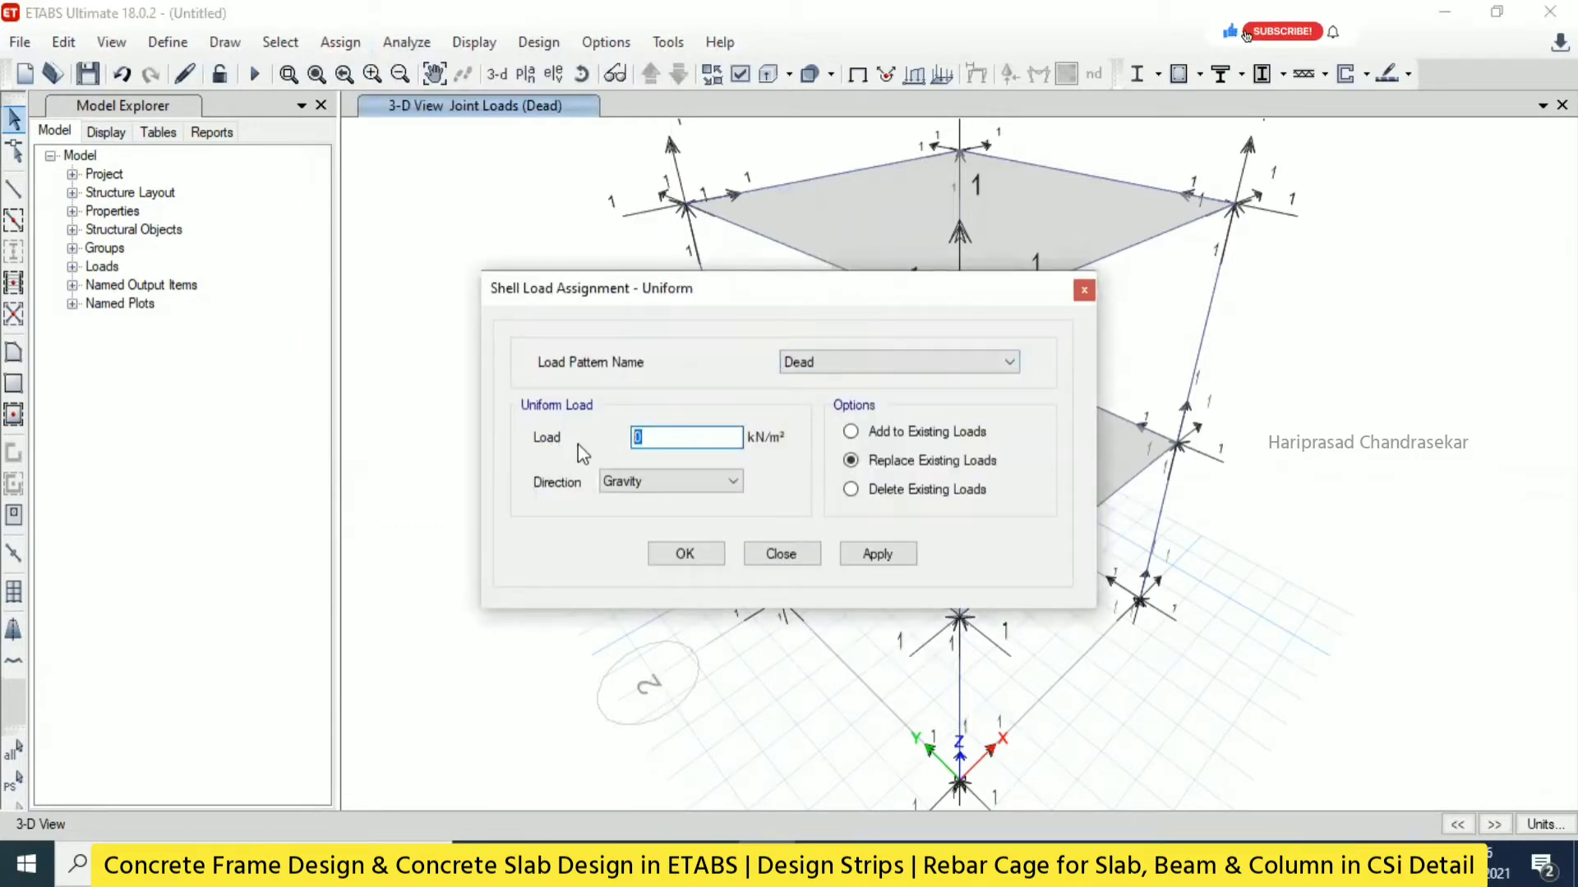
text(3.5)
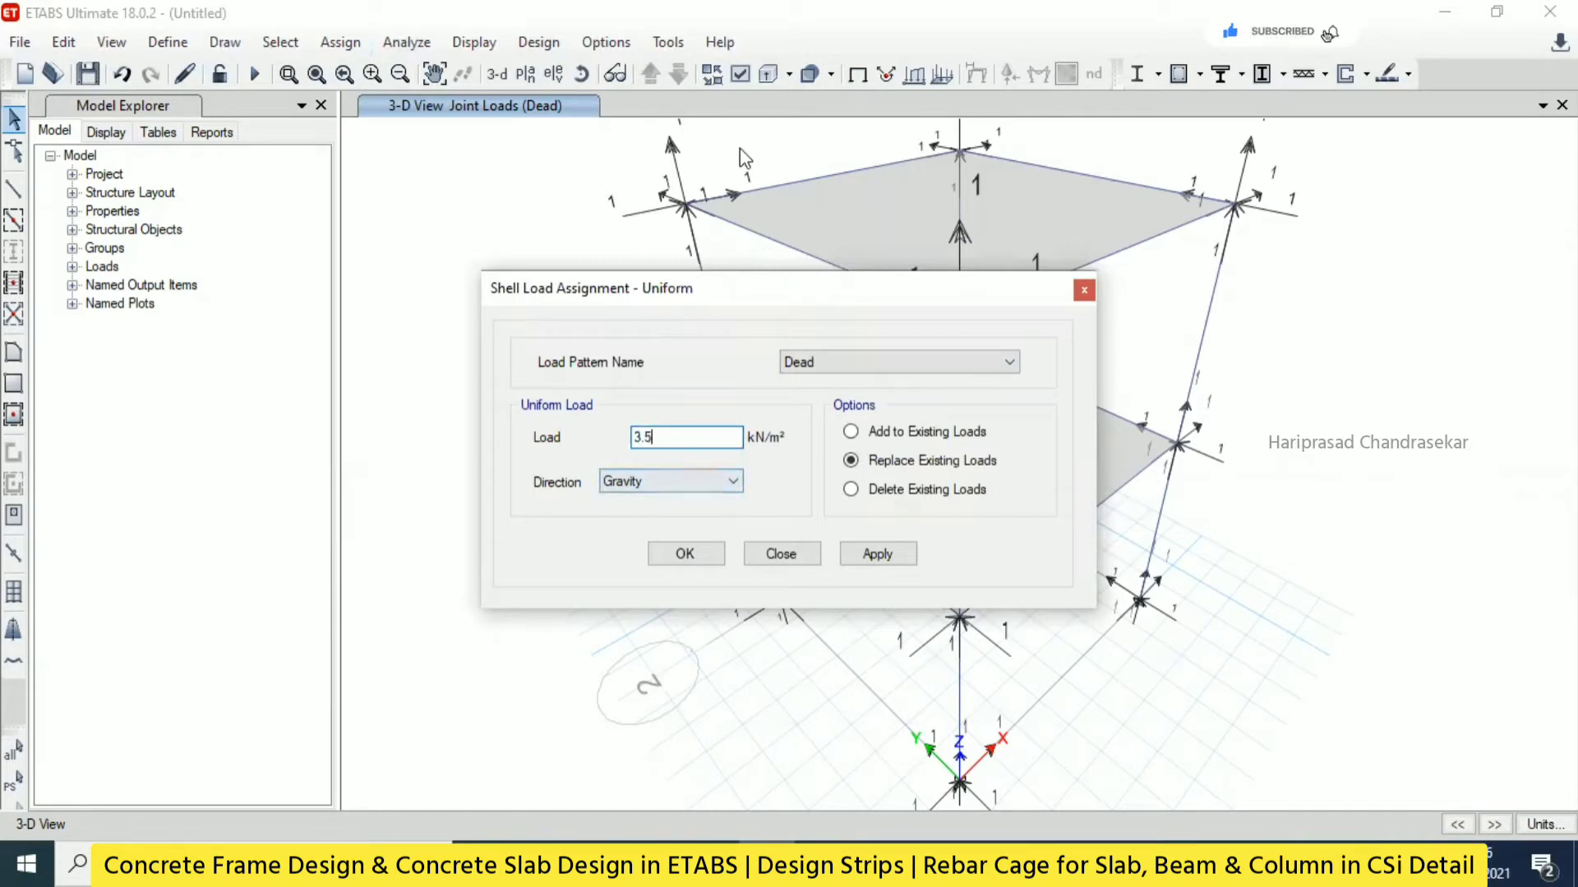
click(877, 553)
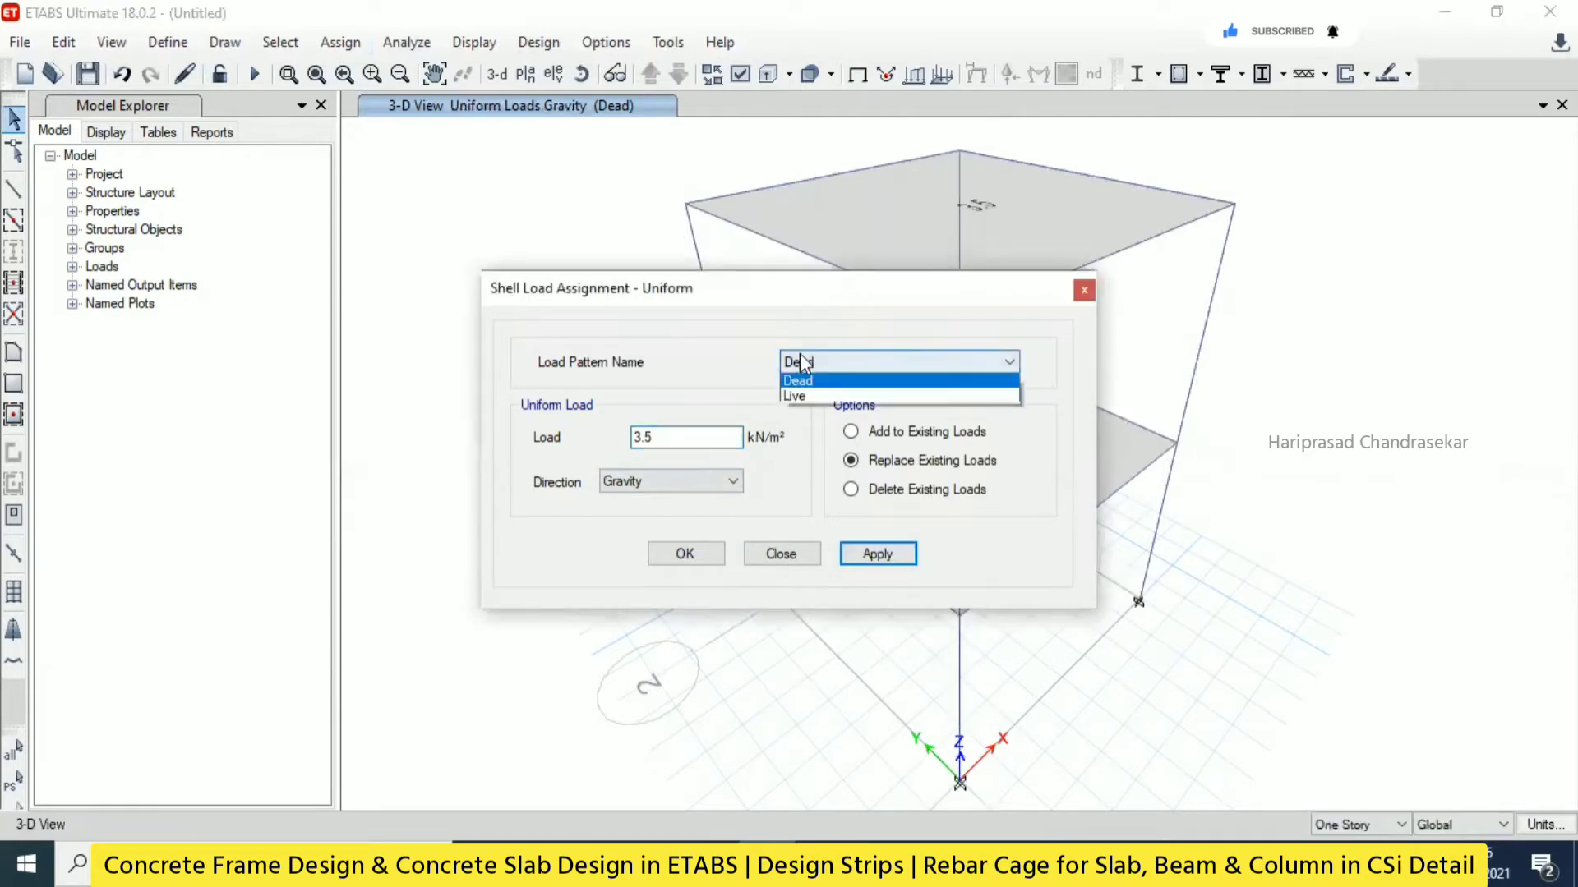
Apply a uniform 2.5 kN/m² live load to the floor slabs.
click(794, 395)
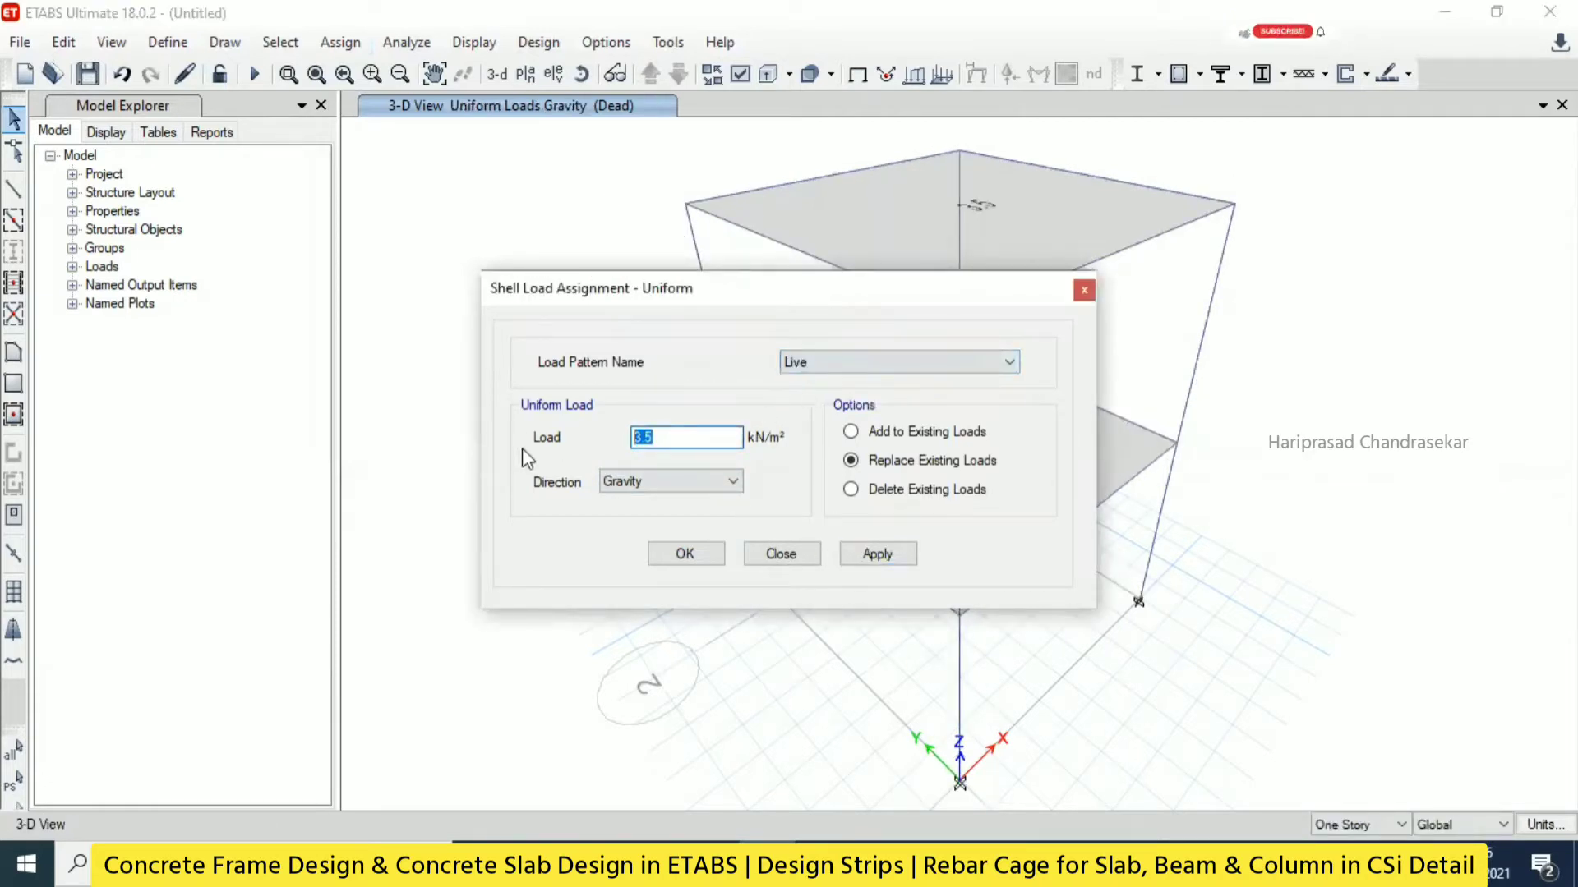
text(2.5)
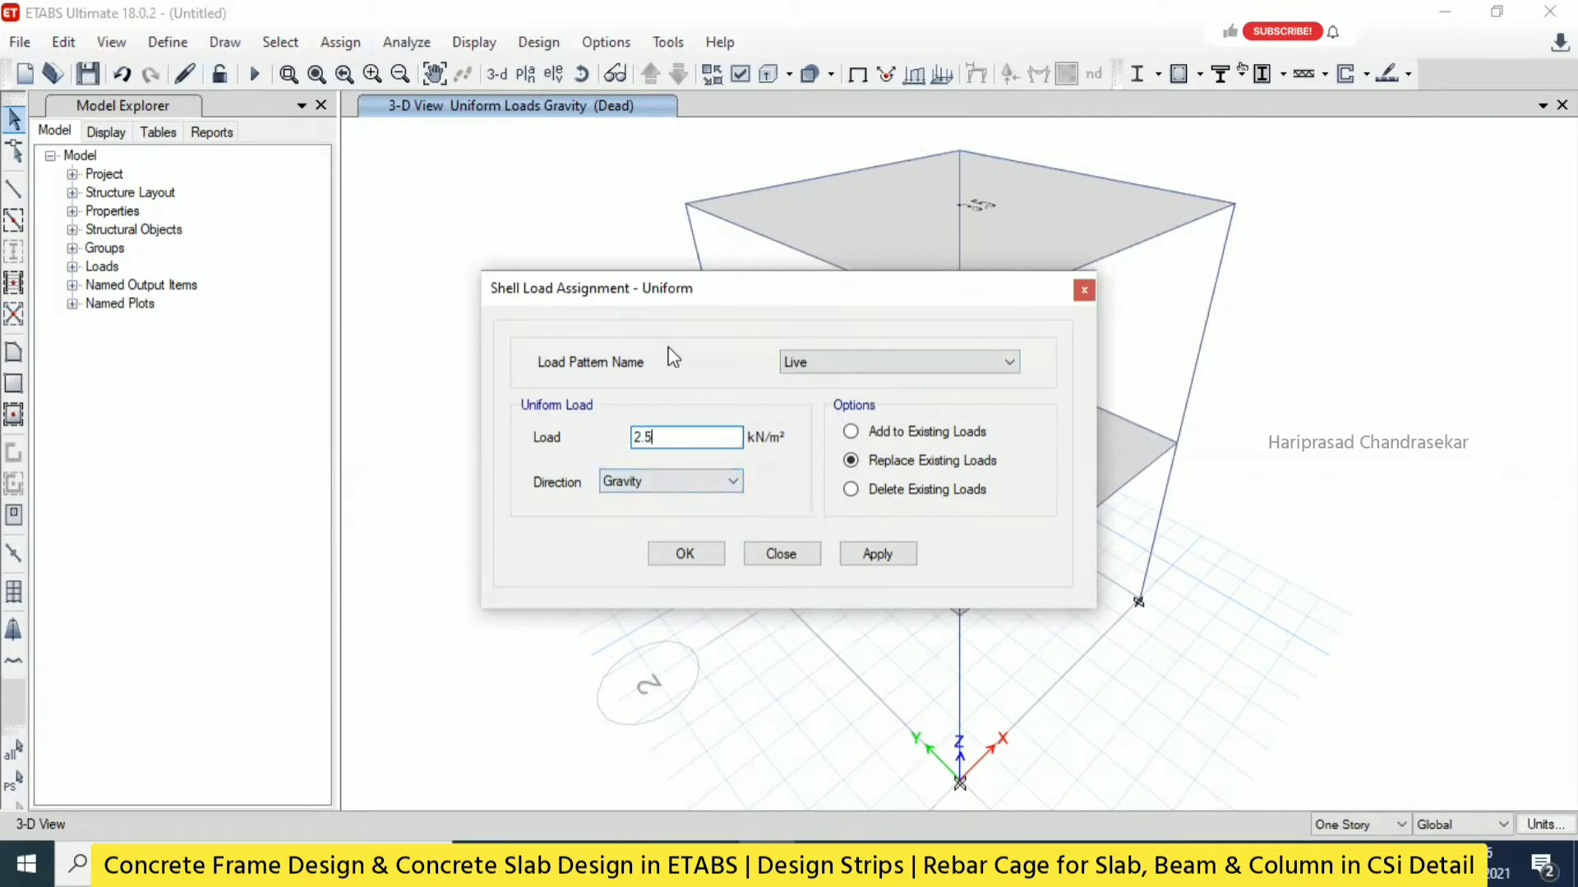
click(877, 553)
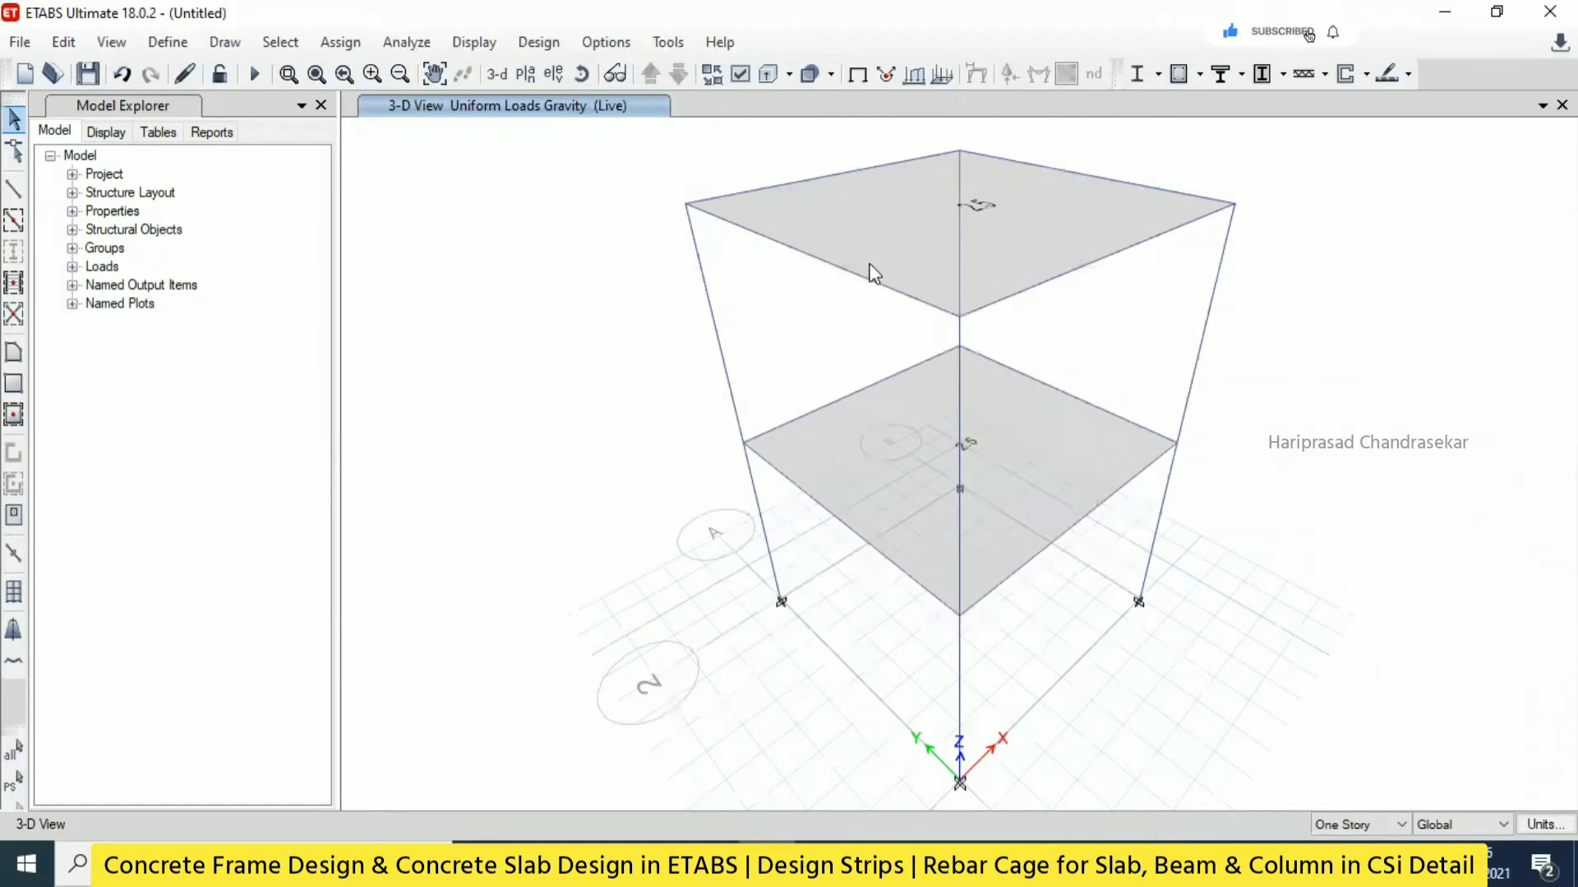
mouse_move(860, 303)
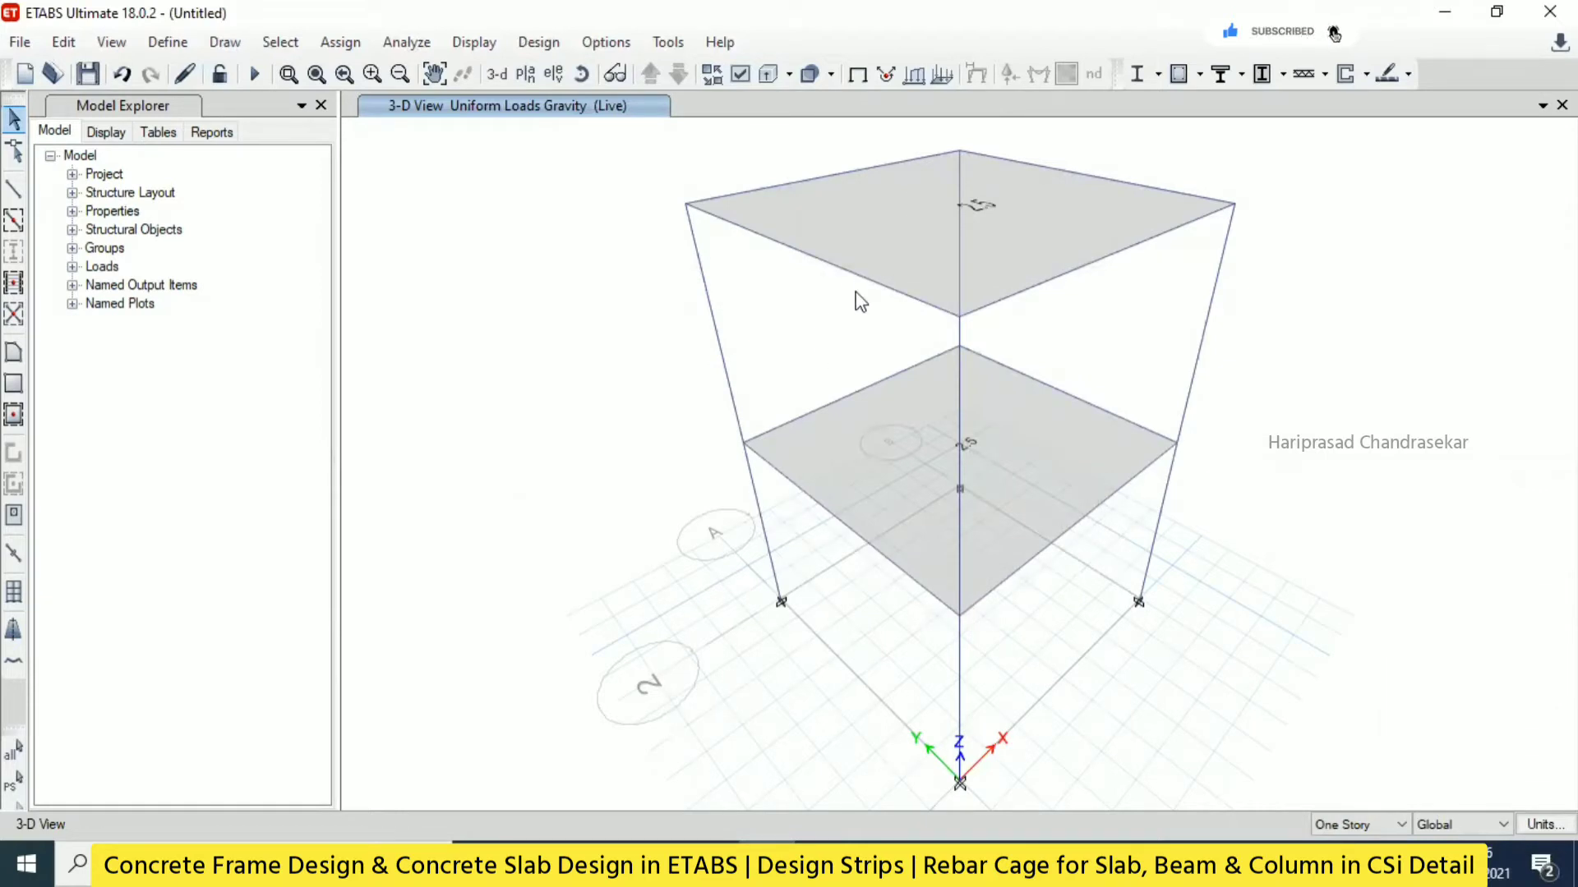
mouse_move(828, 342)
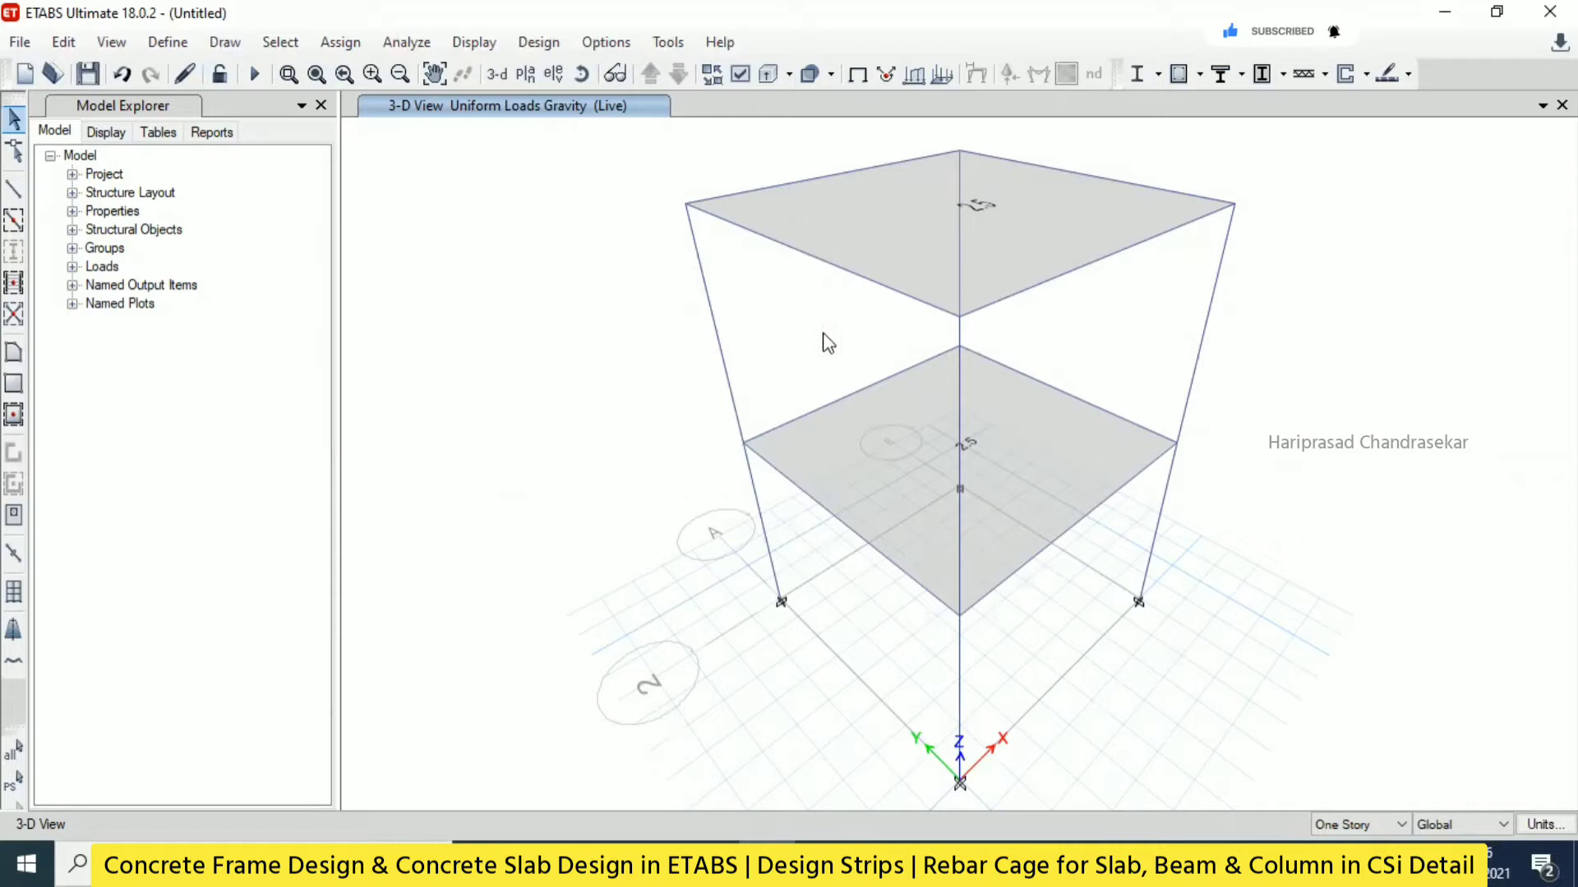
mouse_move(795, 222)
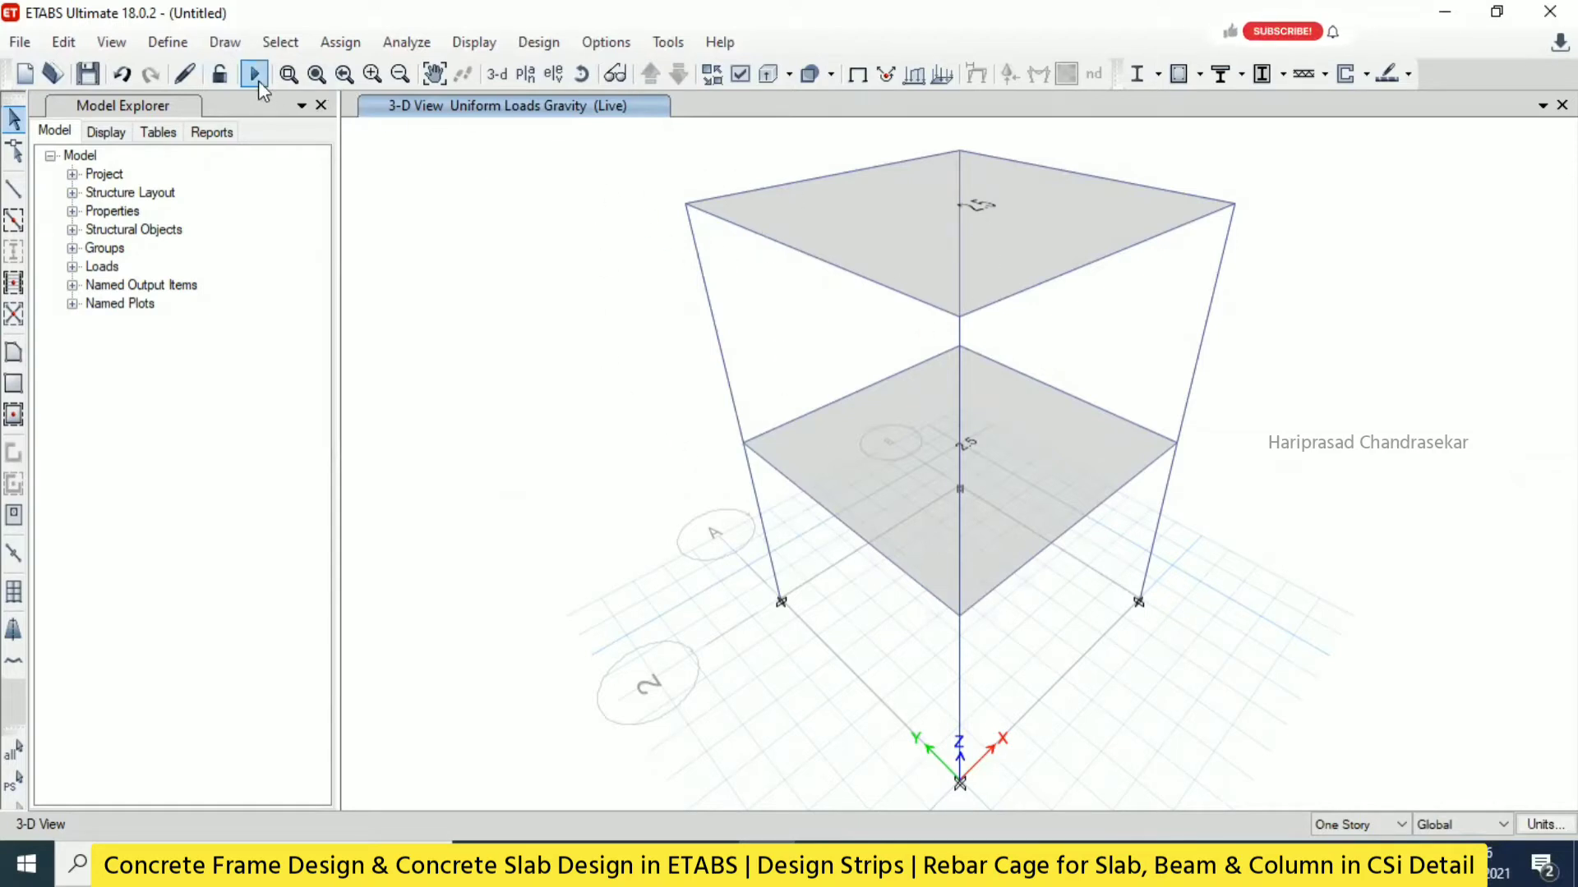
Add default concrete frame and slab design combos, converted to user combinations.
click(167, 41)
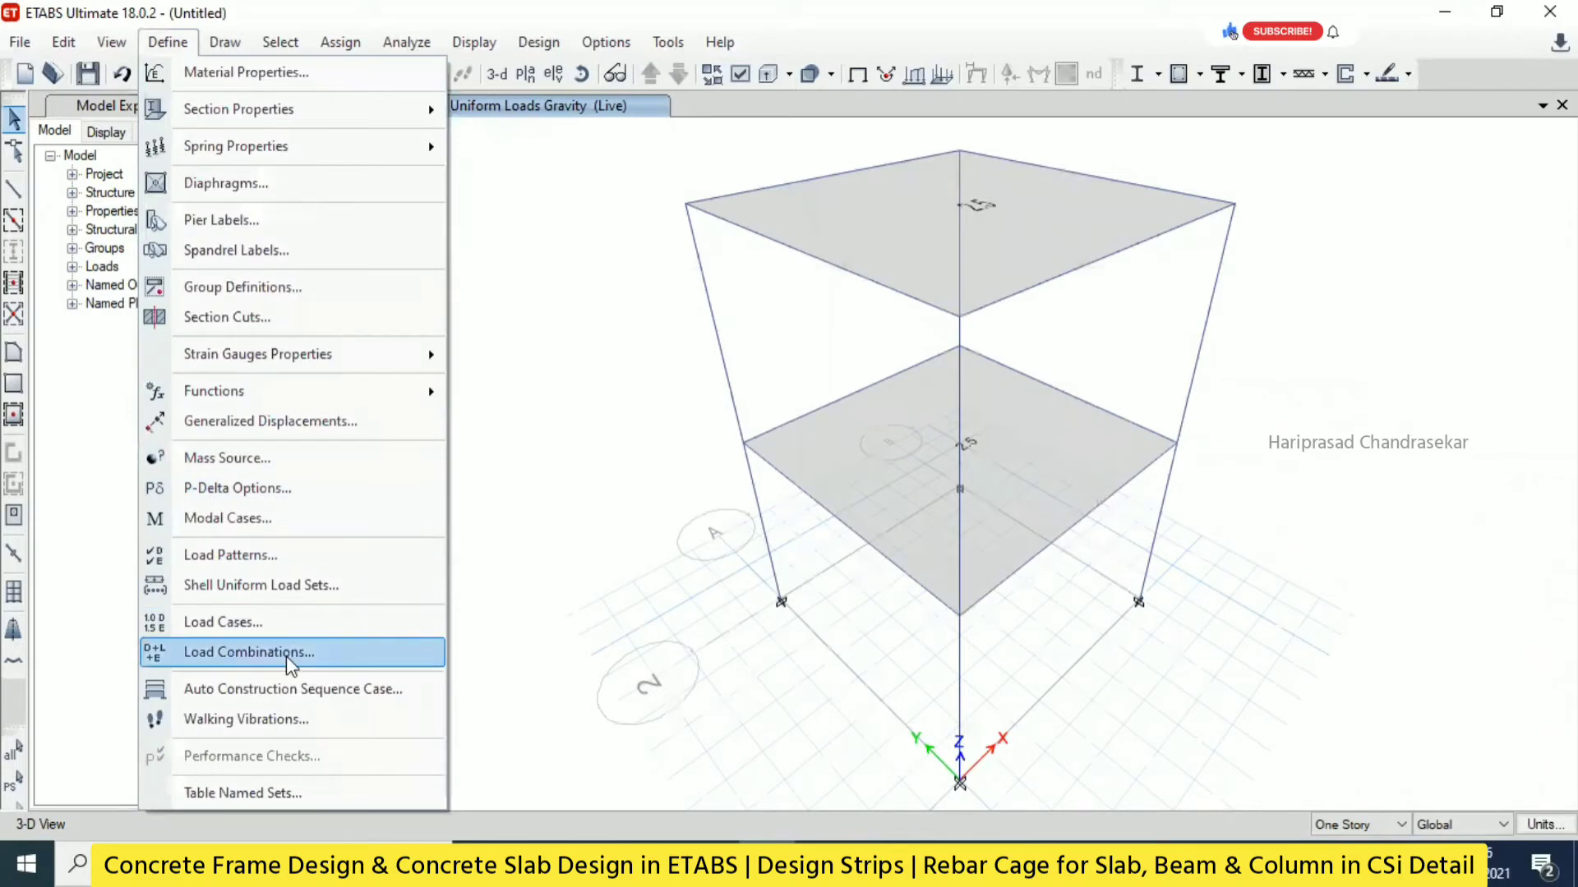
click(249, 651)
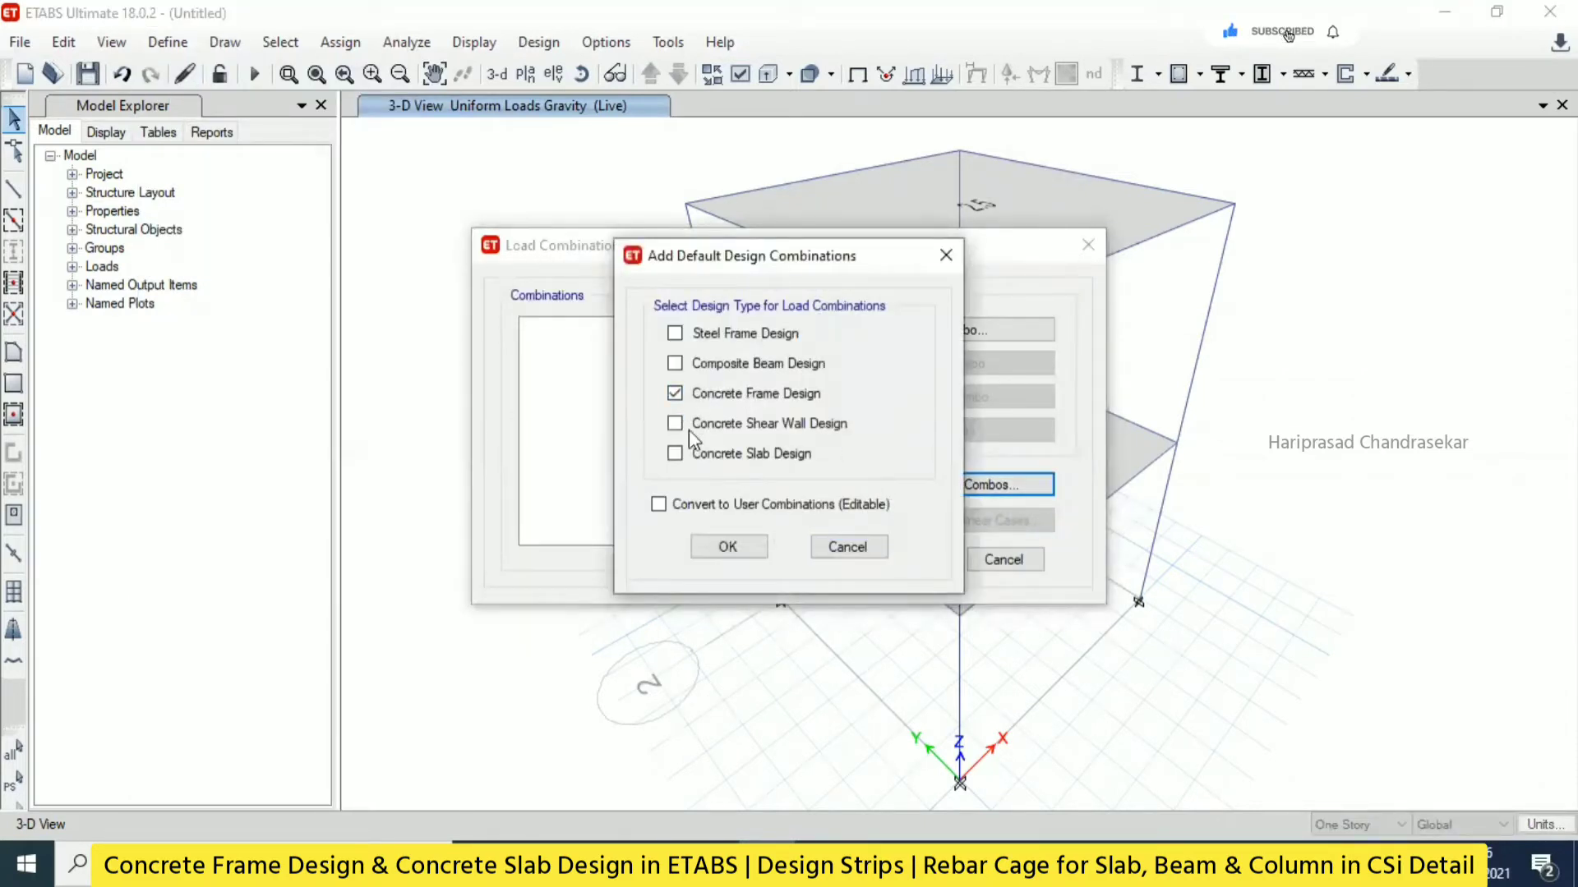
click(659, 504)
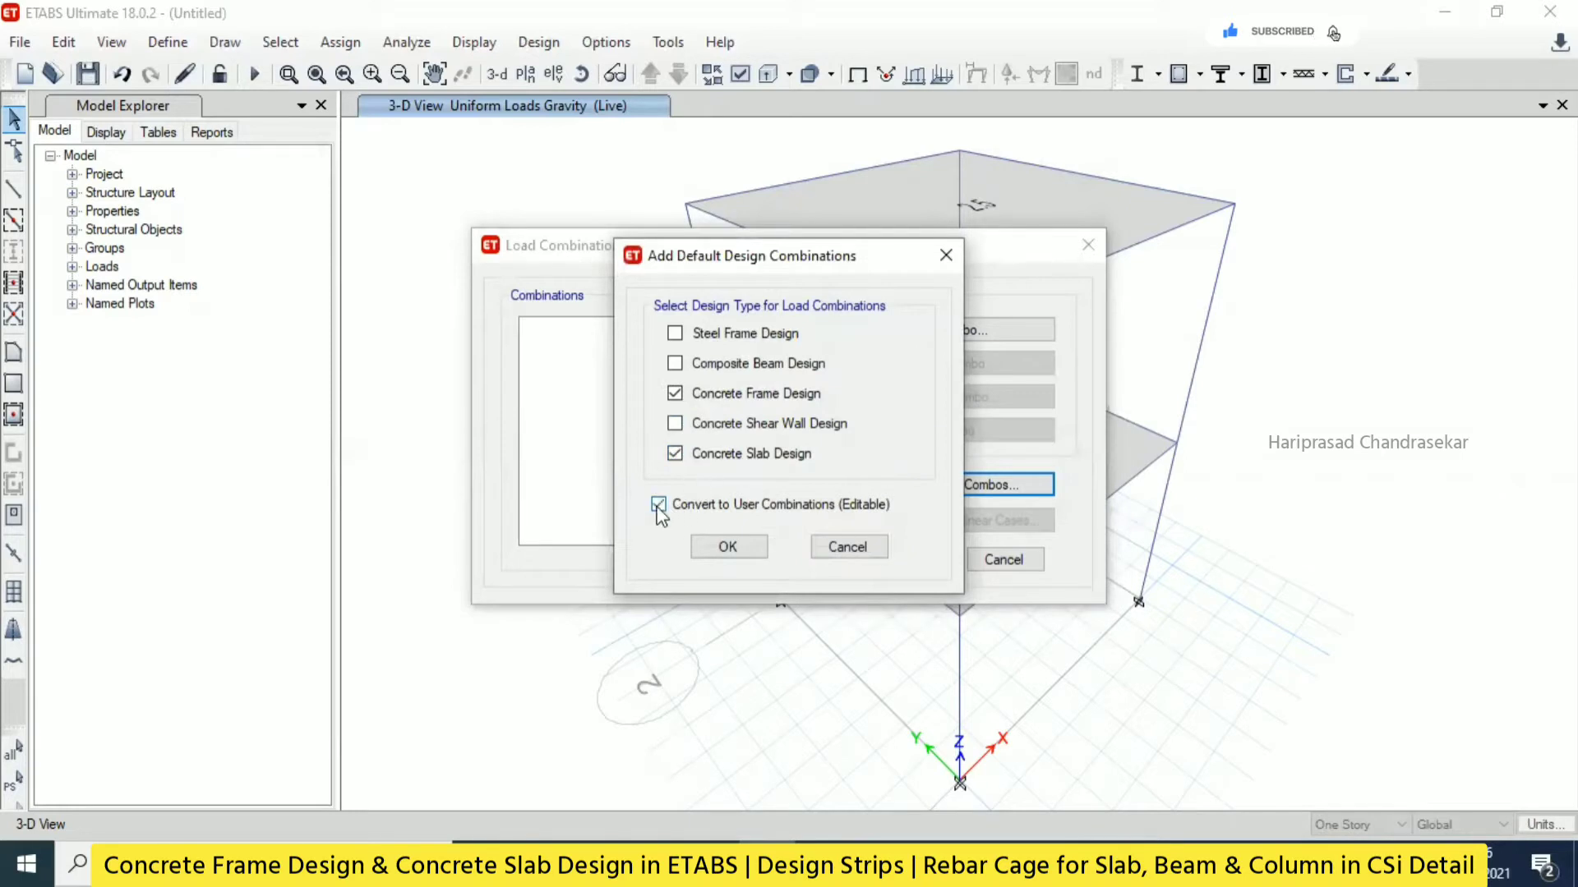
click(727, 546)
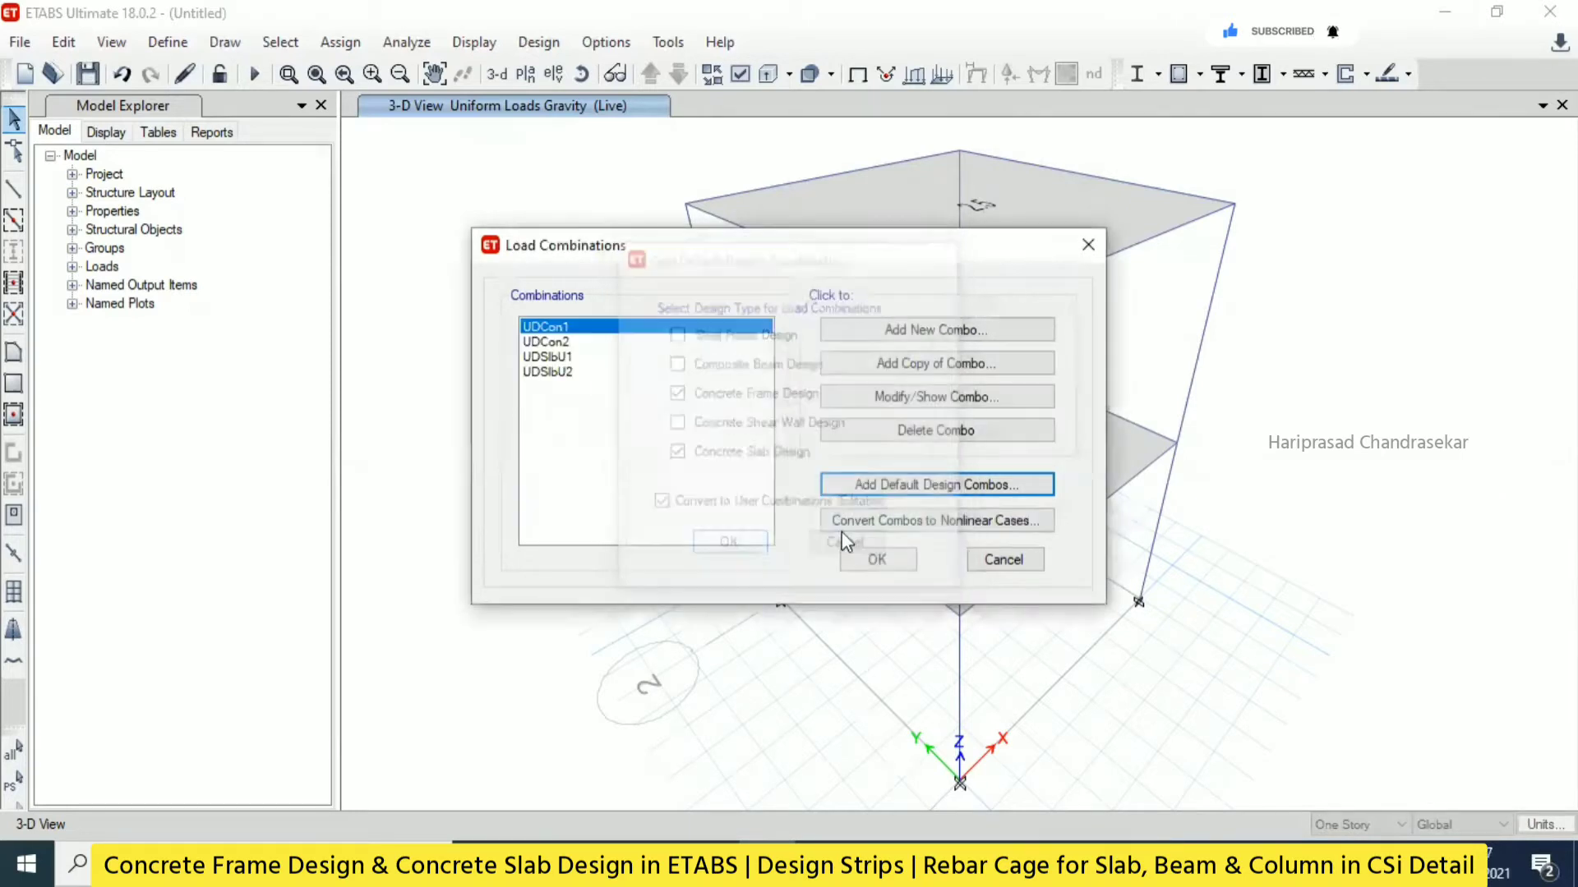
click(727, 540)
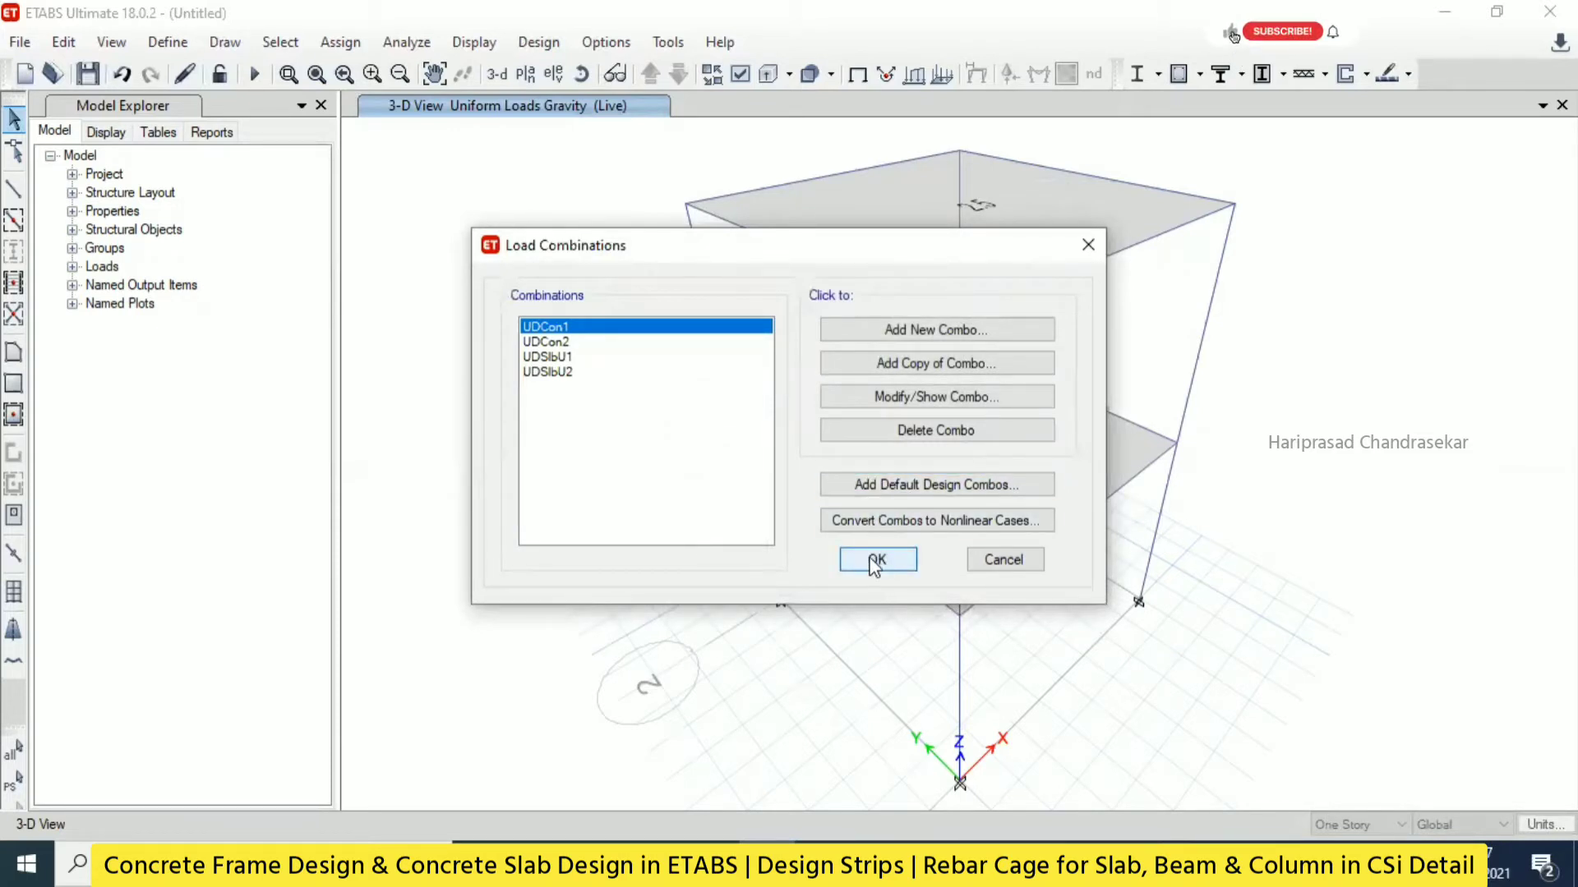
click(876, 559)
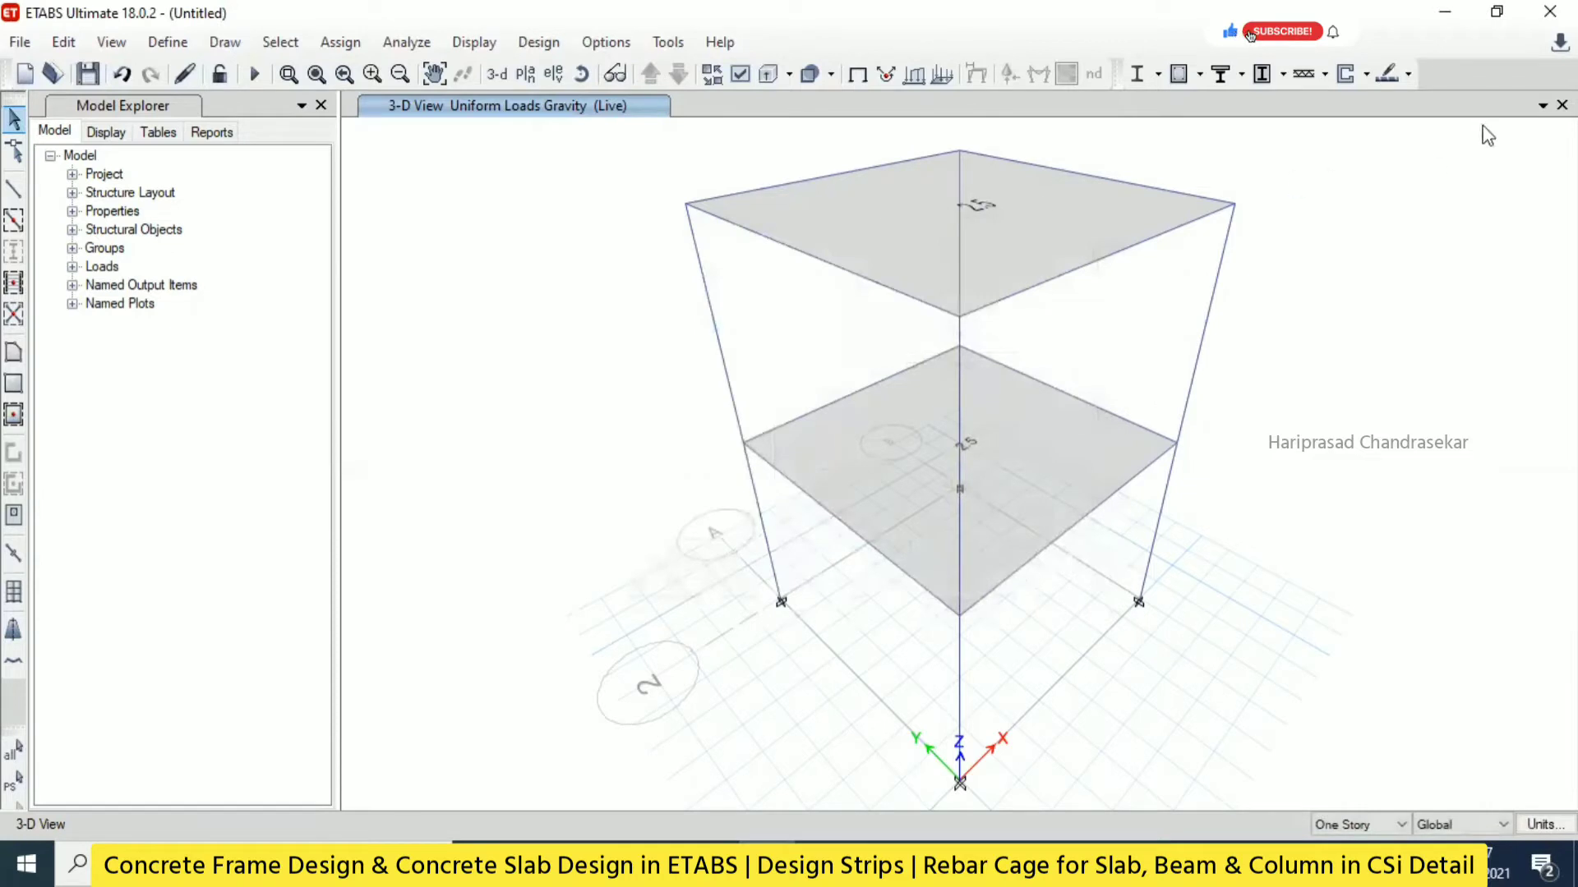
mouse_move(1159, 146)
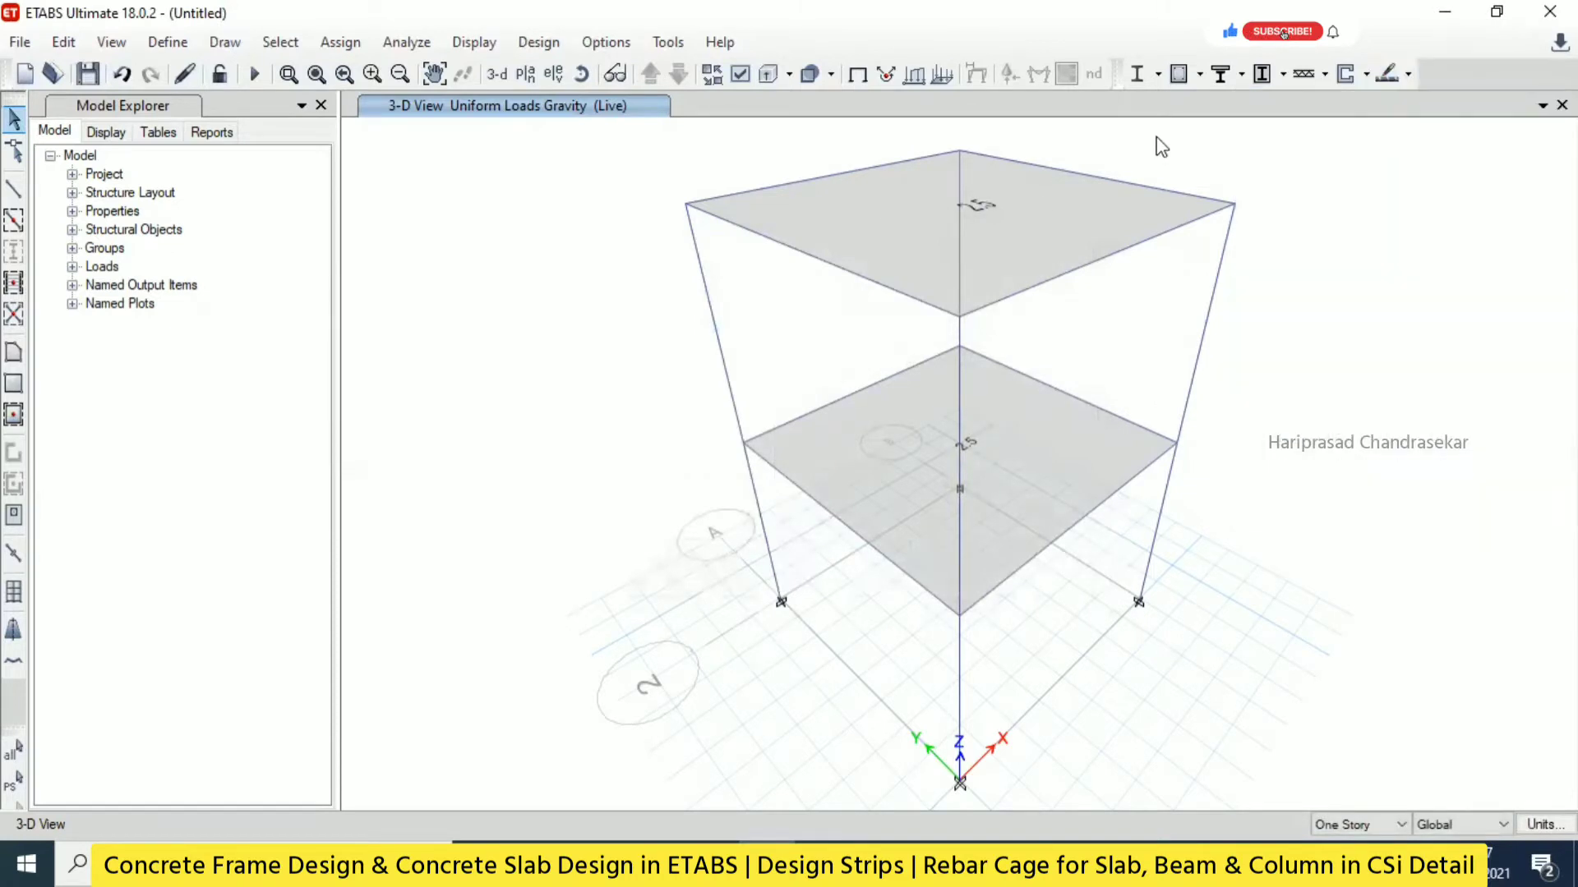
click(1178, 73)
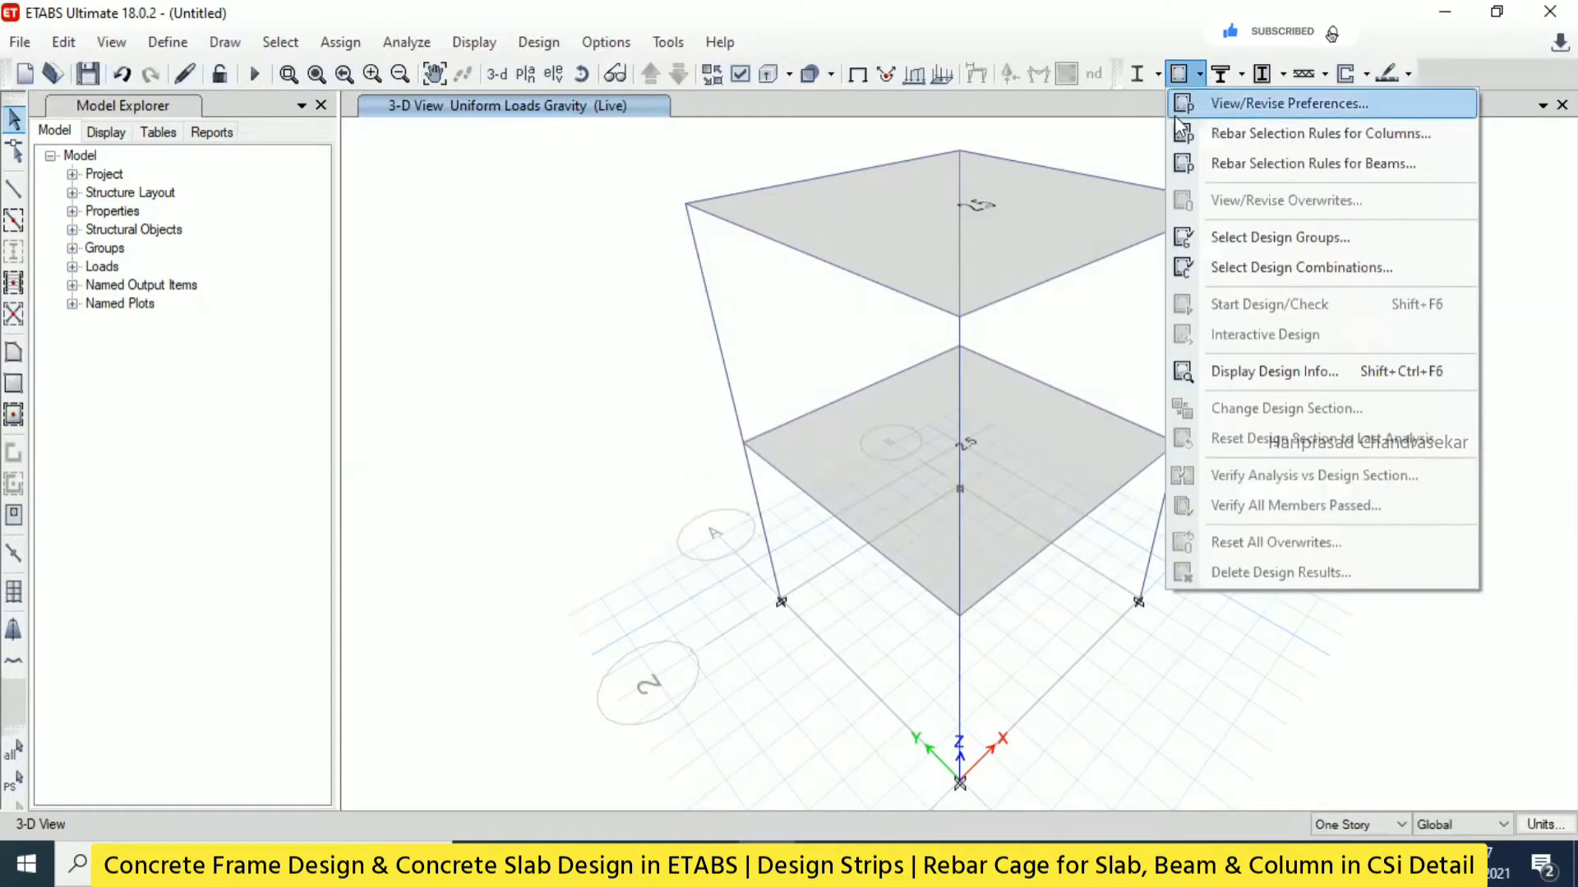
click(1411, 73)
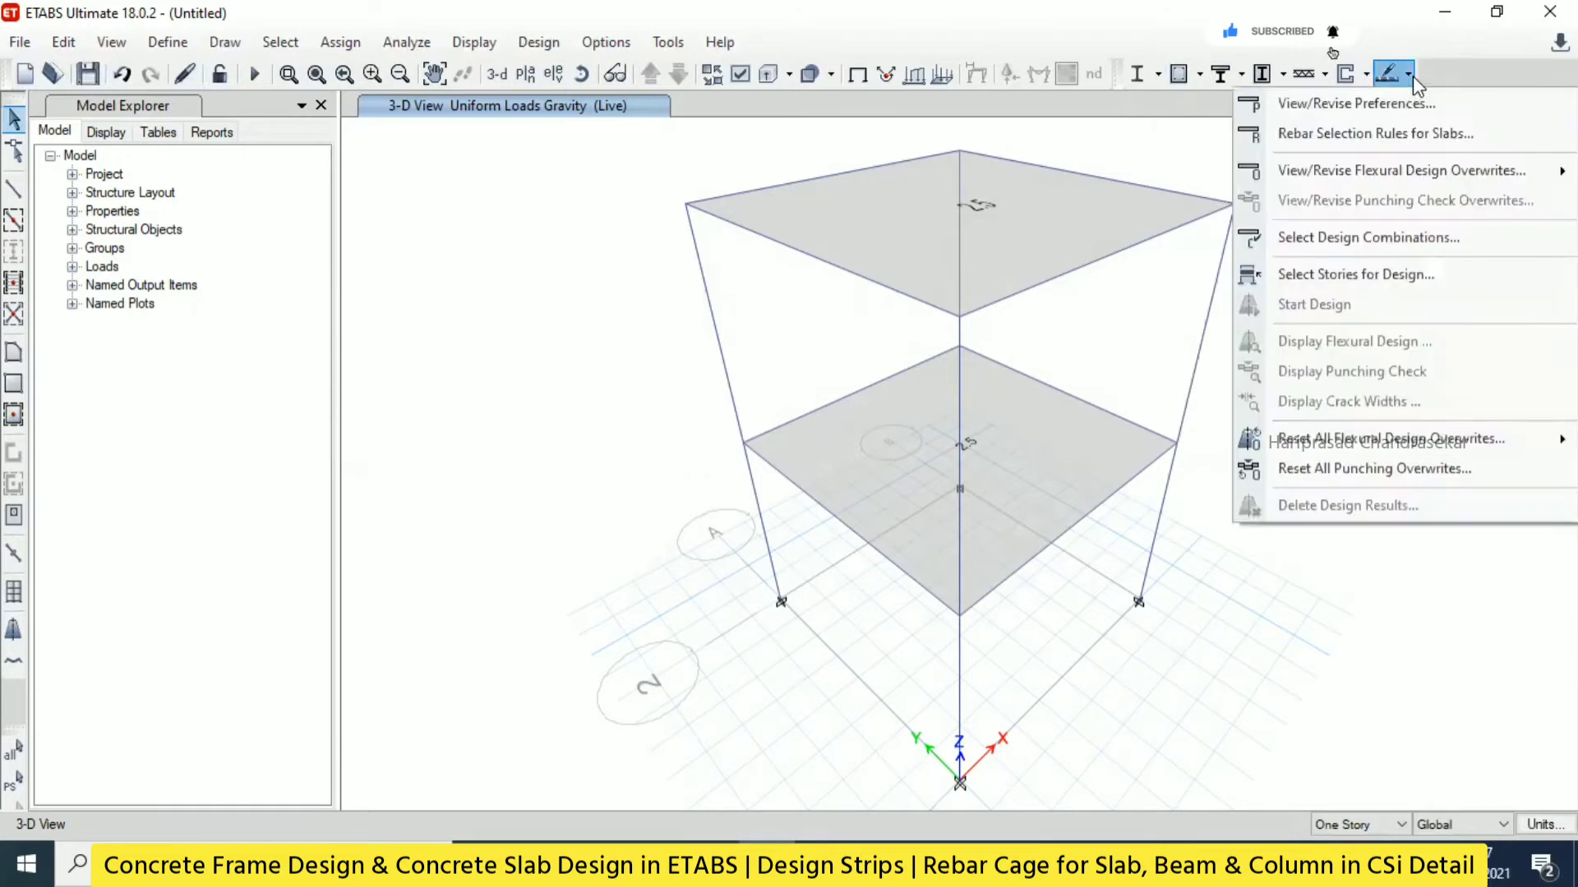
mouse_move(1162, 146)
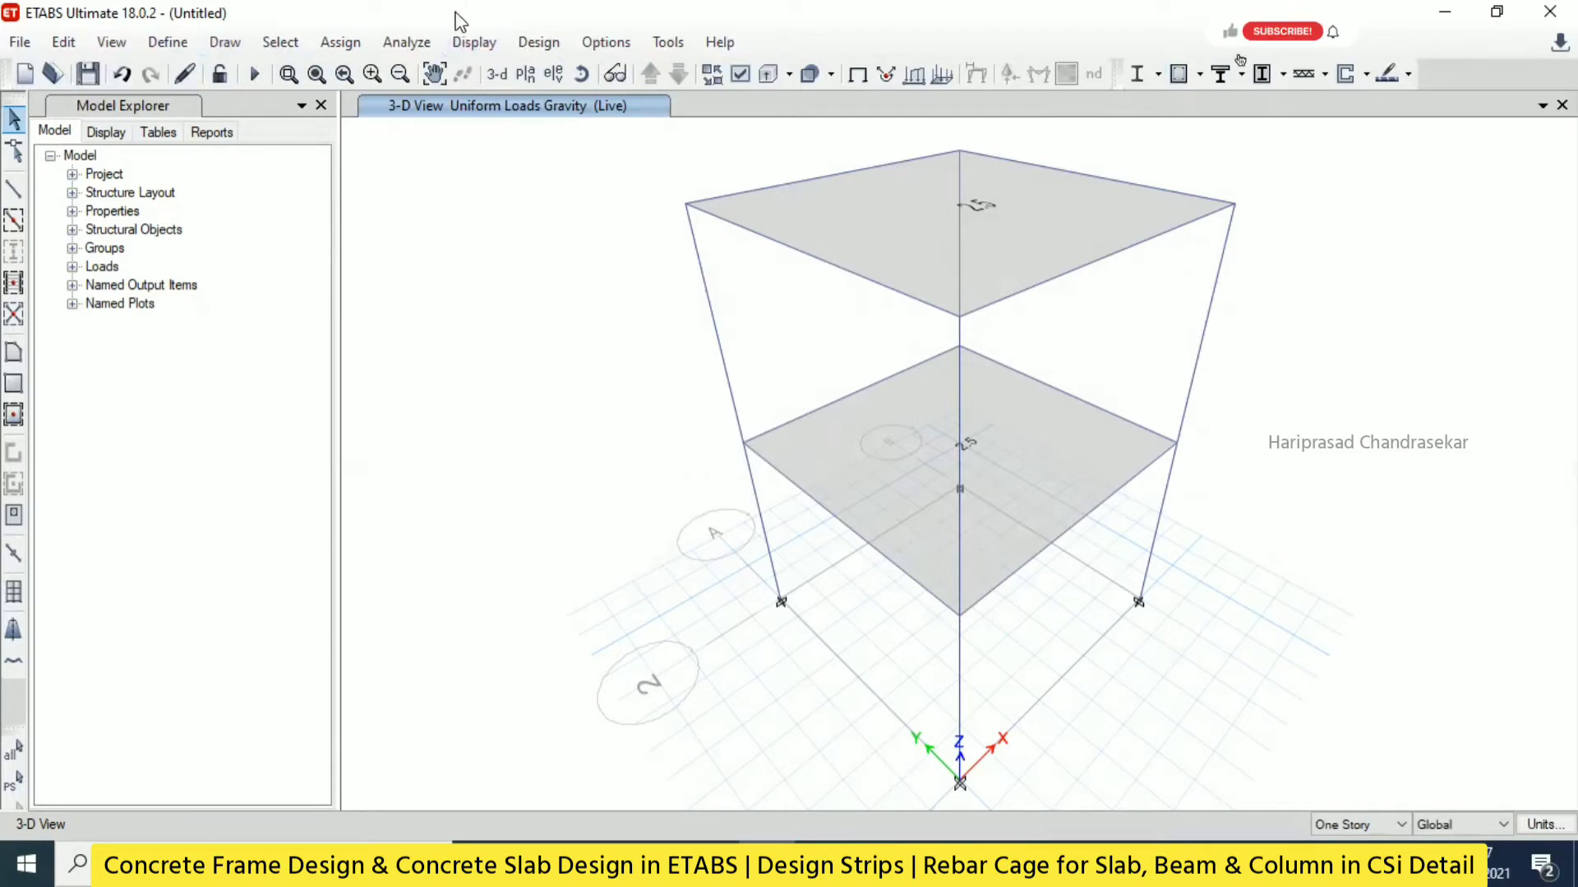
Assign diaphragm D1 to both floor slabs, then bring up Check Model.
click(340, 42)
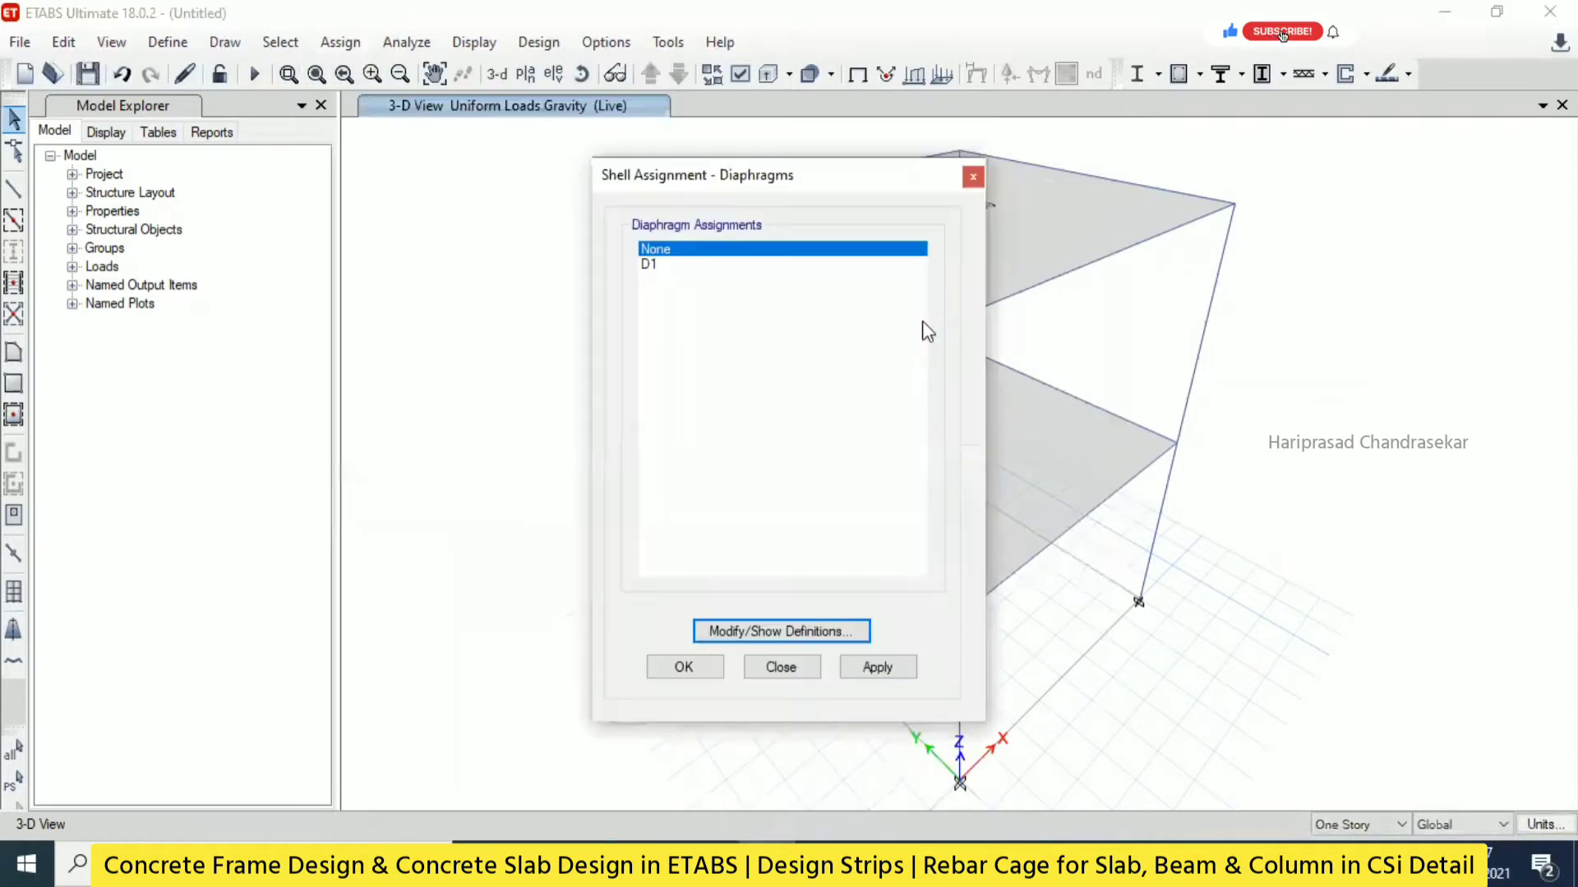
click(780, 263)
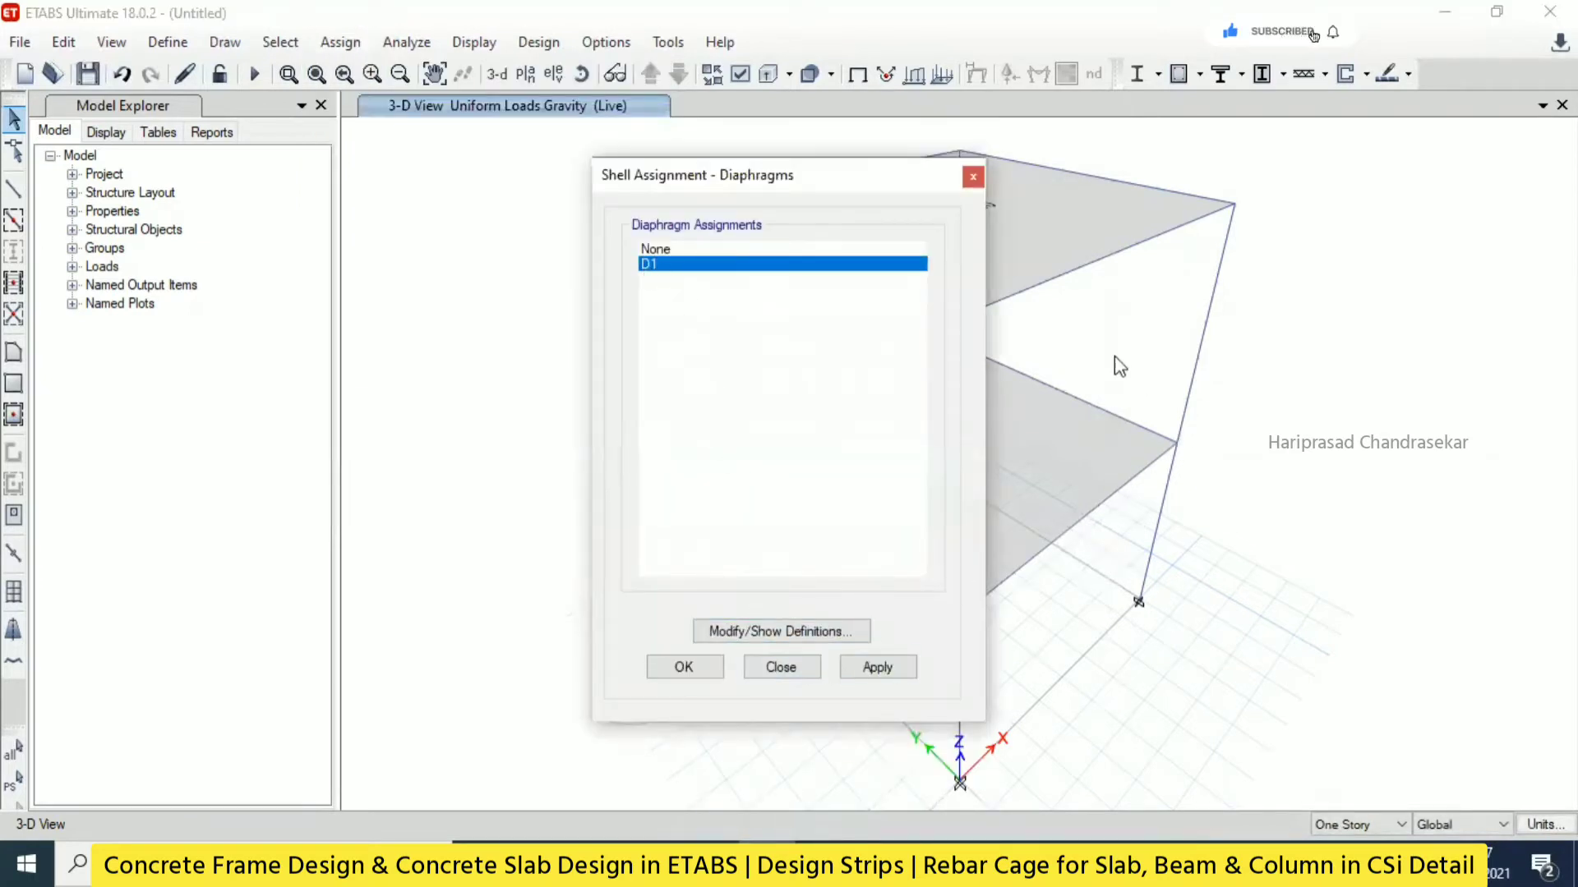
click(877, 667)
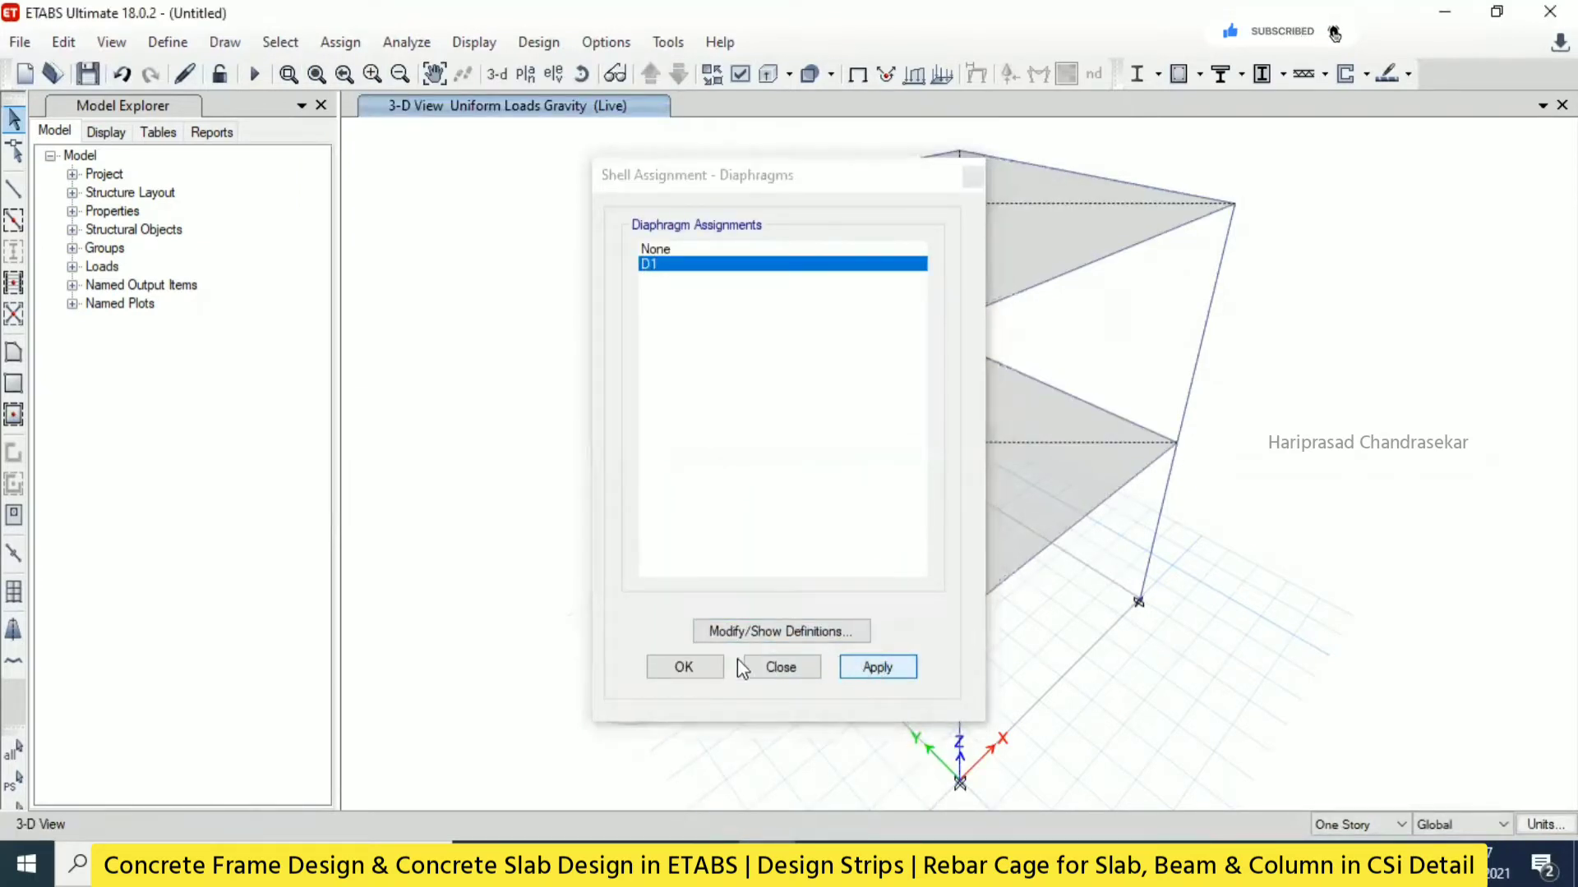
click(683, 668)
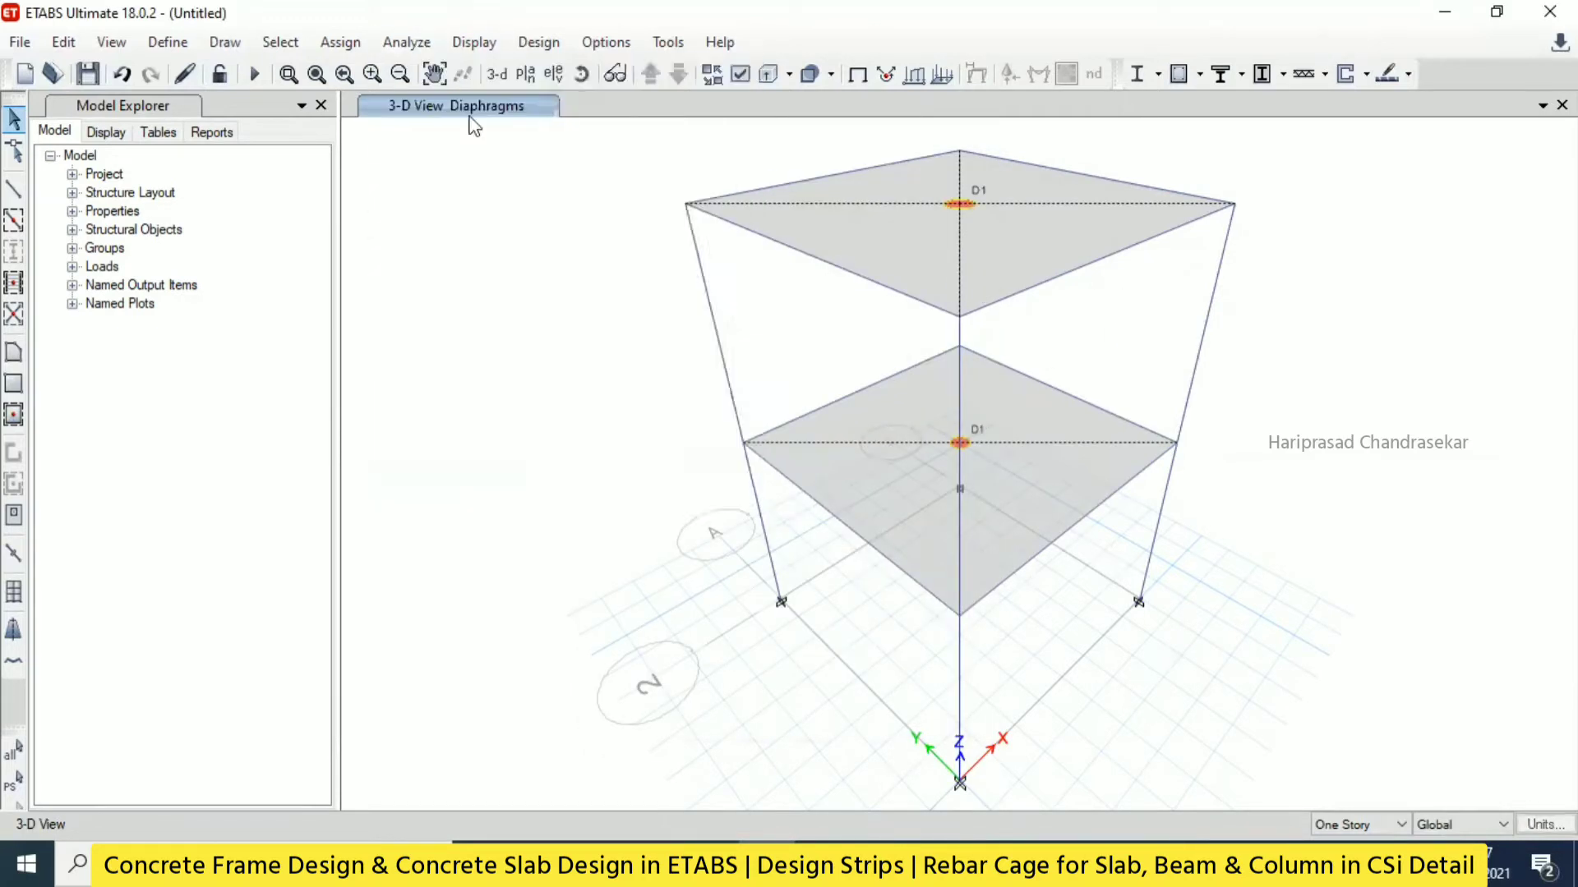
click(405, 42)
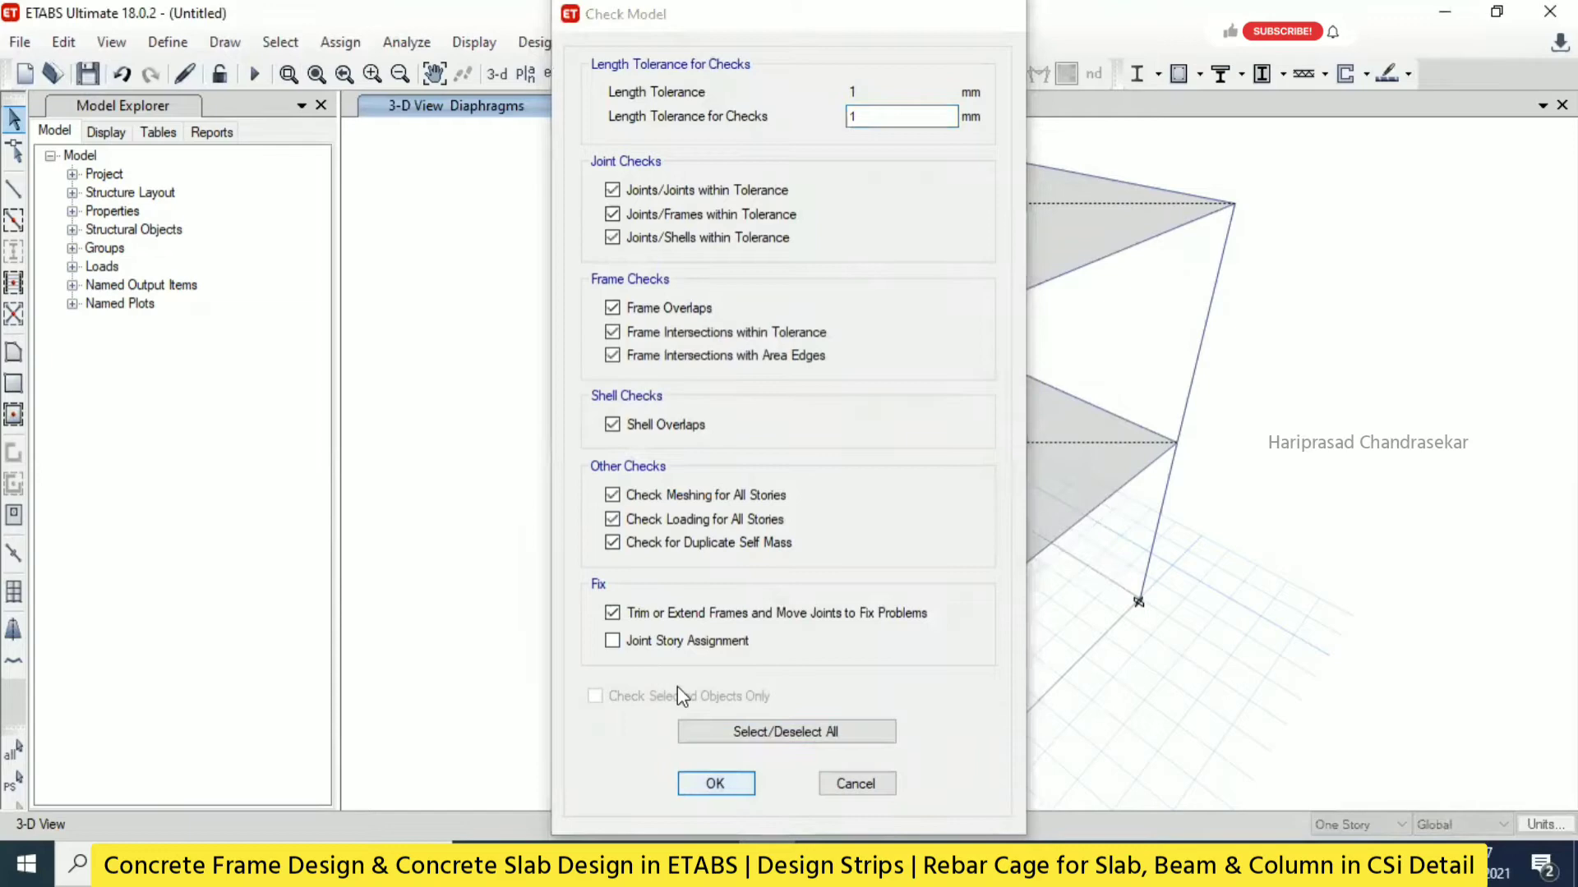
Check the model, save it as 'sd 2' and run the analysis.
click(715, 783)
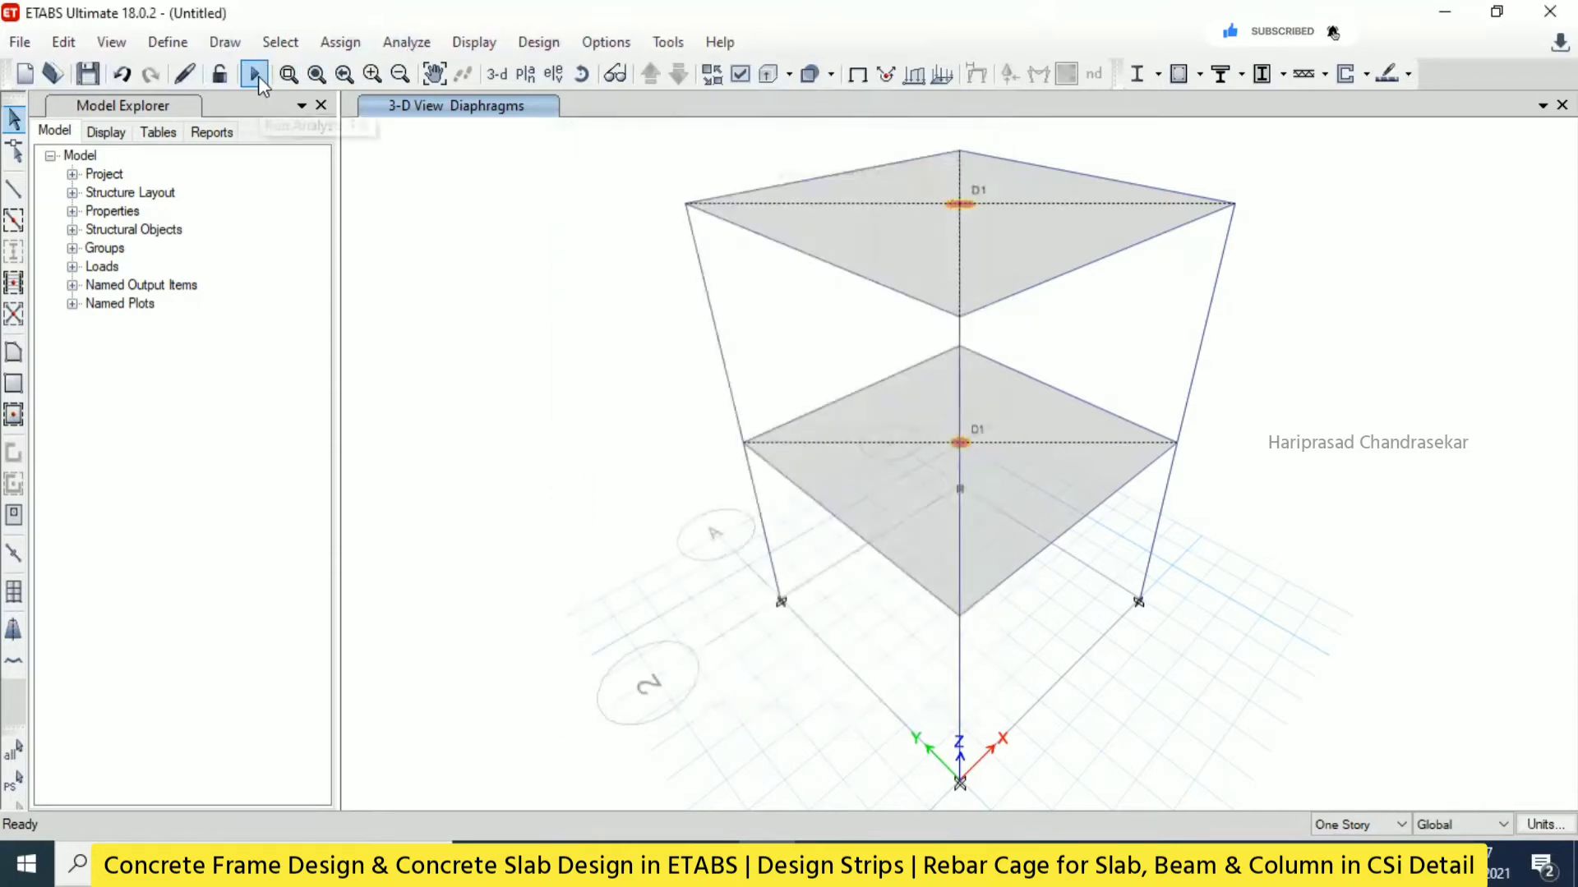
click(86, 73)
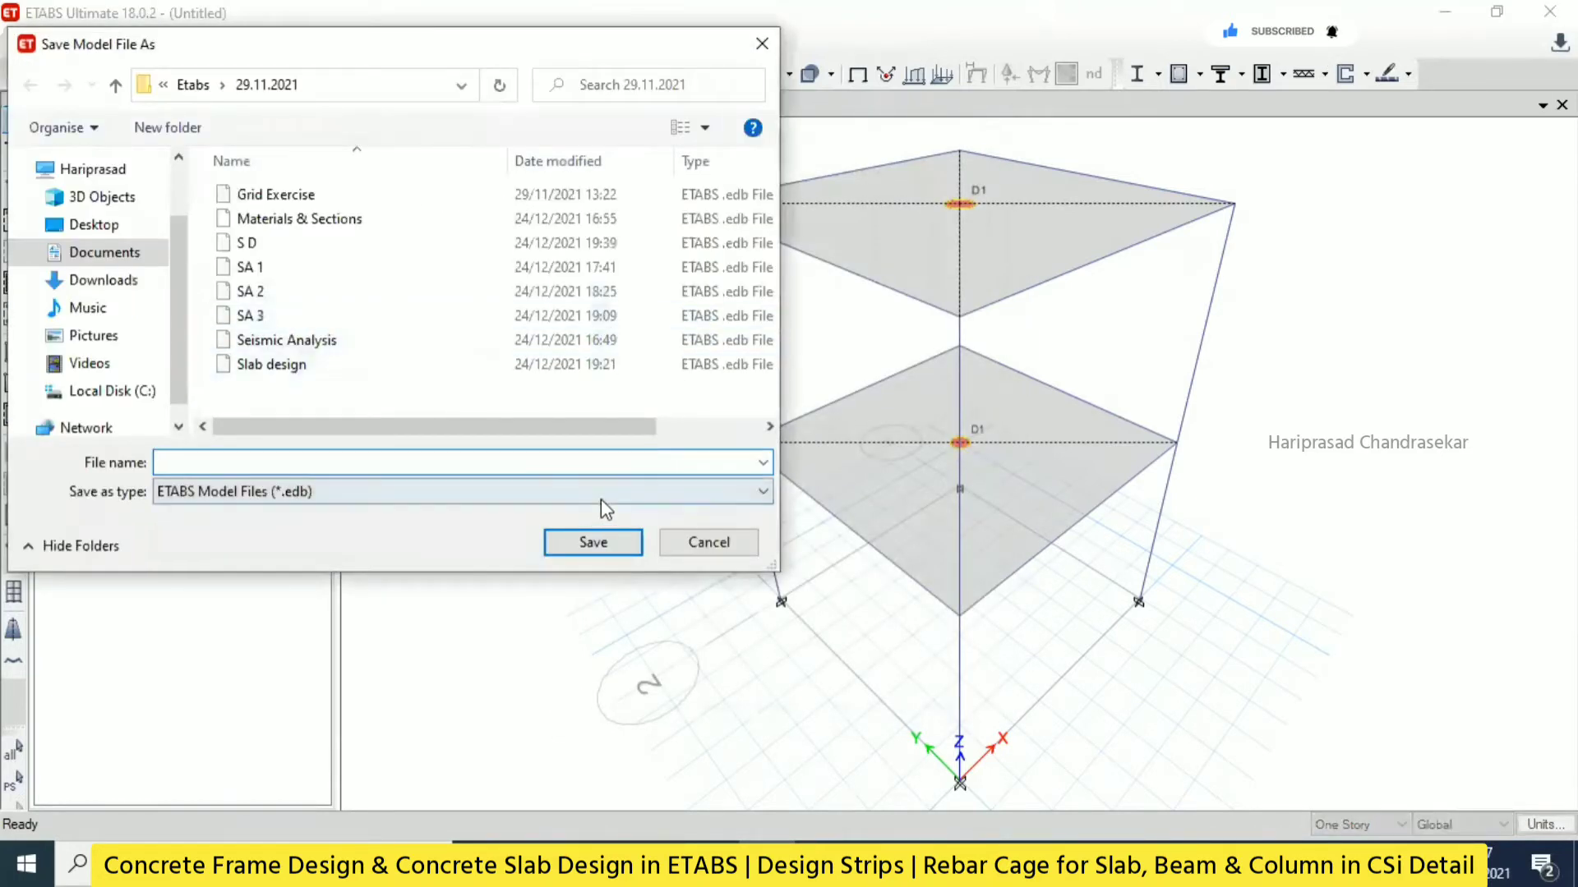
text(sd)
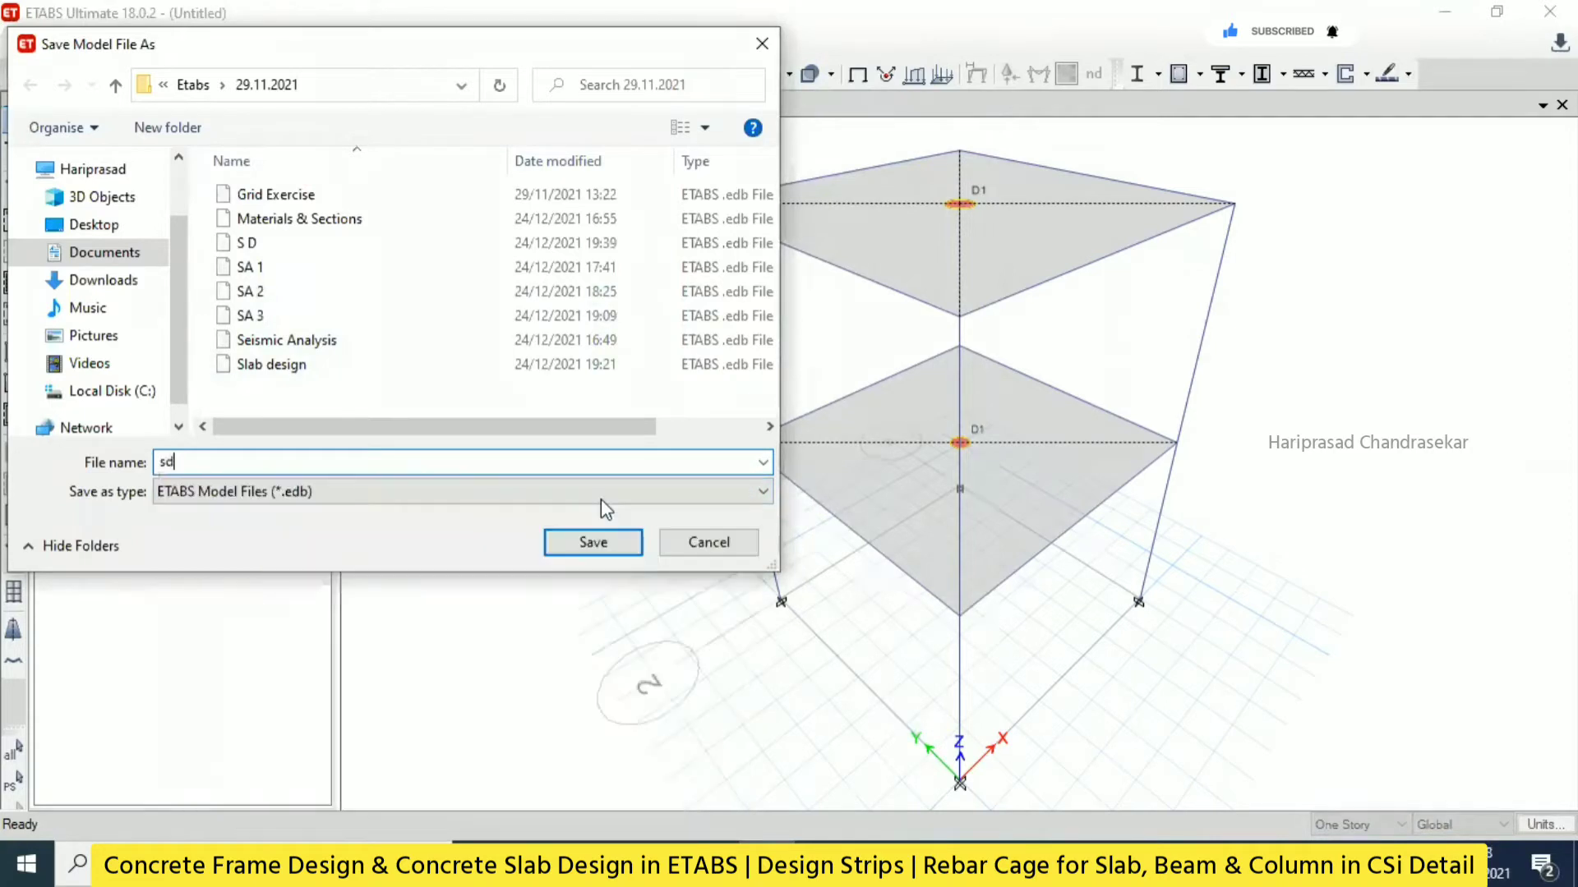
click(592, 543)
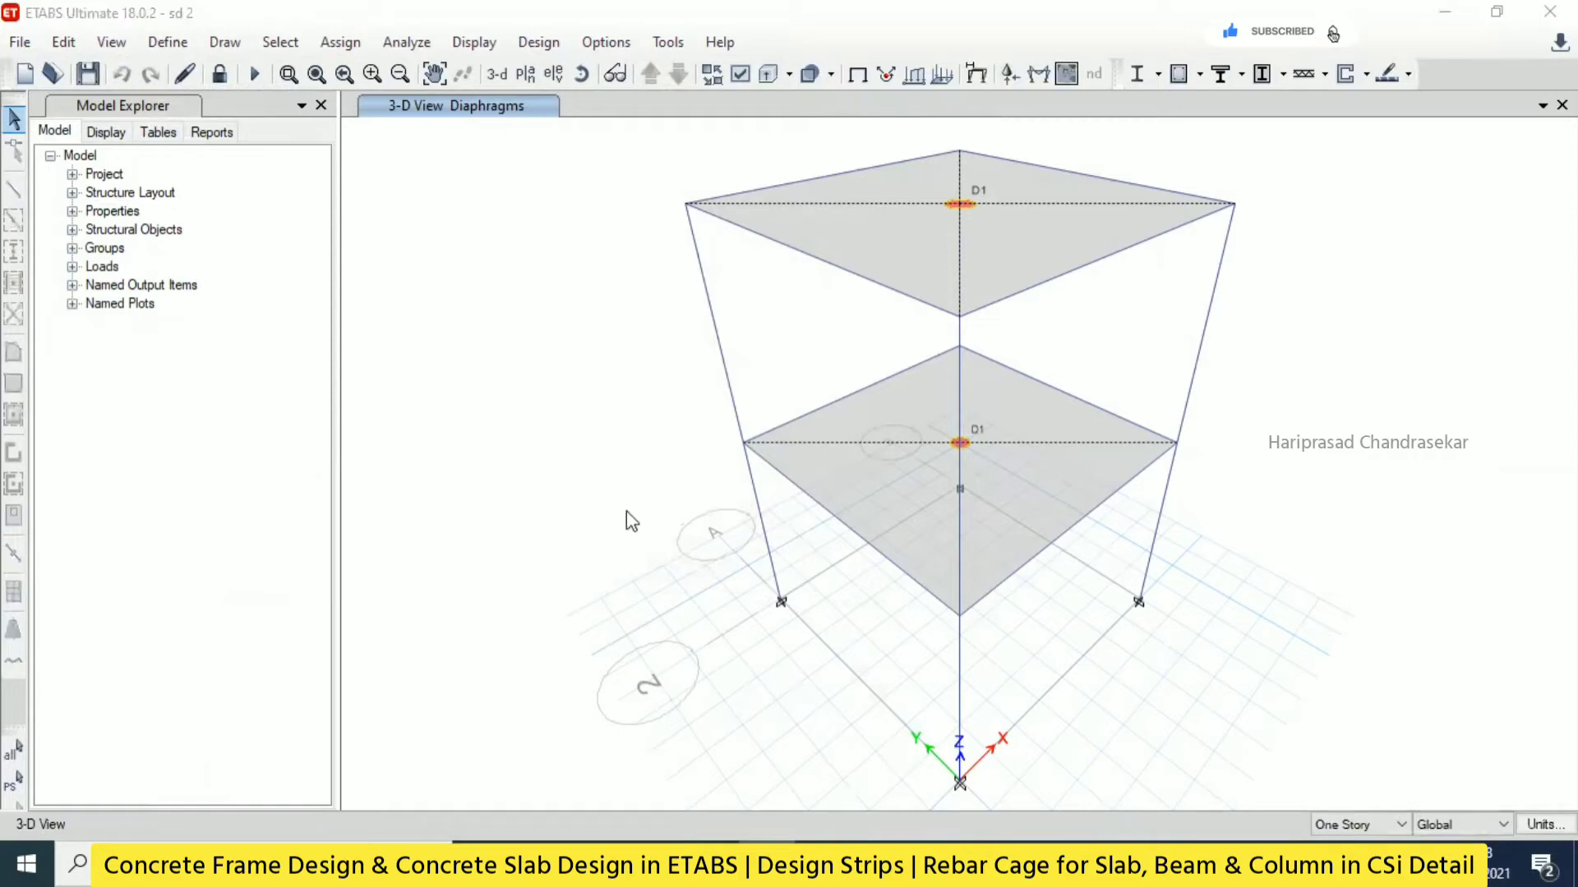
click(1300, 646)
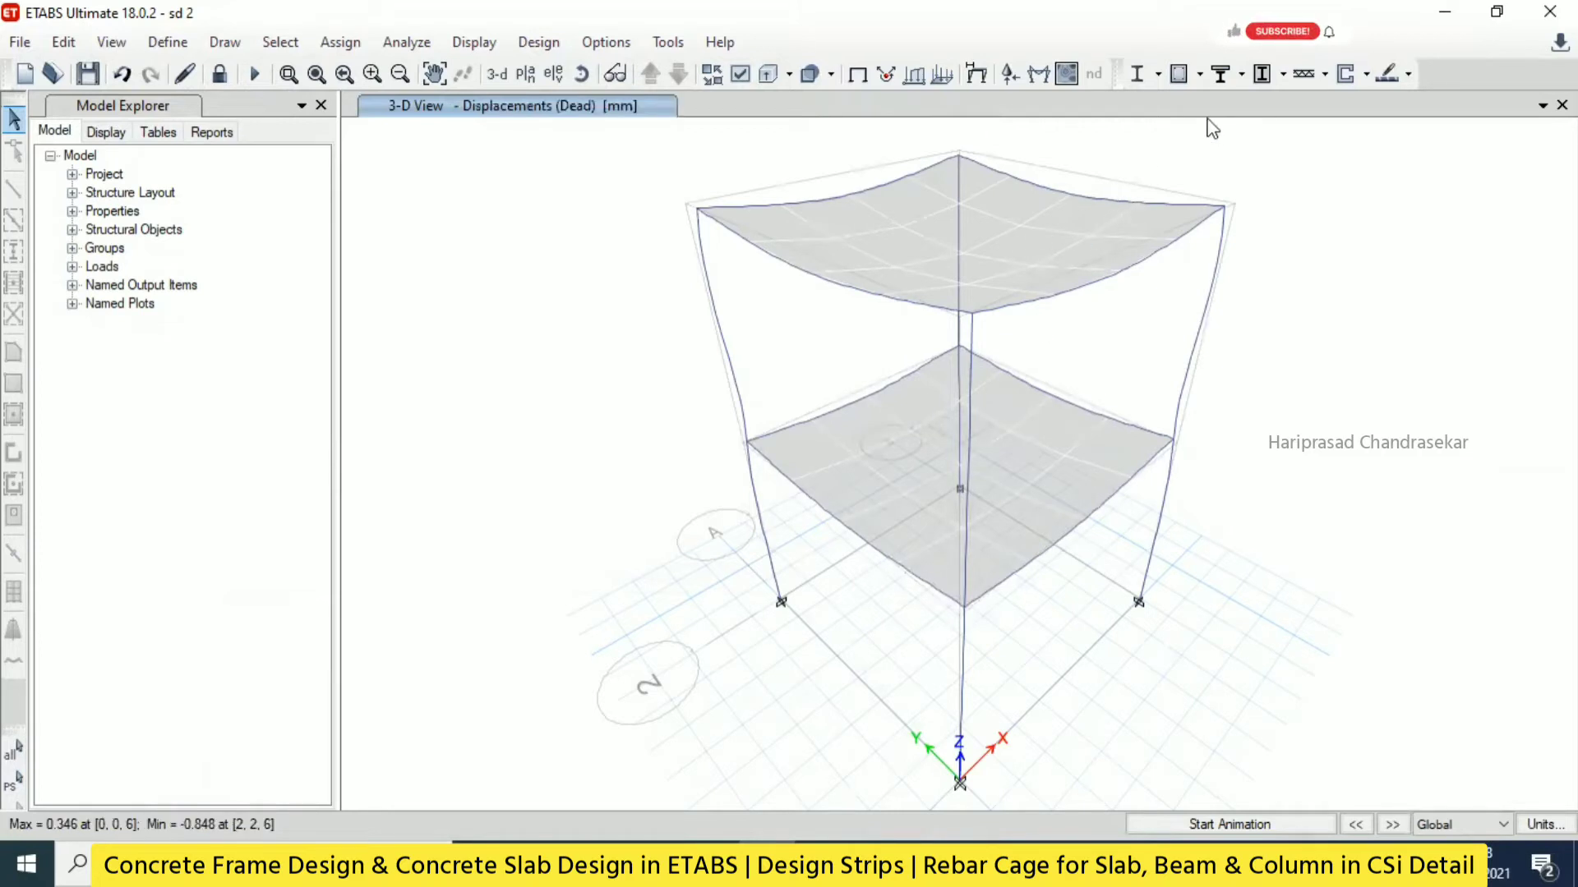
Review concrete frame design preferences and run the design check.
click(1199, 73)
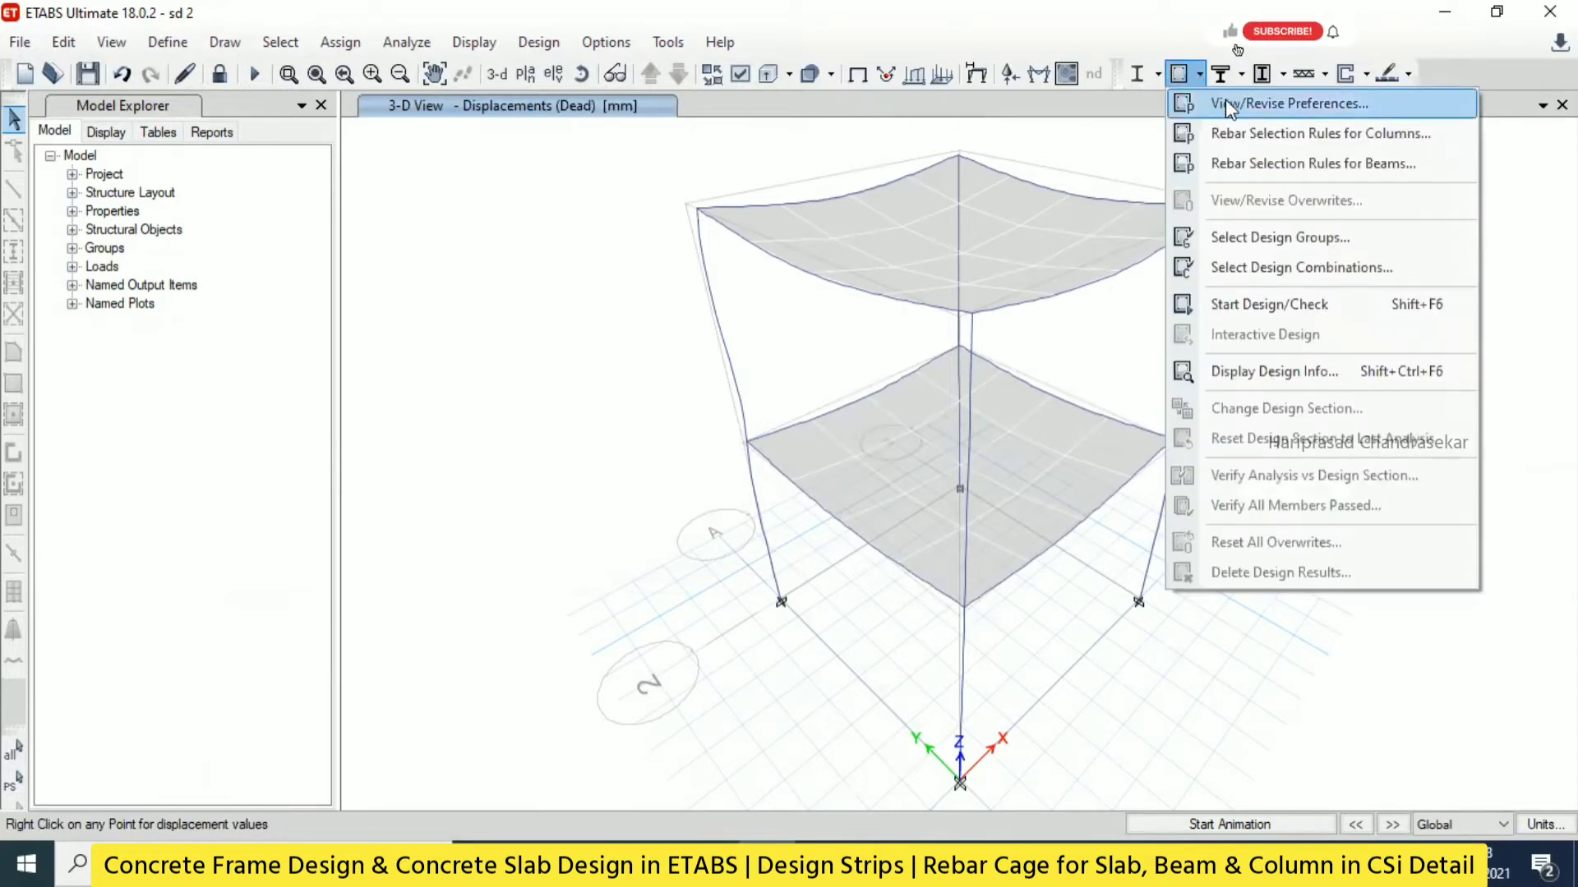
click(1288, 103)
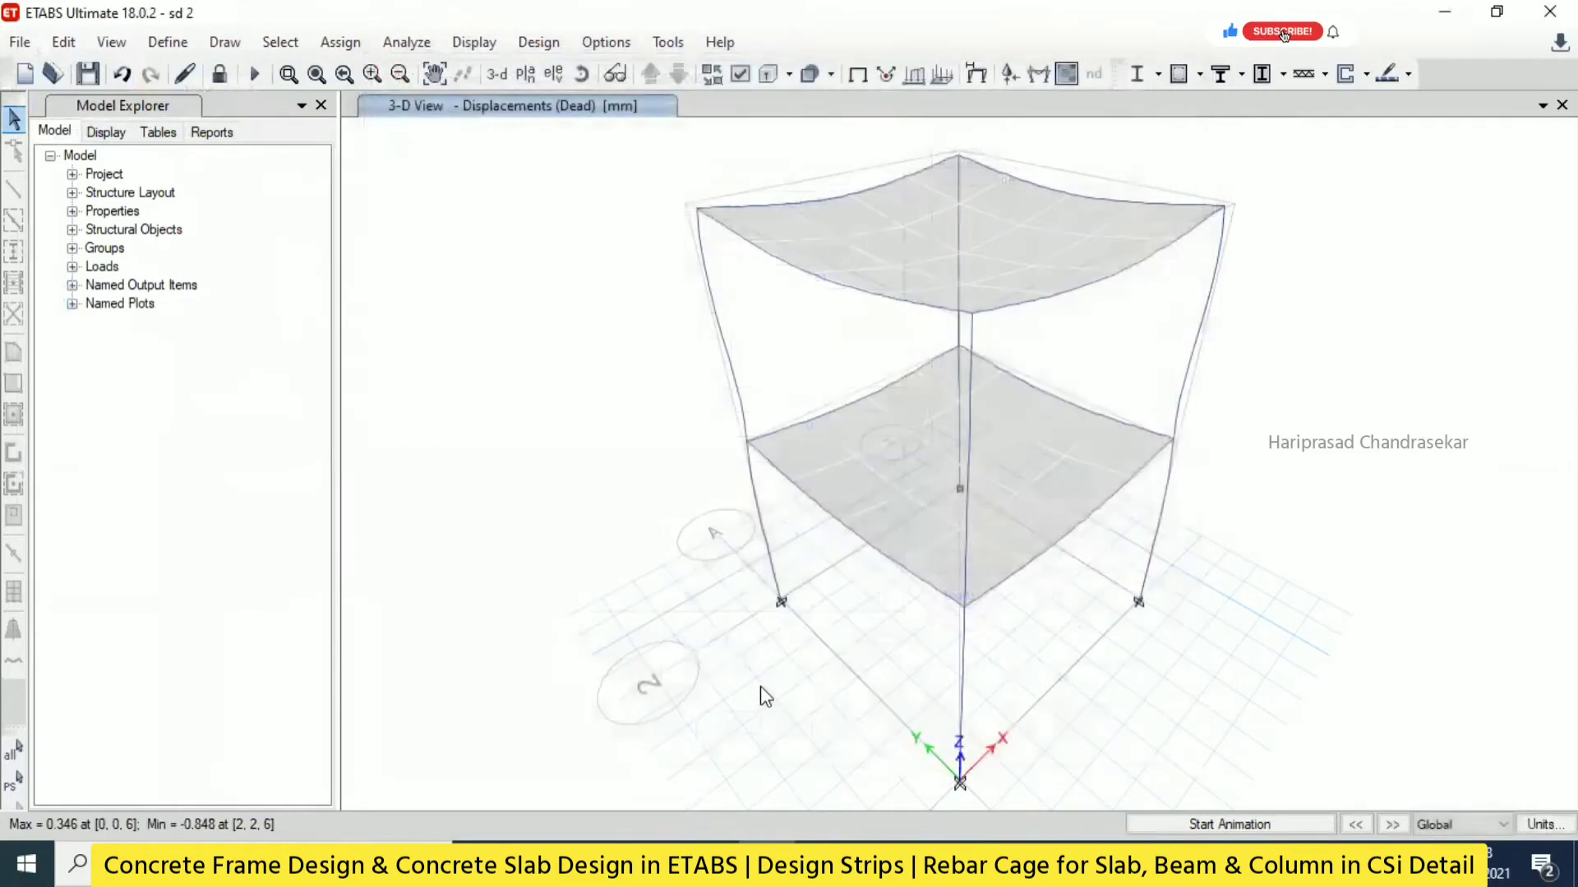
click(1178, 73)
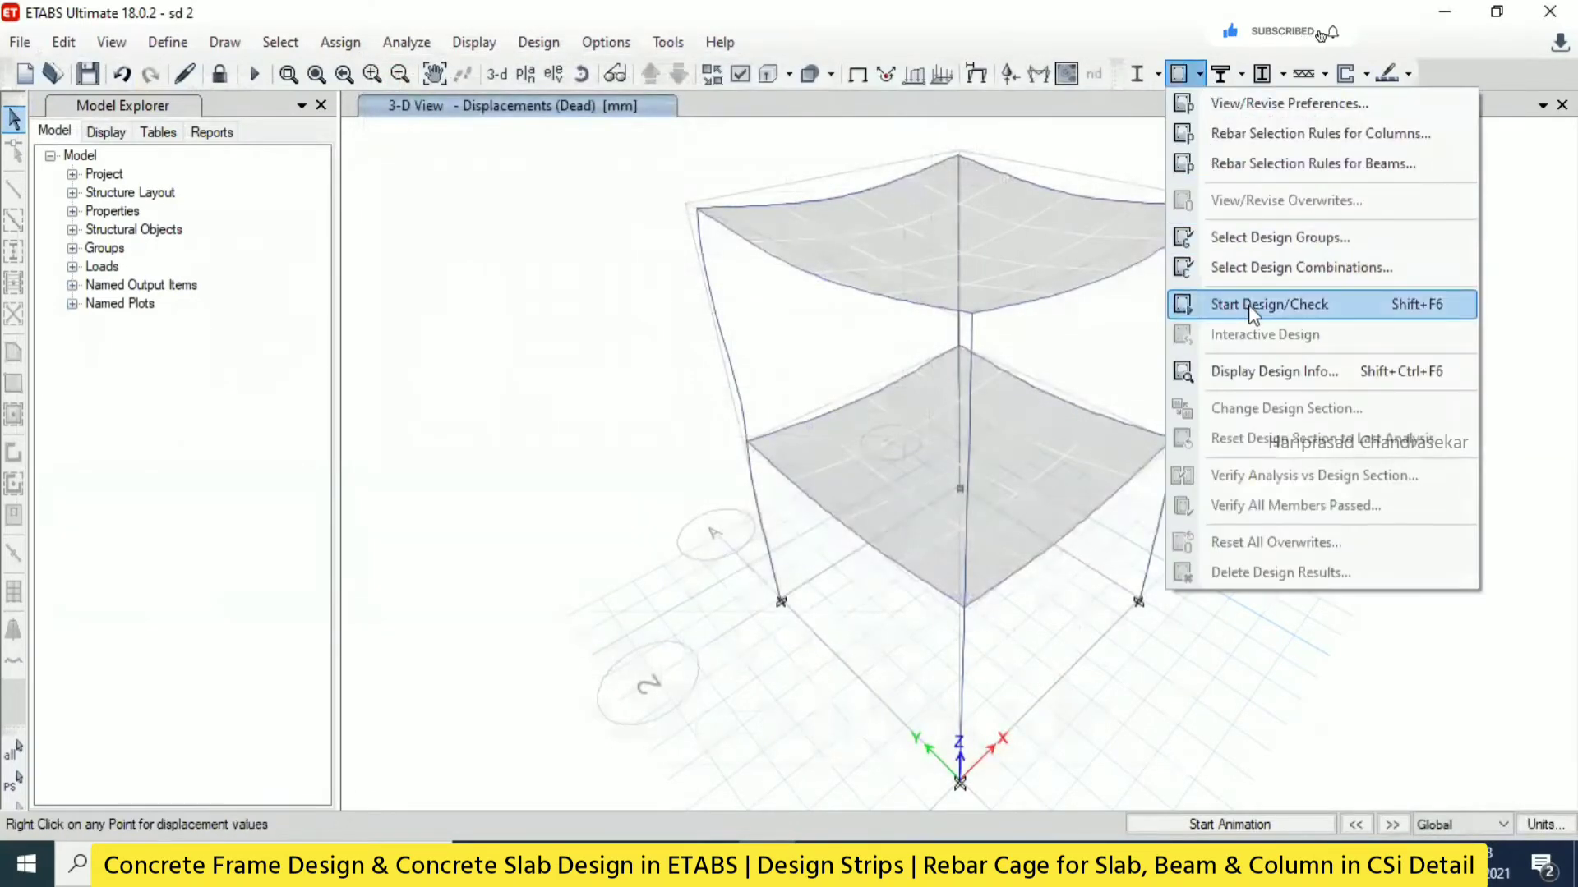
click(1268, 304)
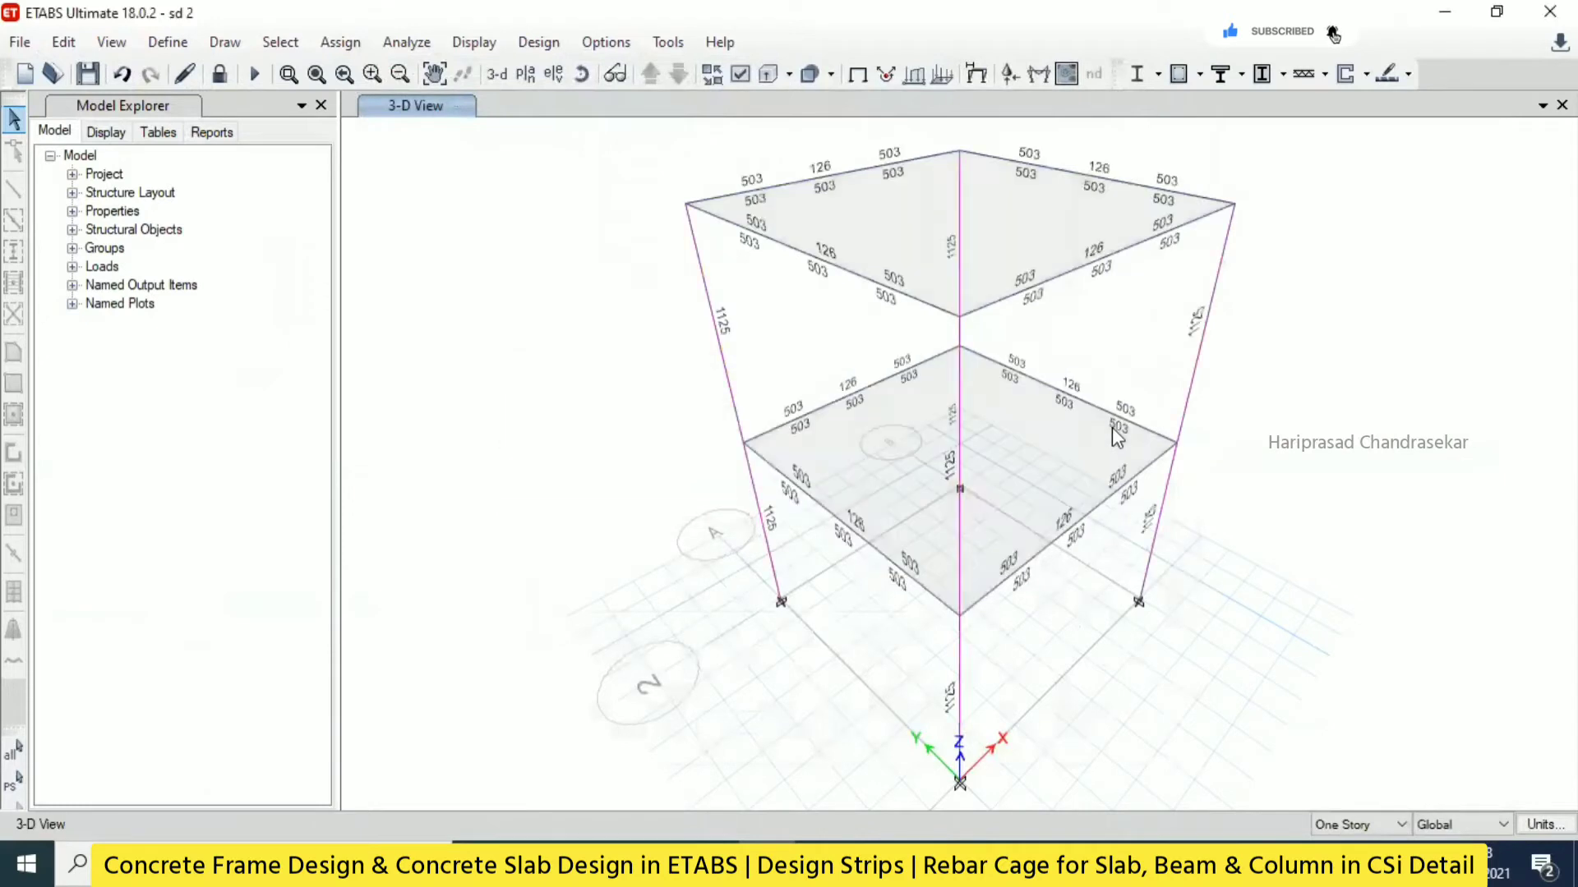
mouse_move(1177, 74)
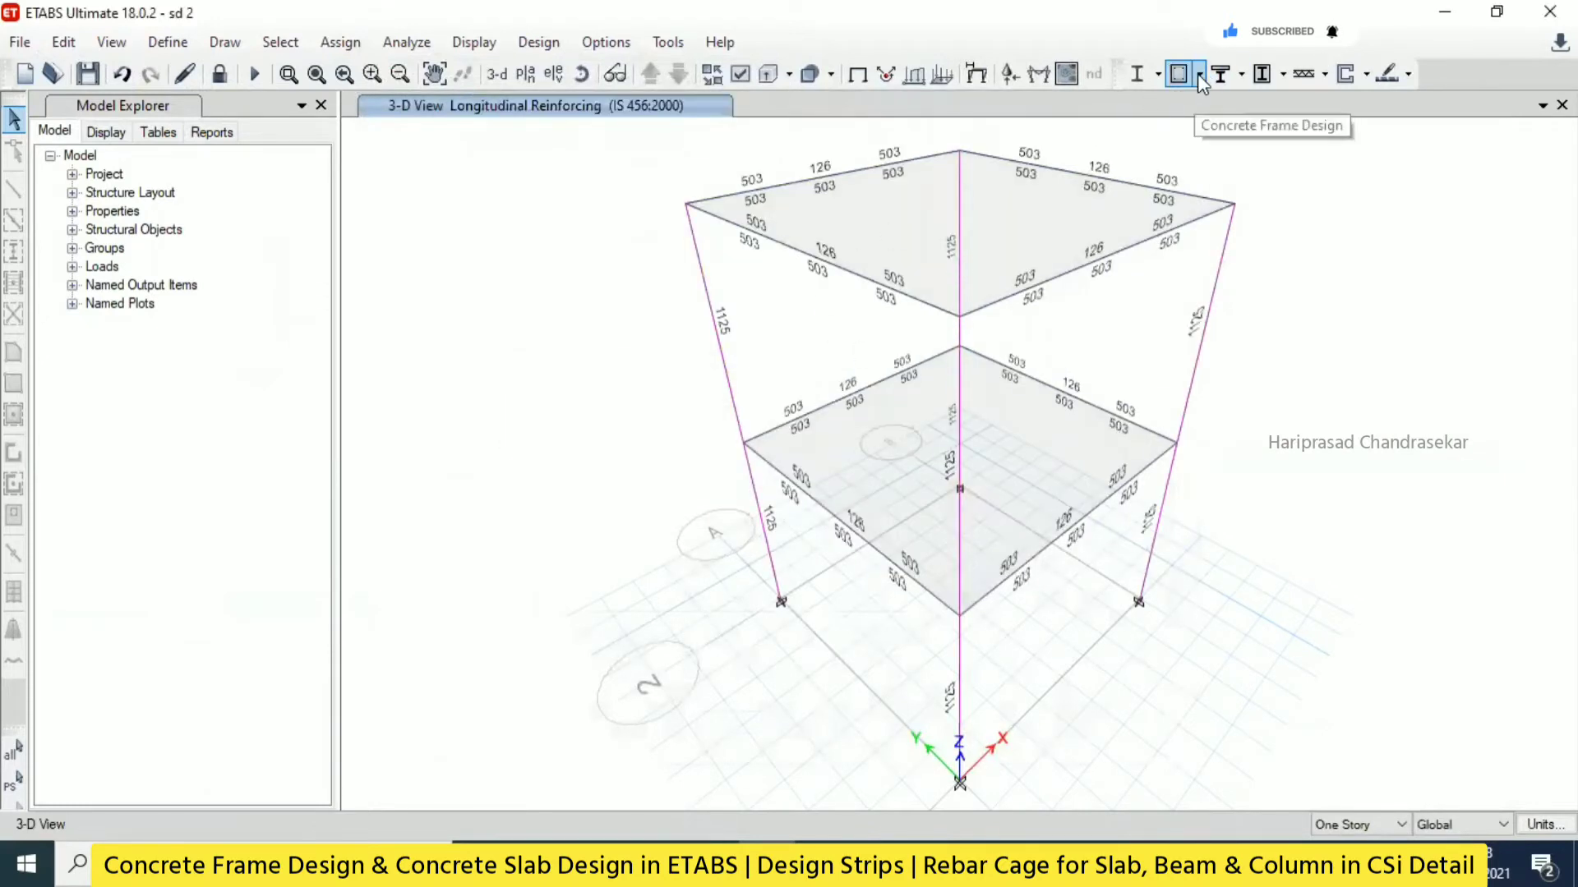
Confirm all frames passed and review beam B3 and column C3 design details.
click(1177, 73)
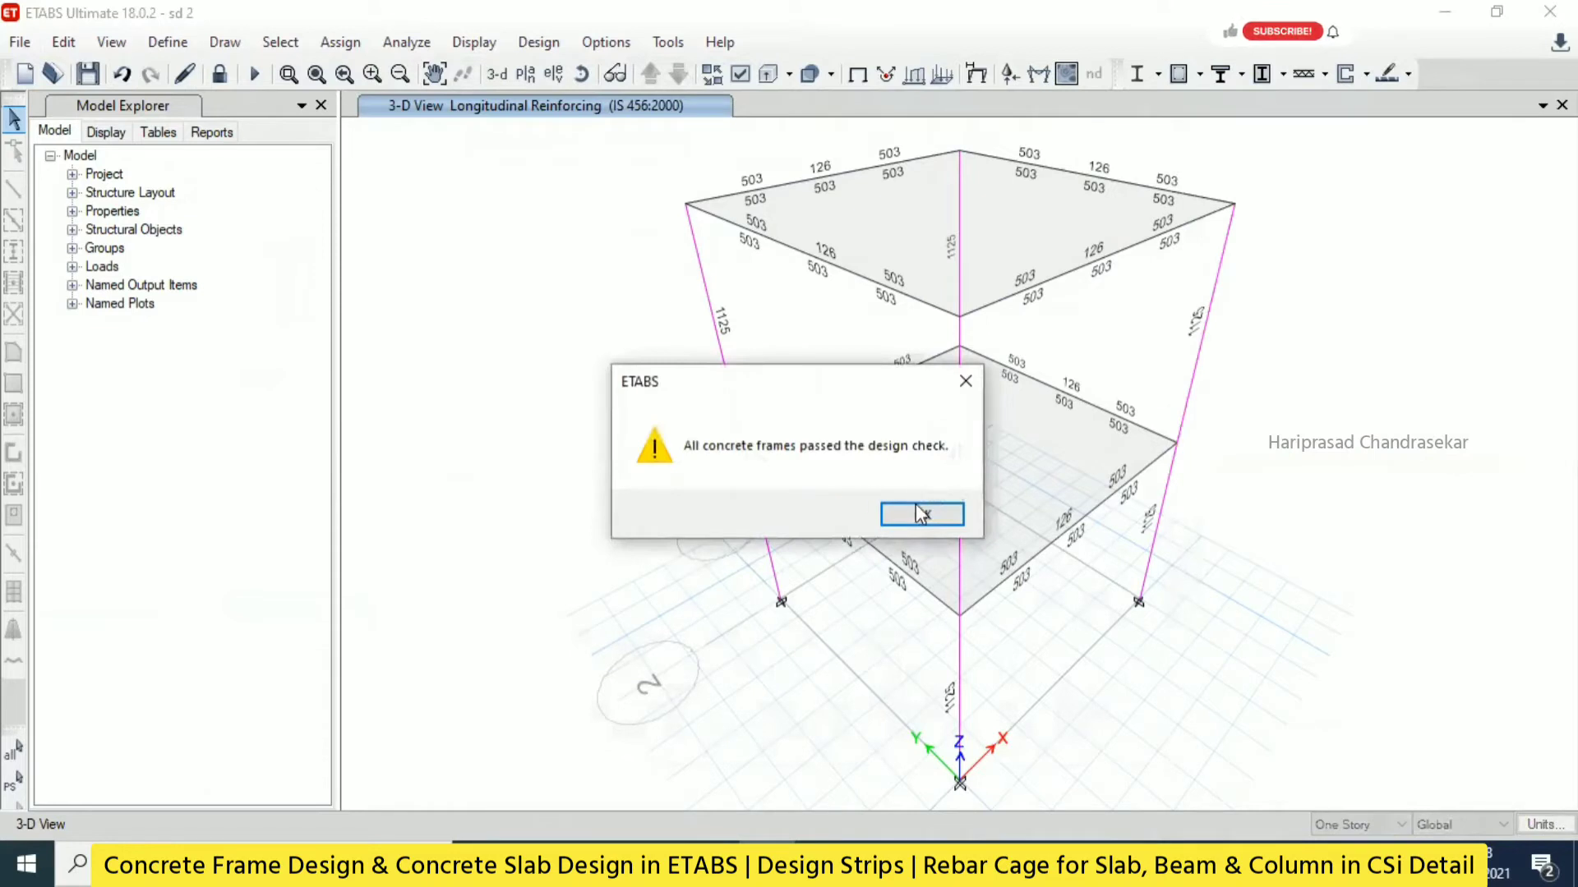
click(920, 514)
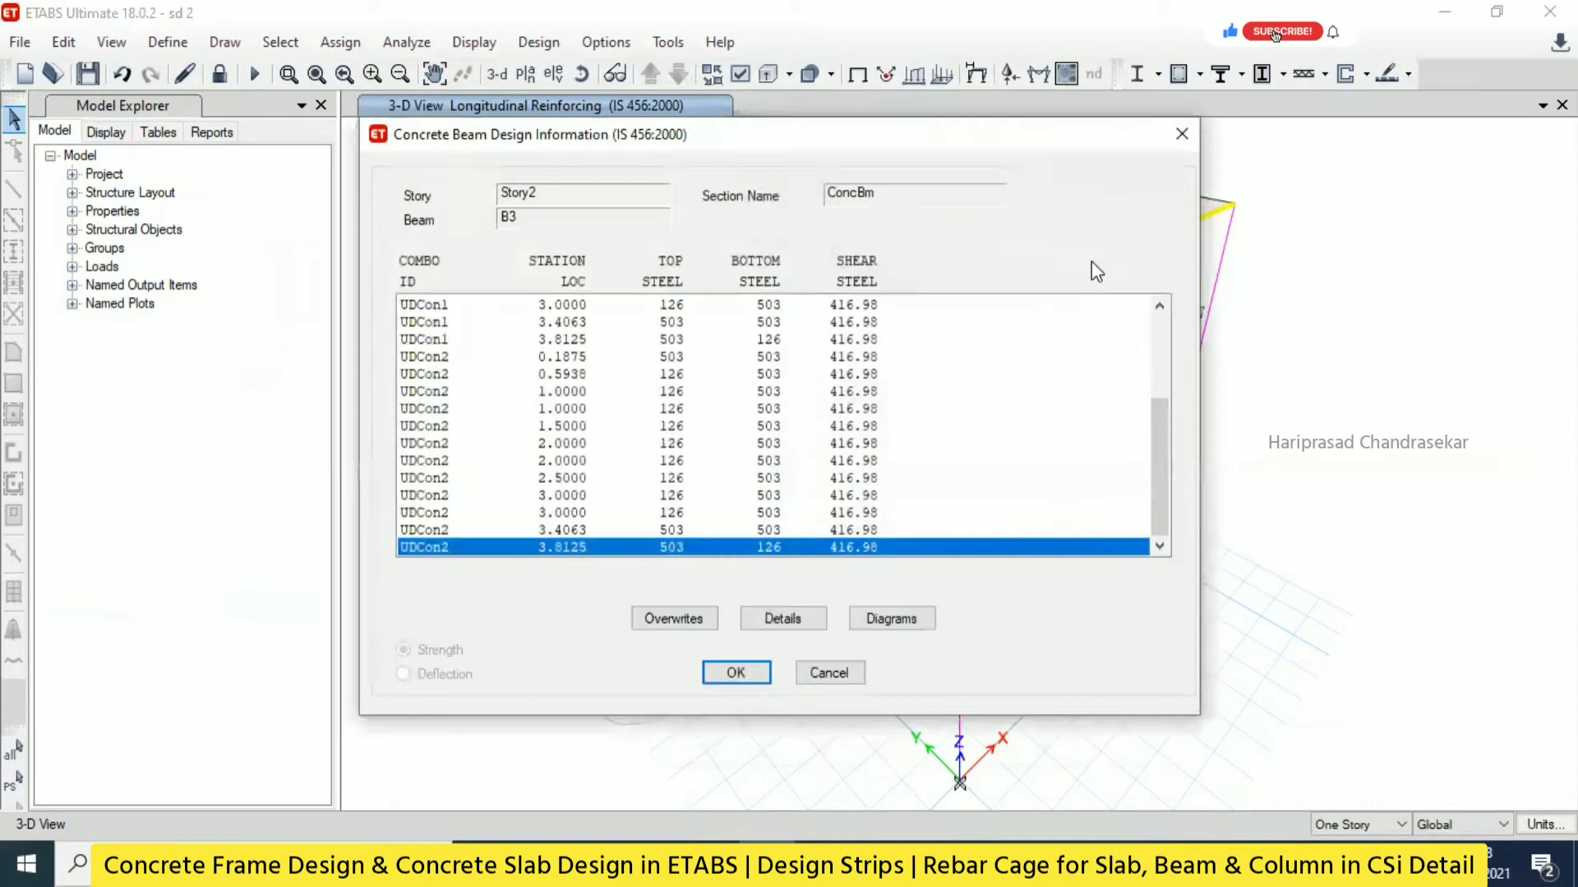
click(781, 618)
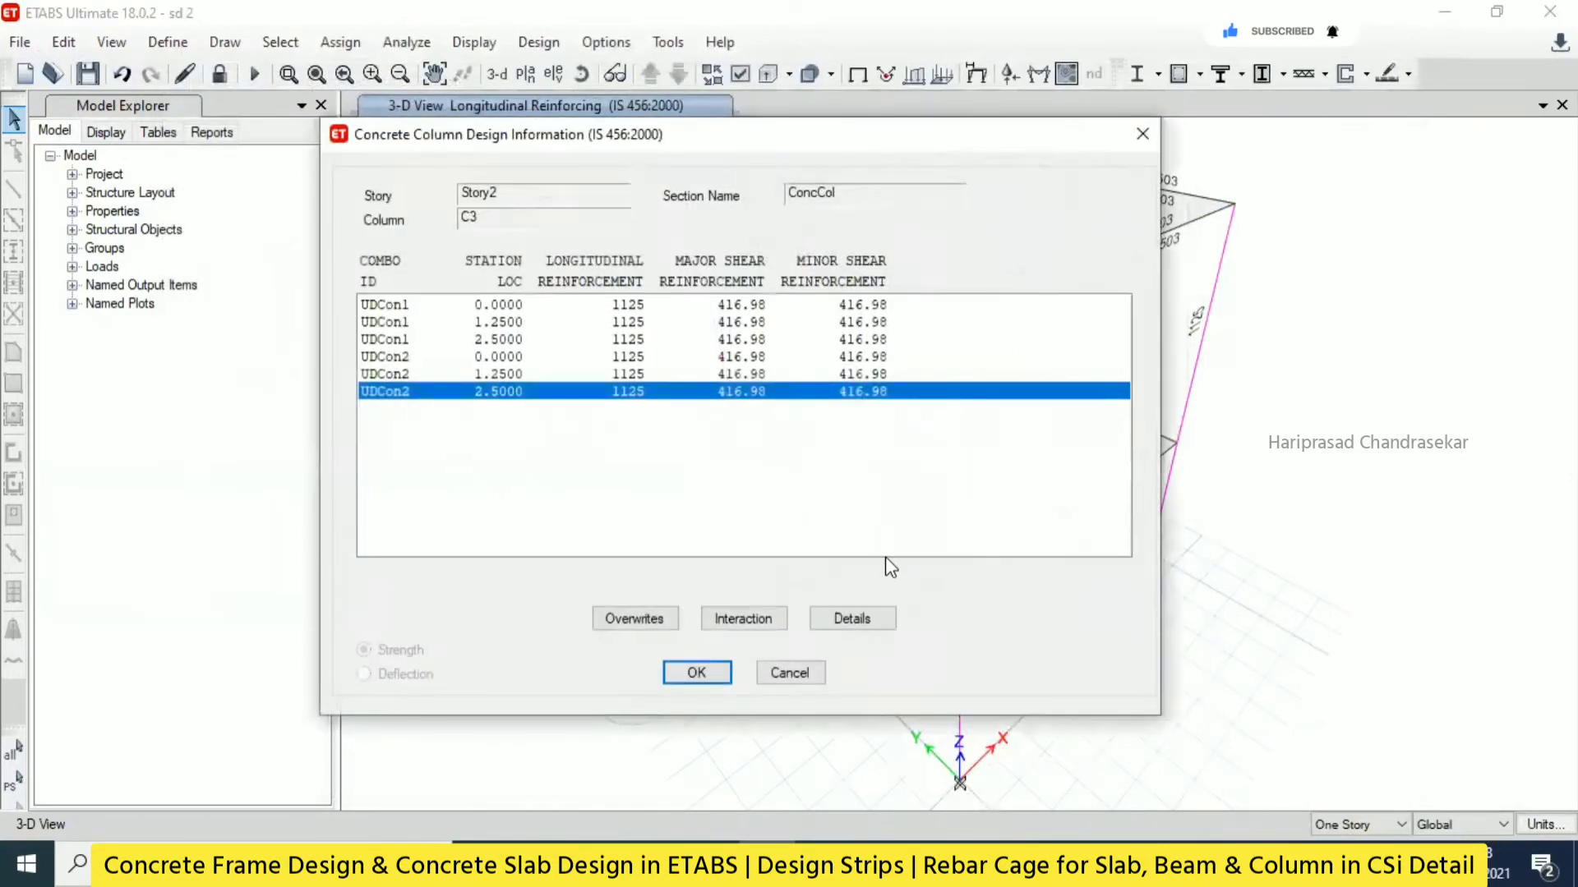
click(851, 618)
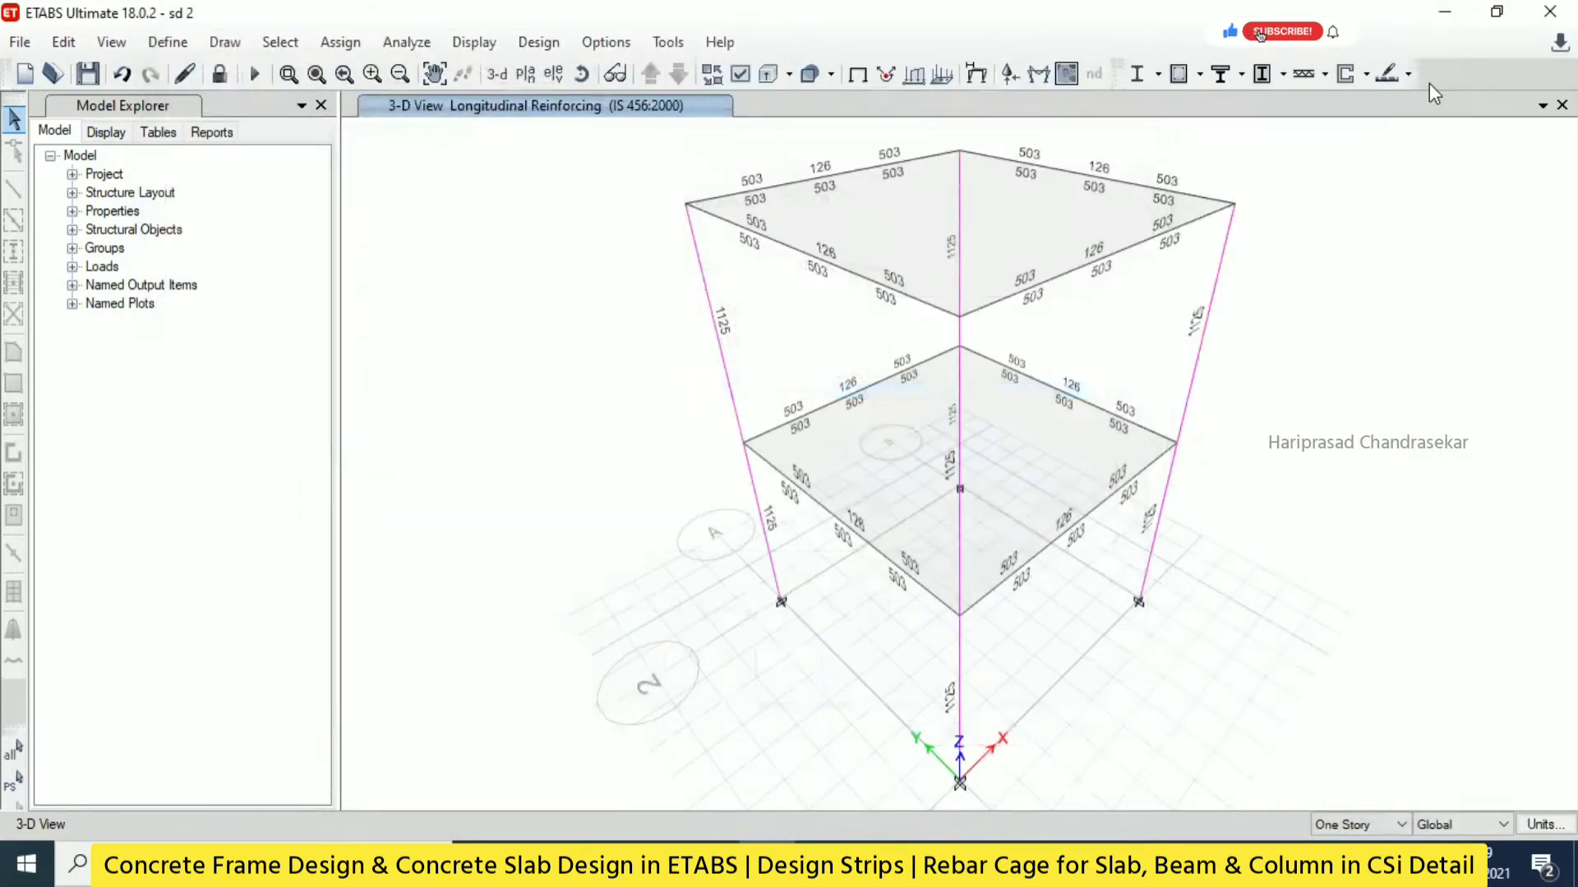
Review the concrete slab design preferences and close them without changes.
click(1385, 73)
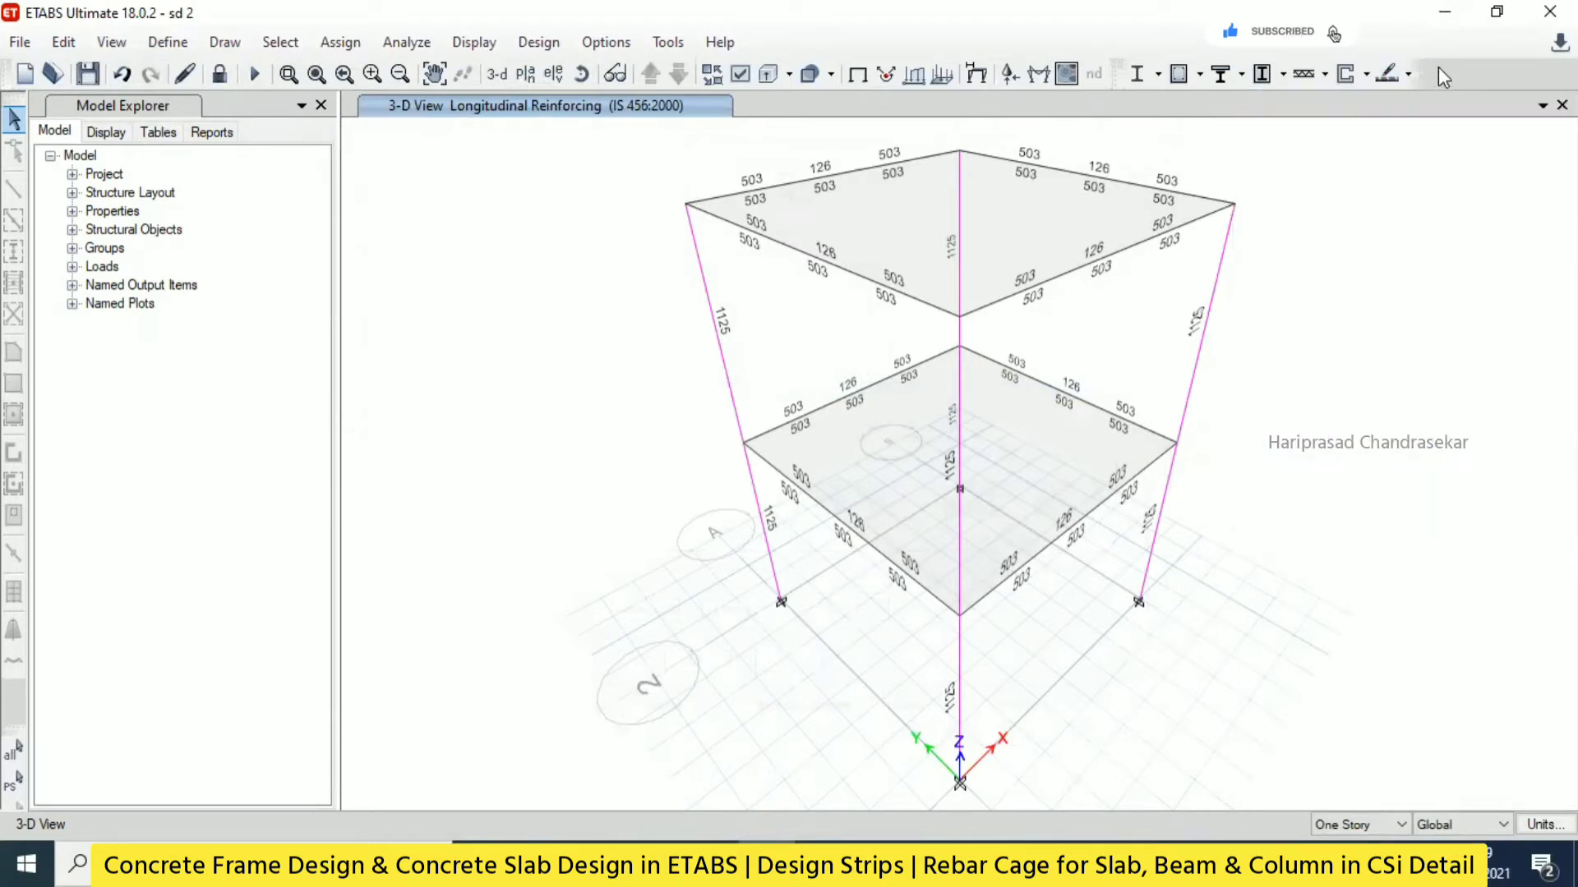
click(1393, 74)
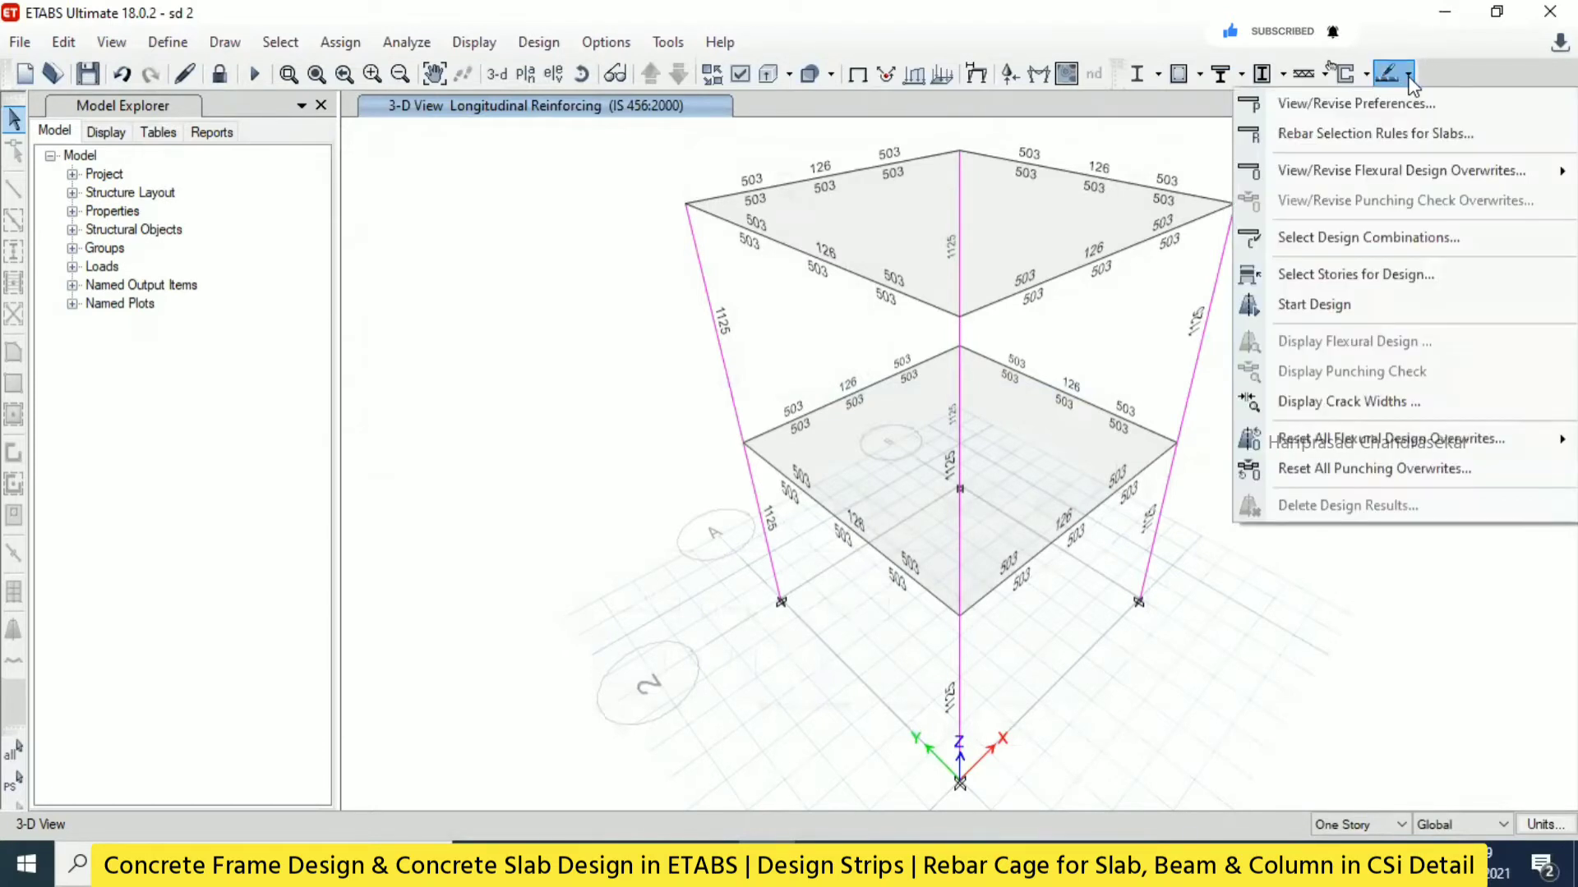
mouse_move(1379, 111)
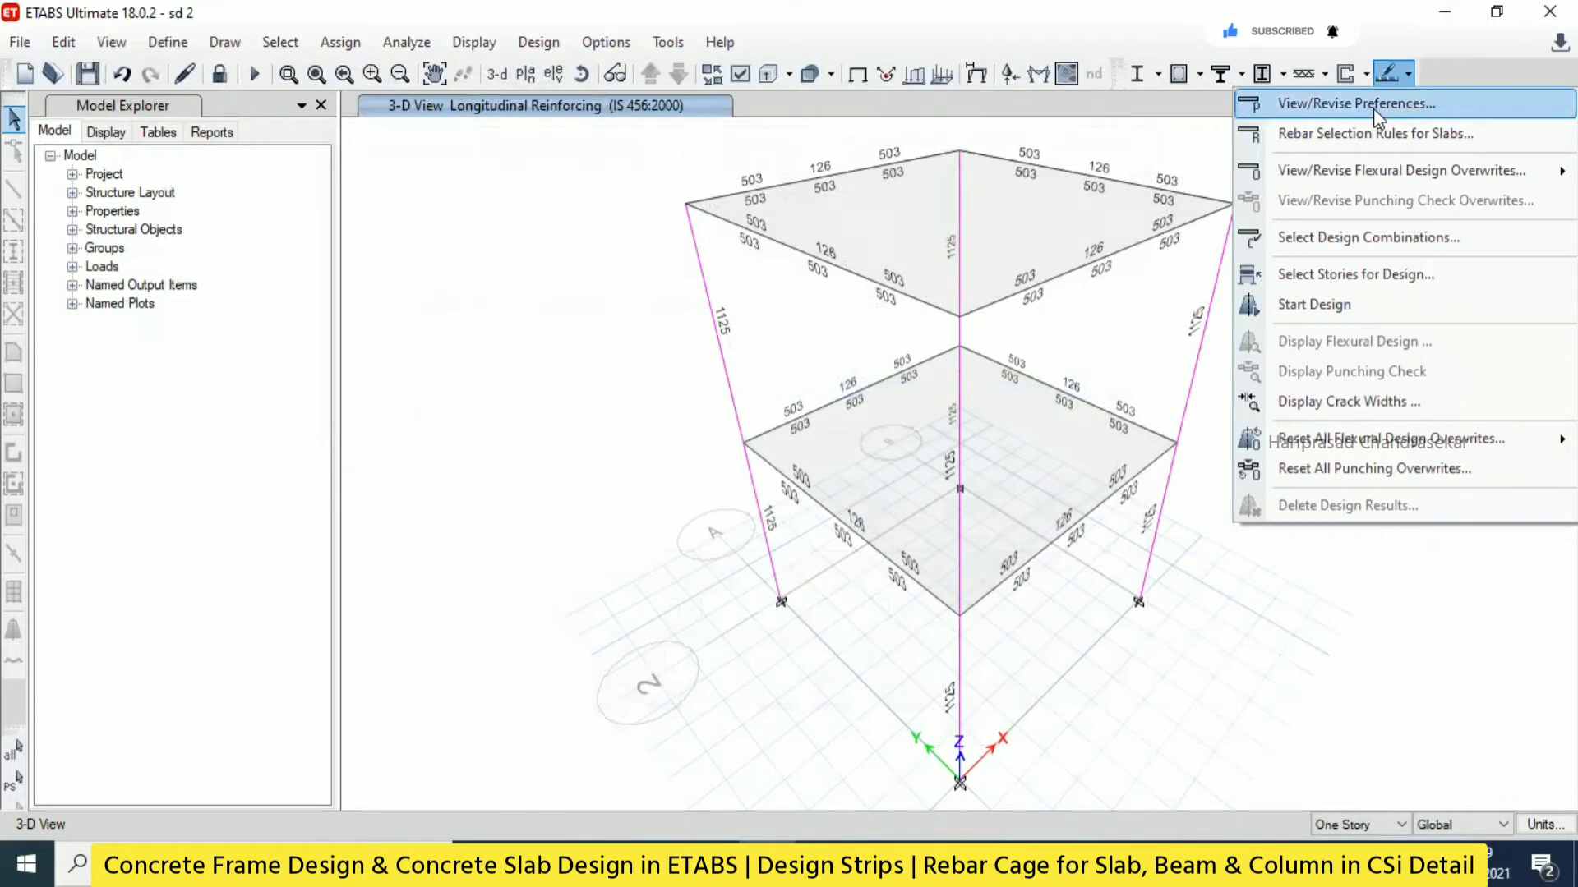
click(1358, 104)
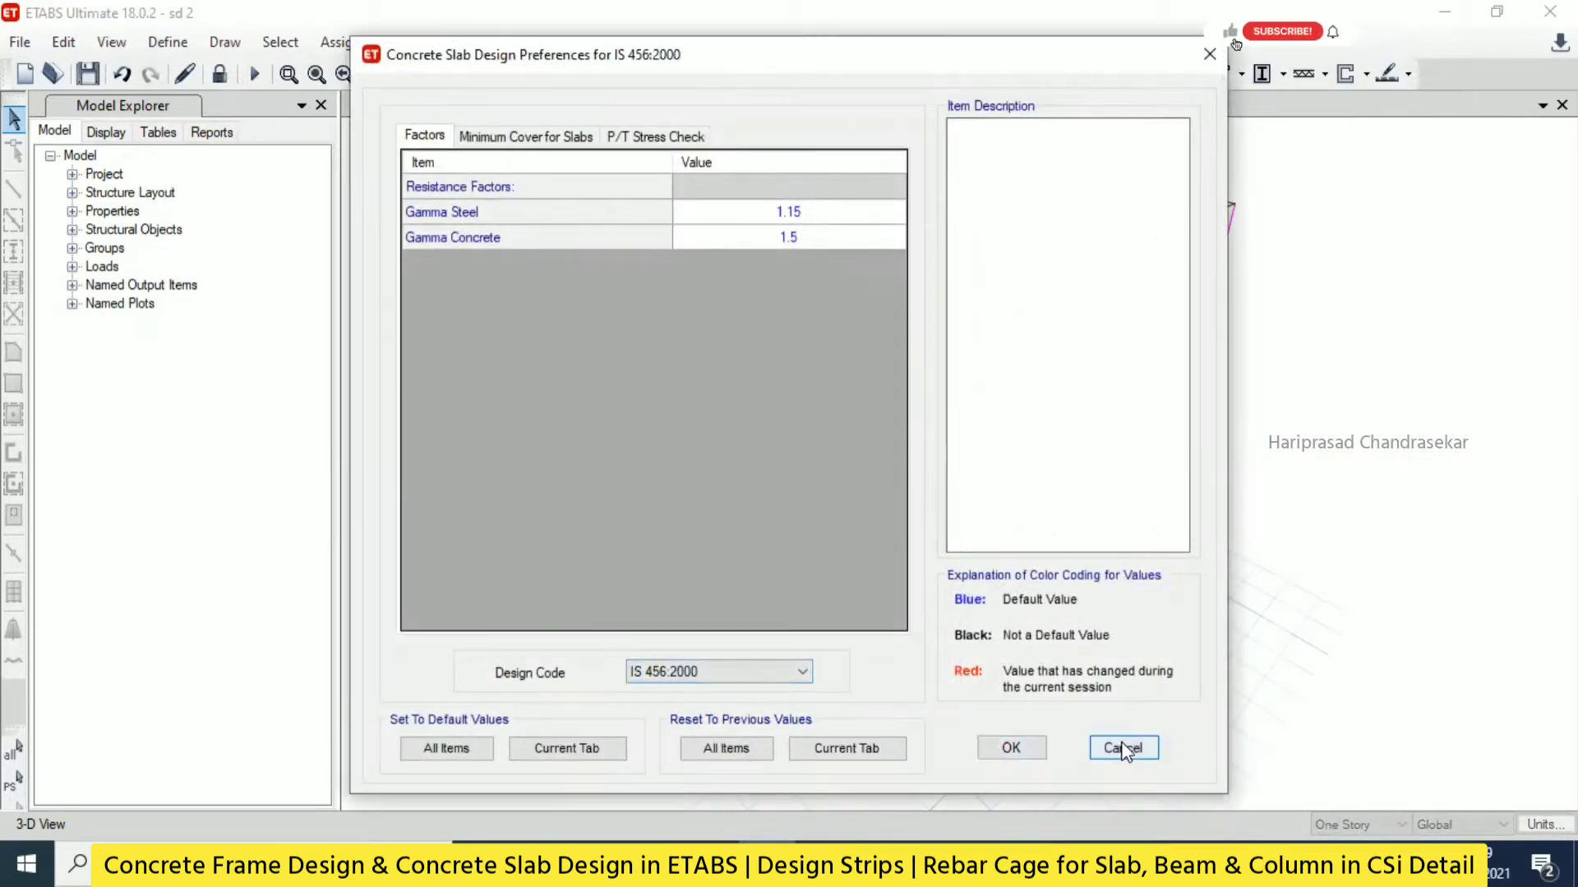
click(1123, 748)
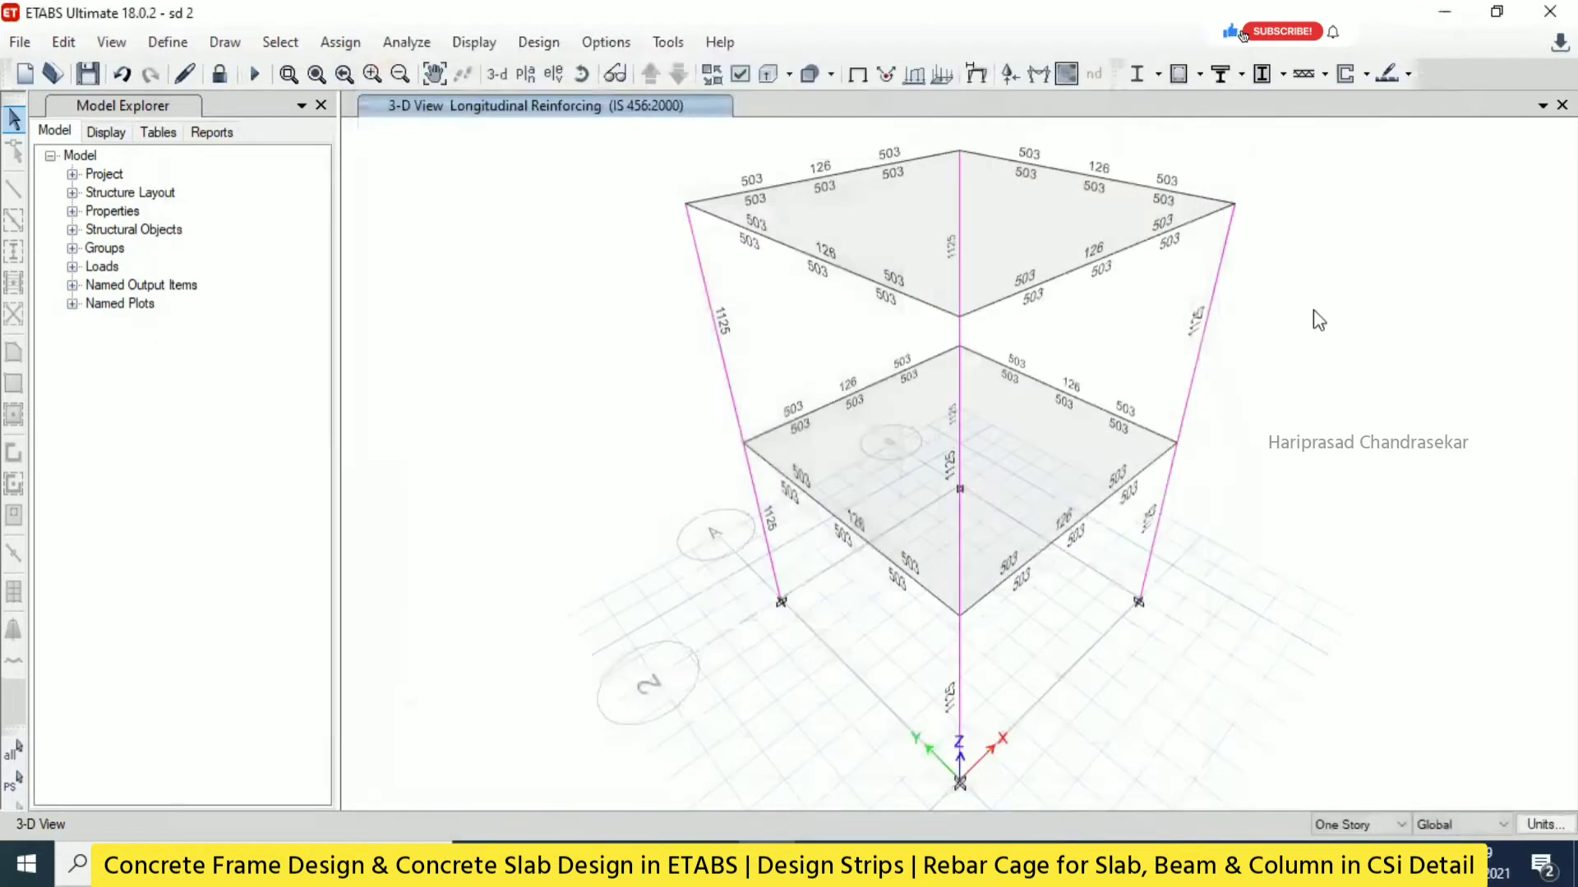
Run concrete slab design for the chosen stories.
click(1386, 73)
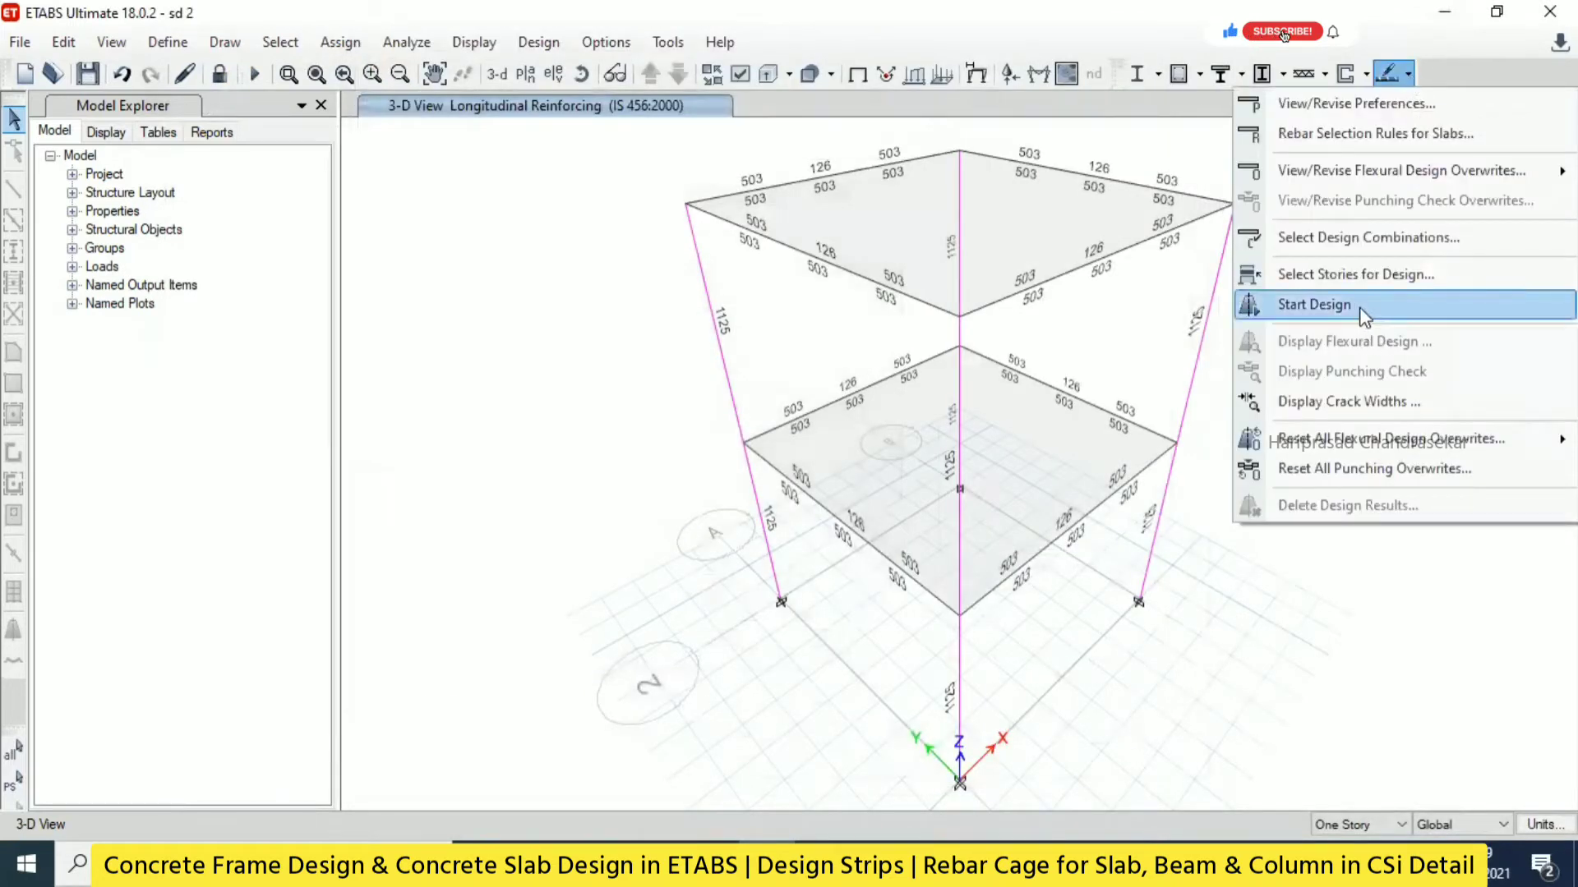
click(1281, 31)
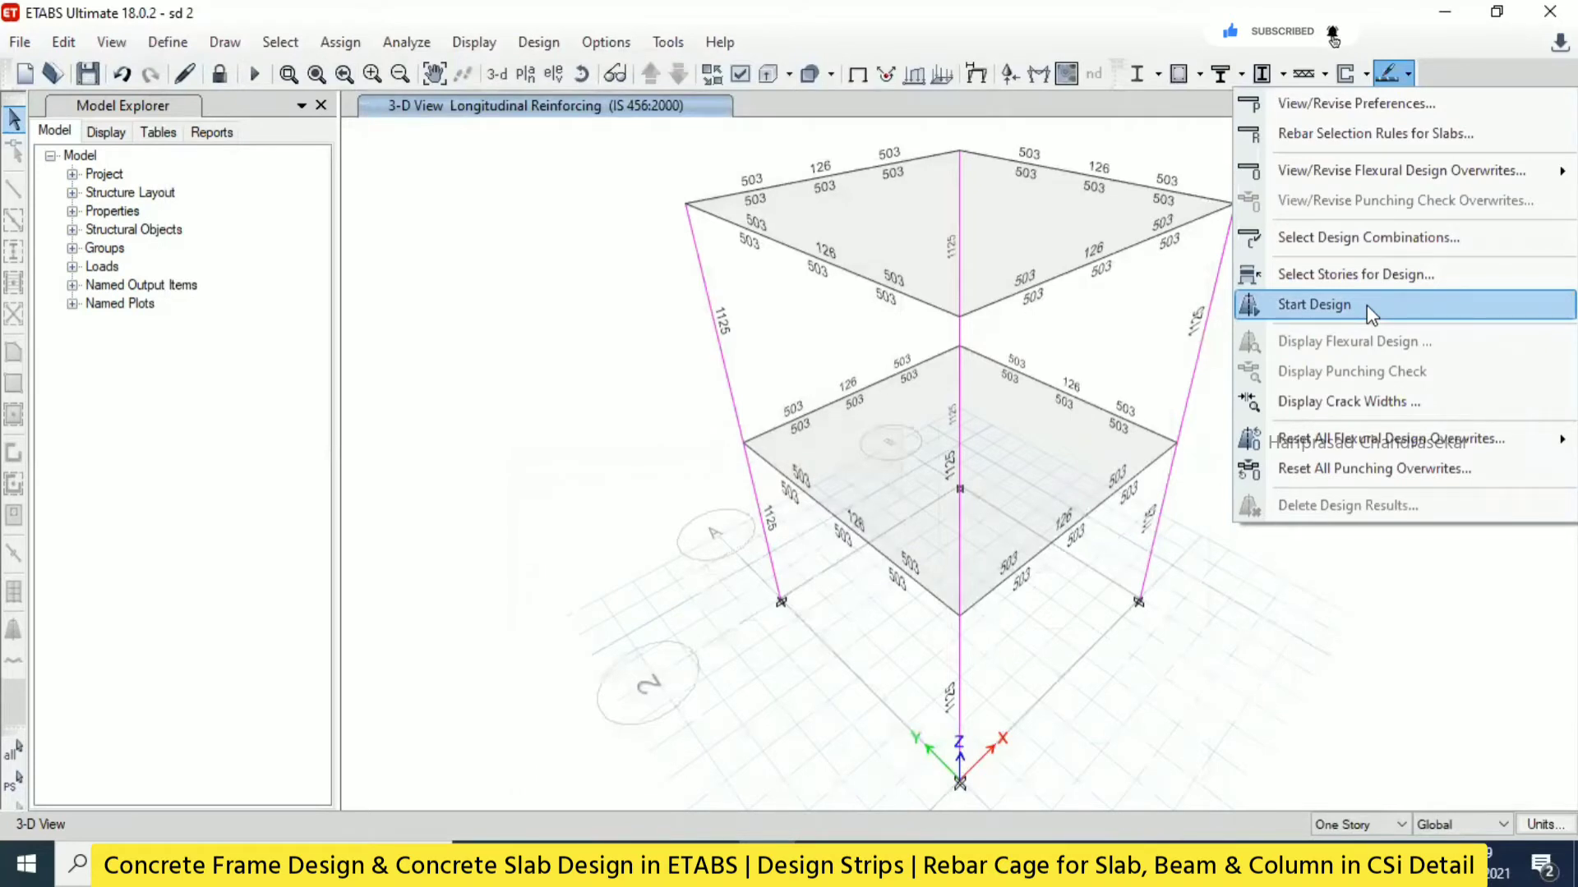
click(1312, 304)
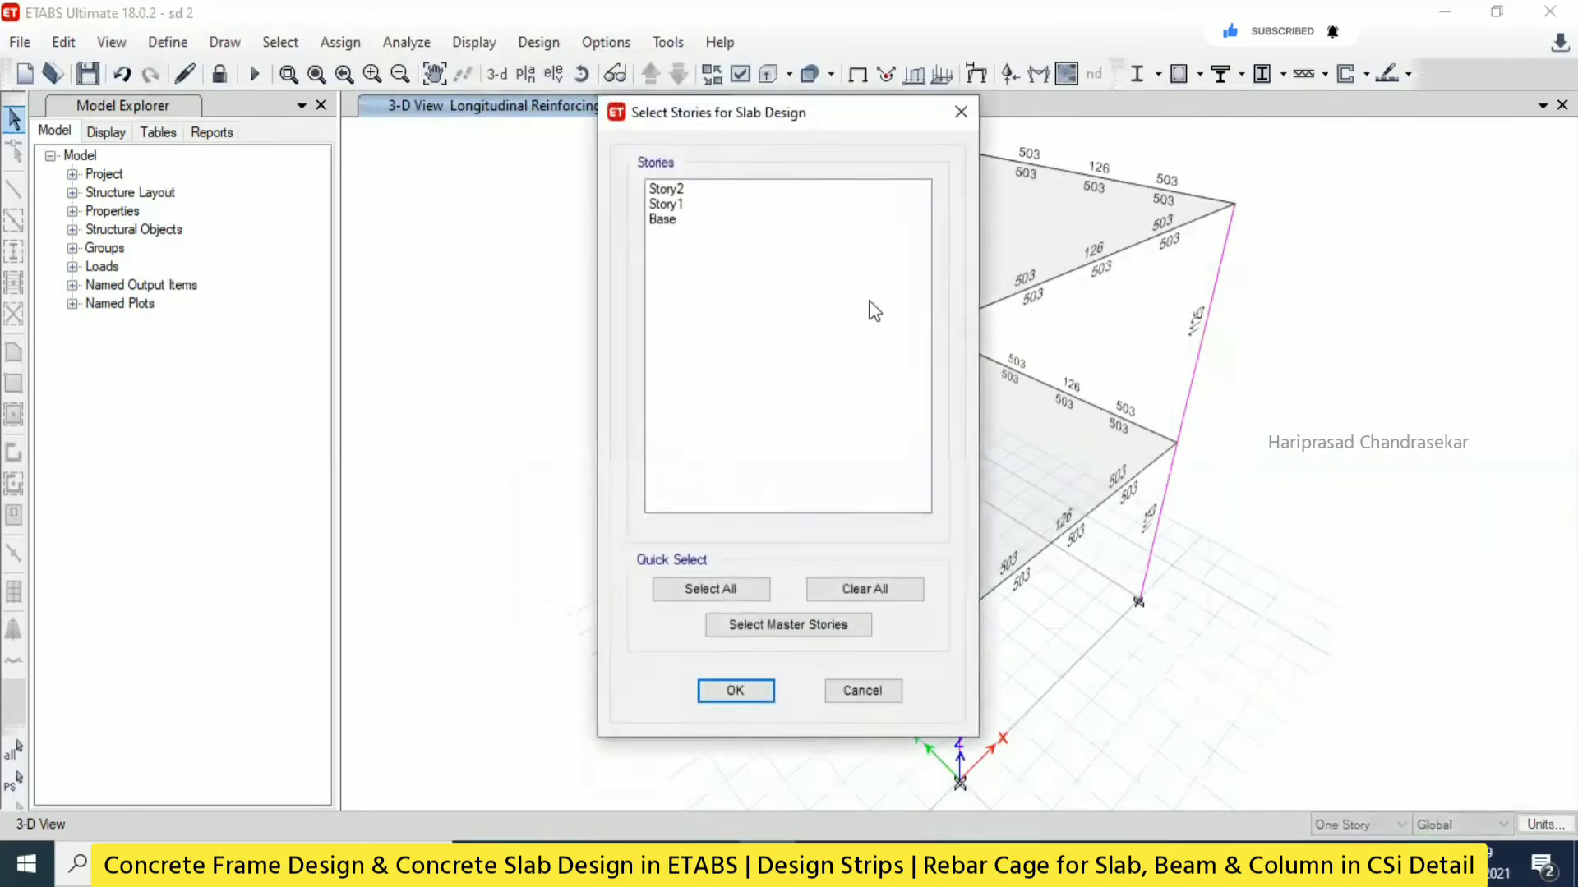
click(734, 691)
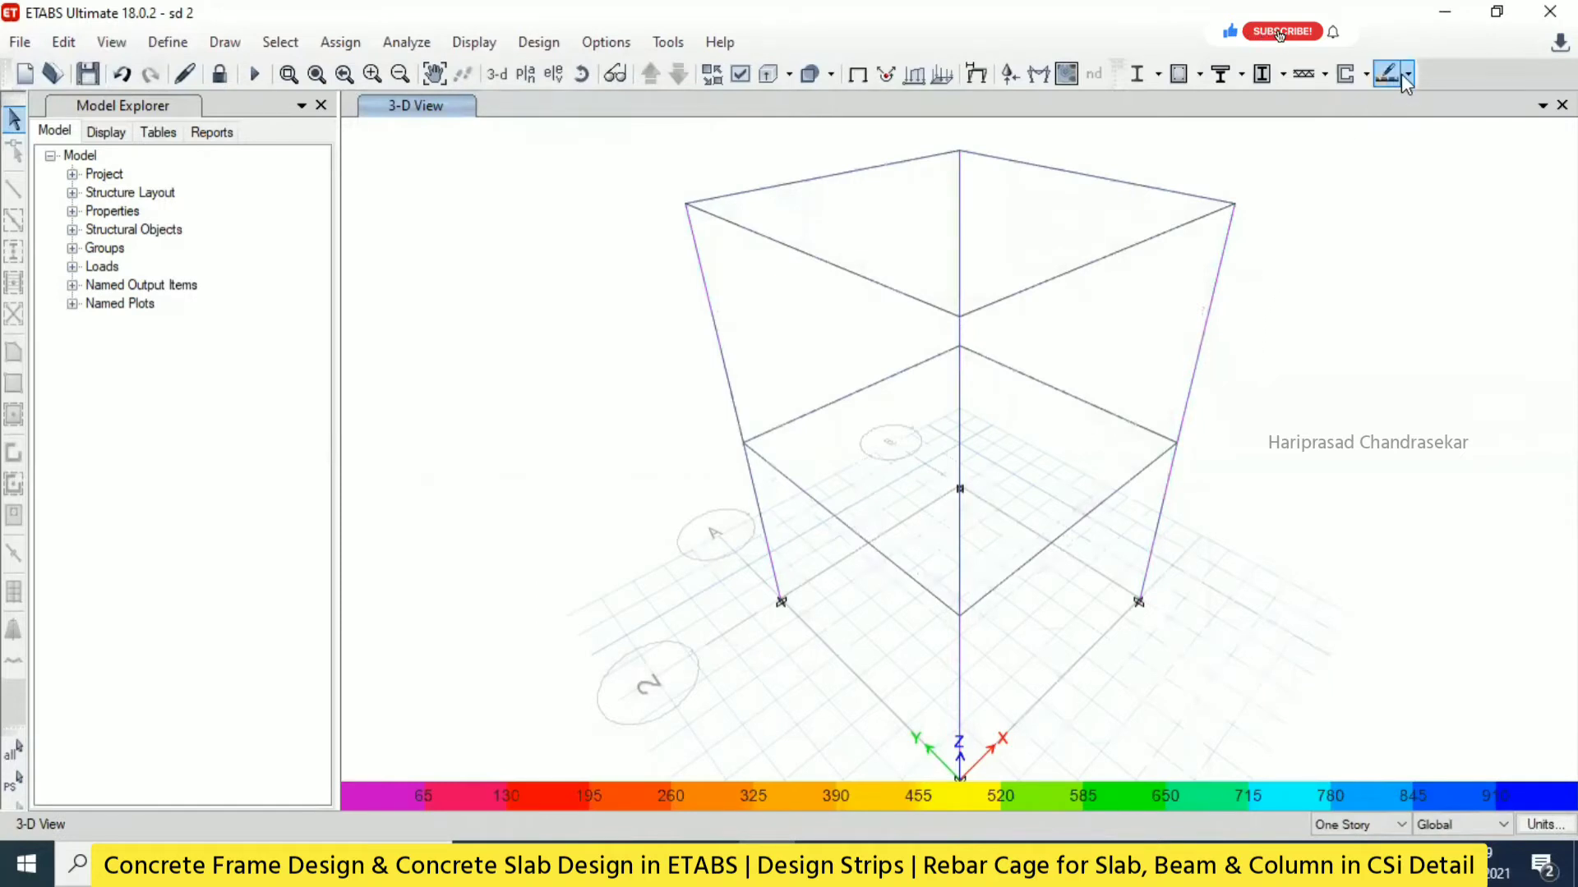
click(1386, 73)
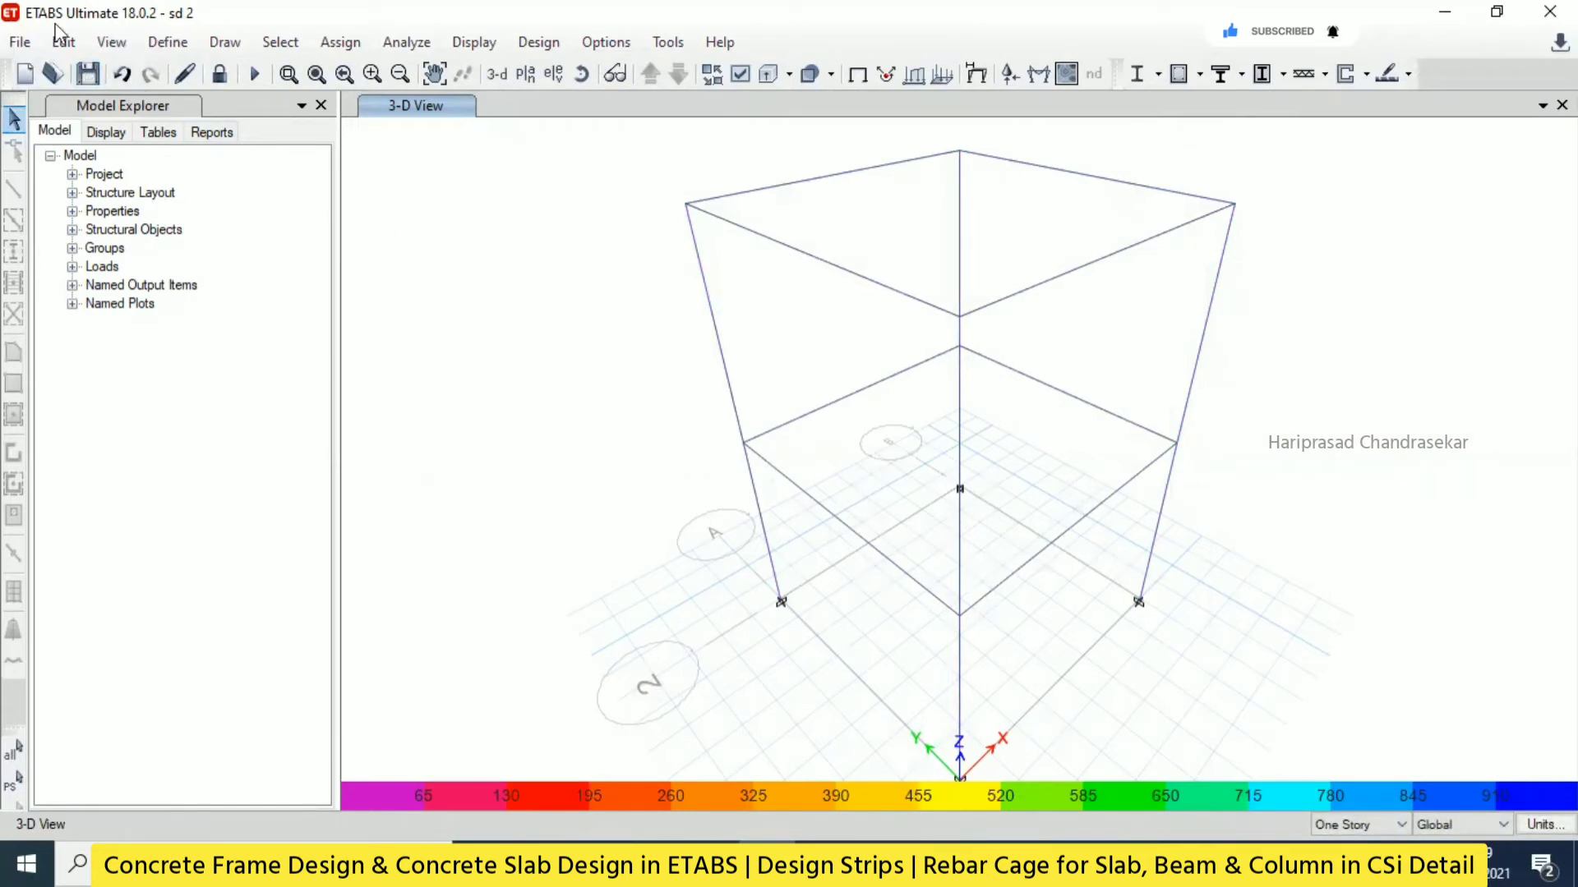
Close the designed ETABS model and launch CSiDetail 18 from the desktop shortcut.
click(18, 41)
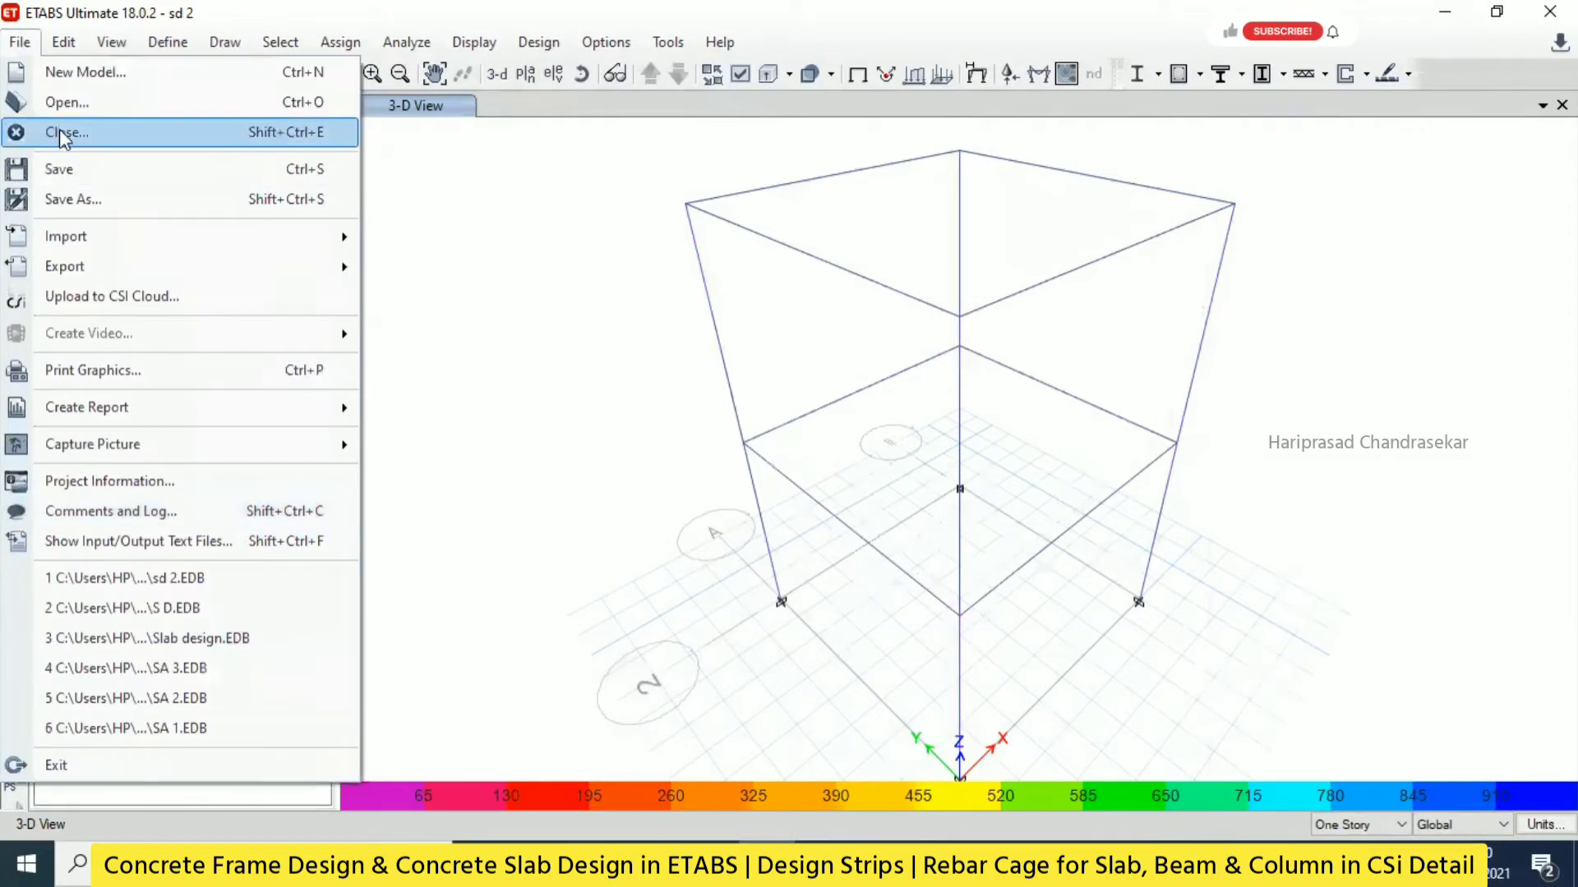
click(64, 131)
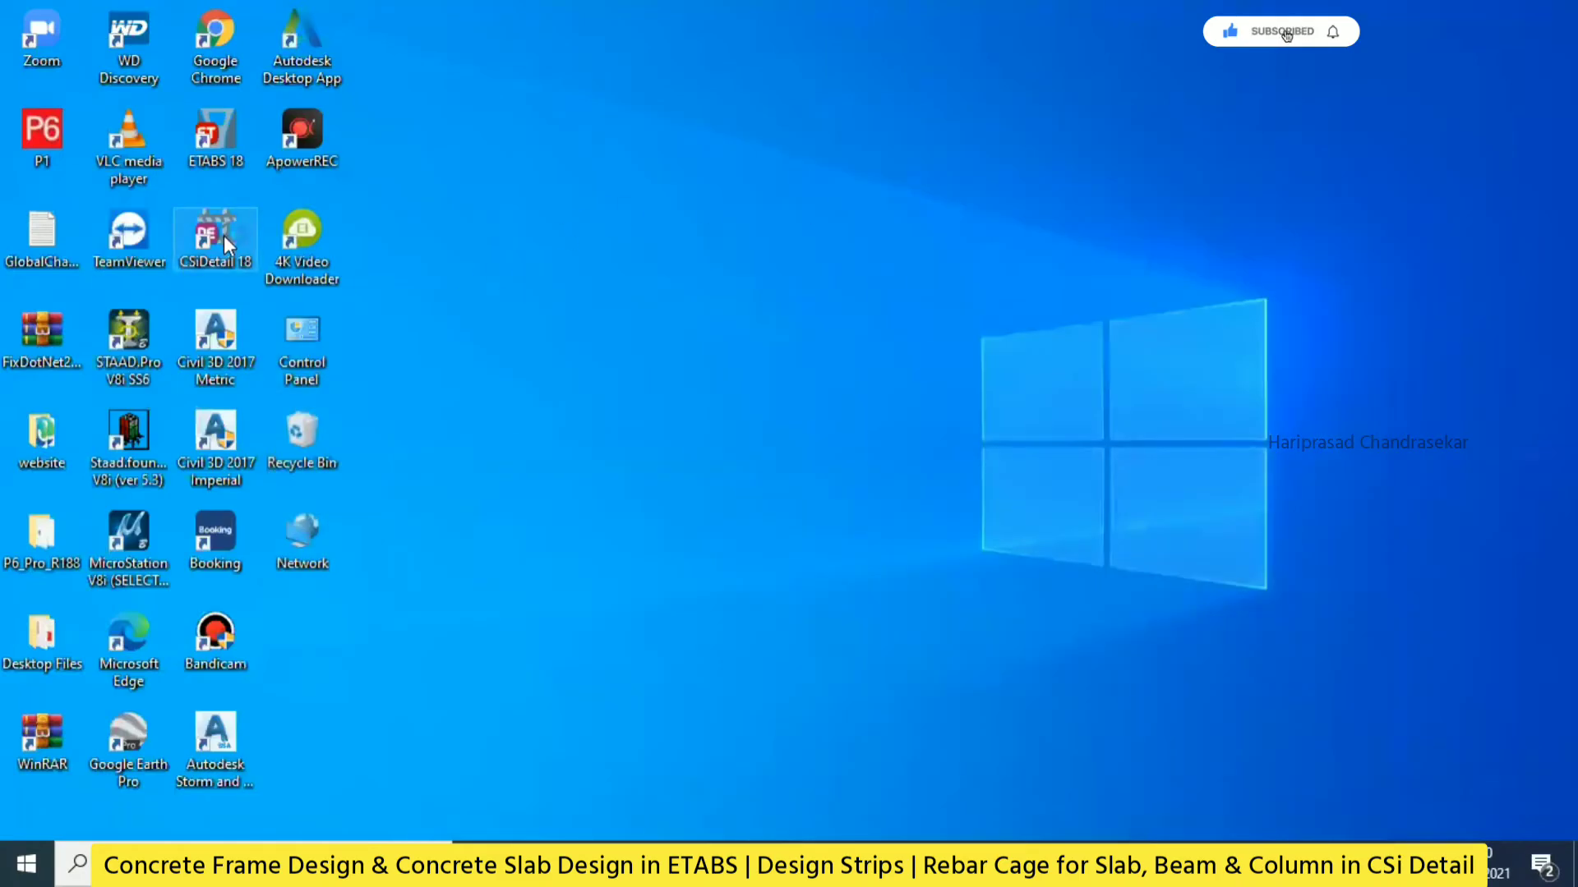
double_click(214, 234)
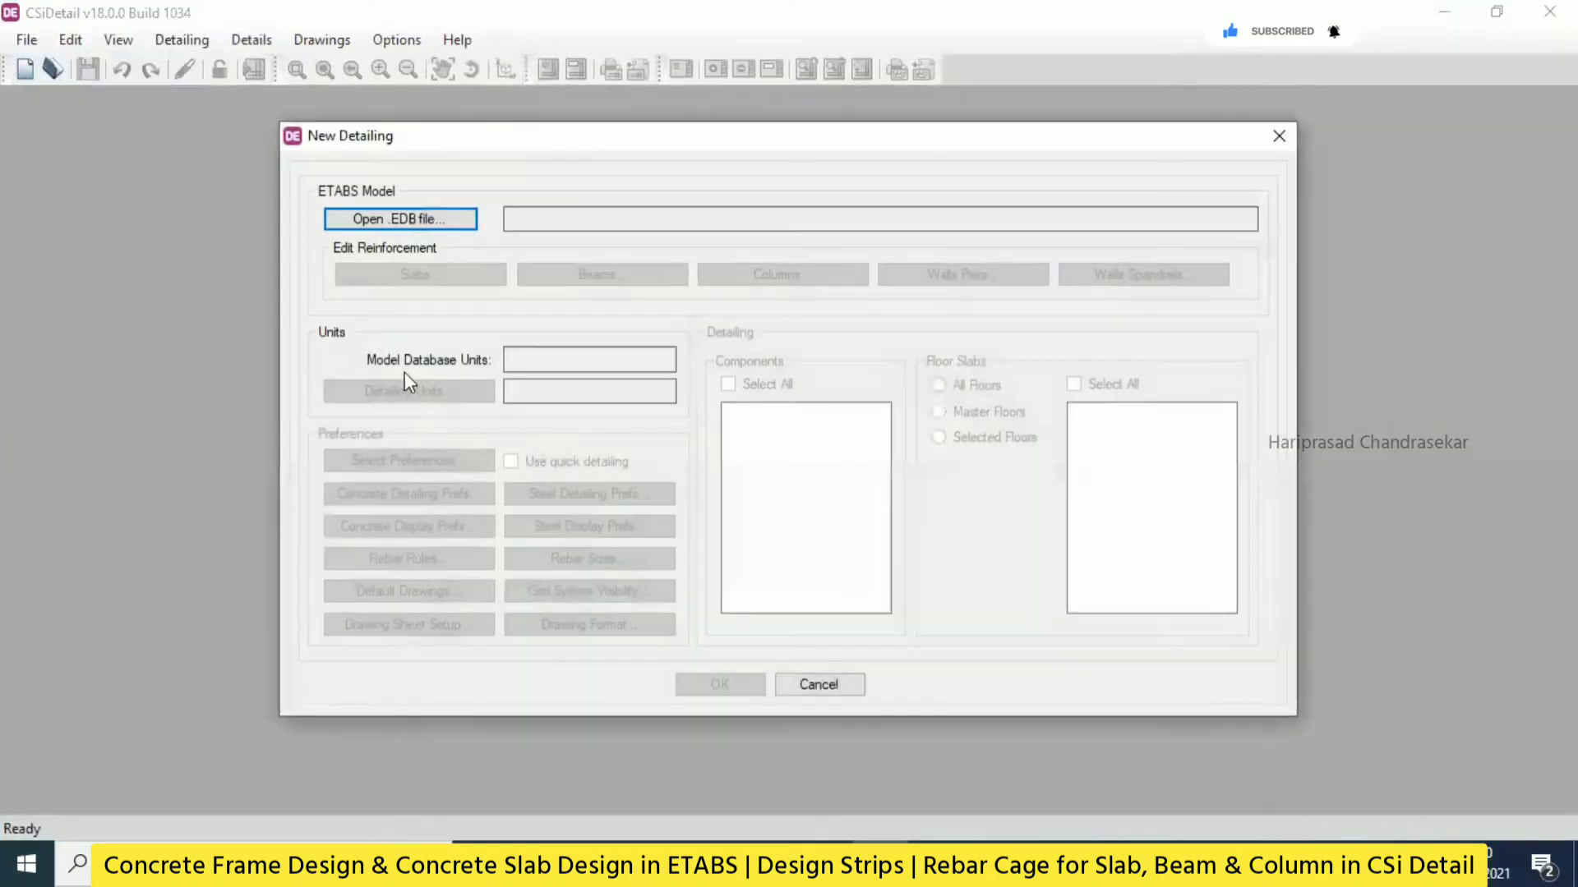
Import the sd 2 .EDB model into a new detailing, accepting the import warnings.
click(398, 219)
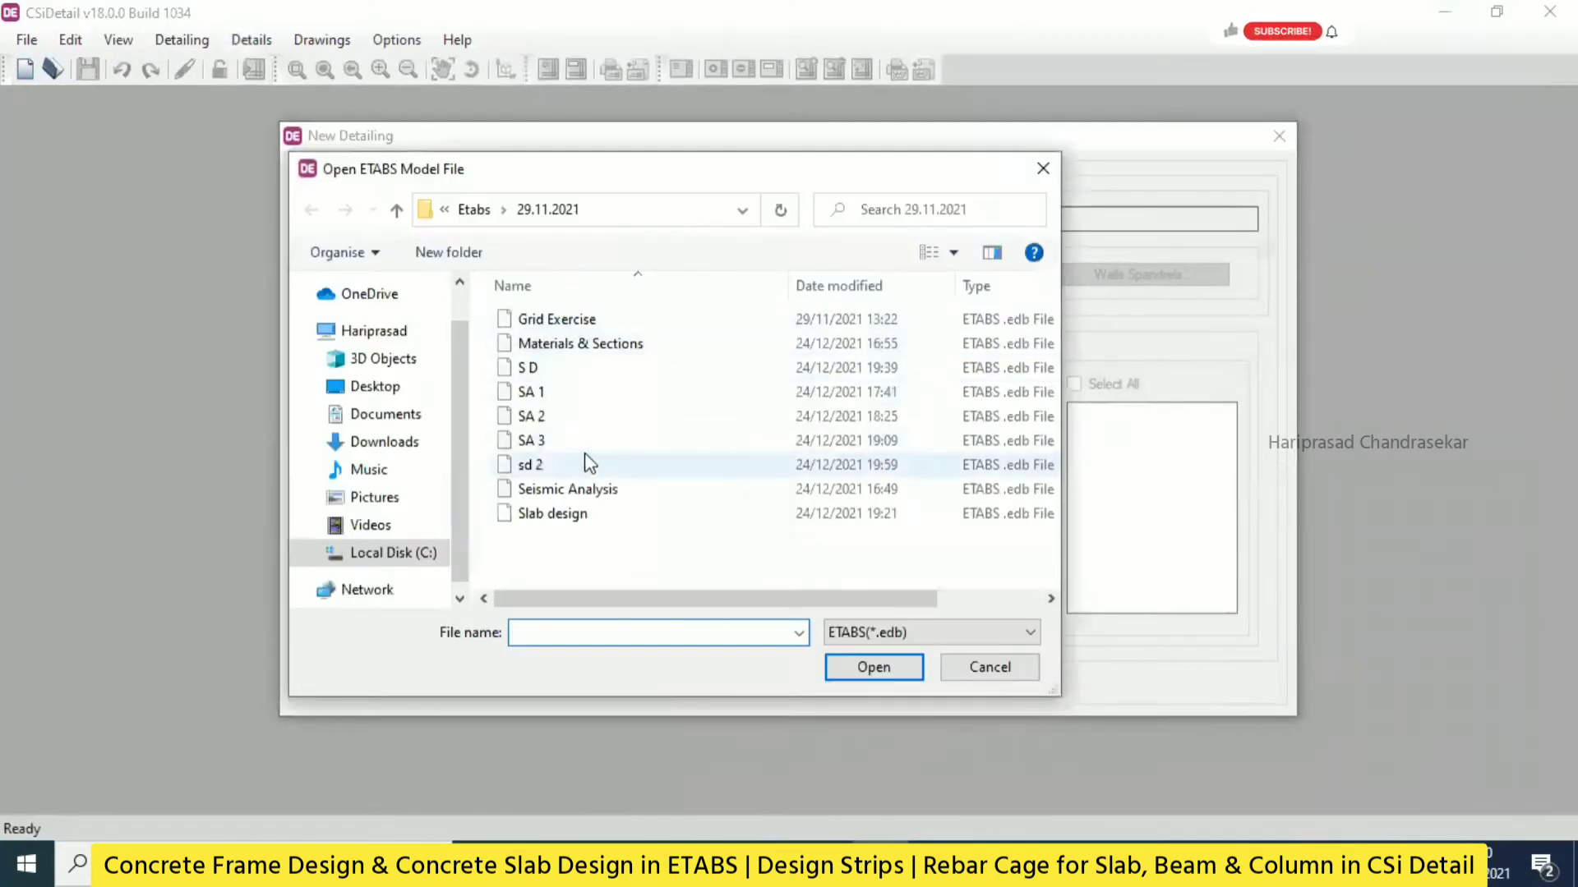
click(873, 667)
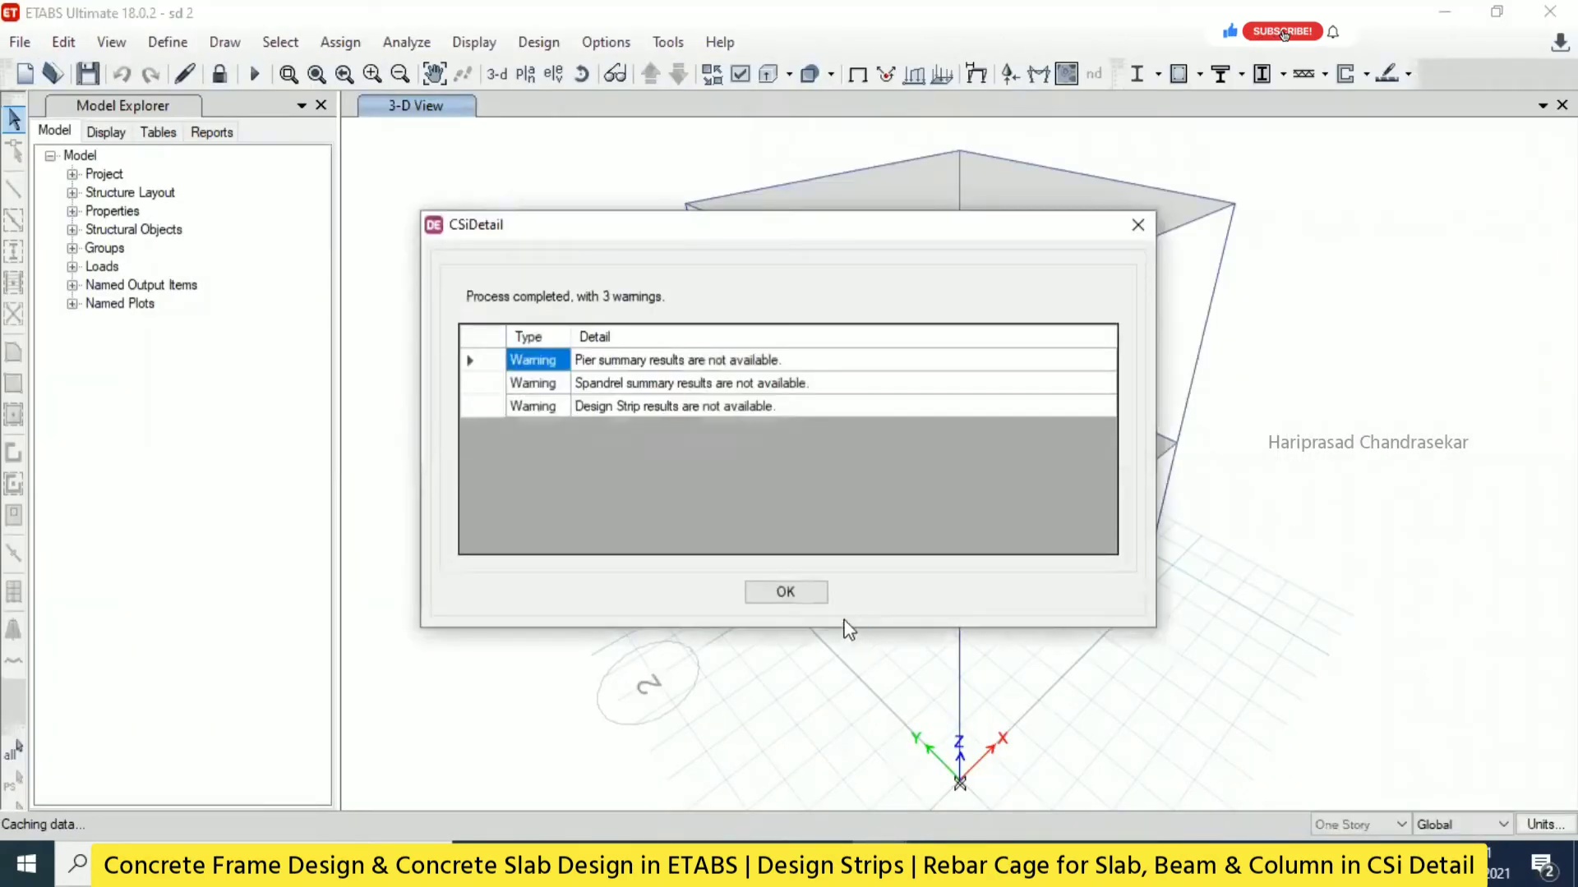
click(1282, 31)
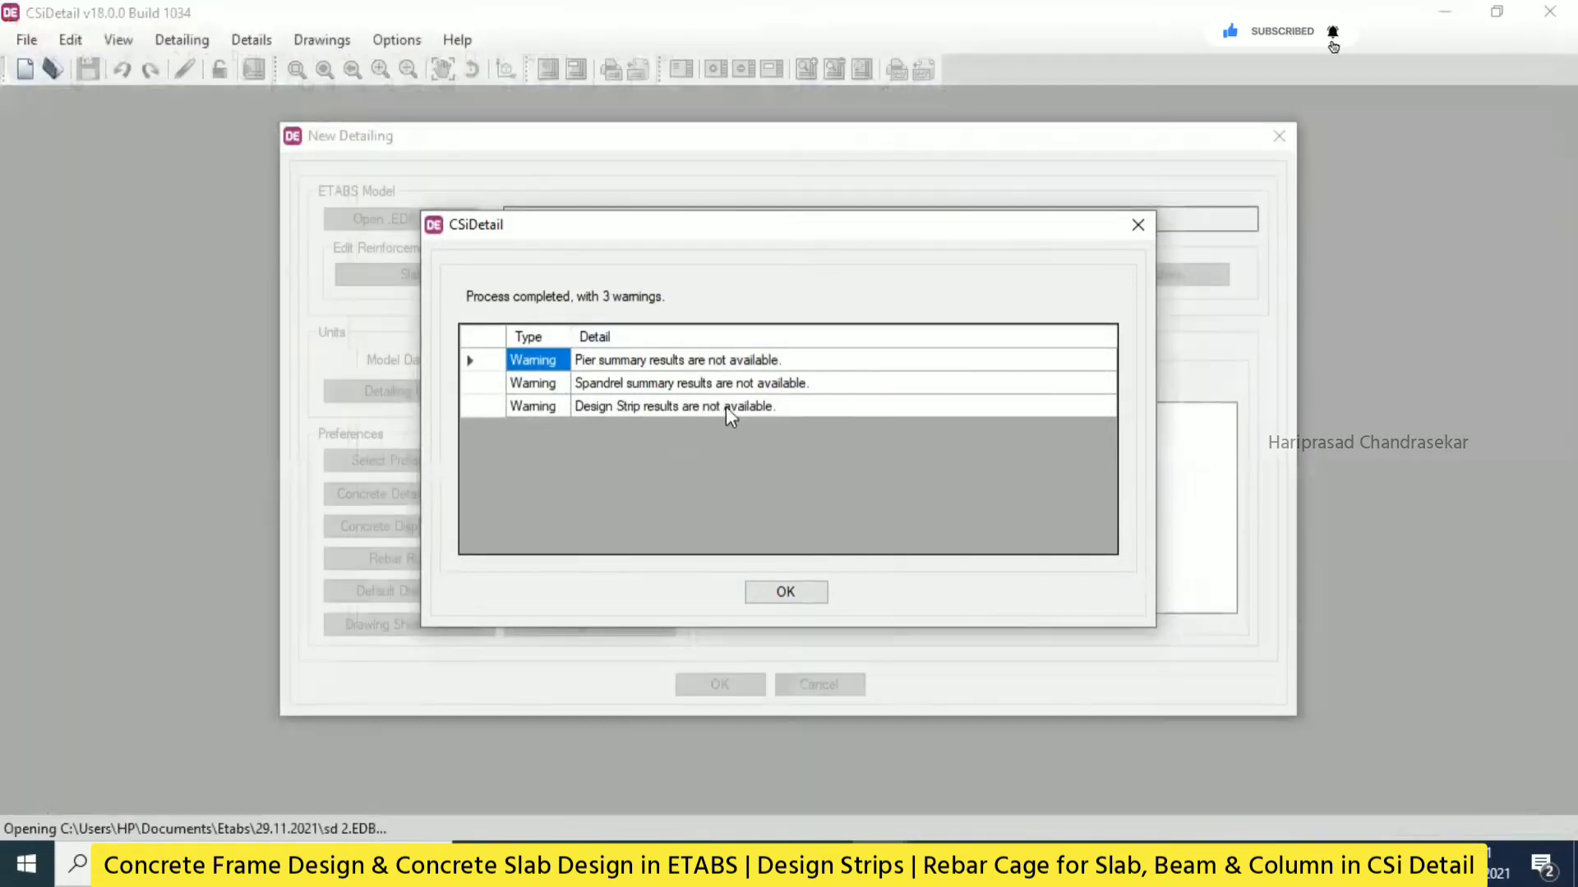
mouse_move(745, 385)
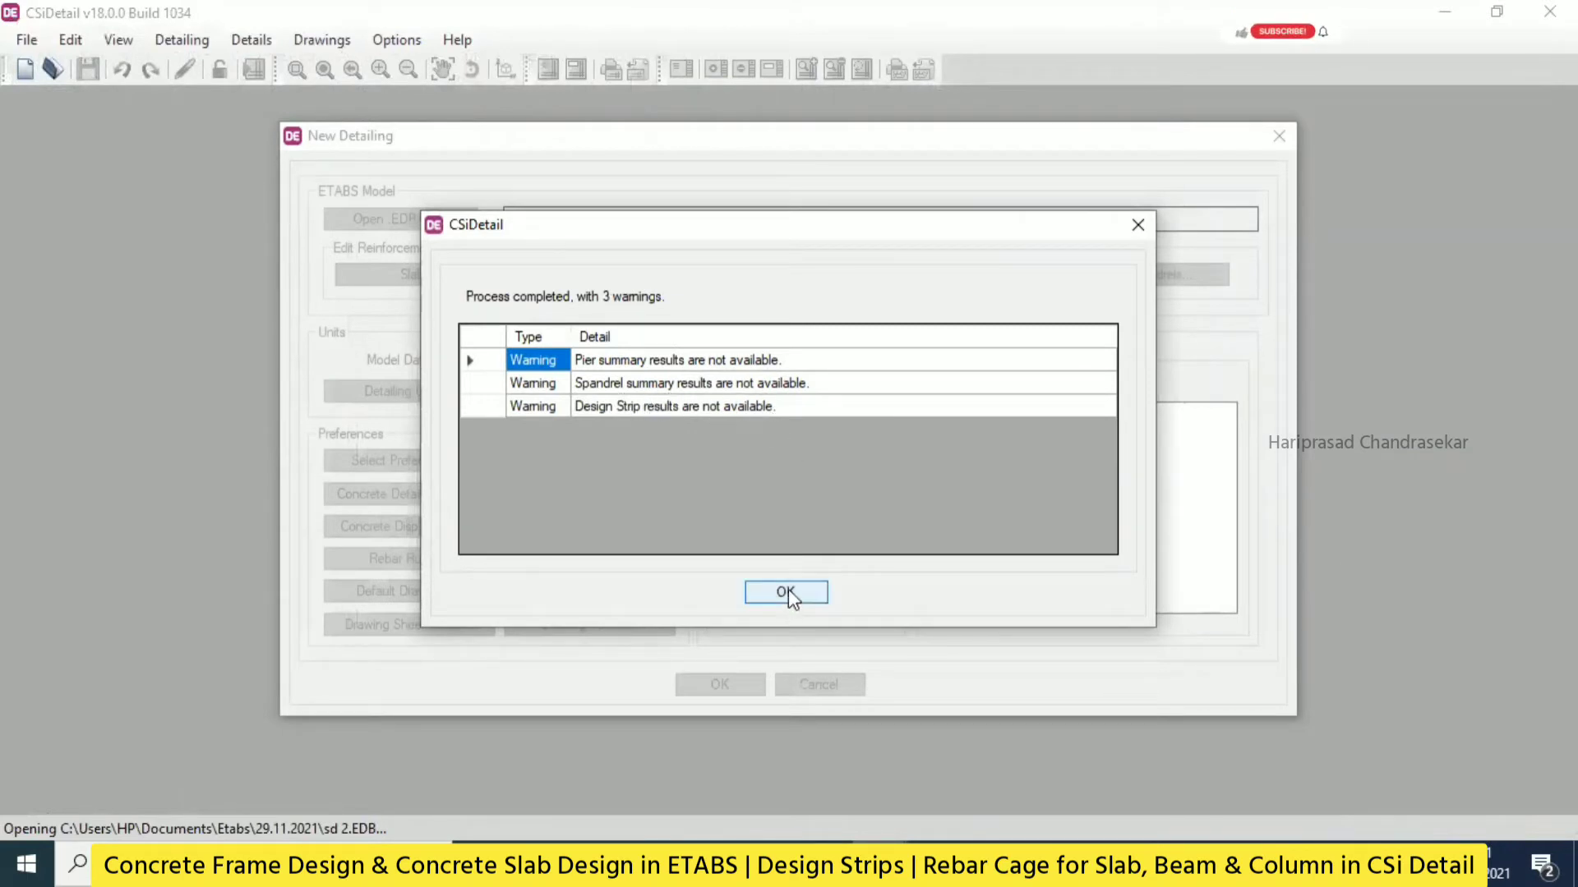
click(785, 592)
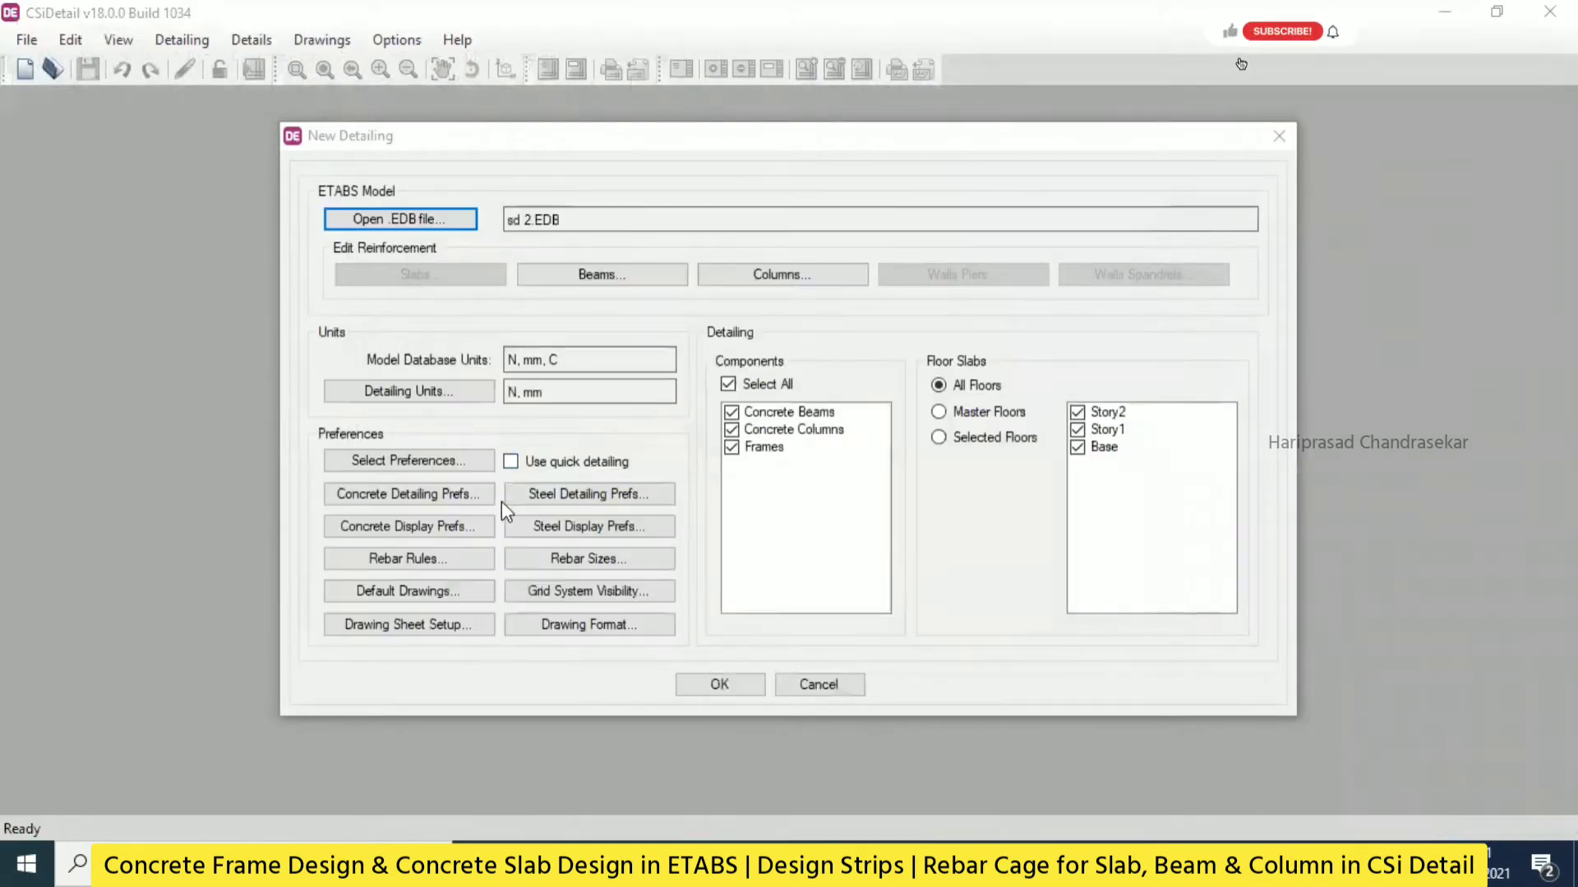
click(718, 684)
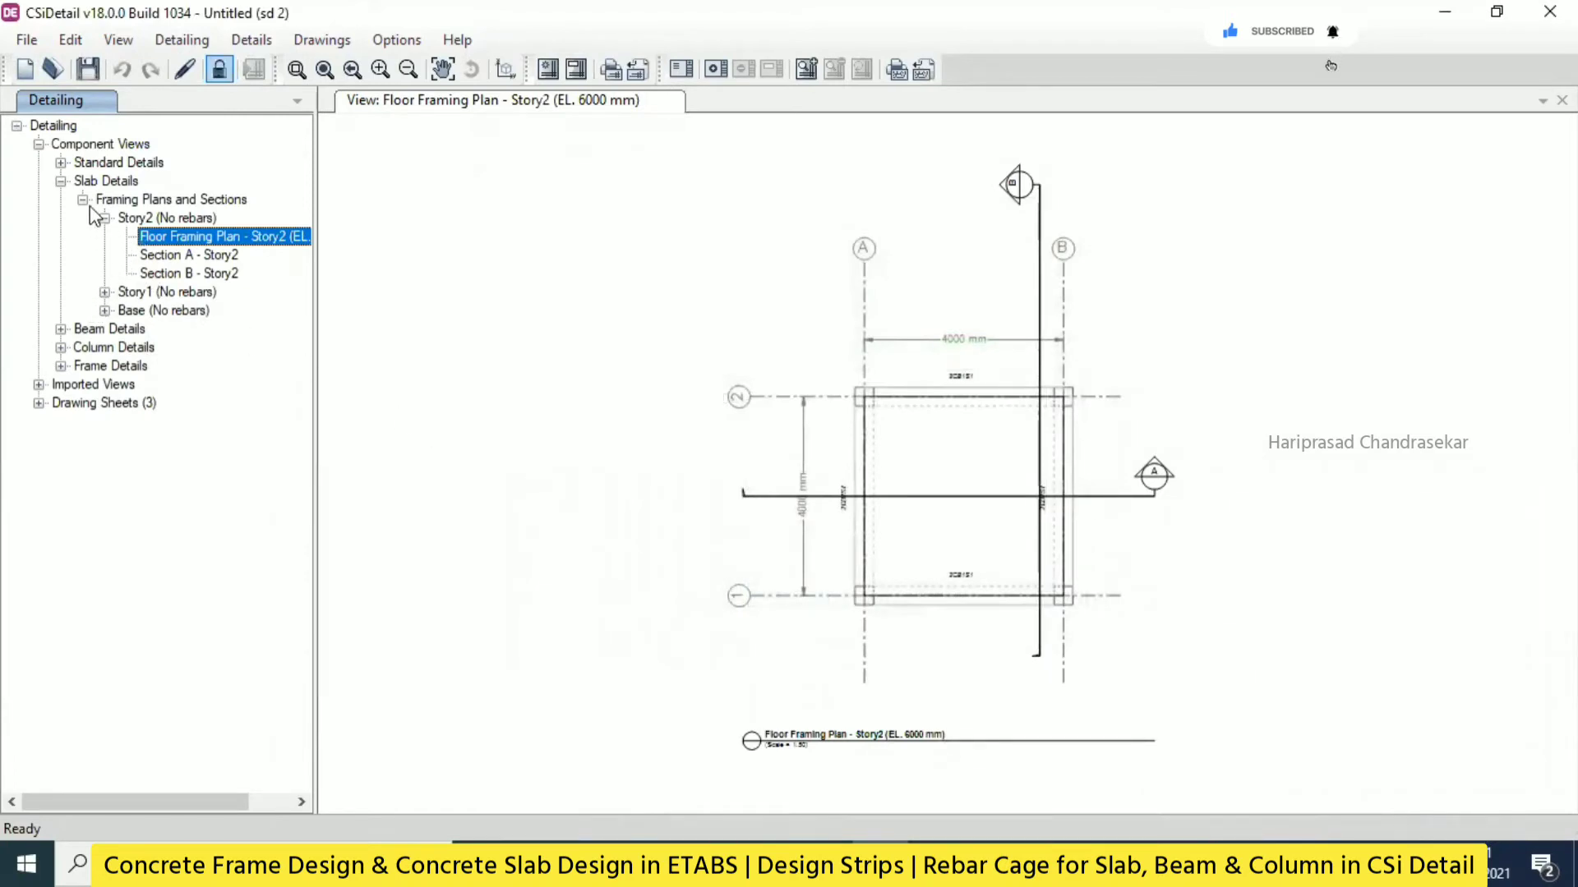
Expand Beam Details > Concrete Beams to list Story2 and Story1 elevations and sections.
click(103, 292)
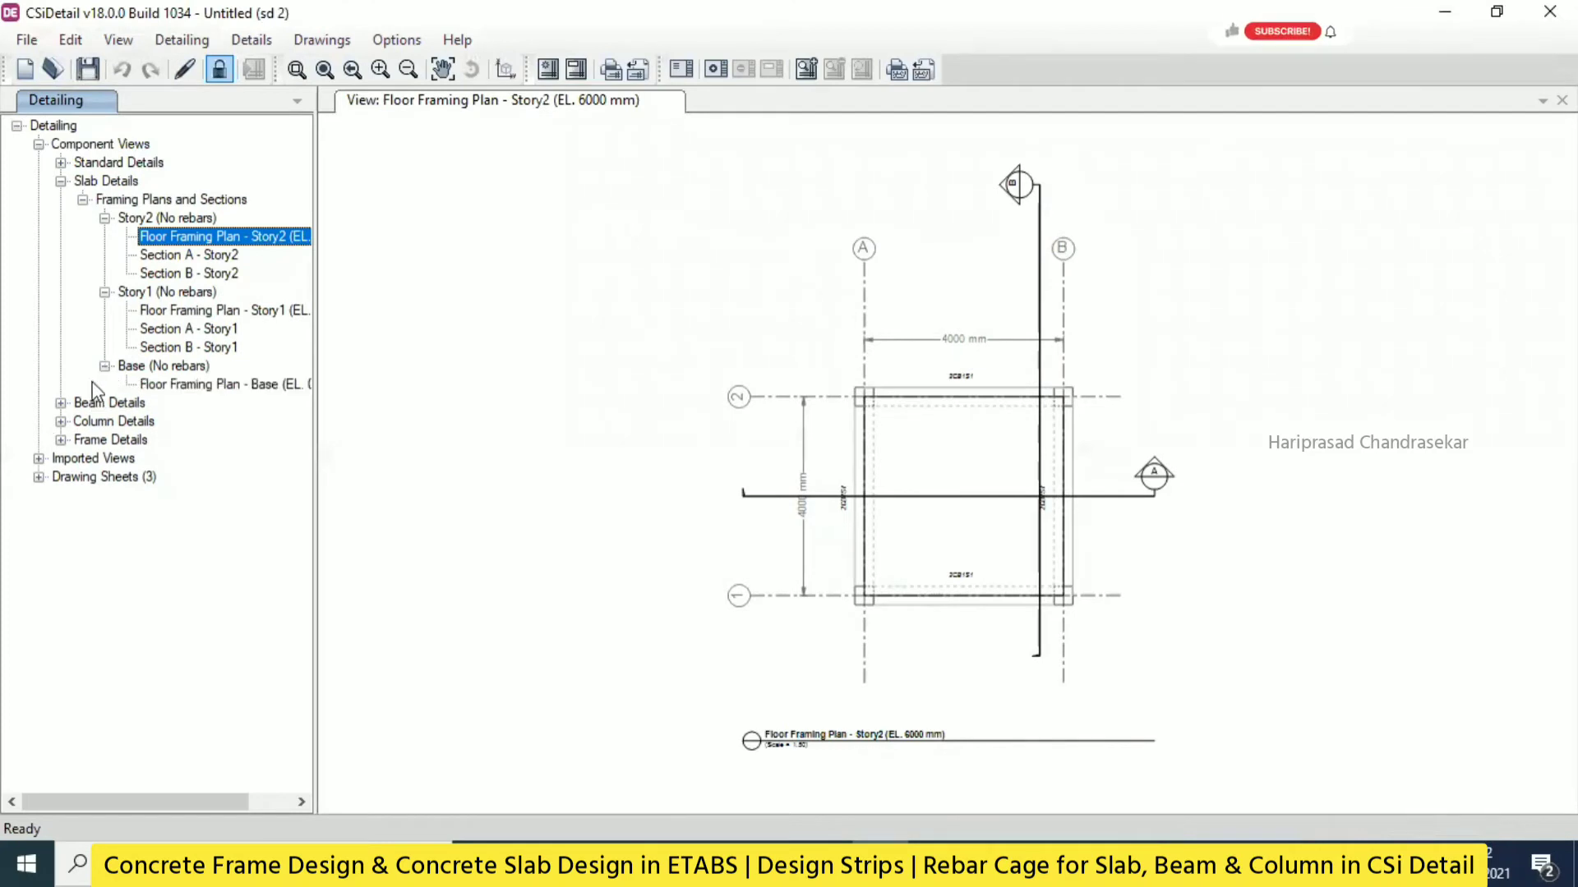
click(60, 403)
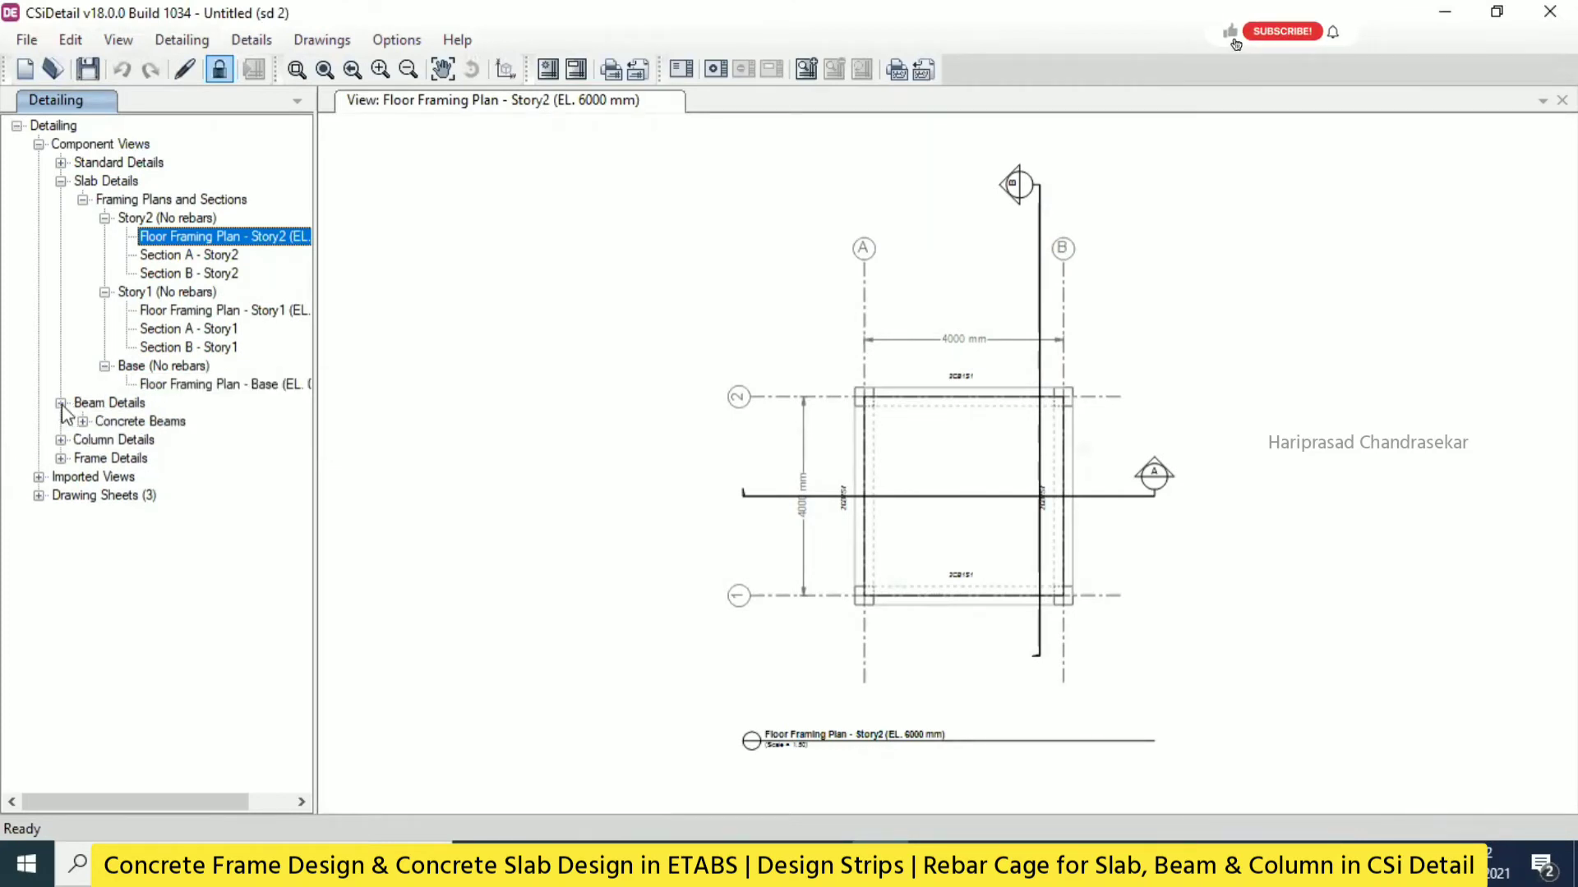
click(83, 421)
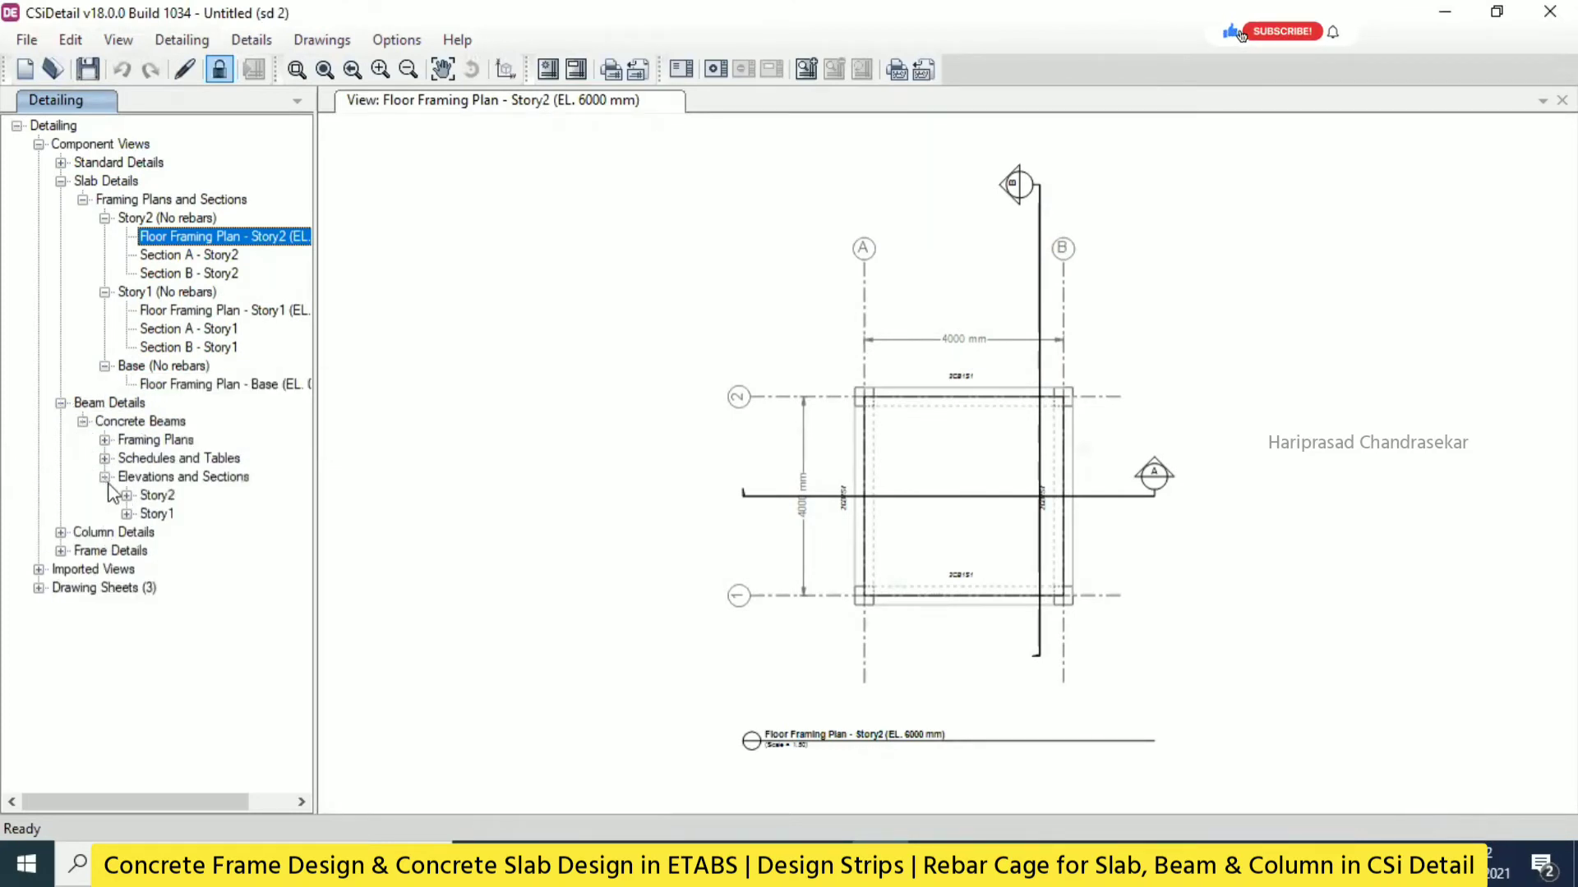
click(236, 624)
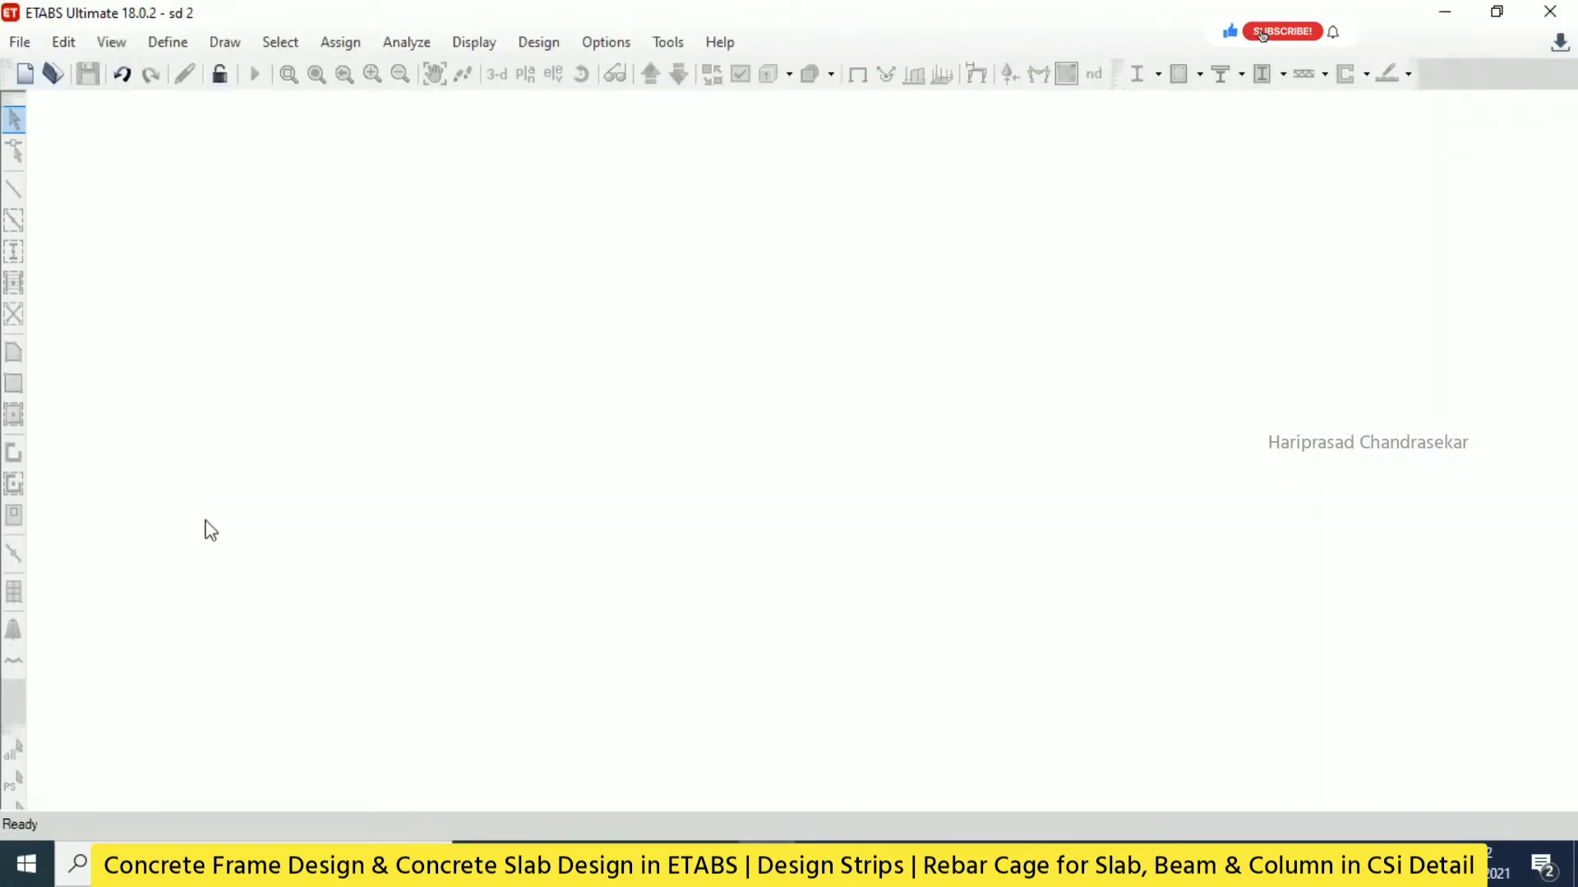
Unlock the sd 2 model in ETABS, accepting deletion of analysis results.
click(1281, 31)
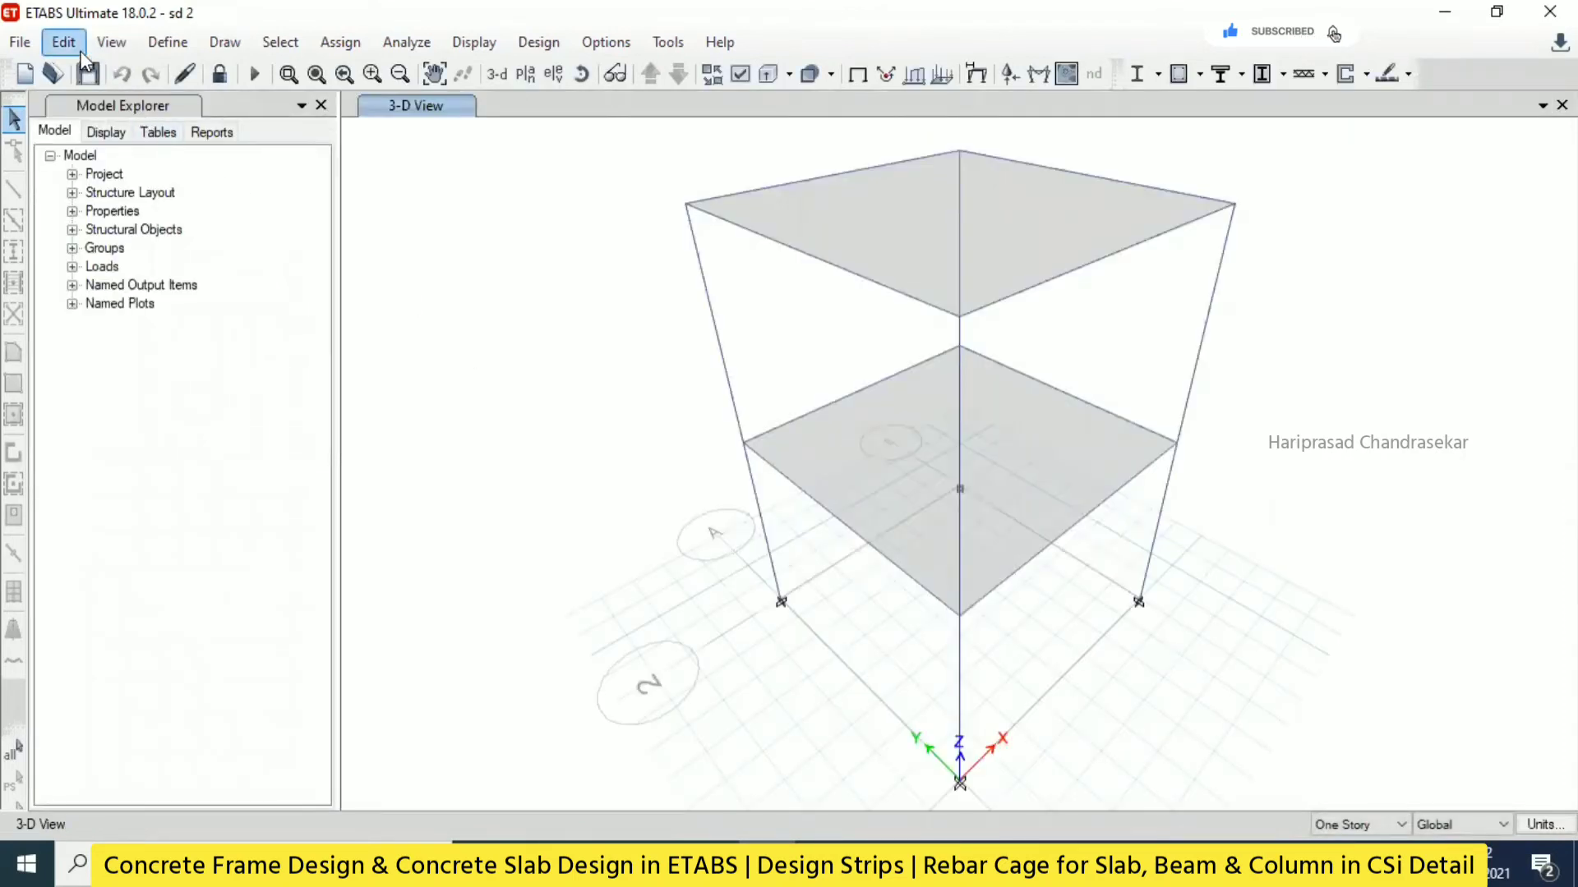
click(219, 73)
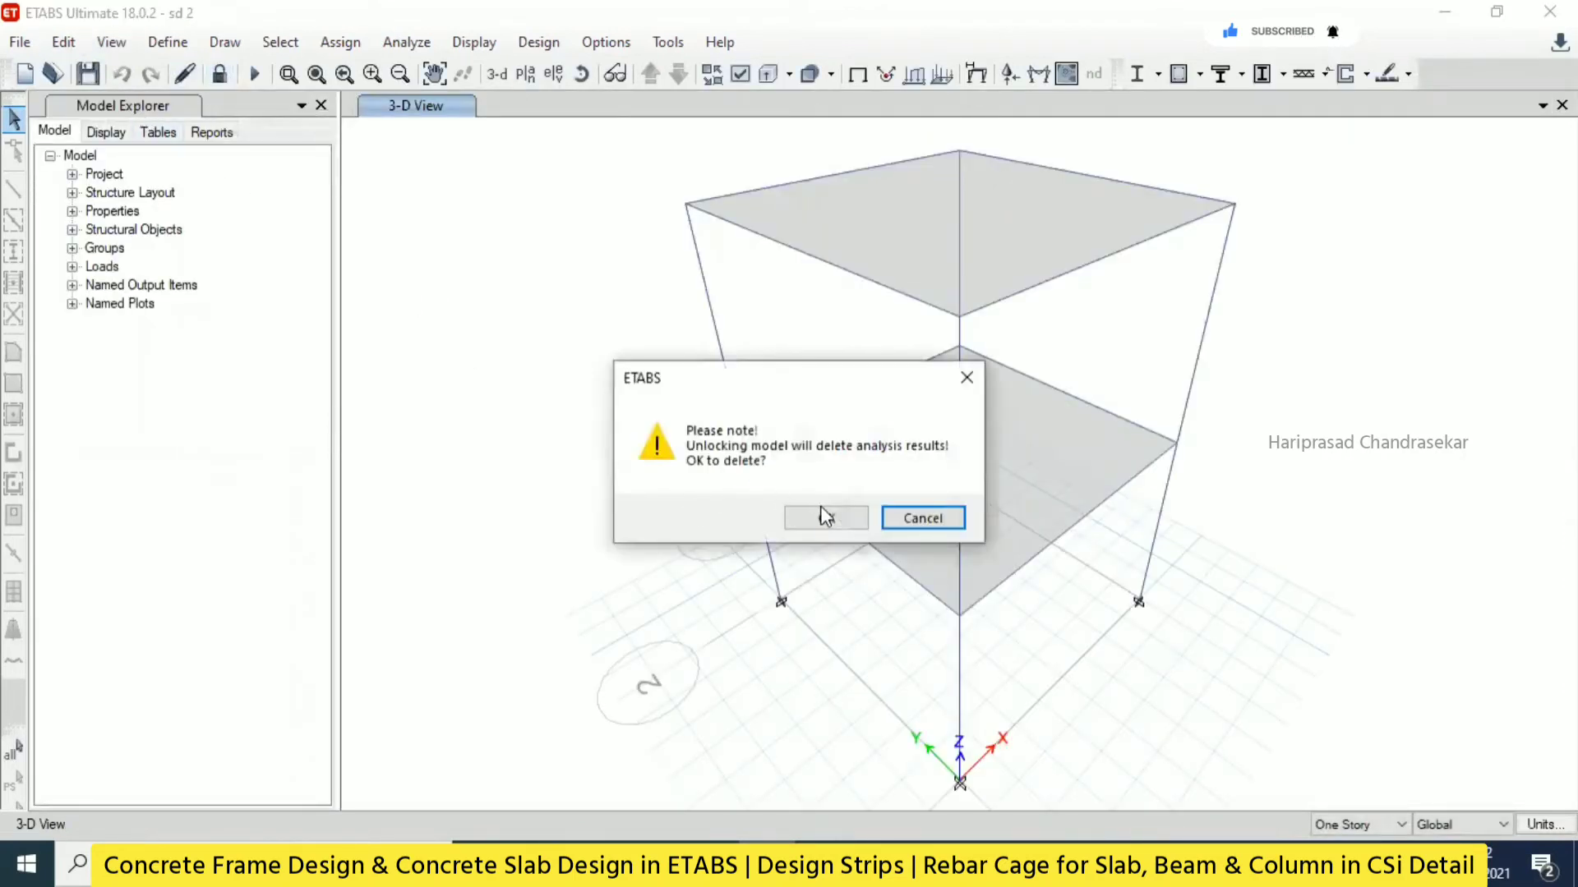
click(824, 517)
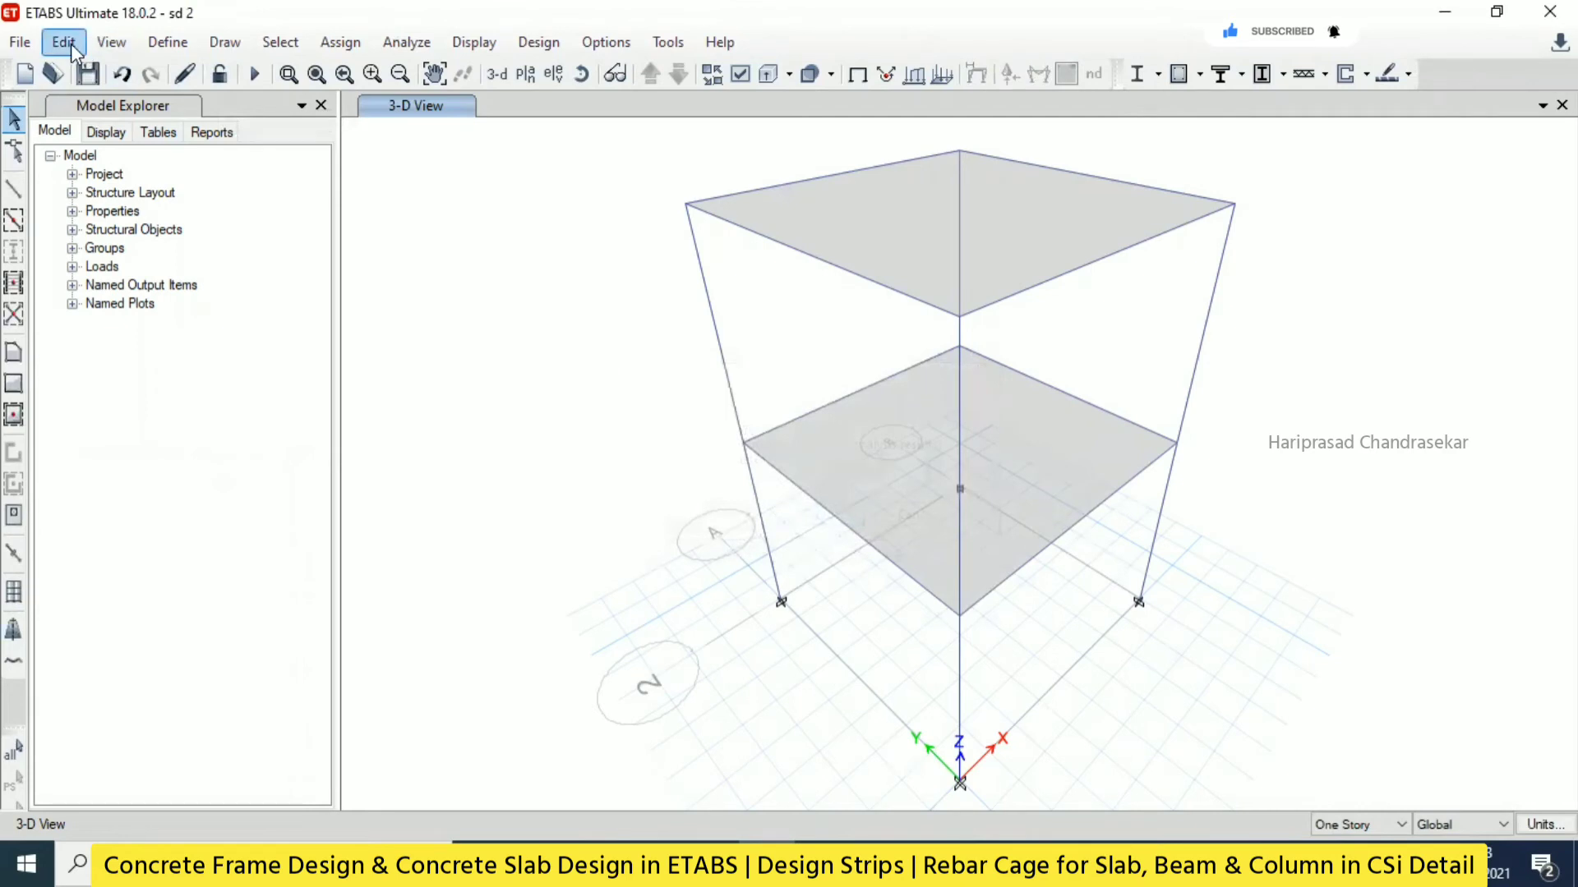
Add grid-line design strips along Y on layer B, and for Story1 on layer A.
click(63, 42)
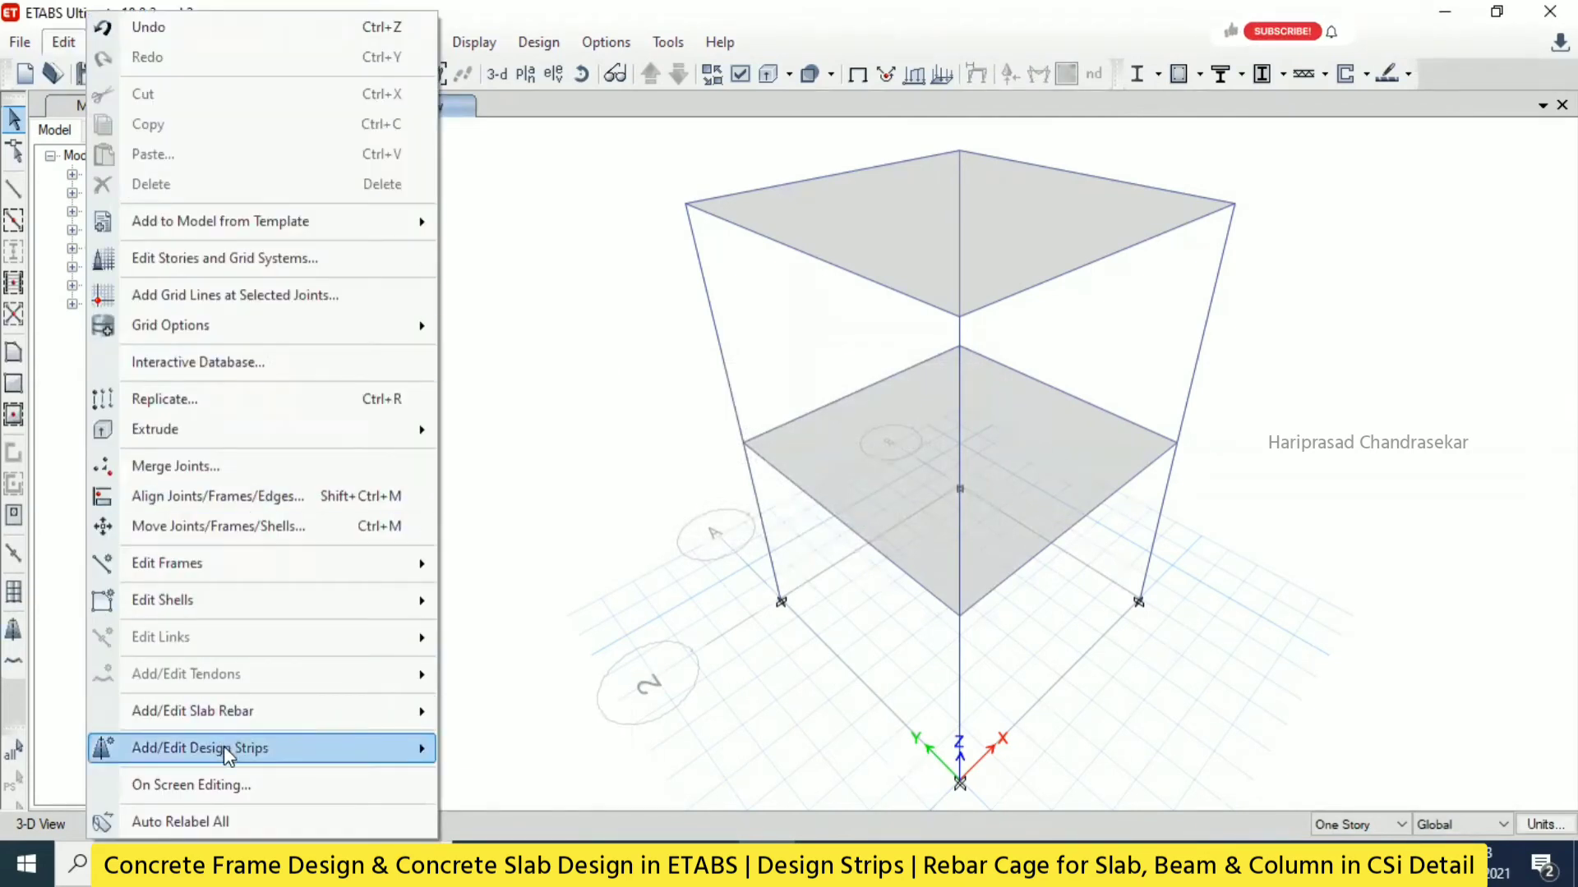
click(198, 747)
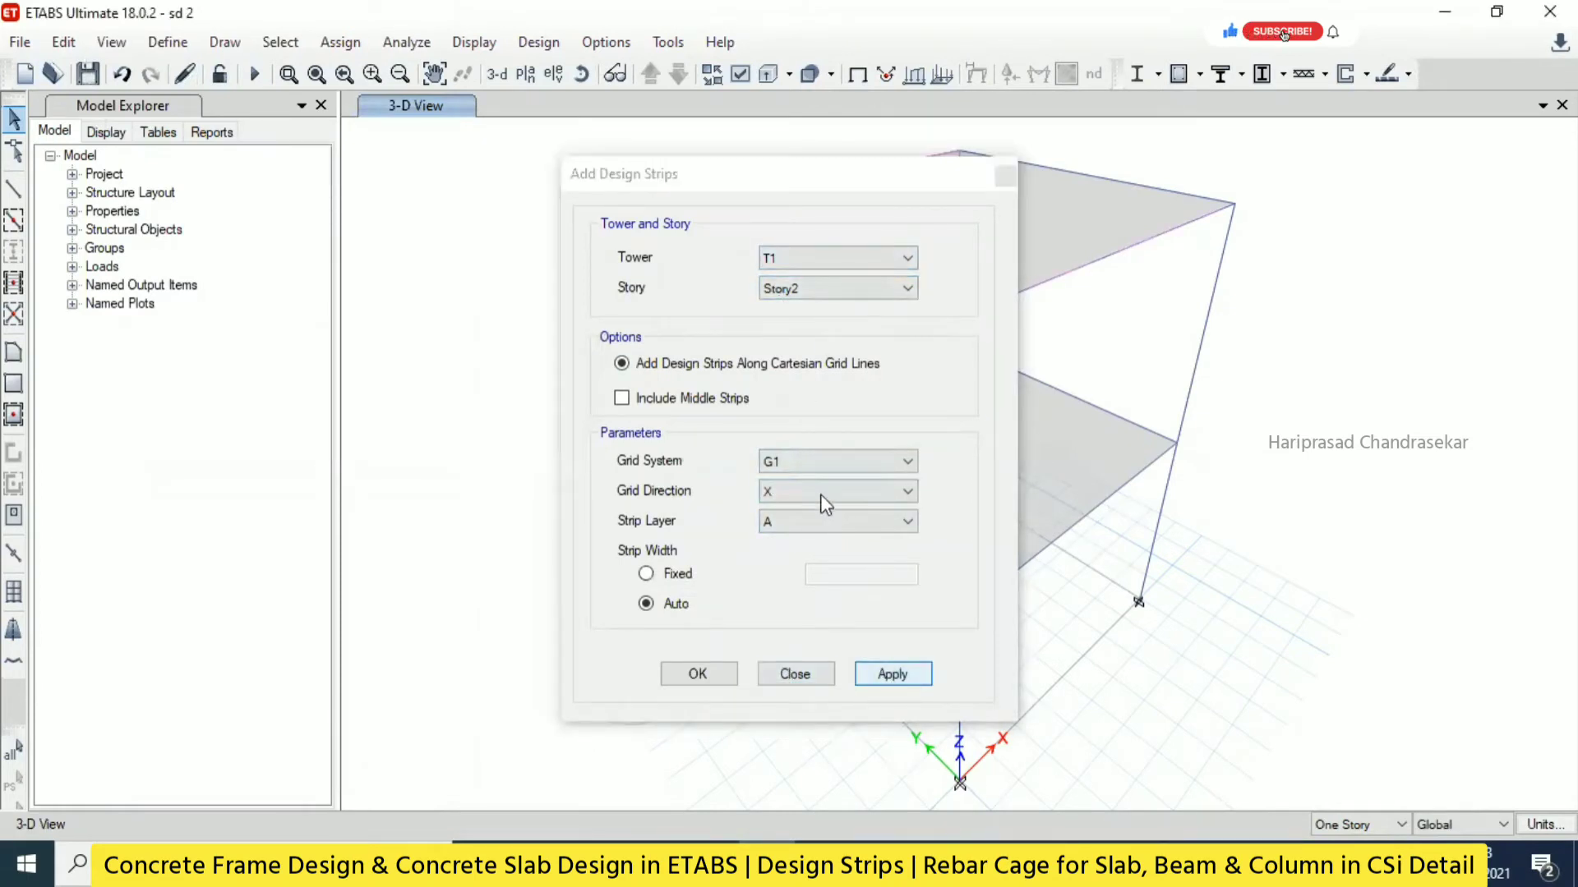
click(910, 520)
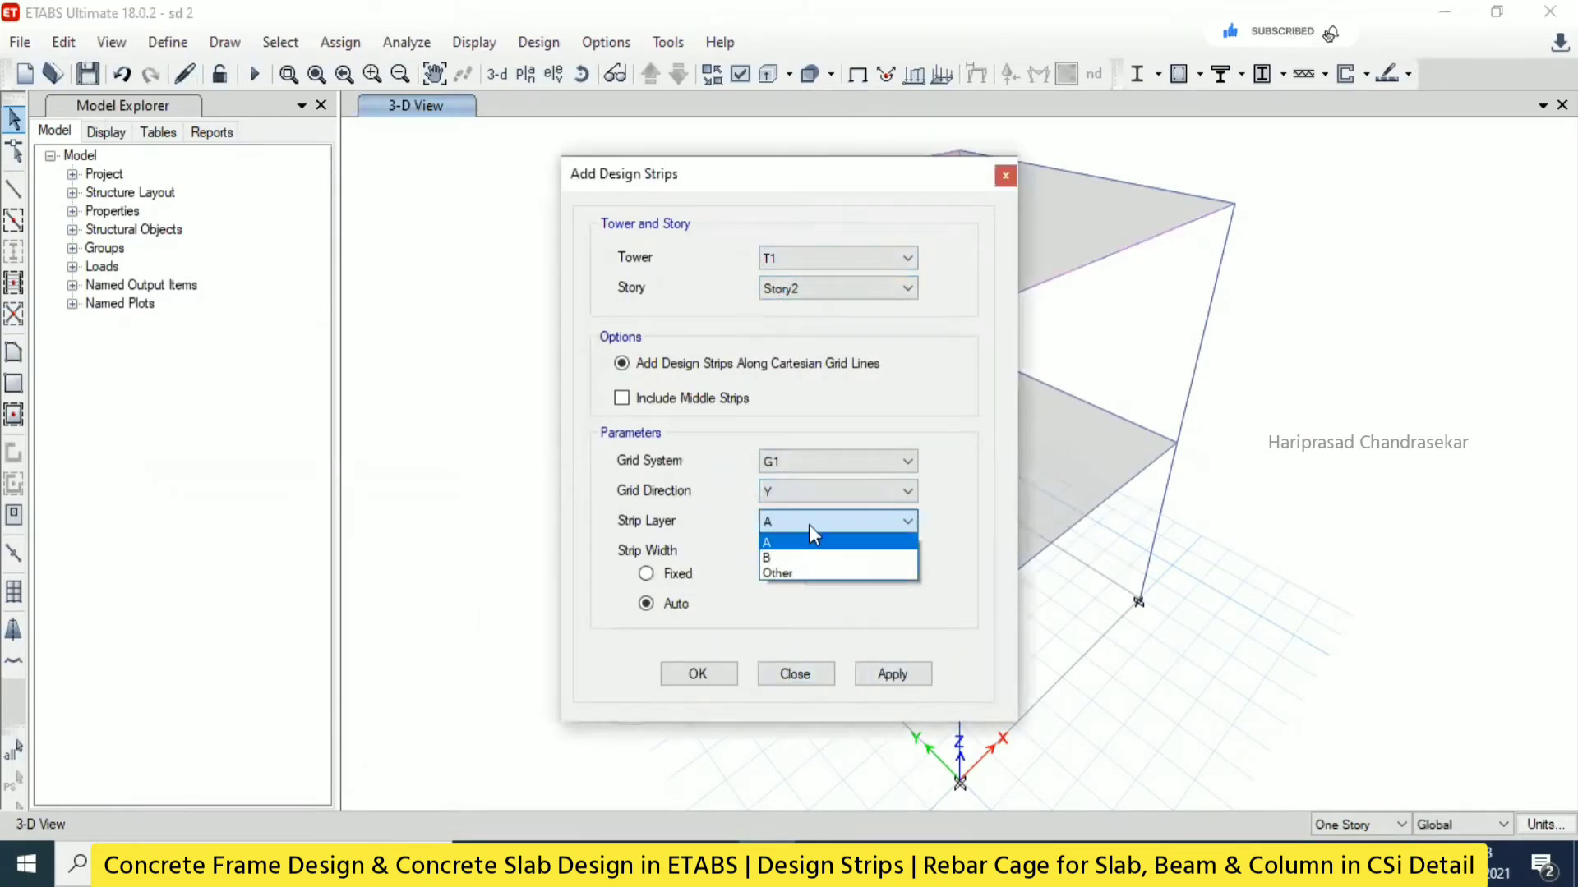
click(770, 557)
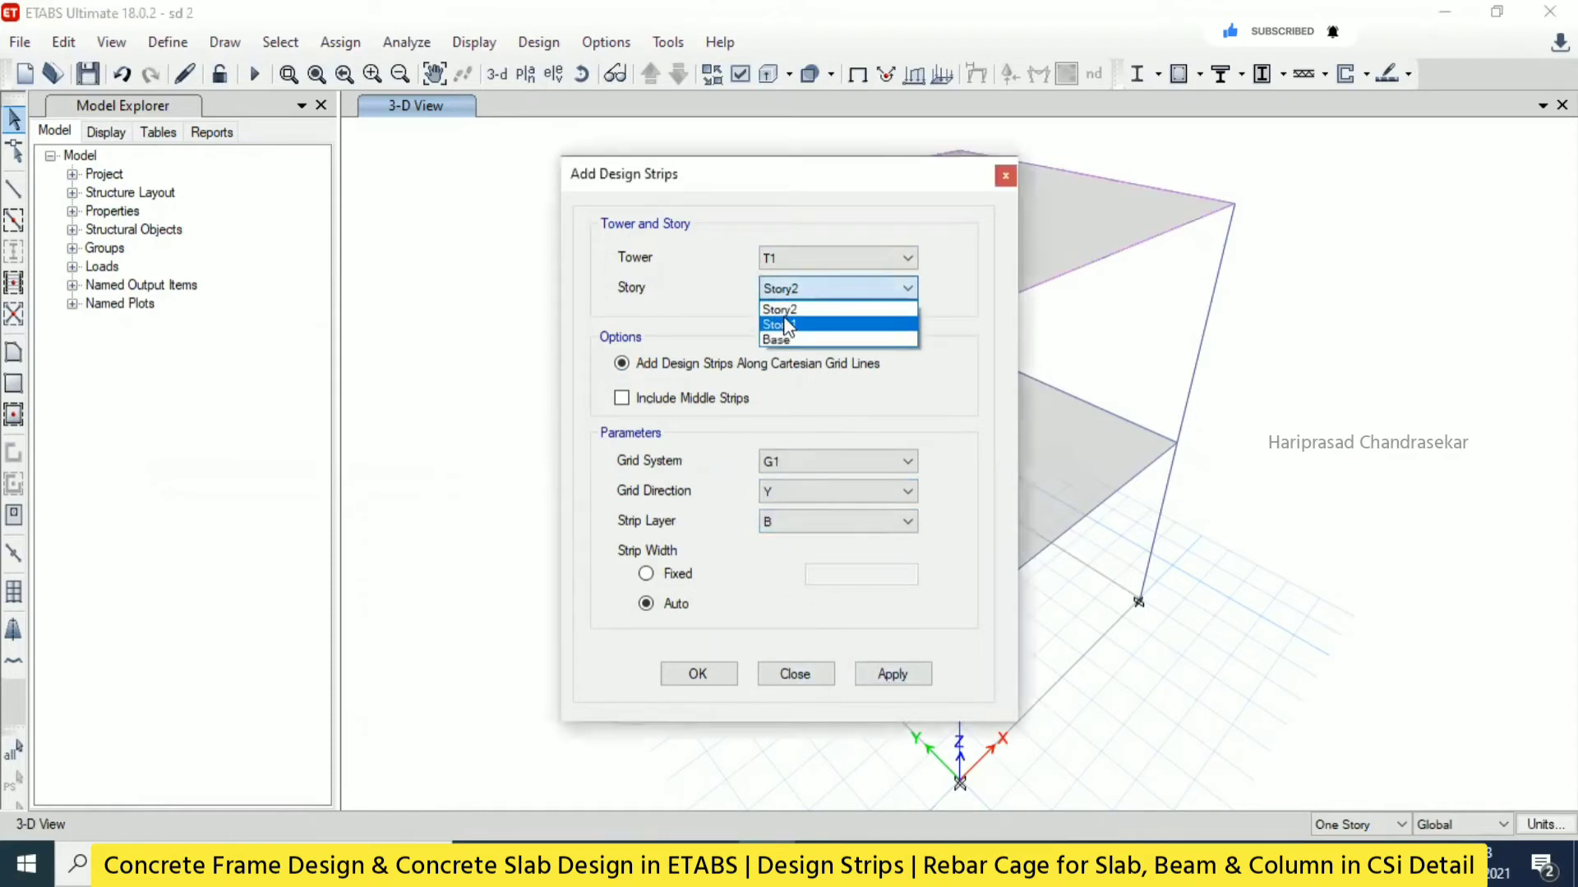
click(780, 324)
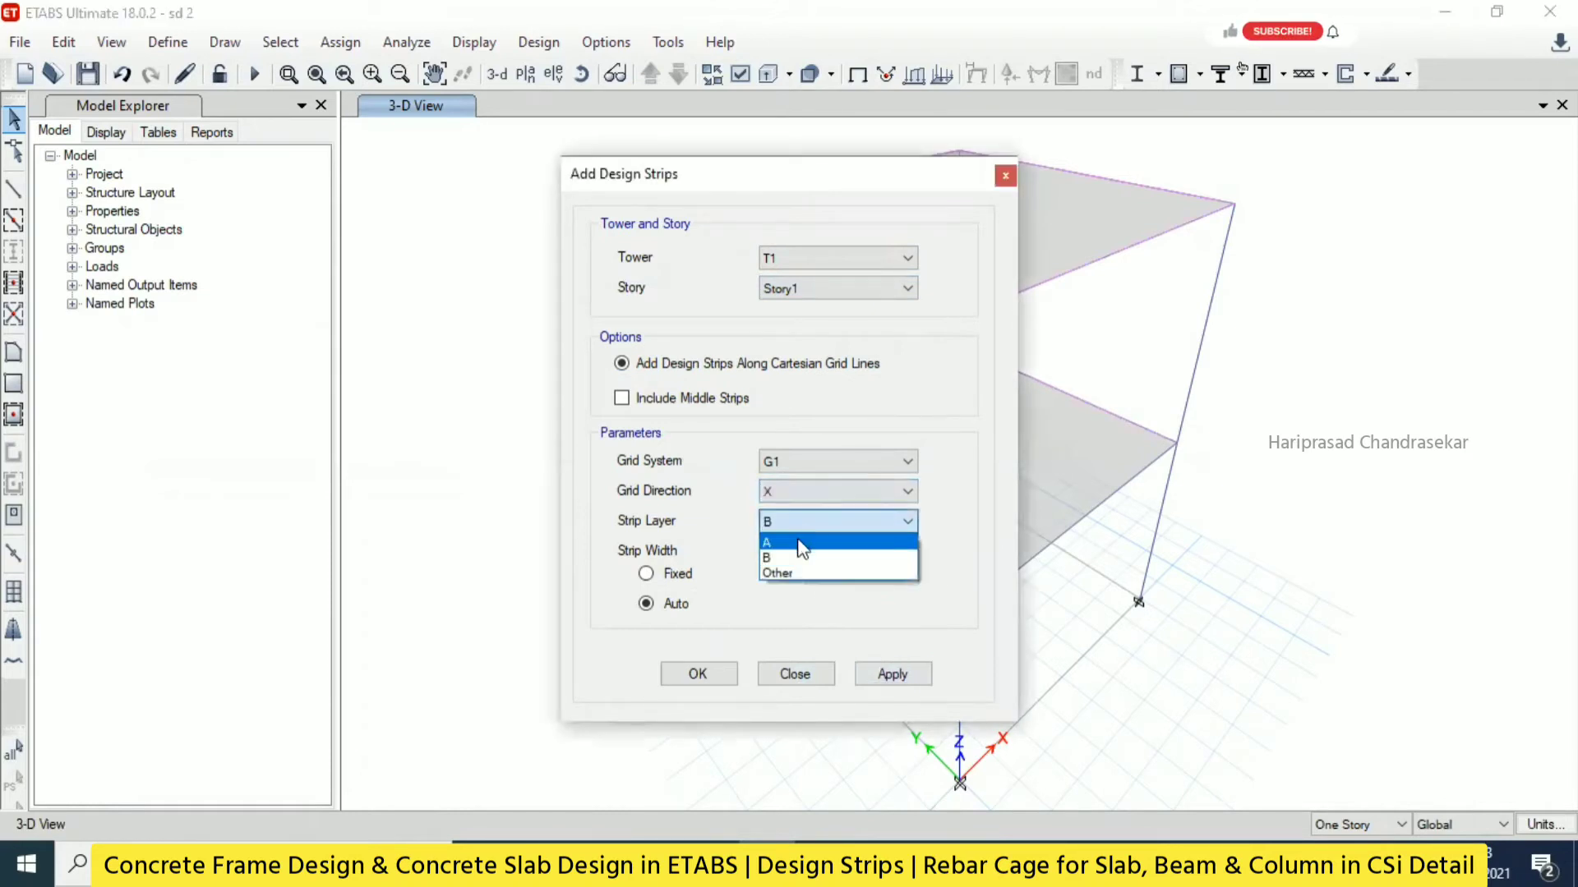
click(767, 541)
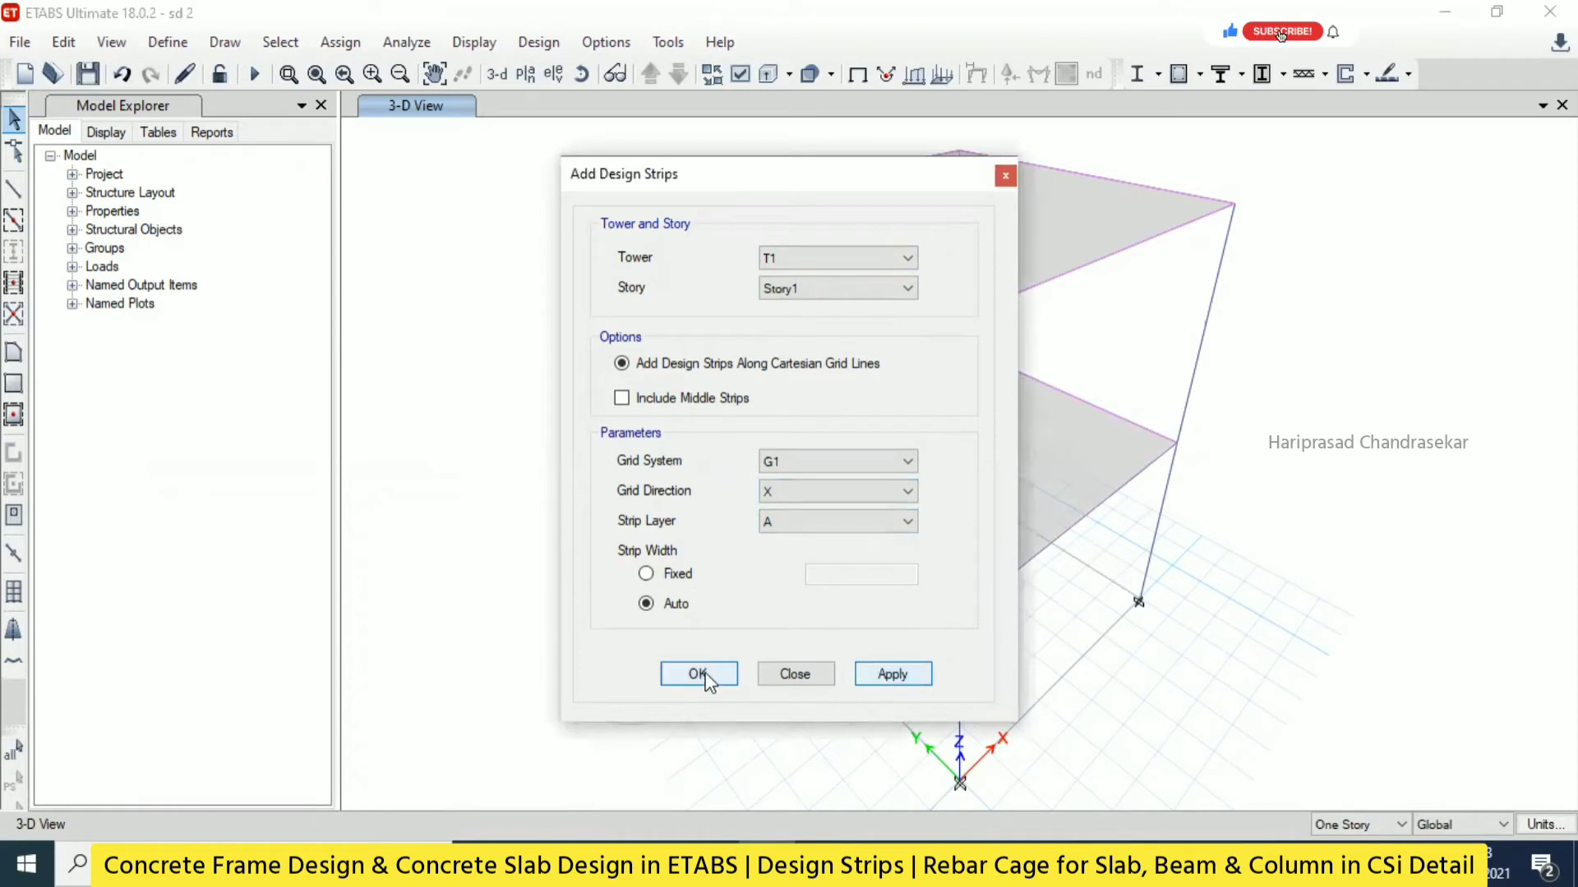
click(698, 673)
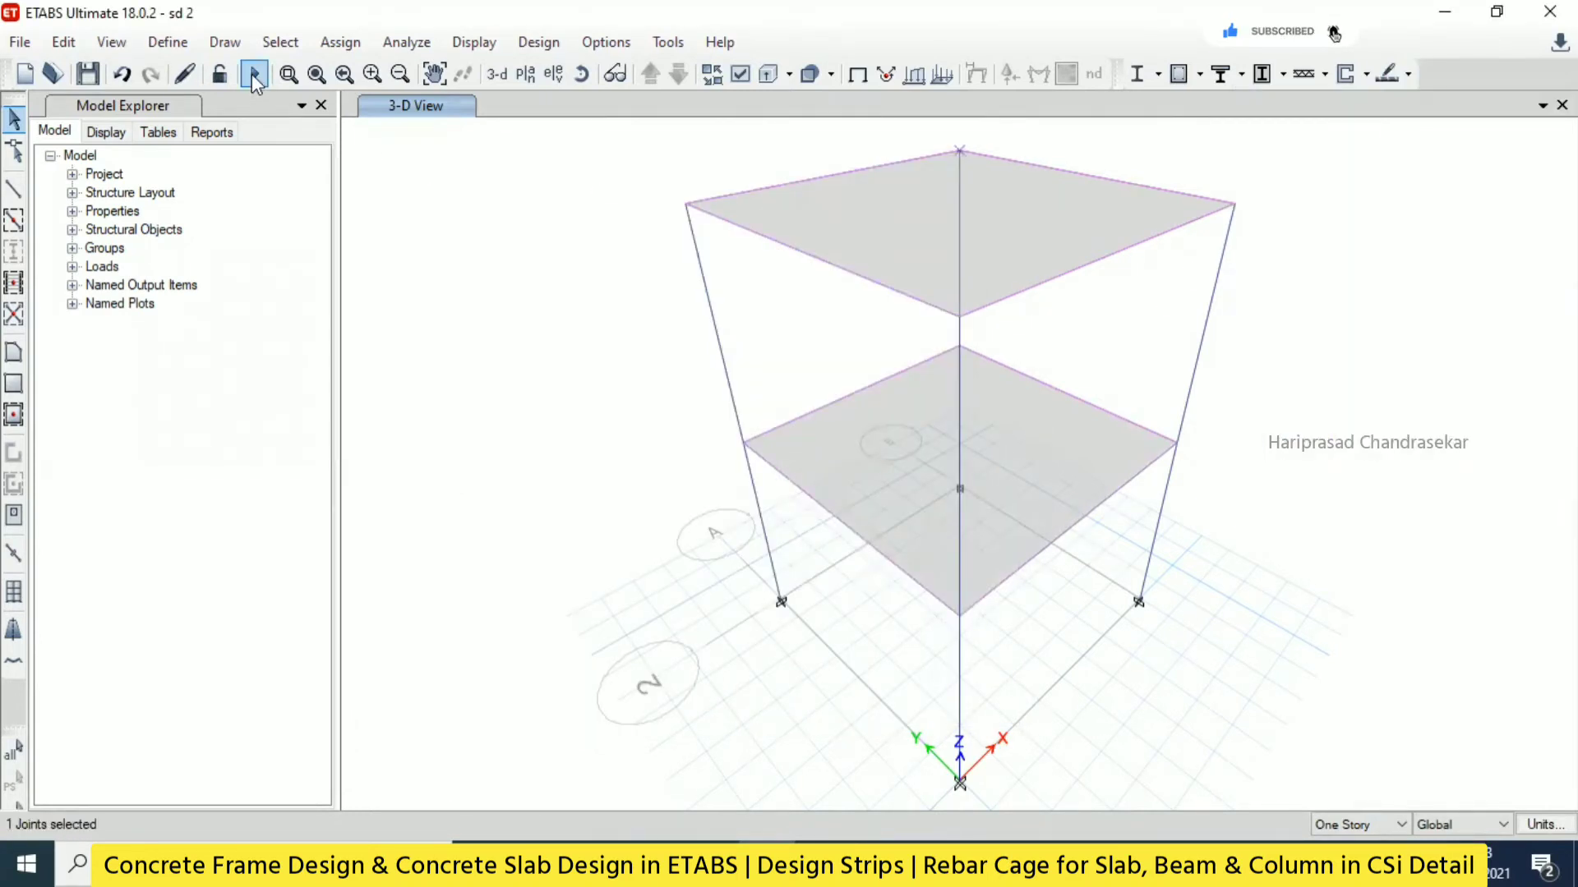
Rerun the analysis and show Dead load displacements with both slabs sagging.
click(254, 73)
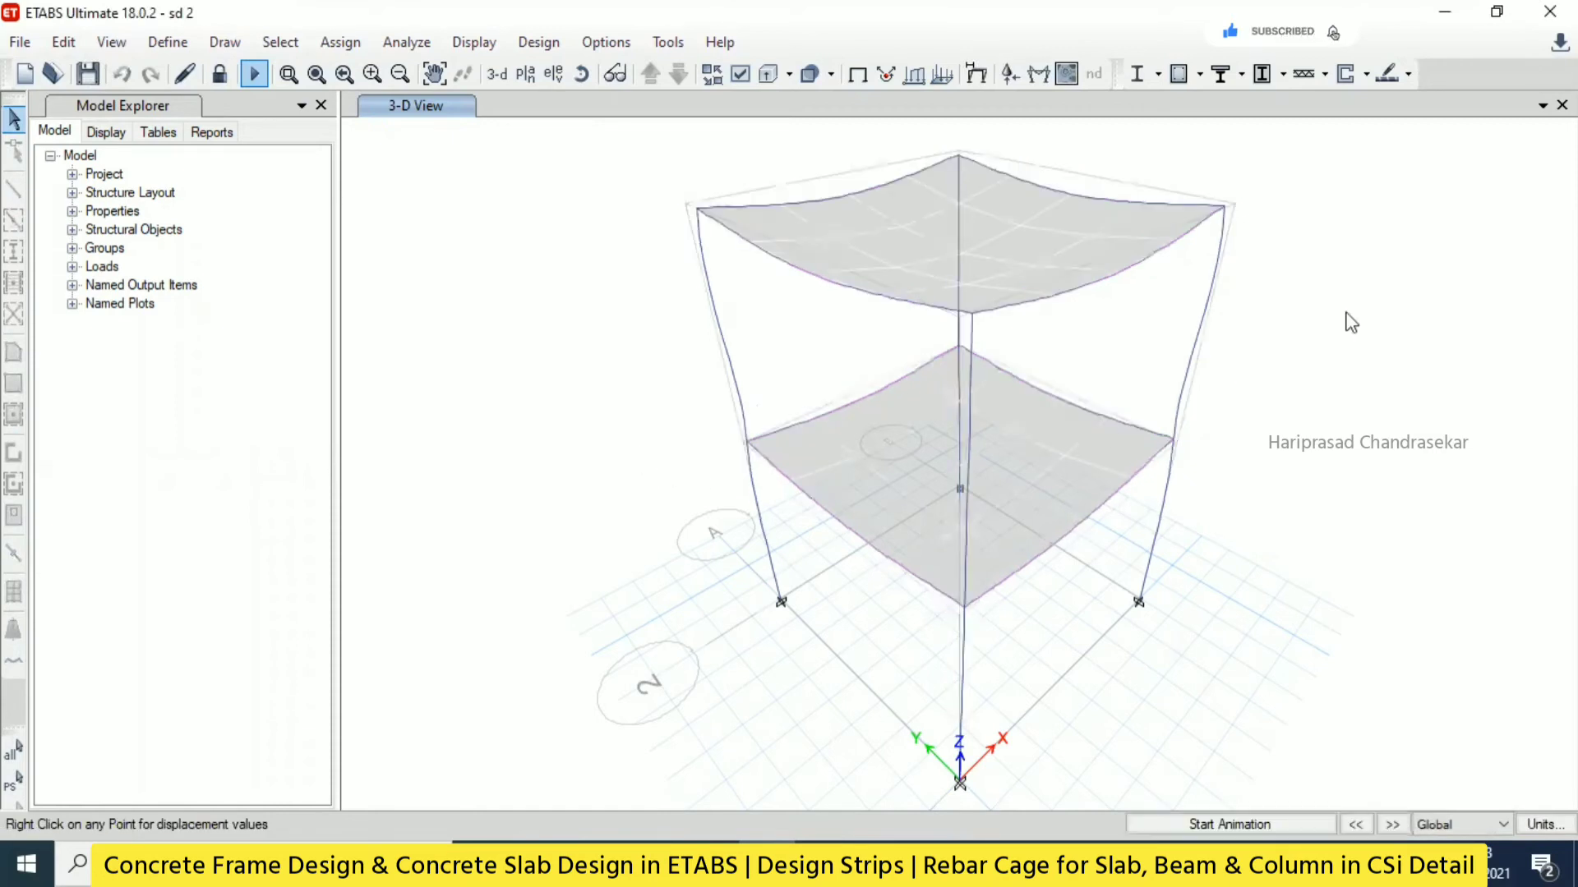
click(254, 73)
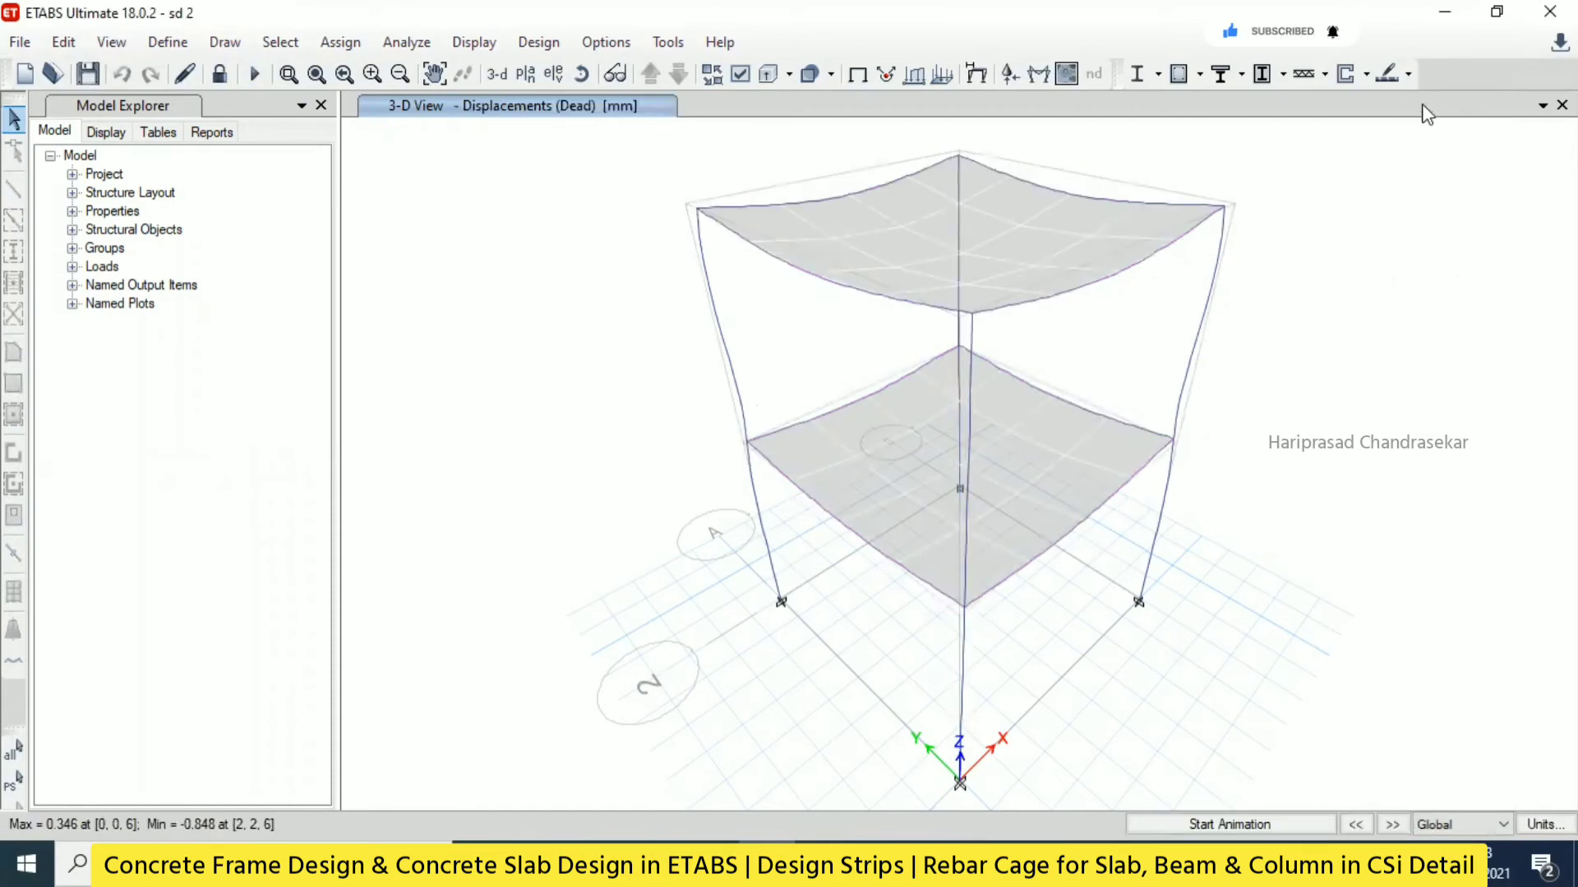
click(1389, 73)
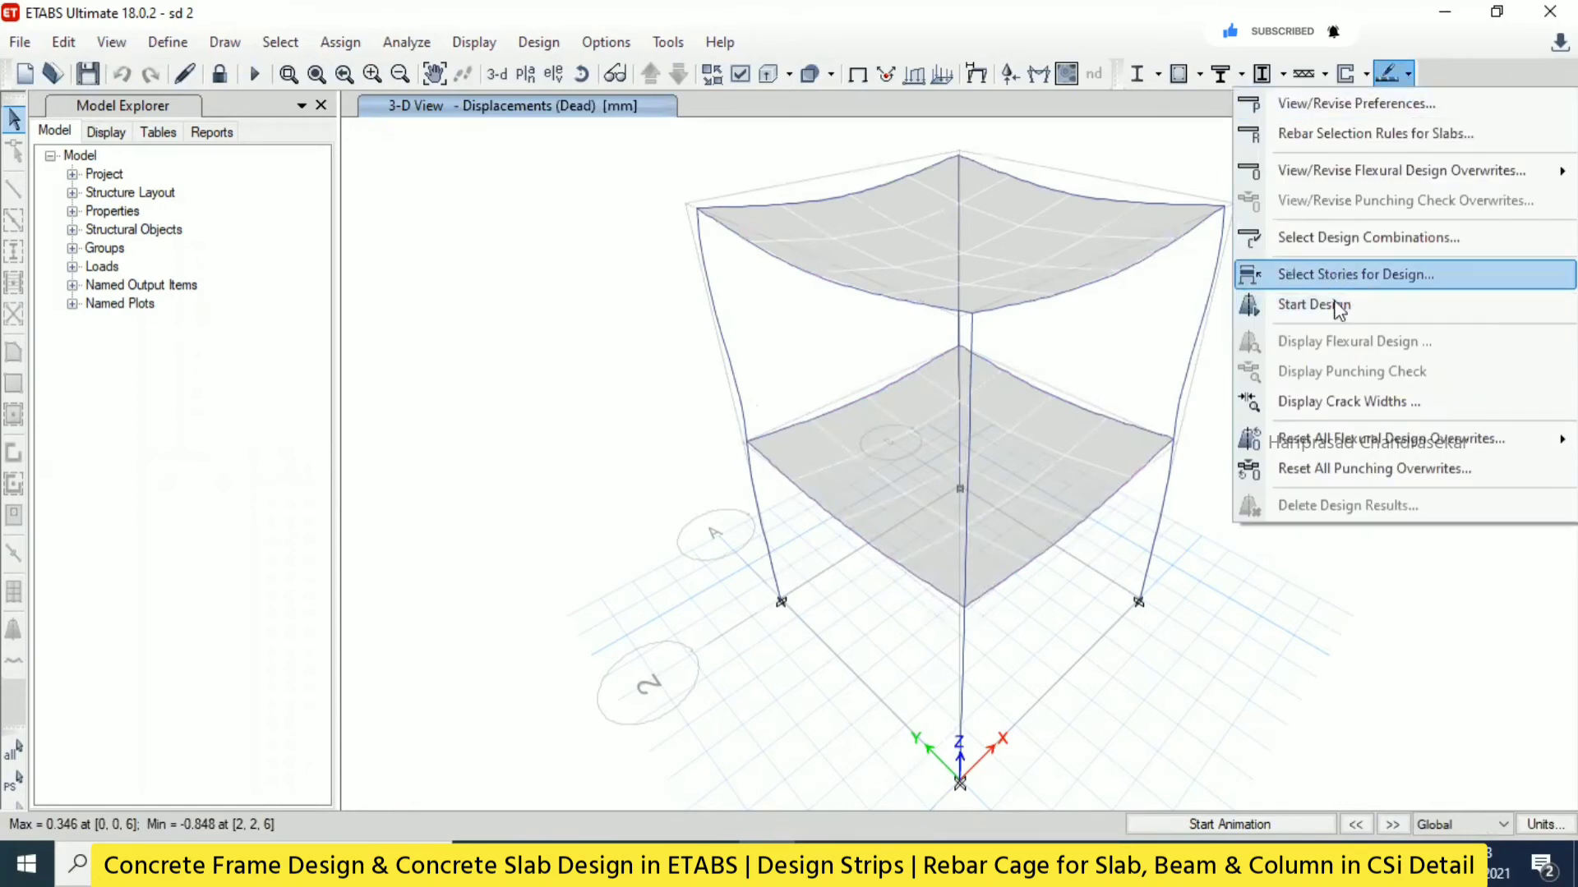
Run slab strip design and concrete frame design to show required rebar areas.
click(1313, 304)
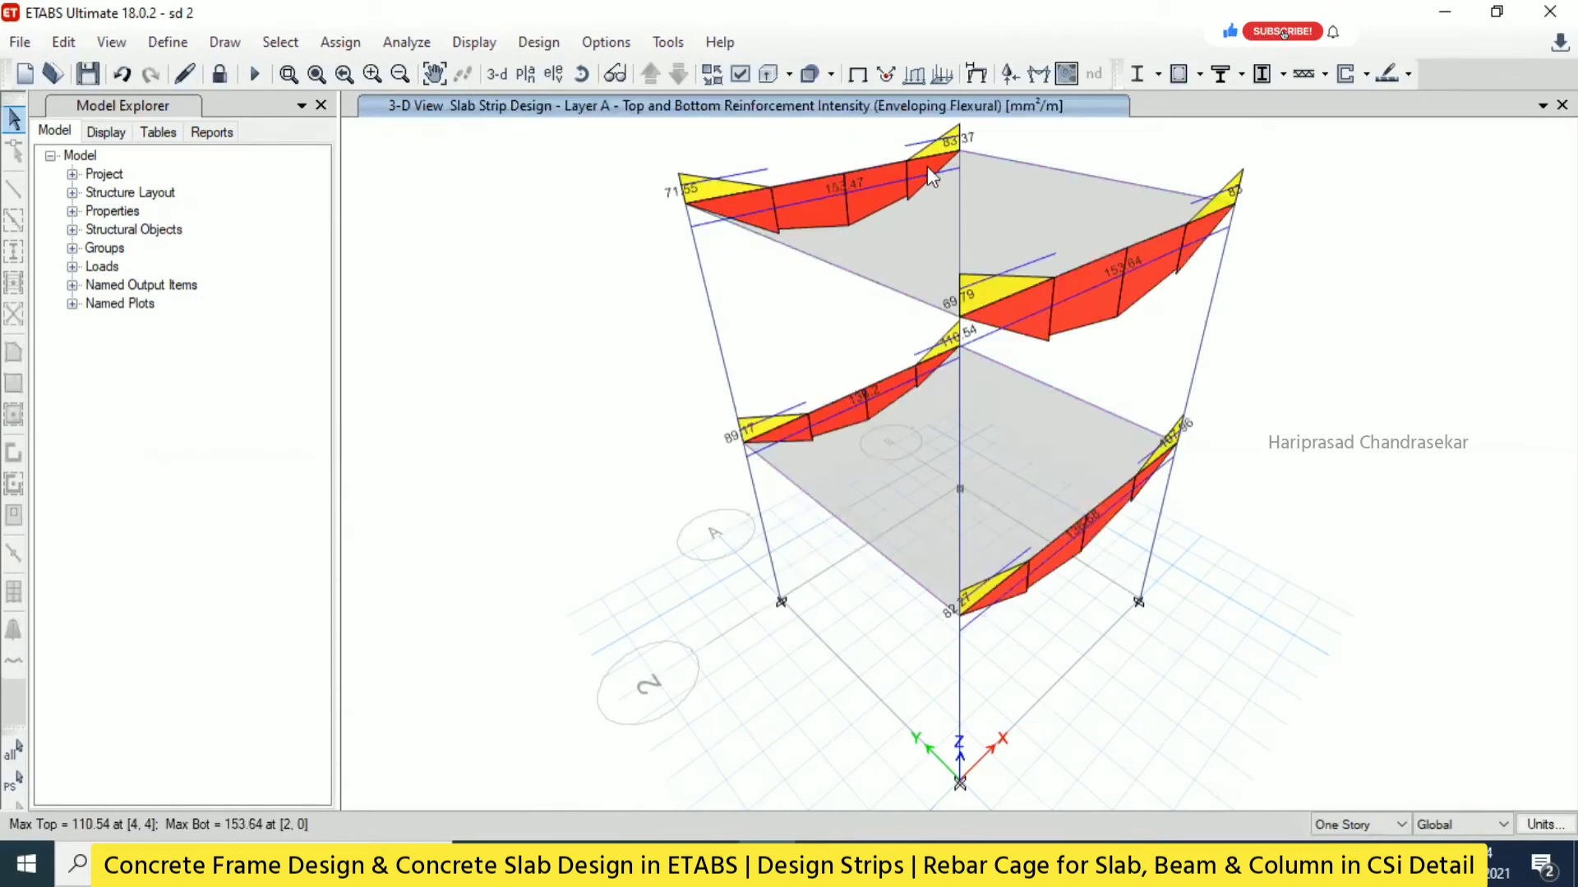
click(1389, 73)
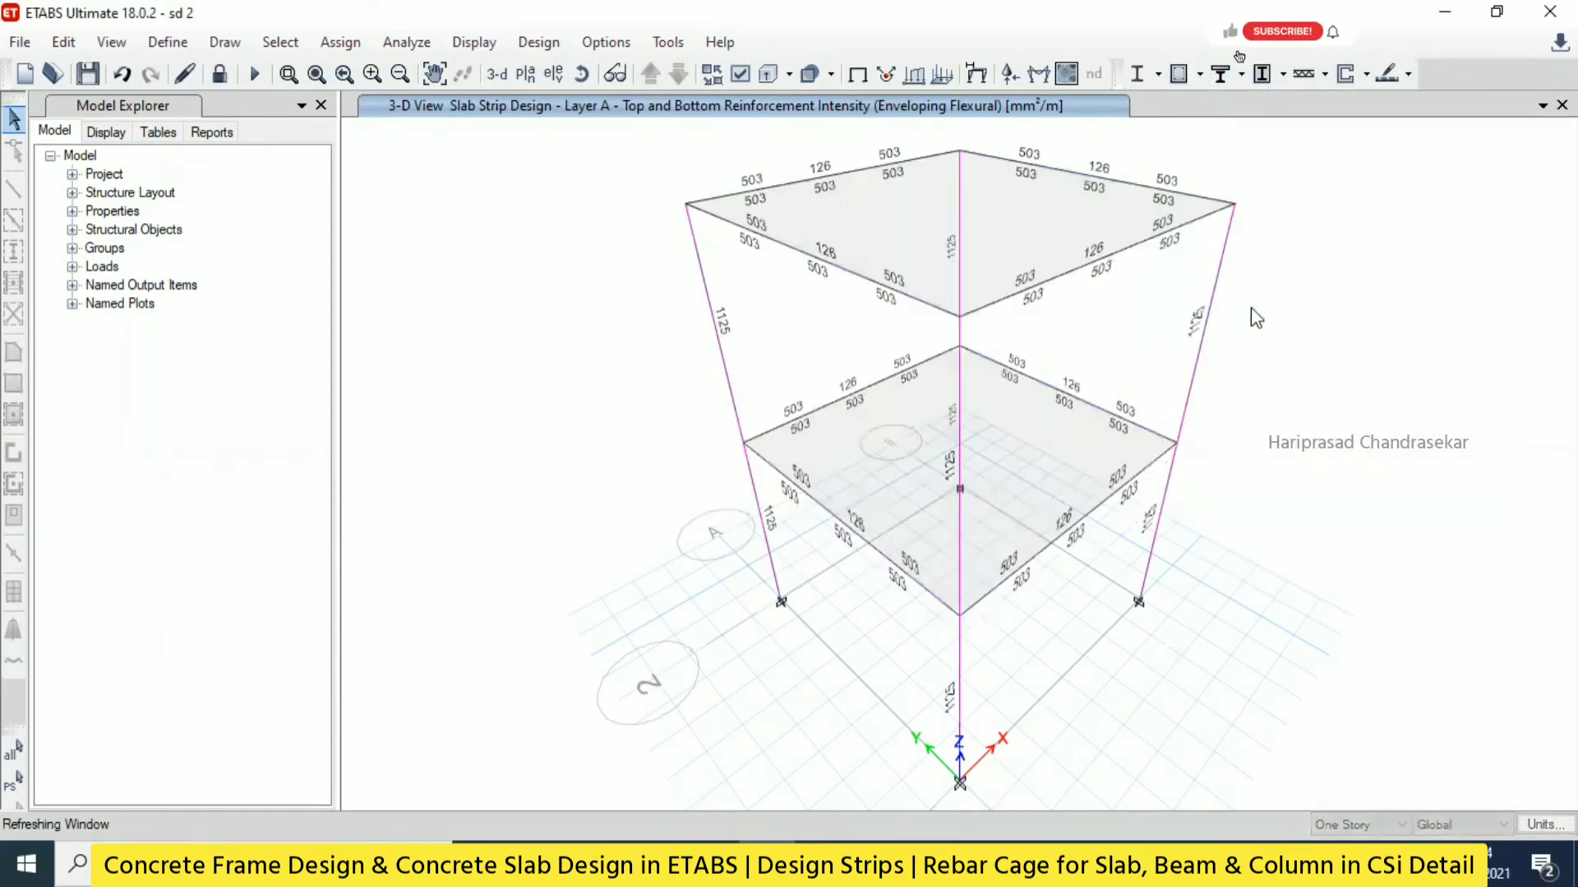
click(88, 74)
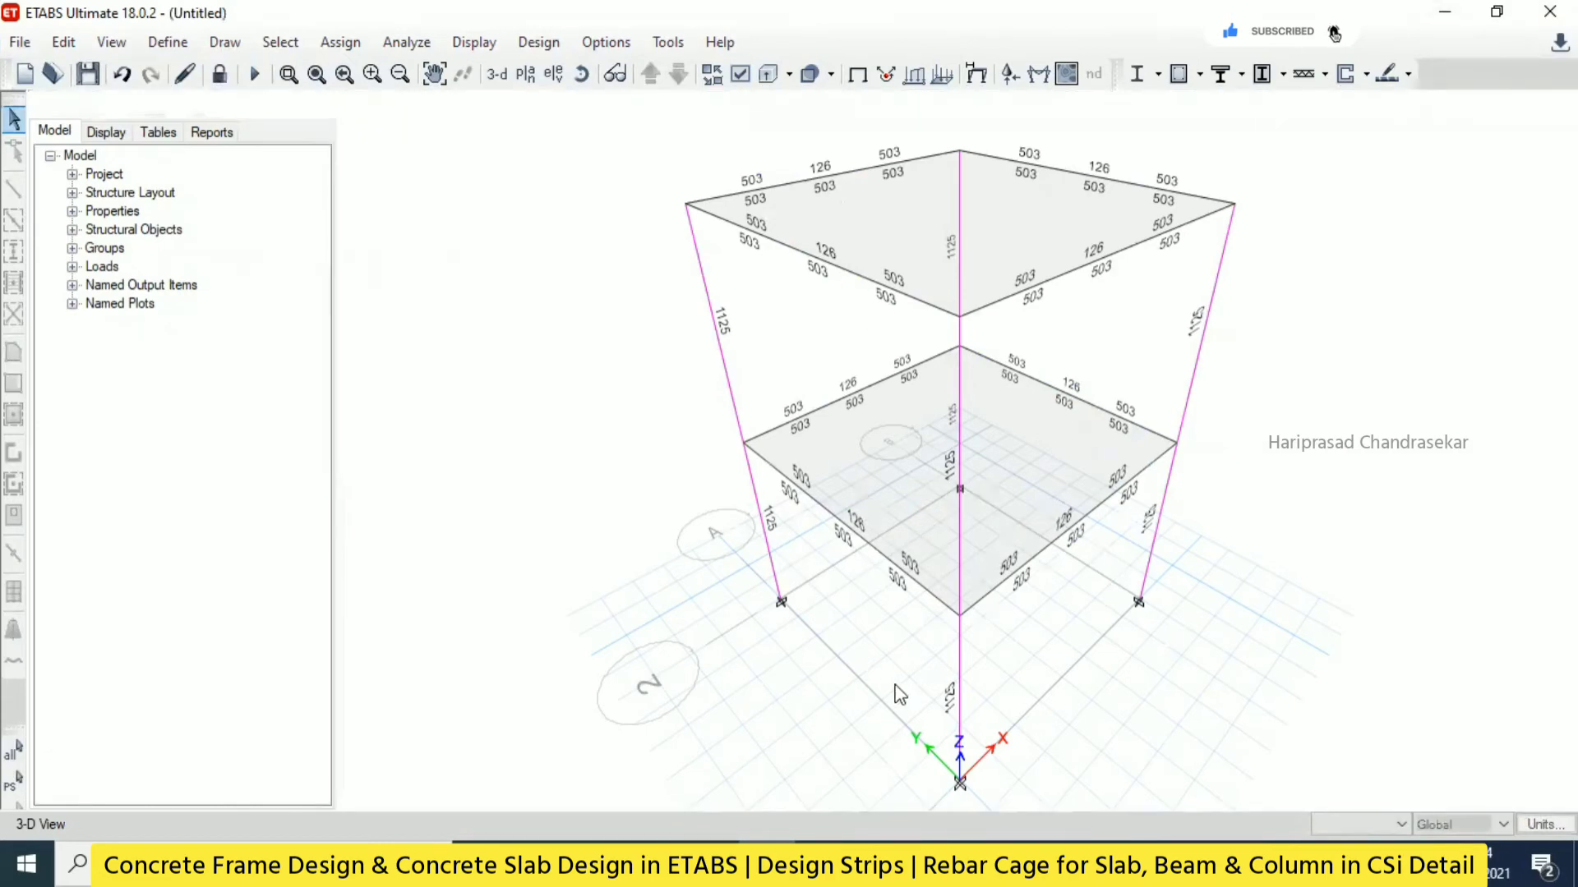
Leave ETABS, launch CSiDetail, and load sd 2.edb, dismissing the import warnings.
click(1445, 11)
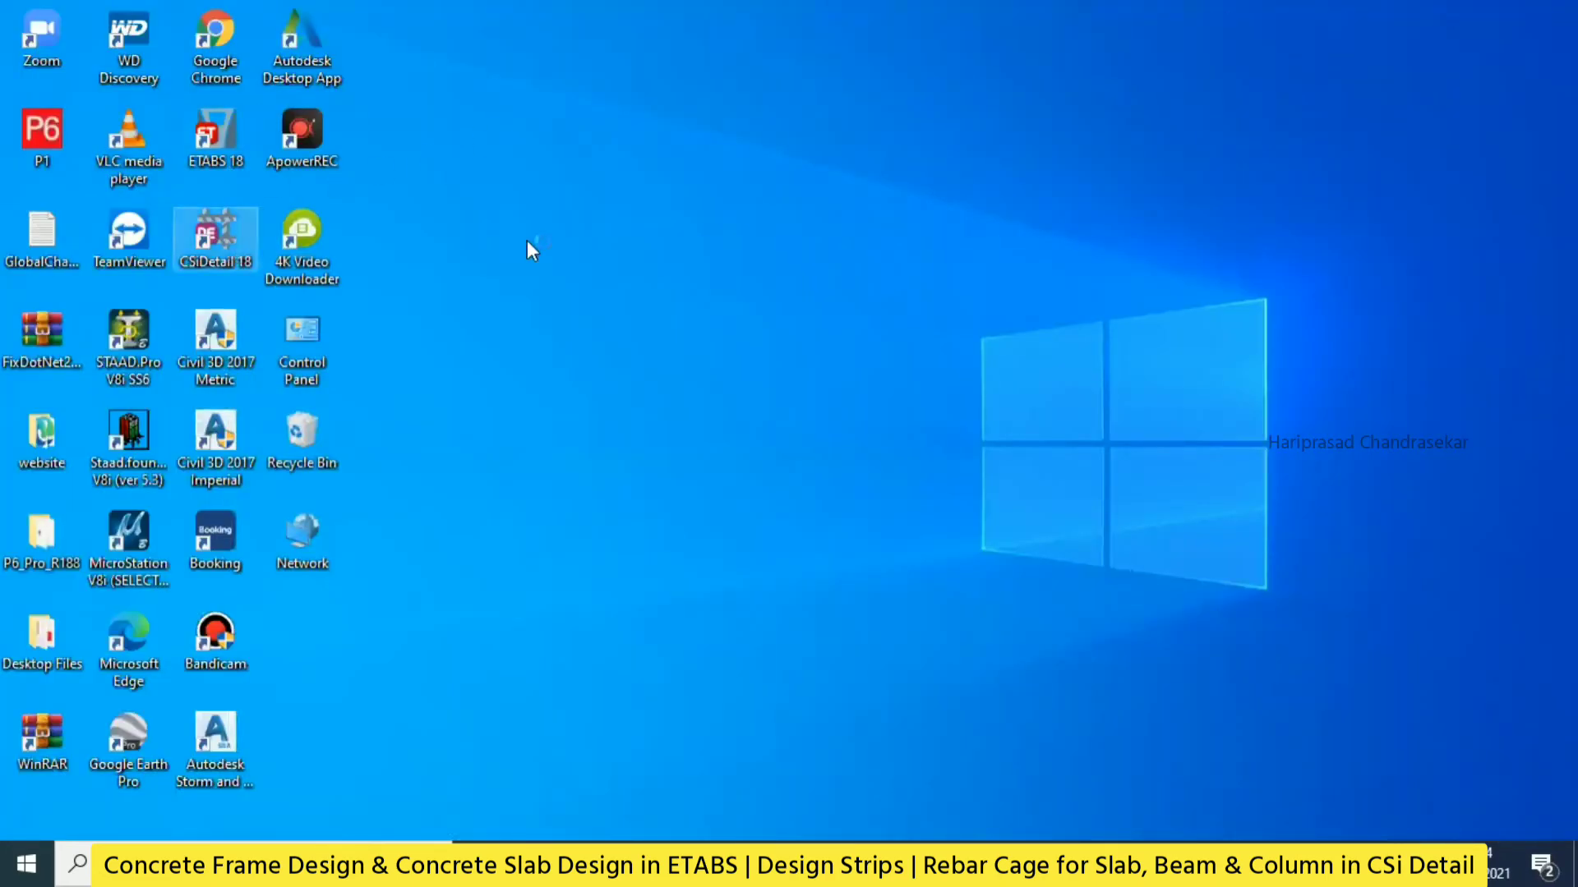
double_click(215, 233)
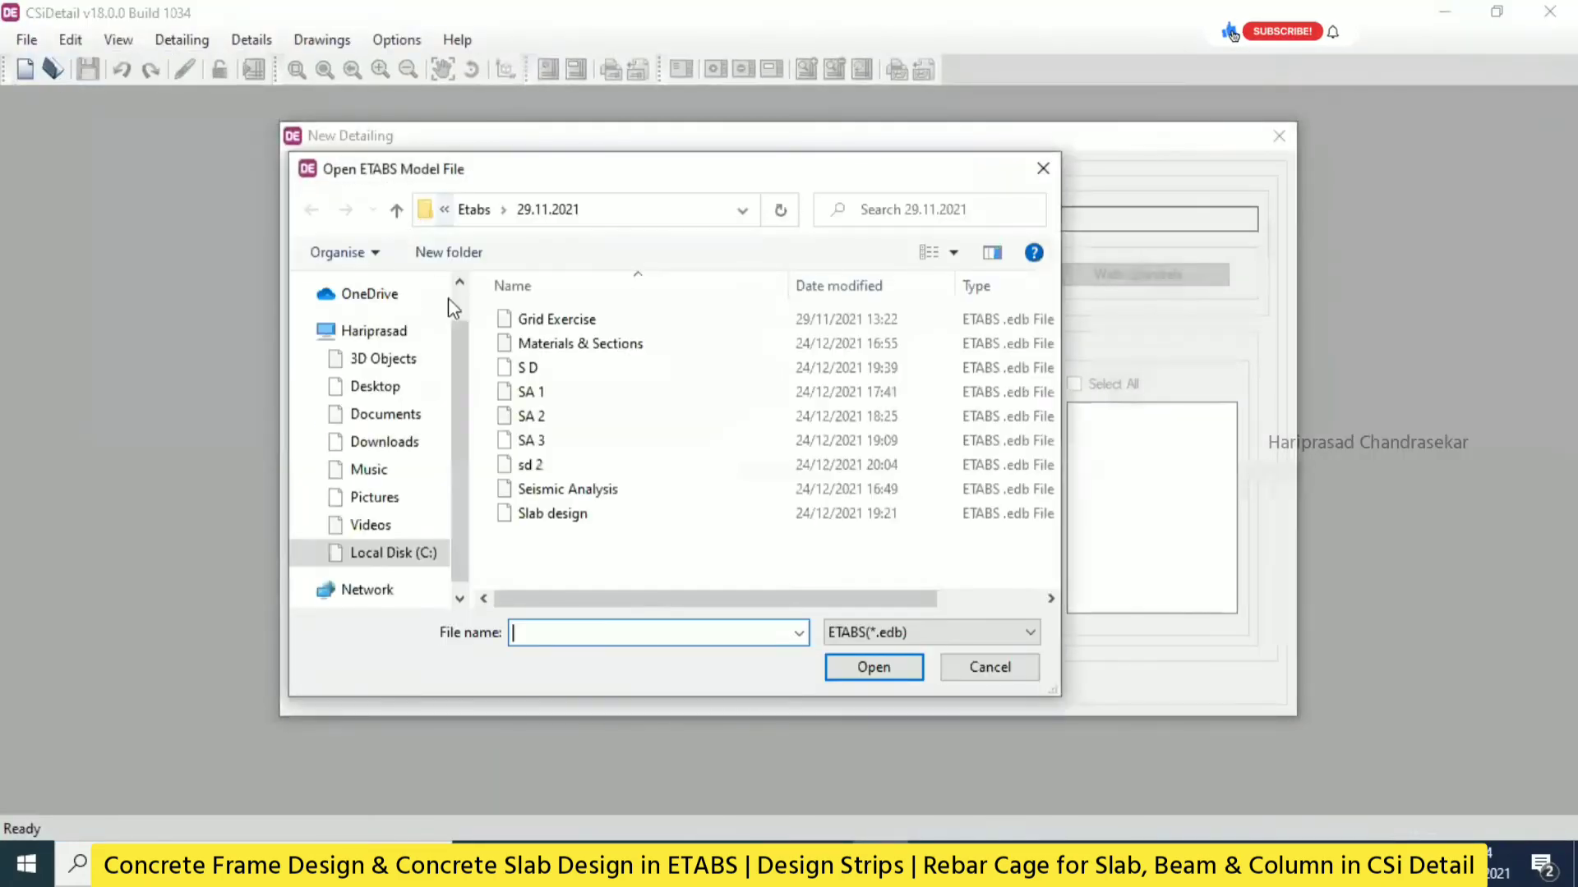
click(528, 464)
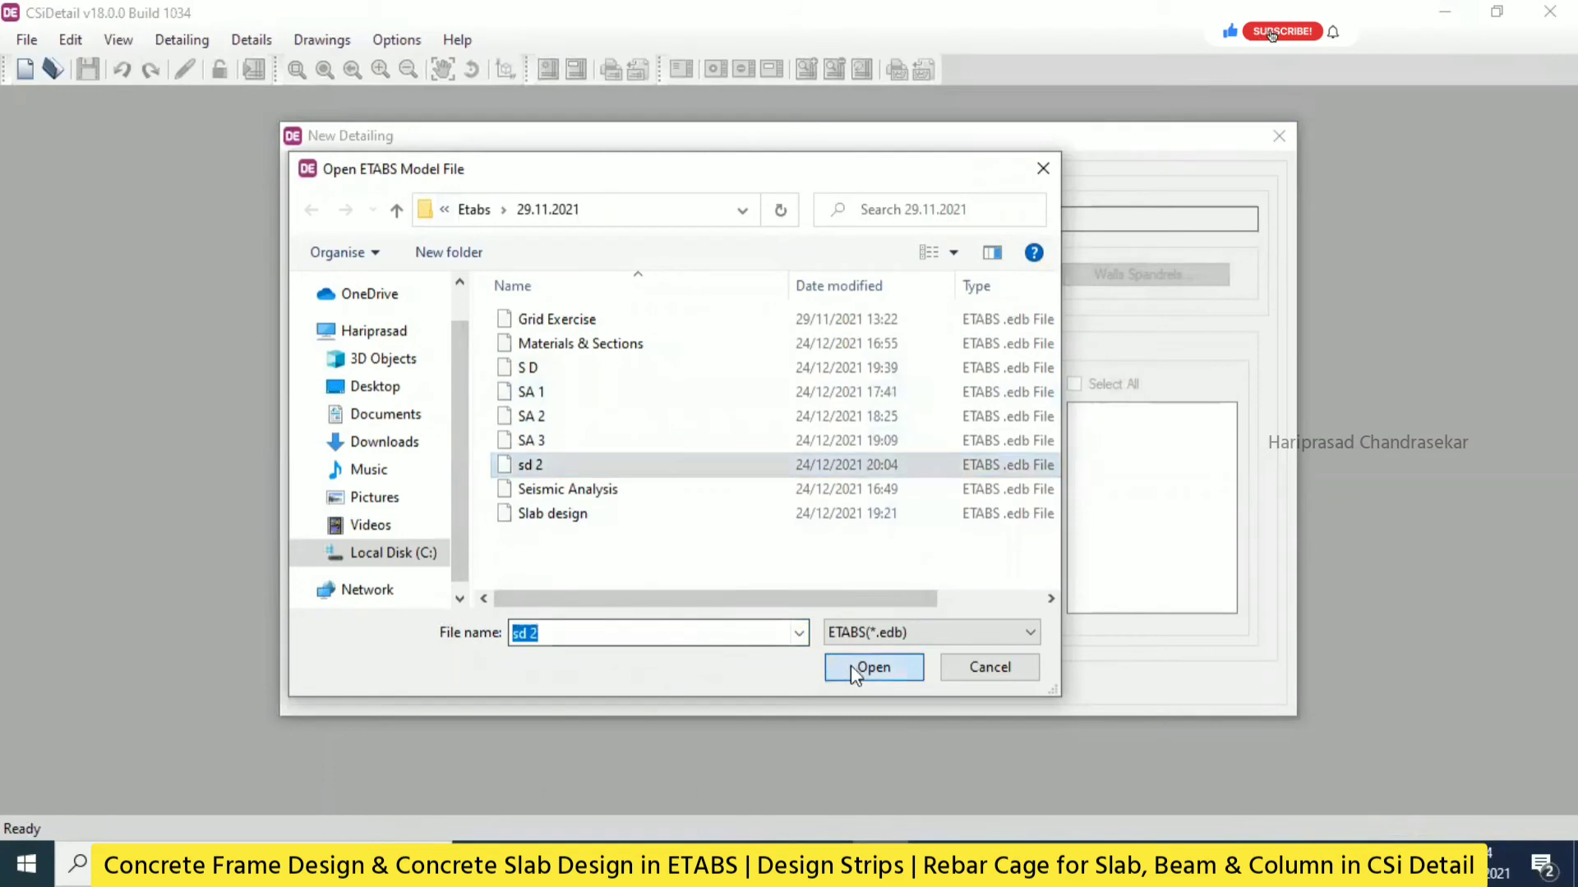
click(873, 668)
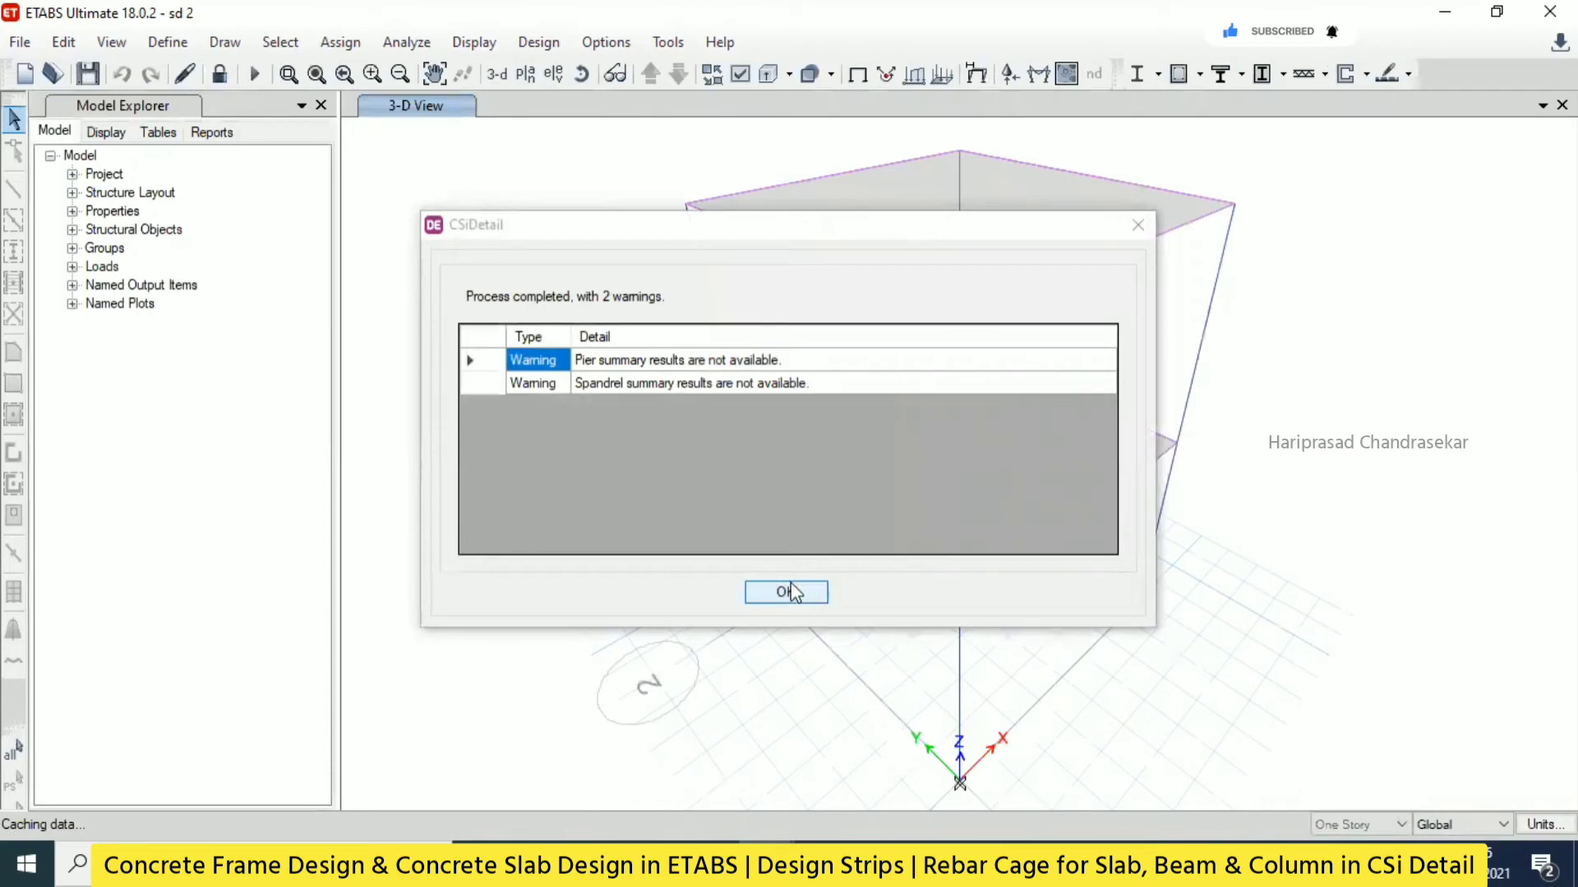
click(784, 591)
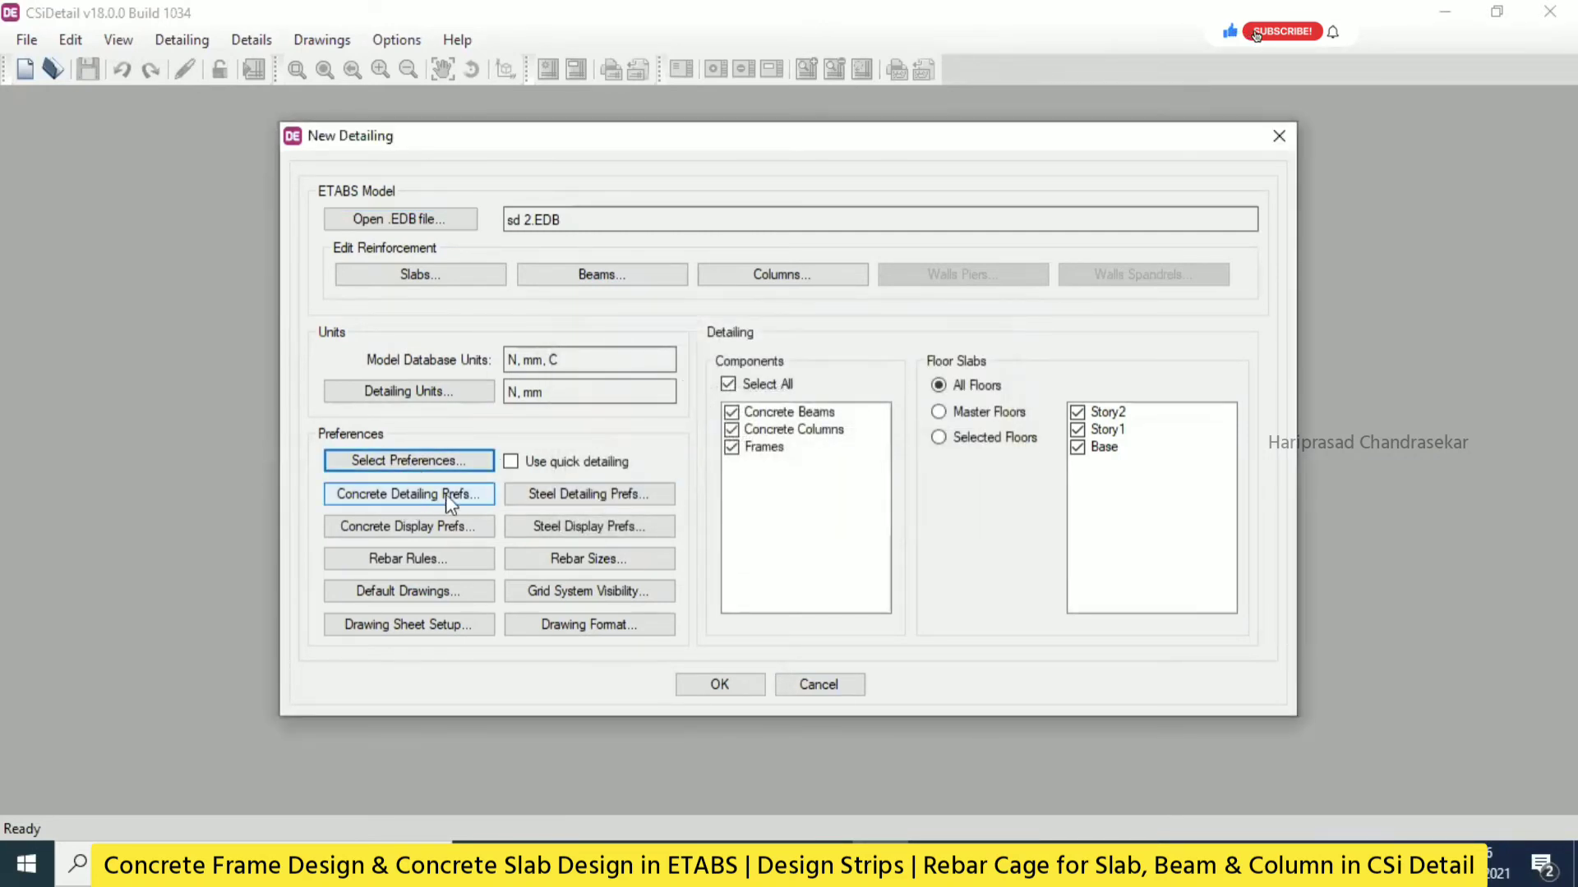
Review and accept the beam and column concrete detailing preferences.
click(407, 494)
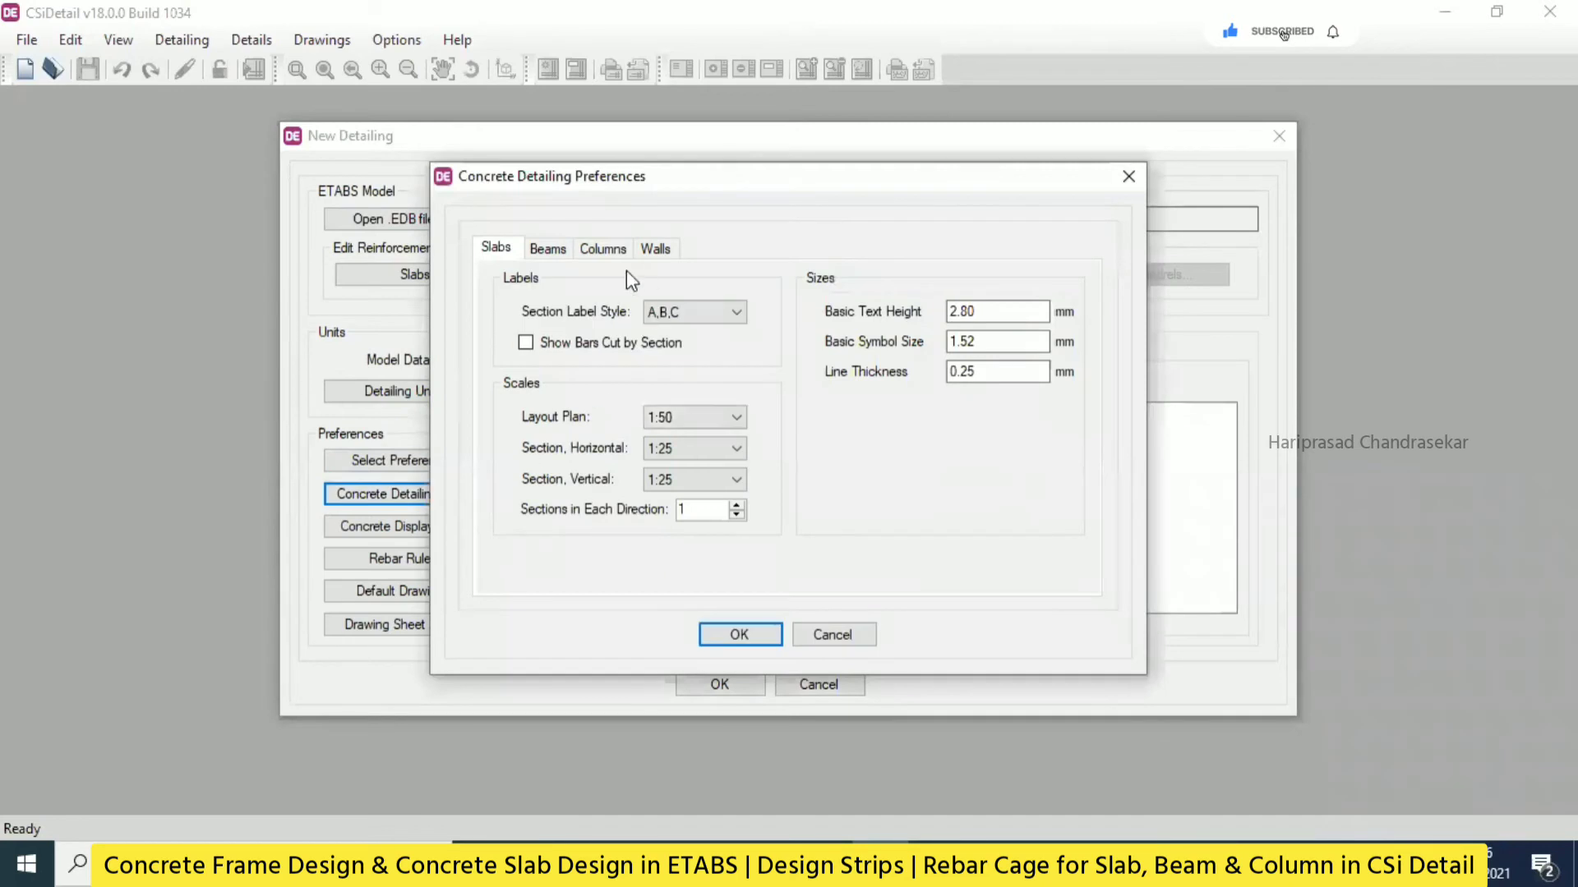
click(546, 248)
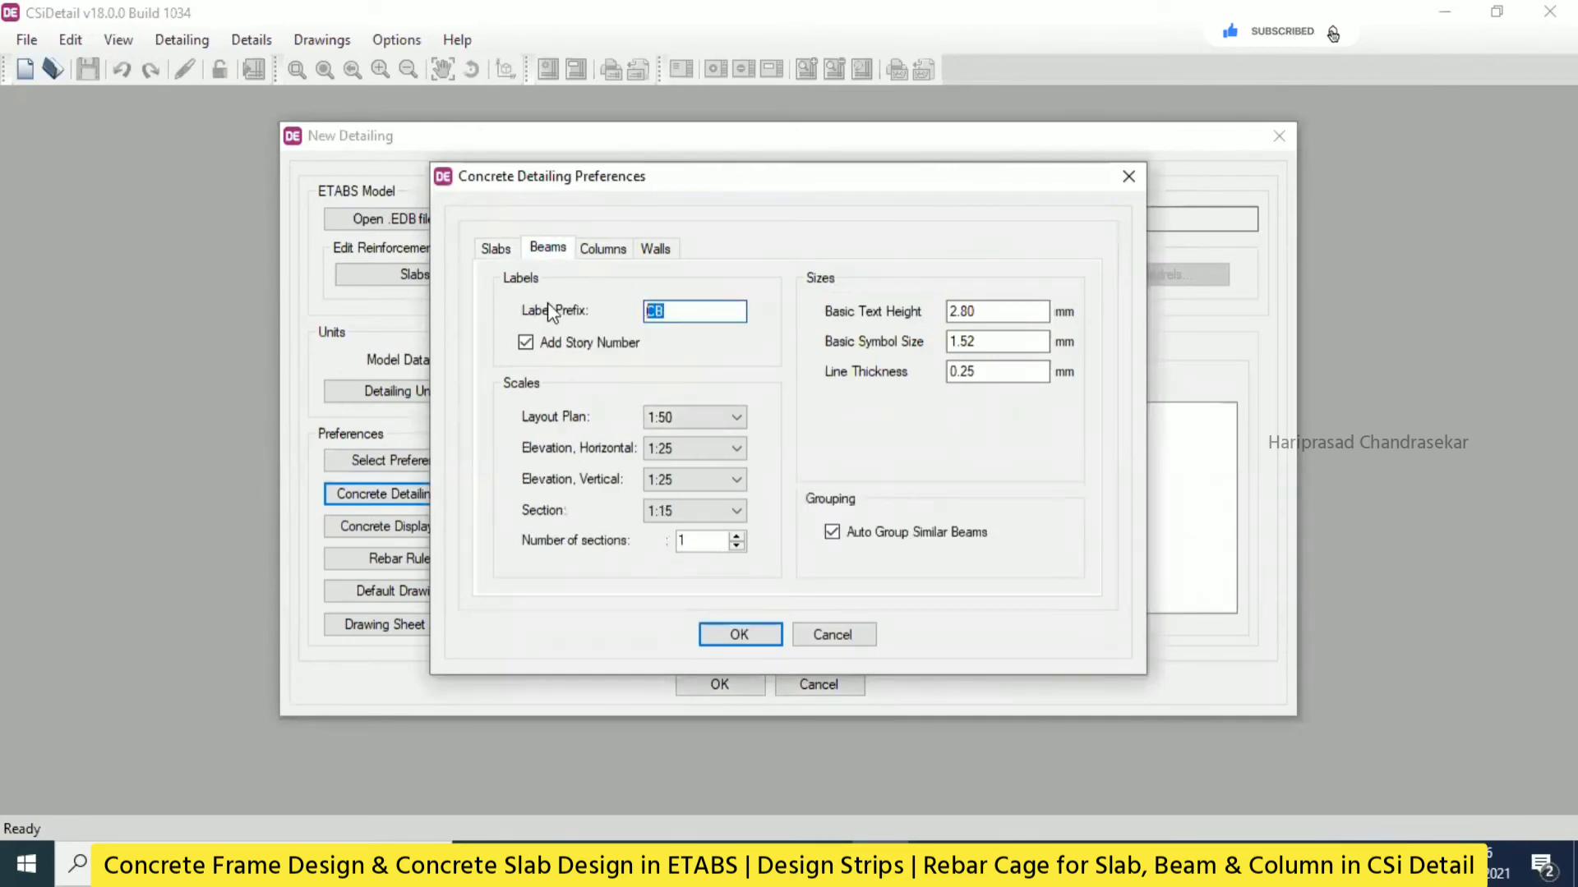
click(602, 248)
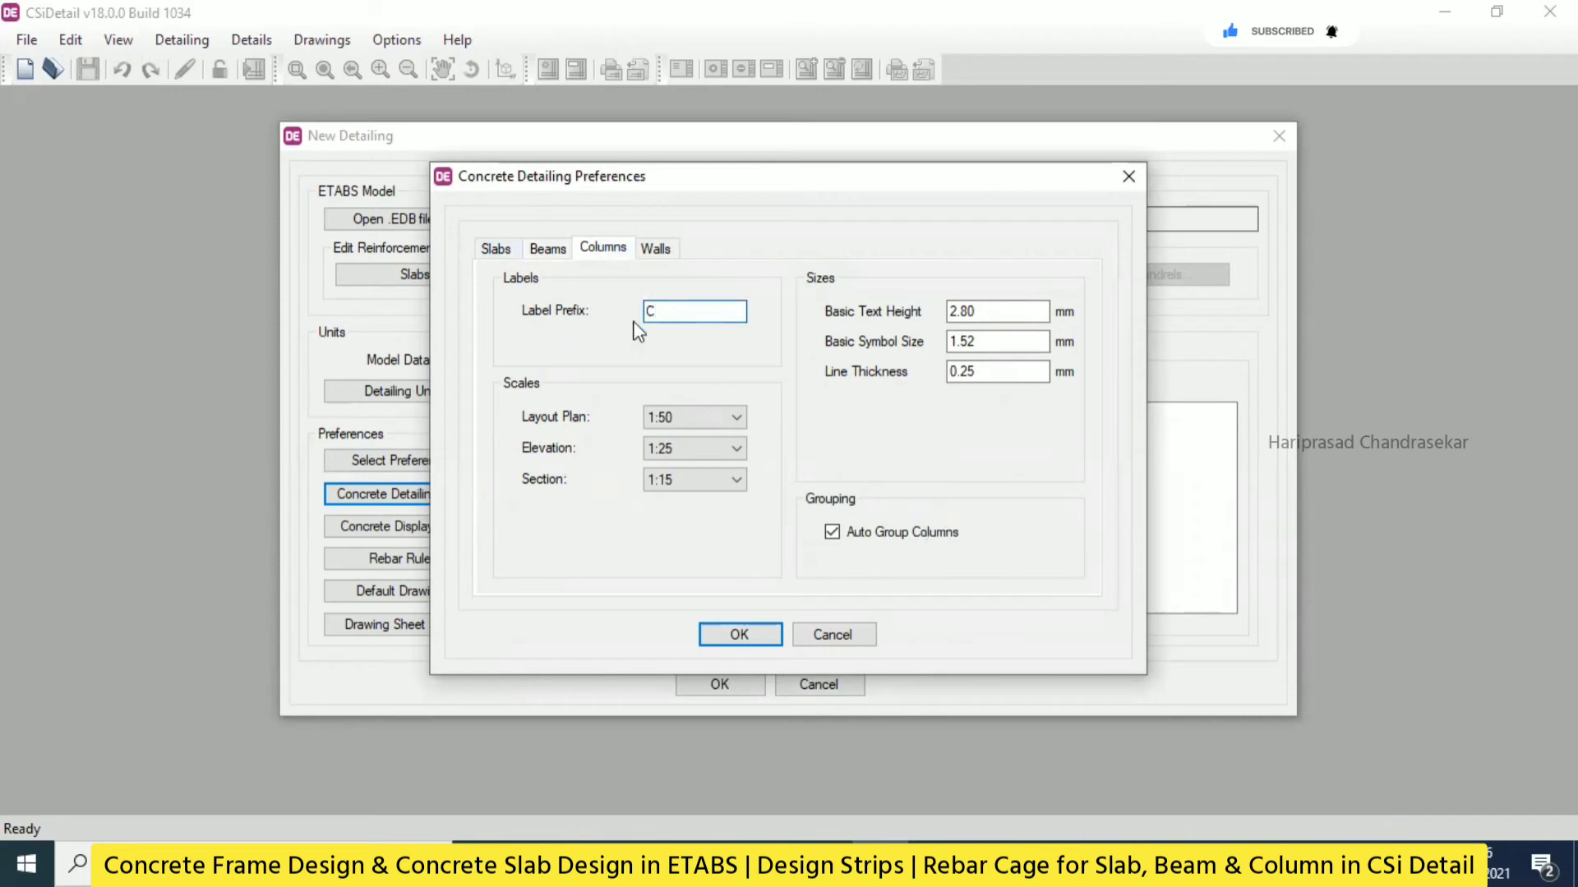
click(740, 634)
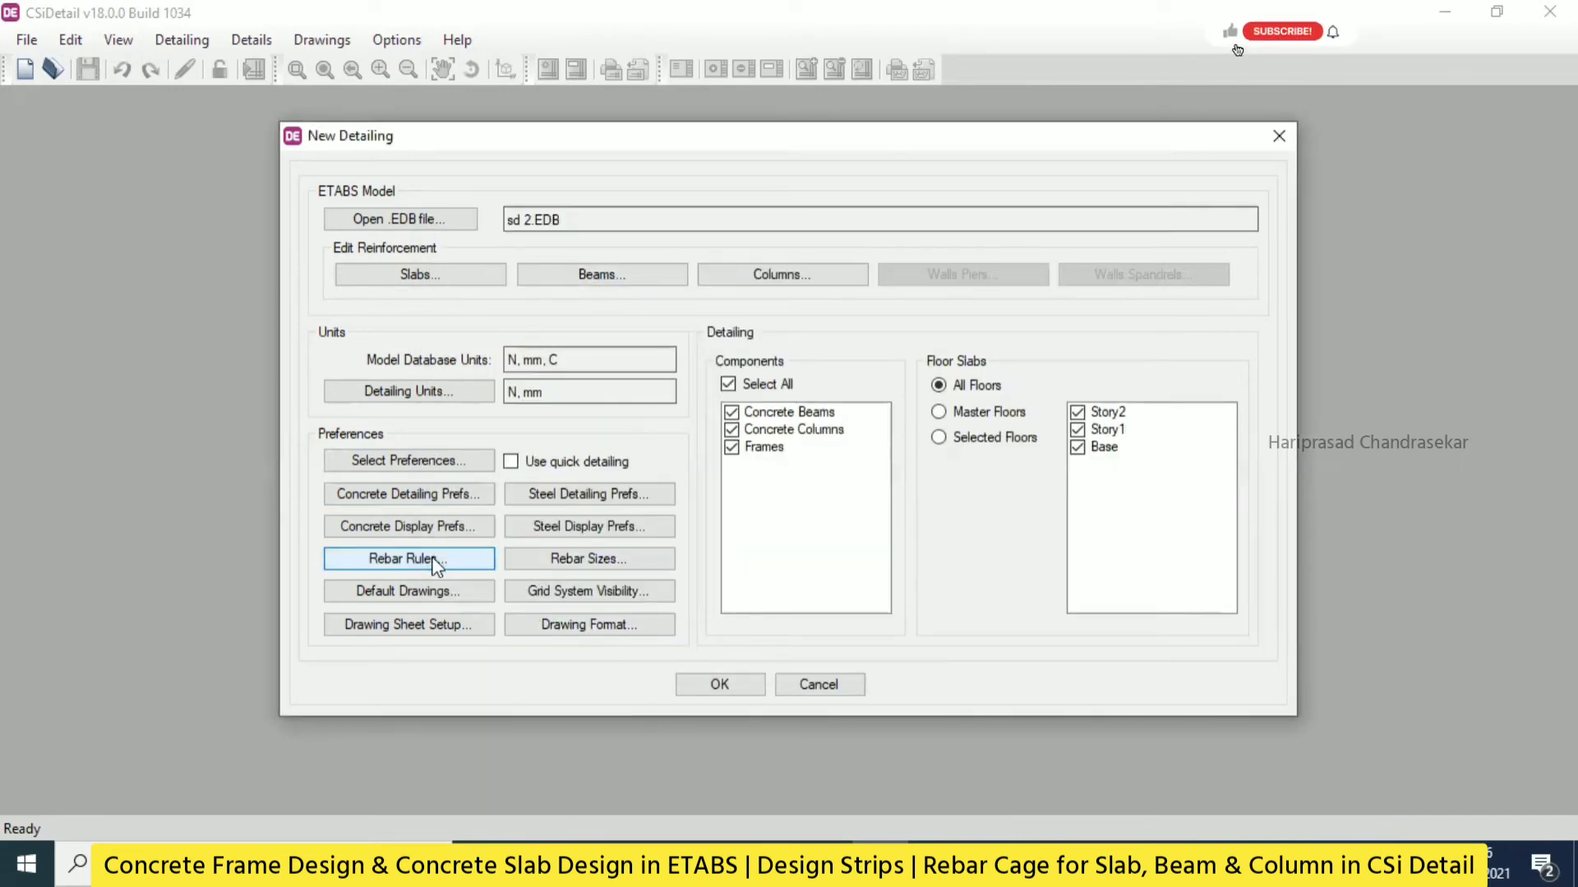
Accept the rebar selection rules, review rebar sizes, and generate the detailing.
click(408, 559)
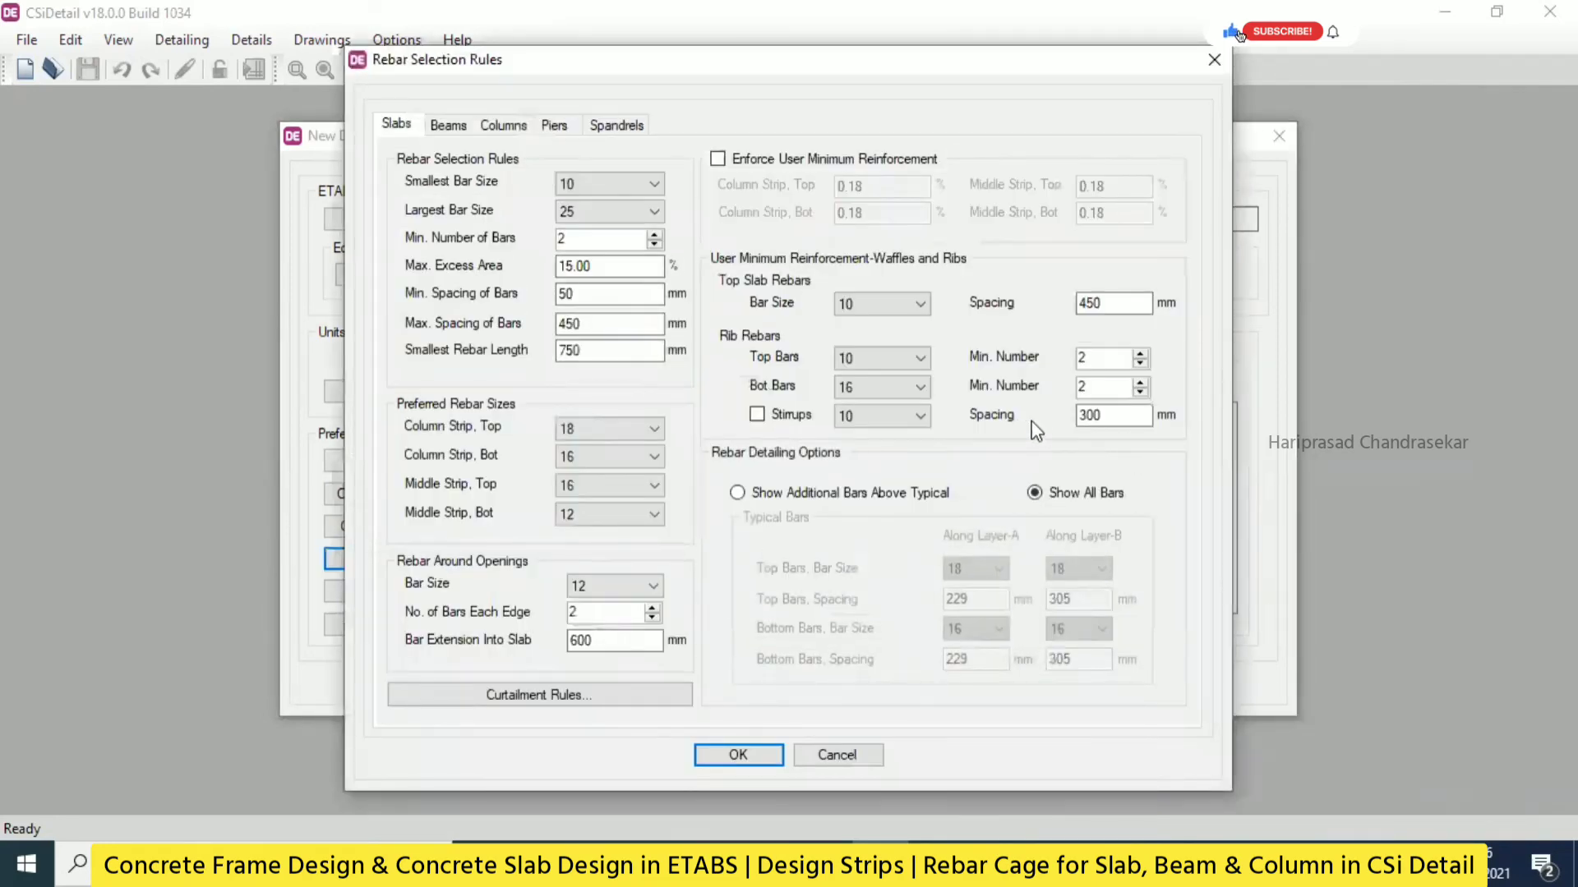
click(737, 755)
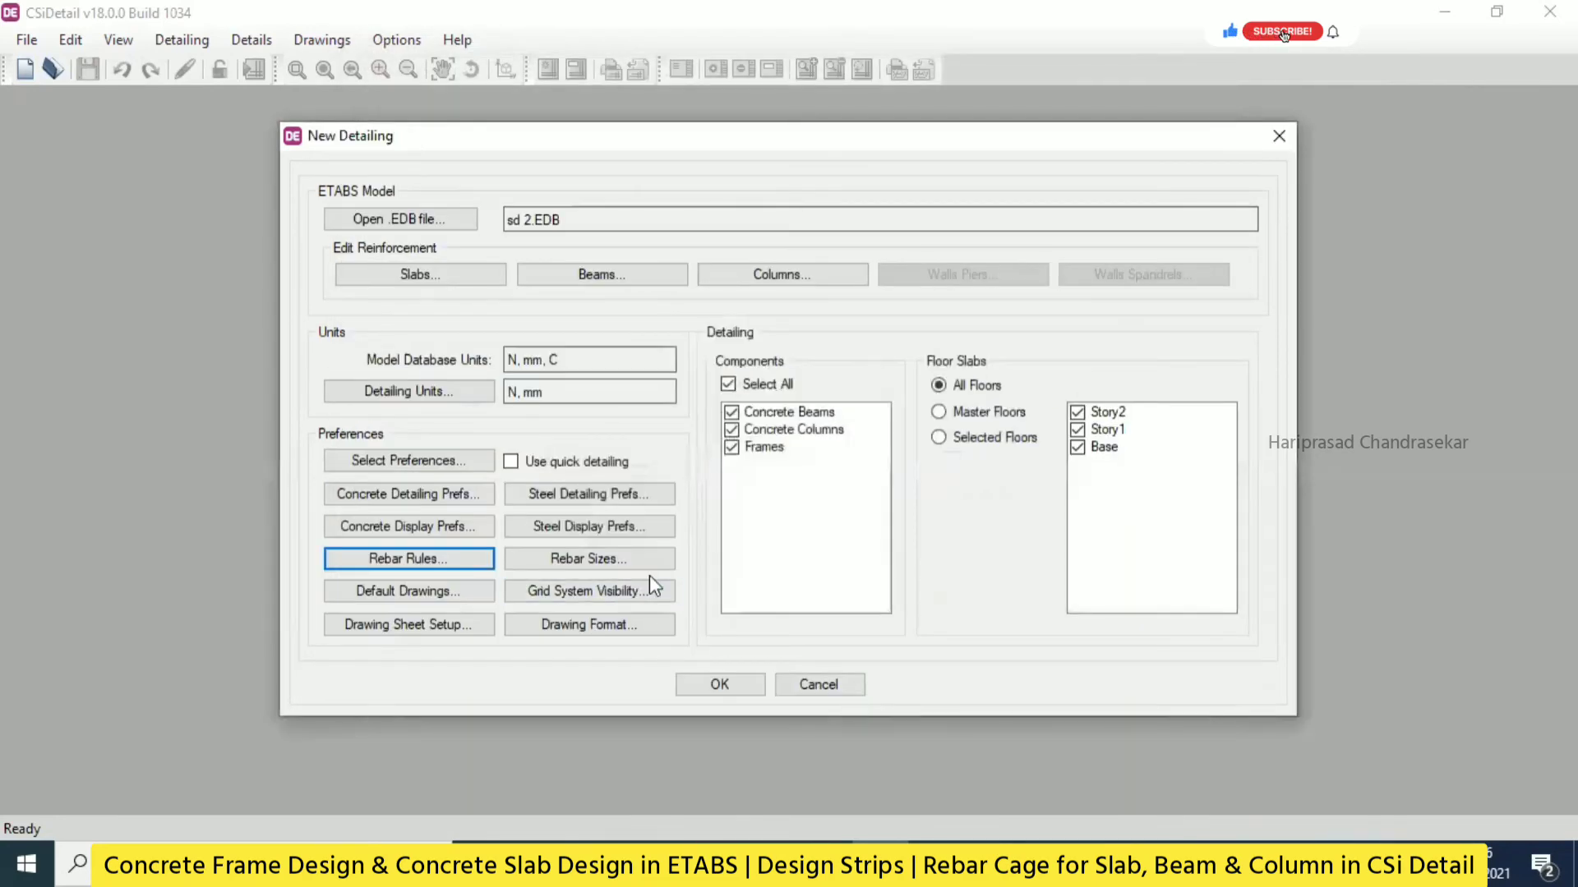
click(588, 559)
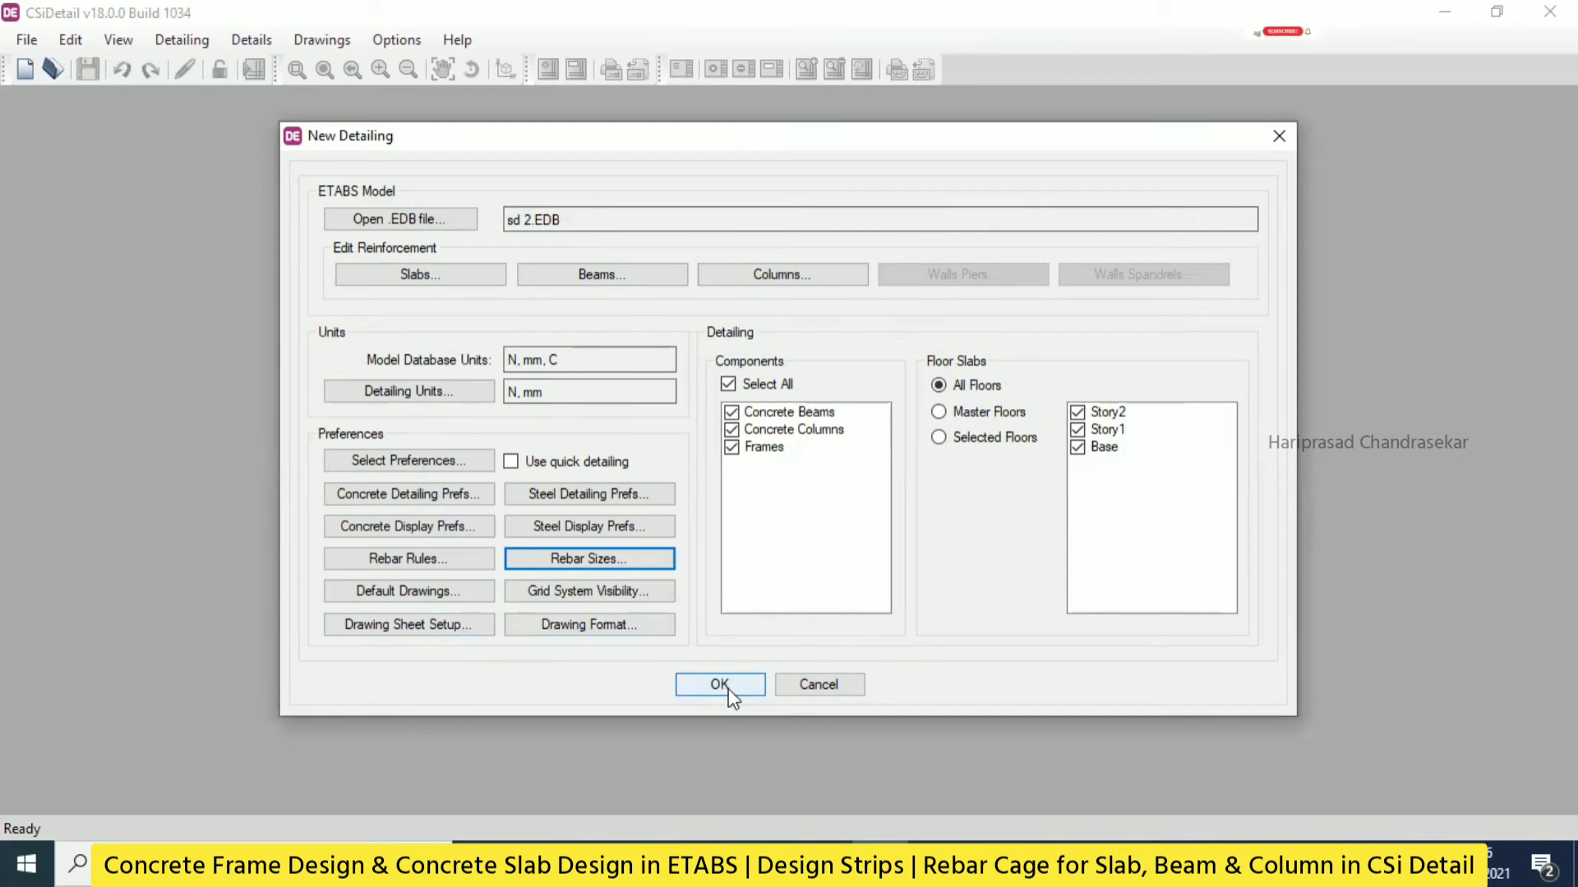
click(719, 684)
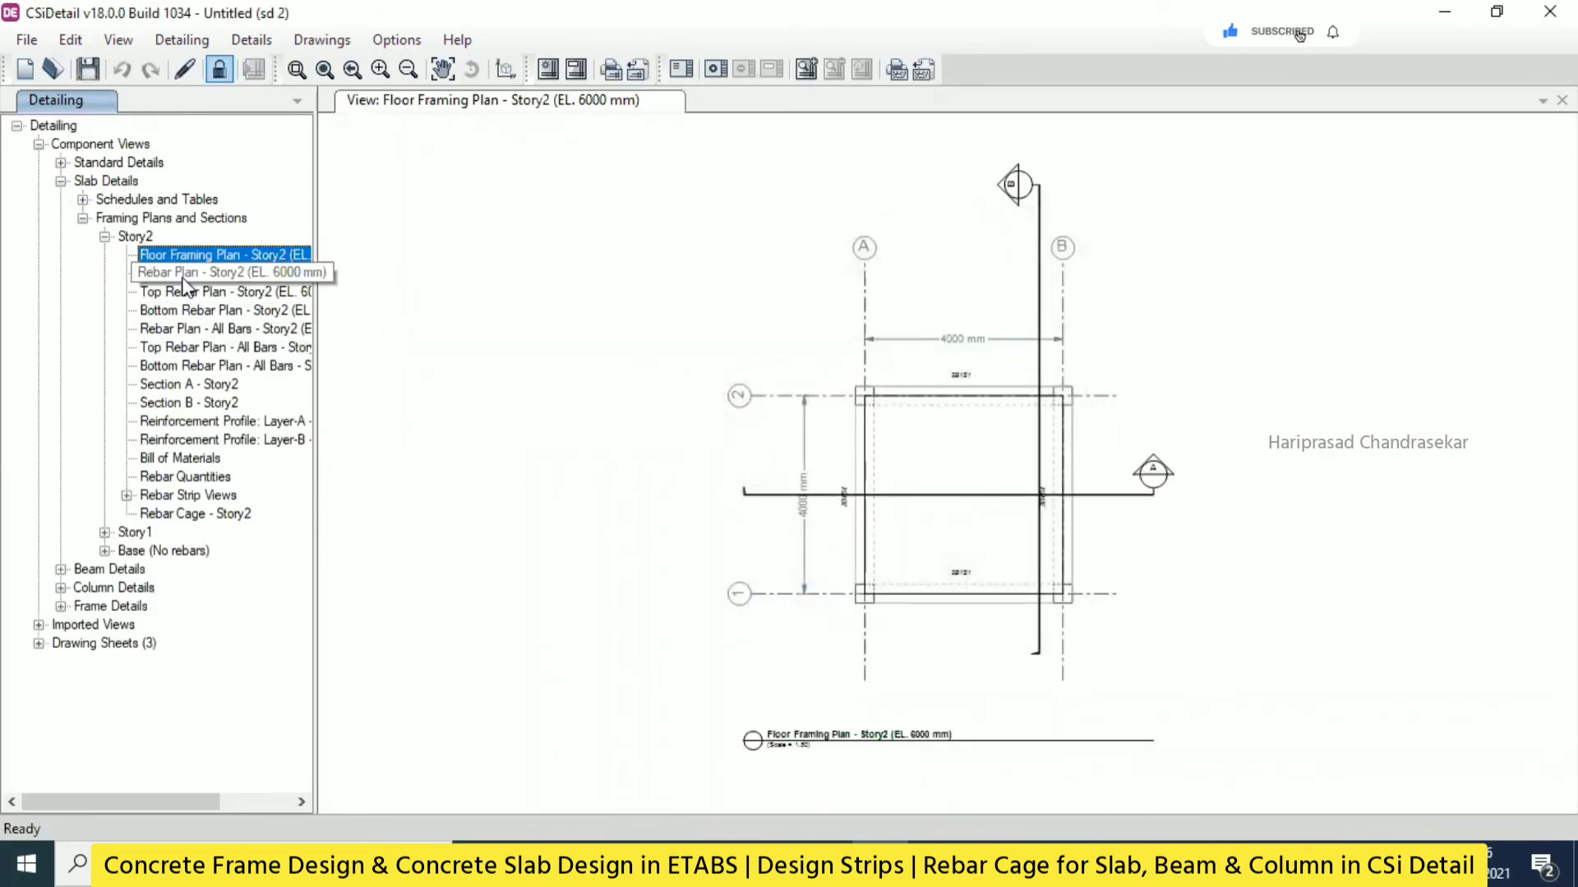
View the Story2 rebar plan, bottom rebar plan, and Section A with 5-10E and 2-10A+3-10B bars.
double_click(211, 272)
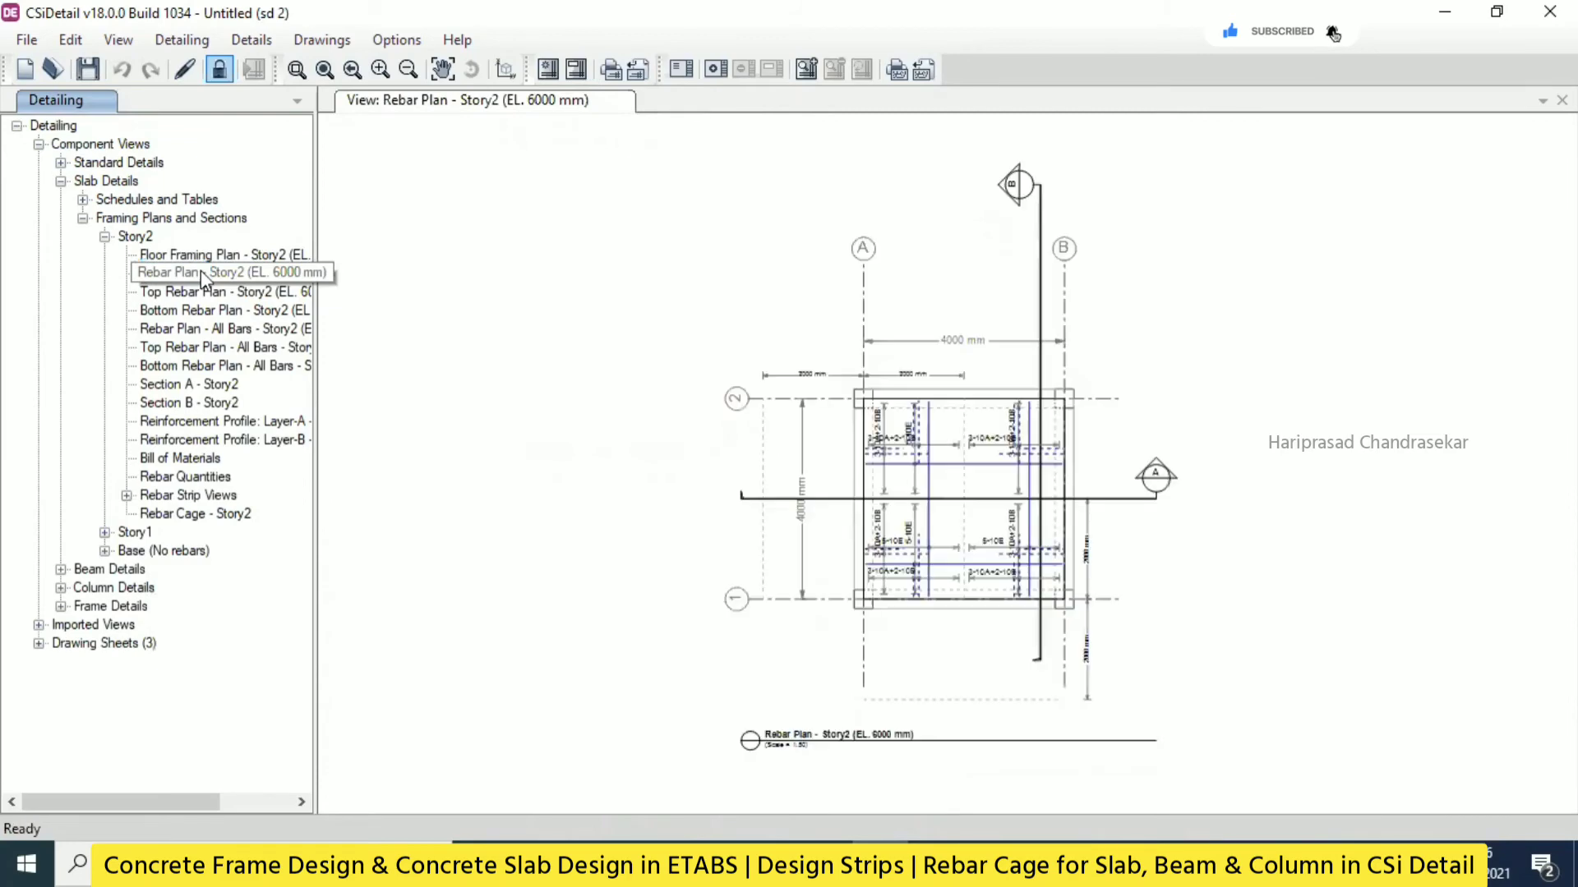
click(201, 273)
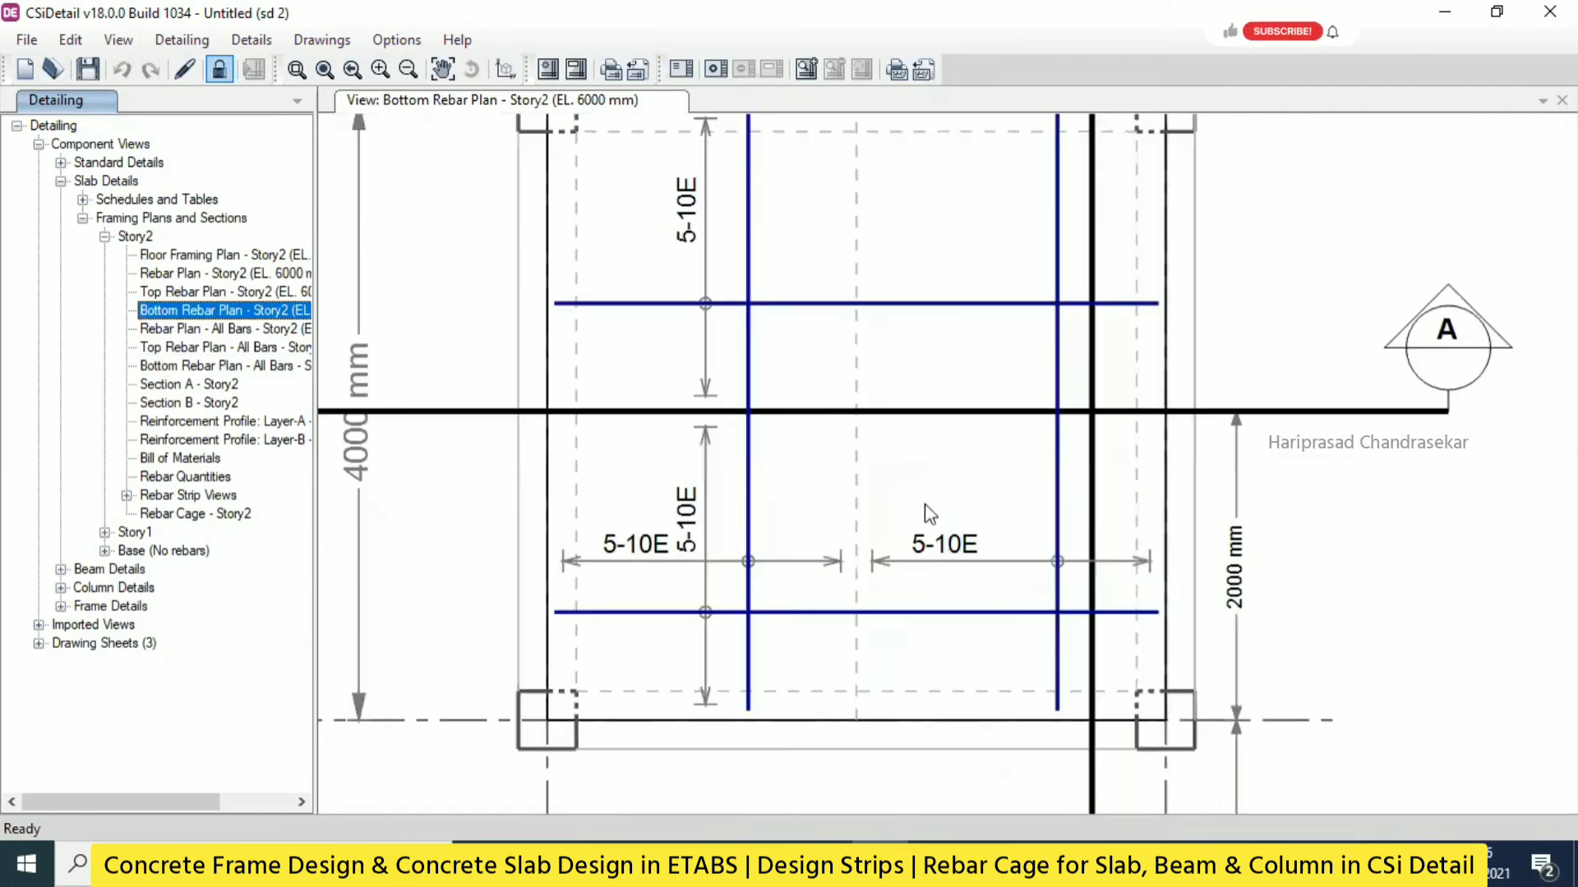
double_click(214, 273)
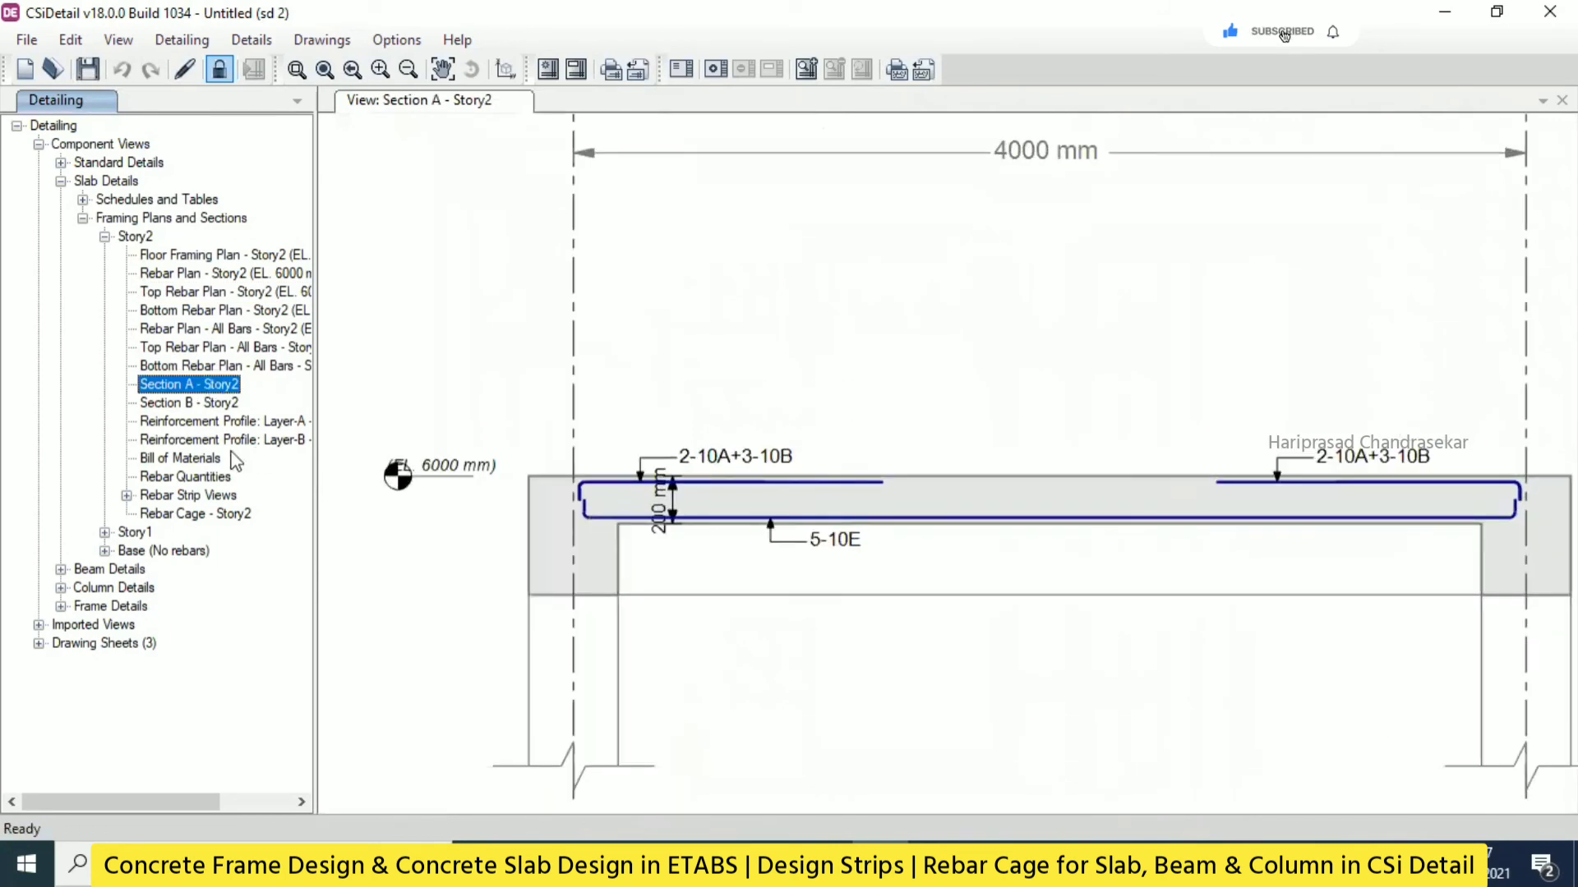
mouse_move(149, 513)
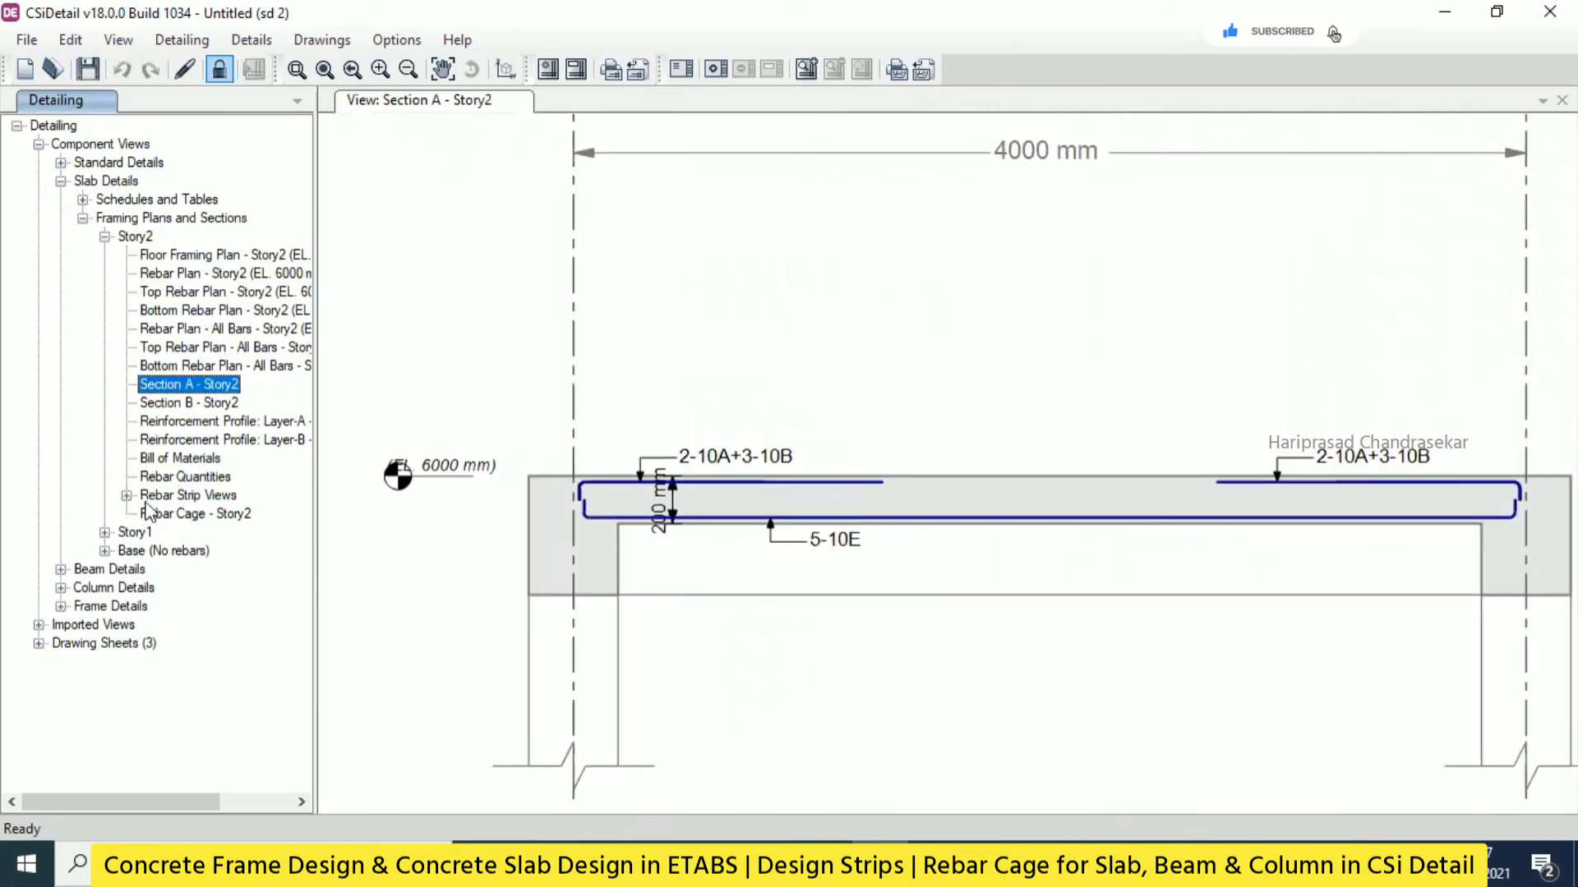
click(193, 513)
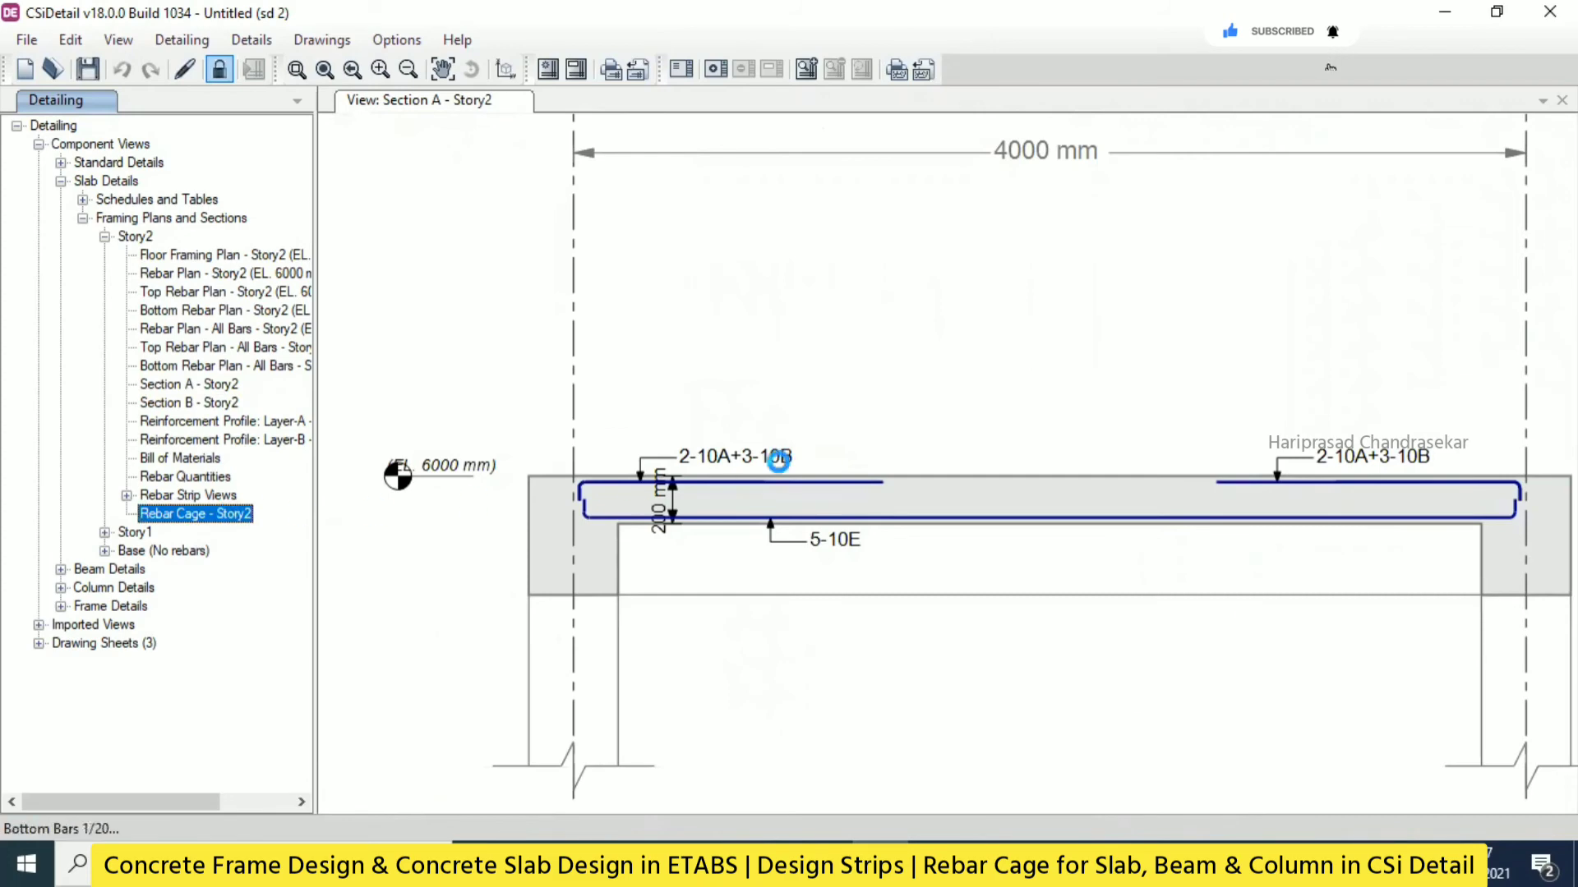
Display the Story2 slab rebar cage in 3D, showing the hooked bar mesh.
double_click(197, 513)
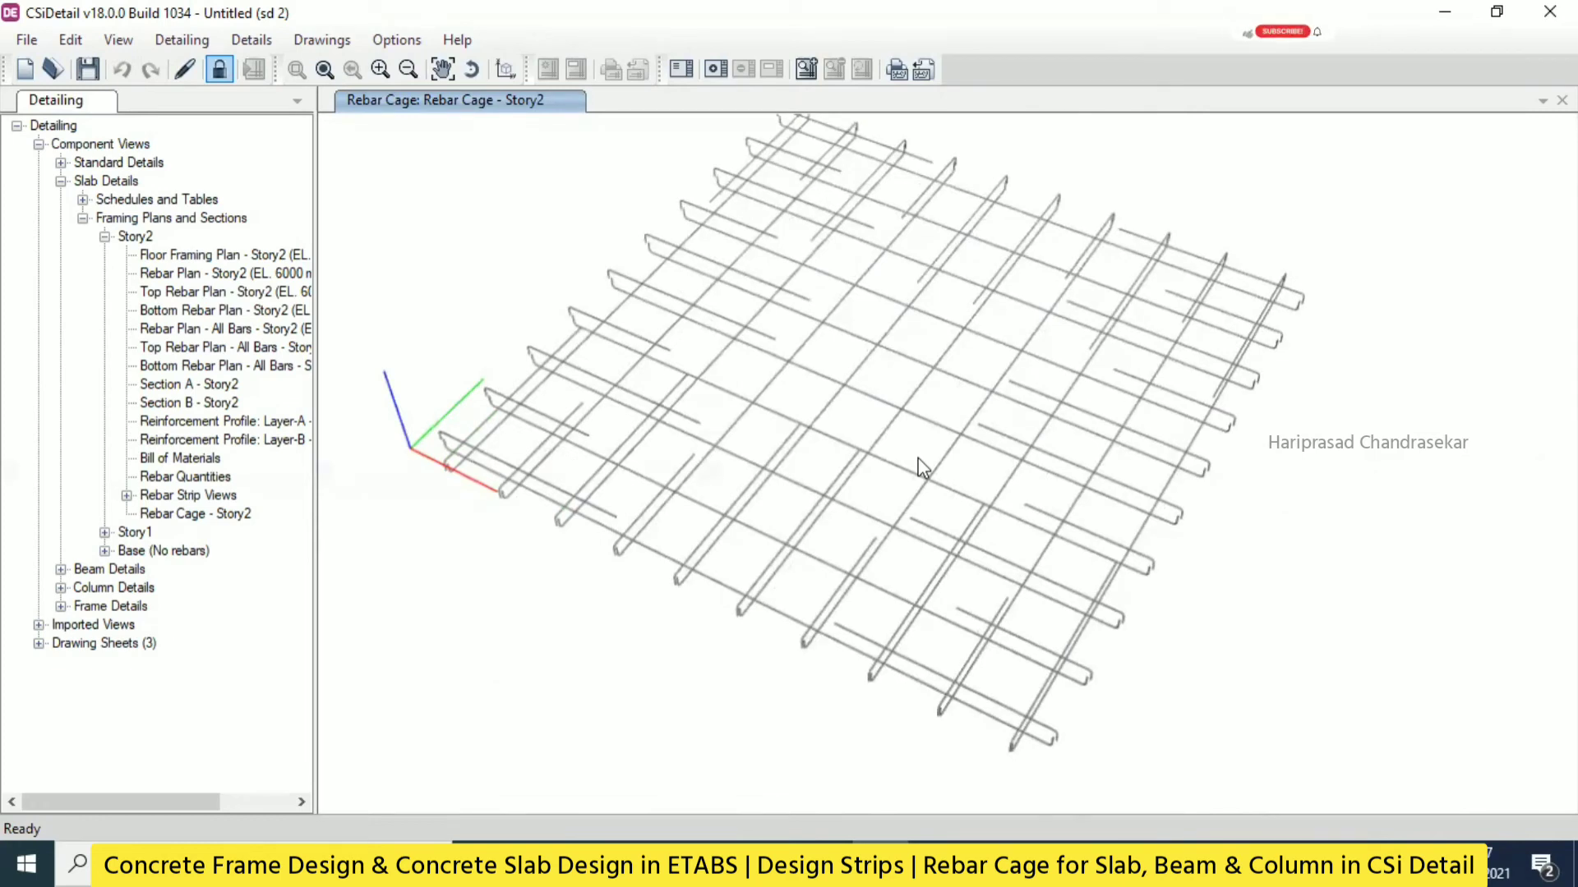
mouse_move(944, 475)
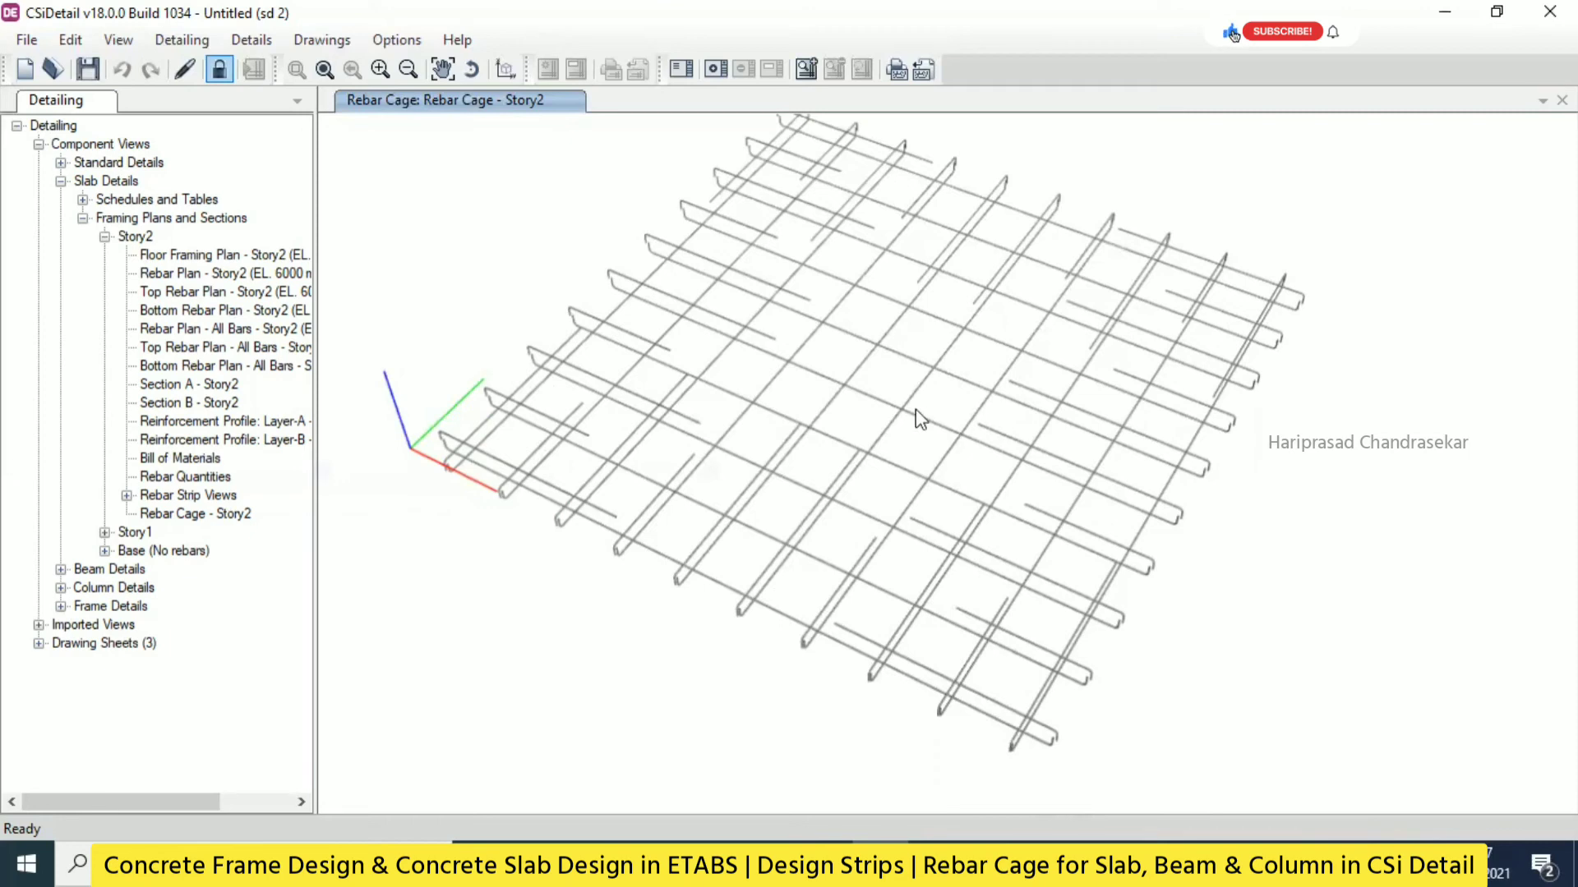
click(193, 513)
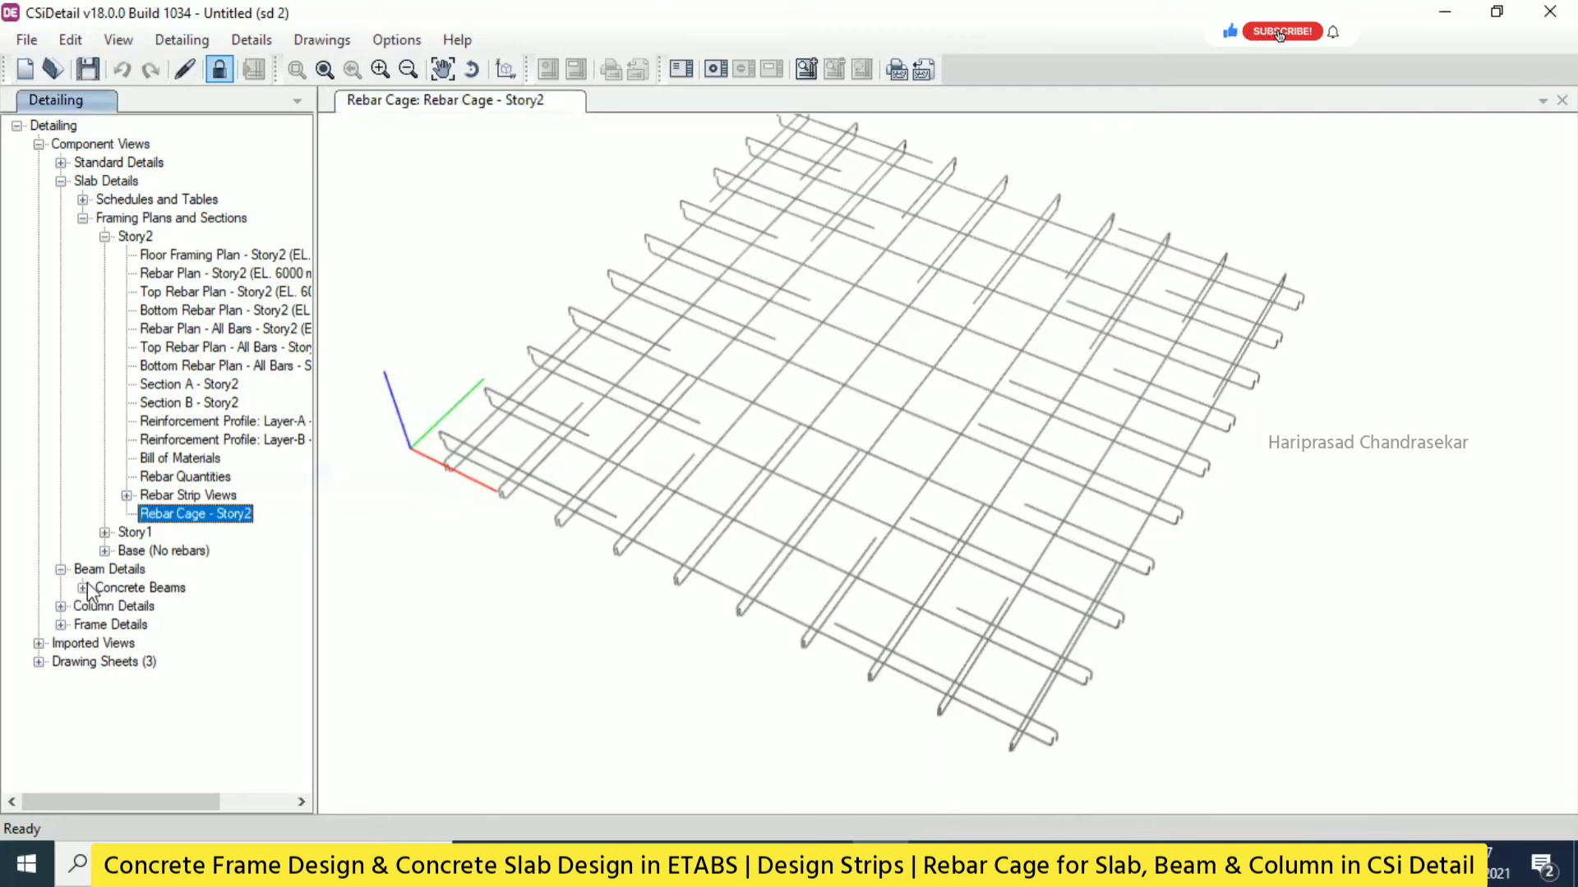
View beam 1B1's 3-D rebar cage, then column C1's rebar cage with ties.
click(84, 587)
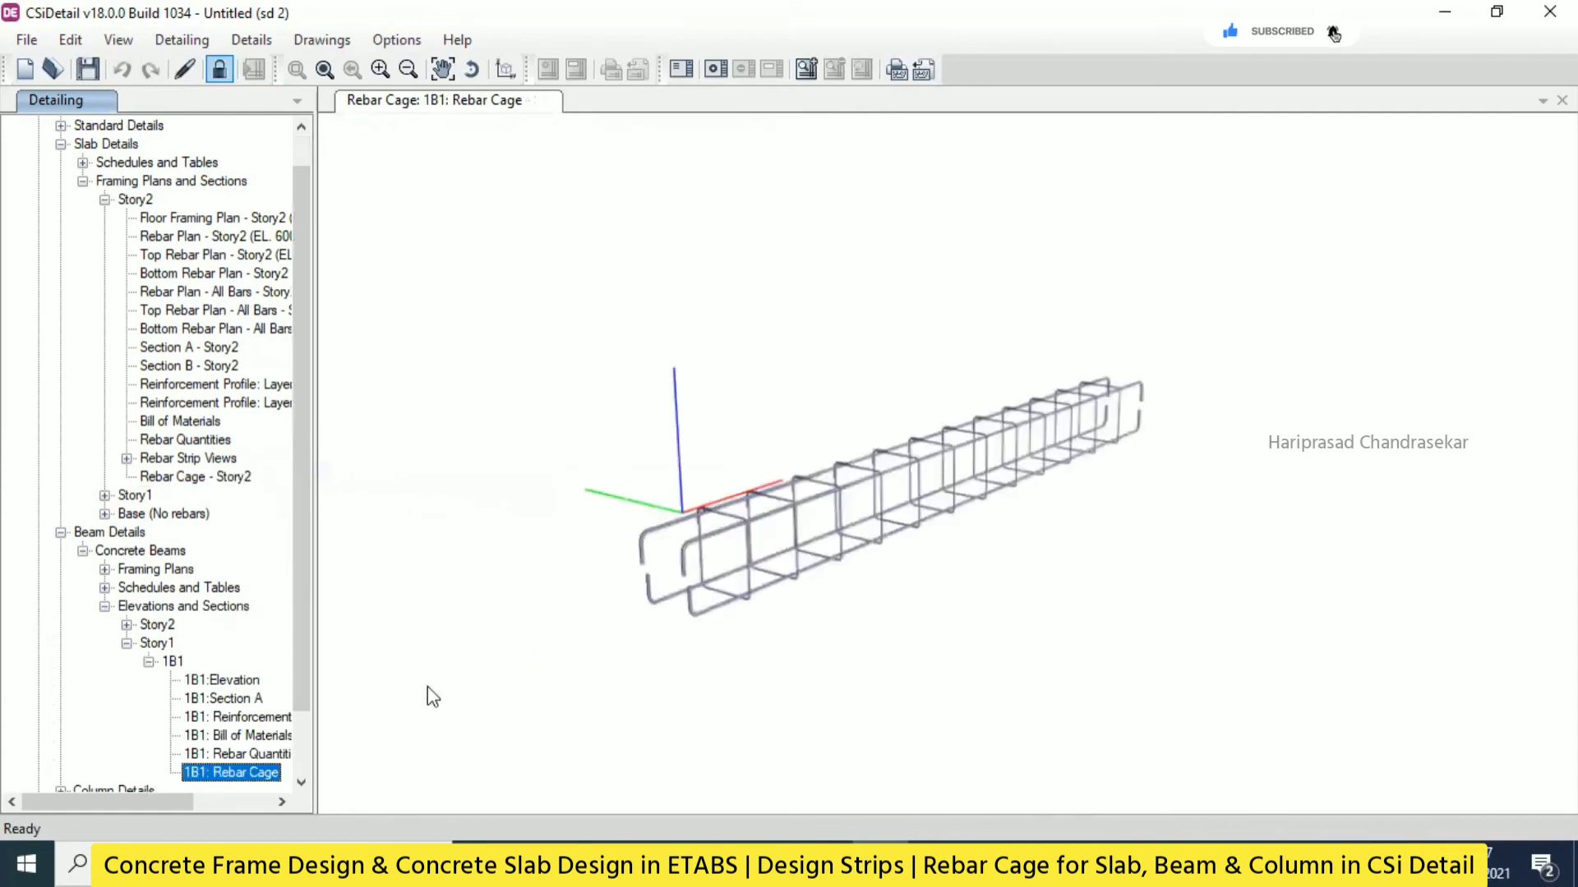
scroll(down, 3)
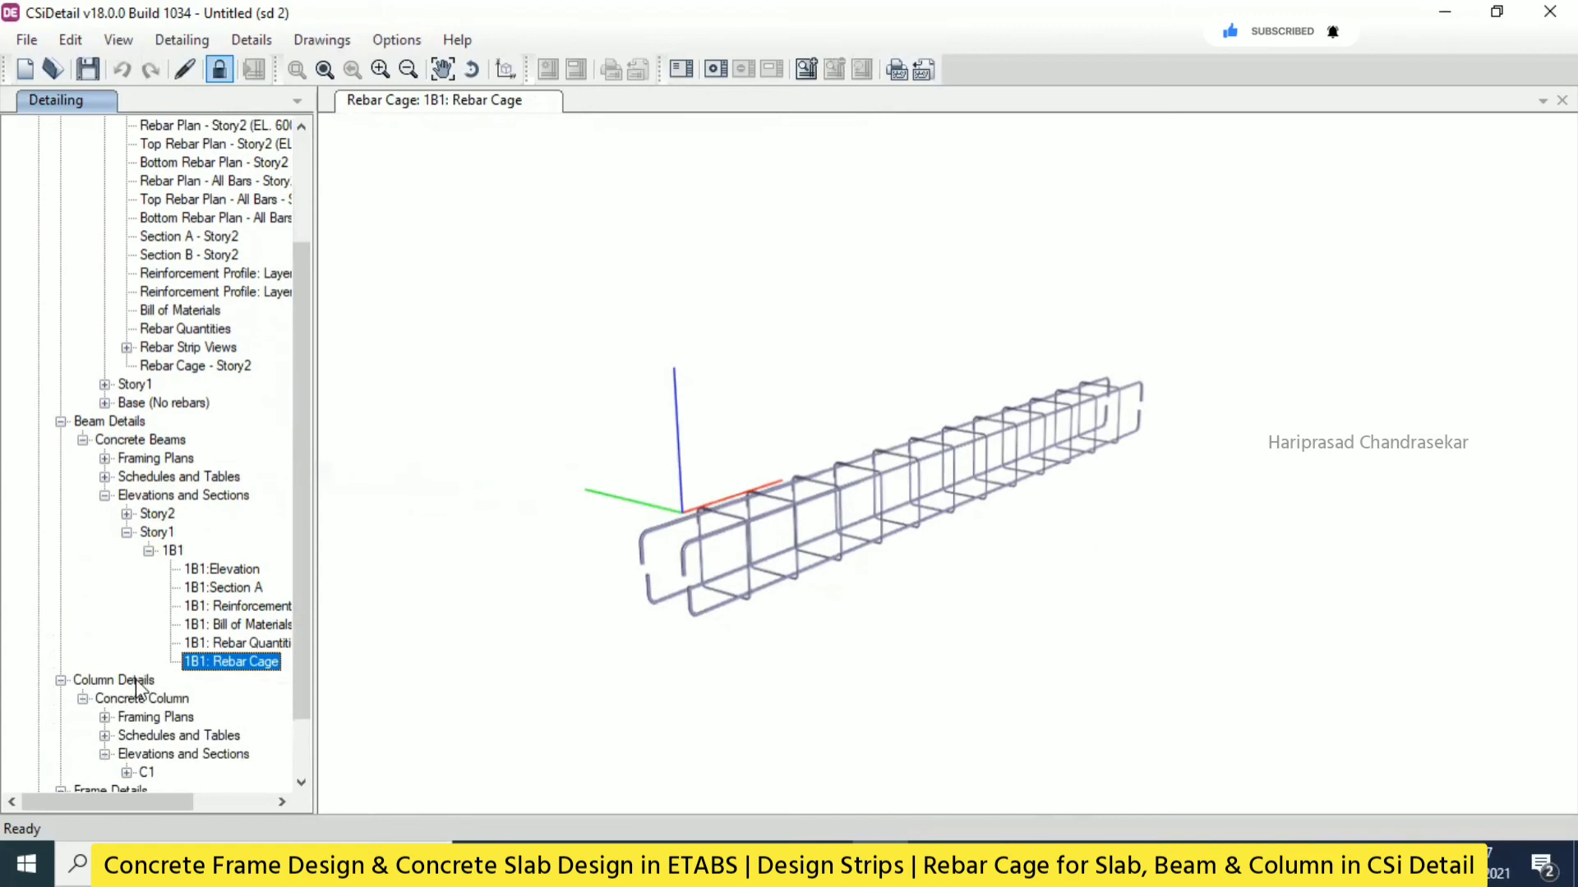
click(205, 698)
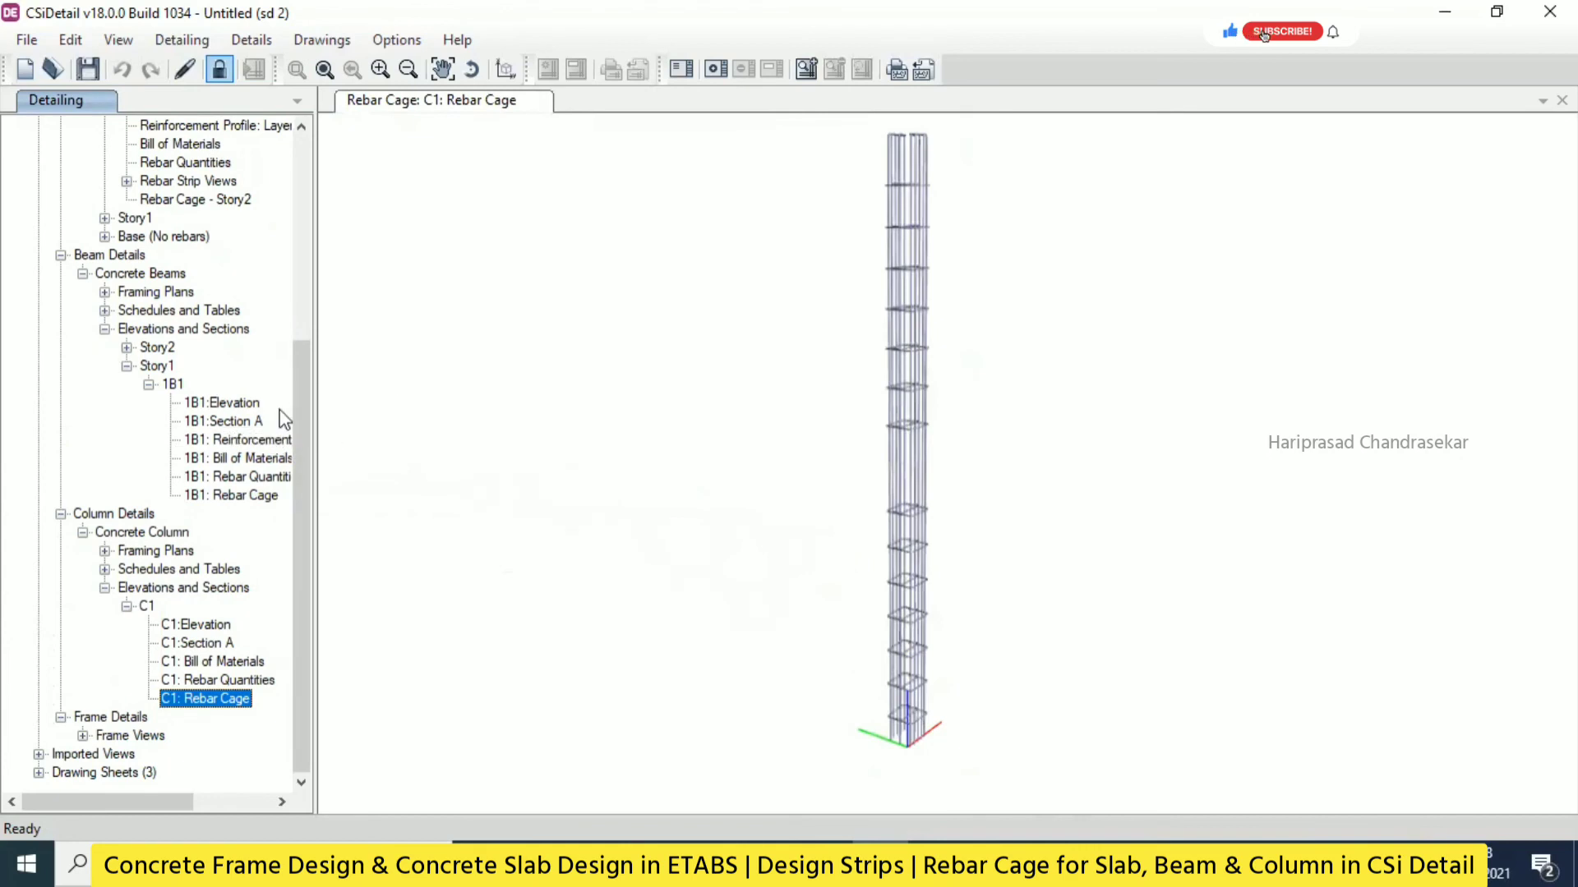
click(1281, 32)
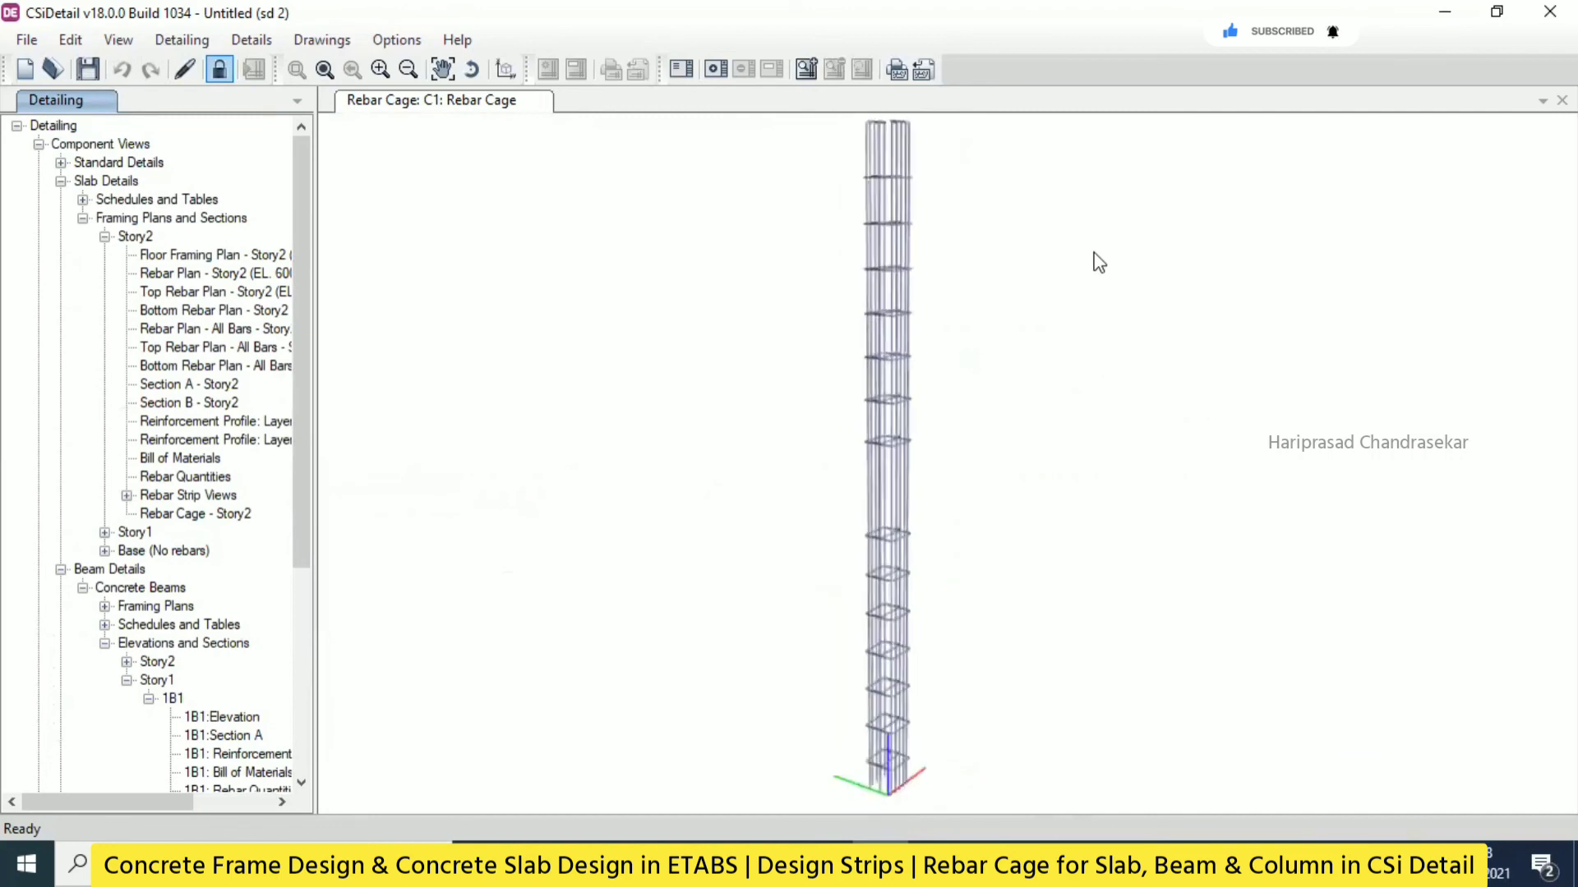
mouse_move(340, 439)
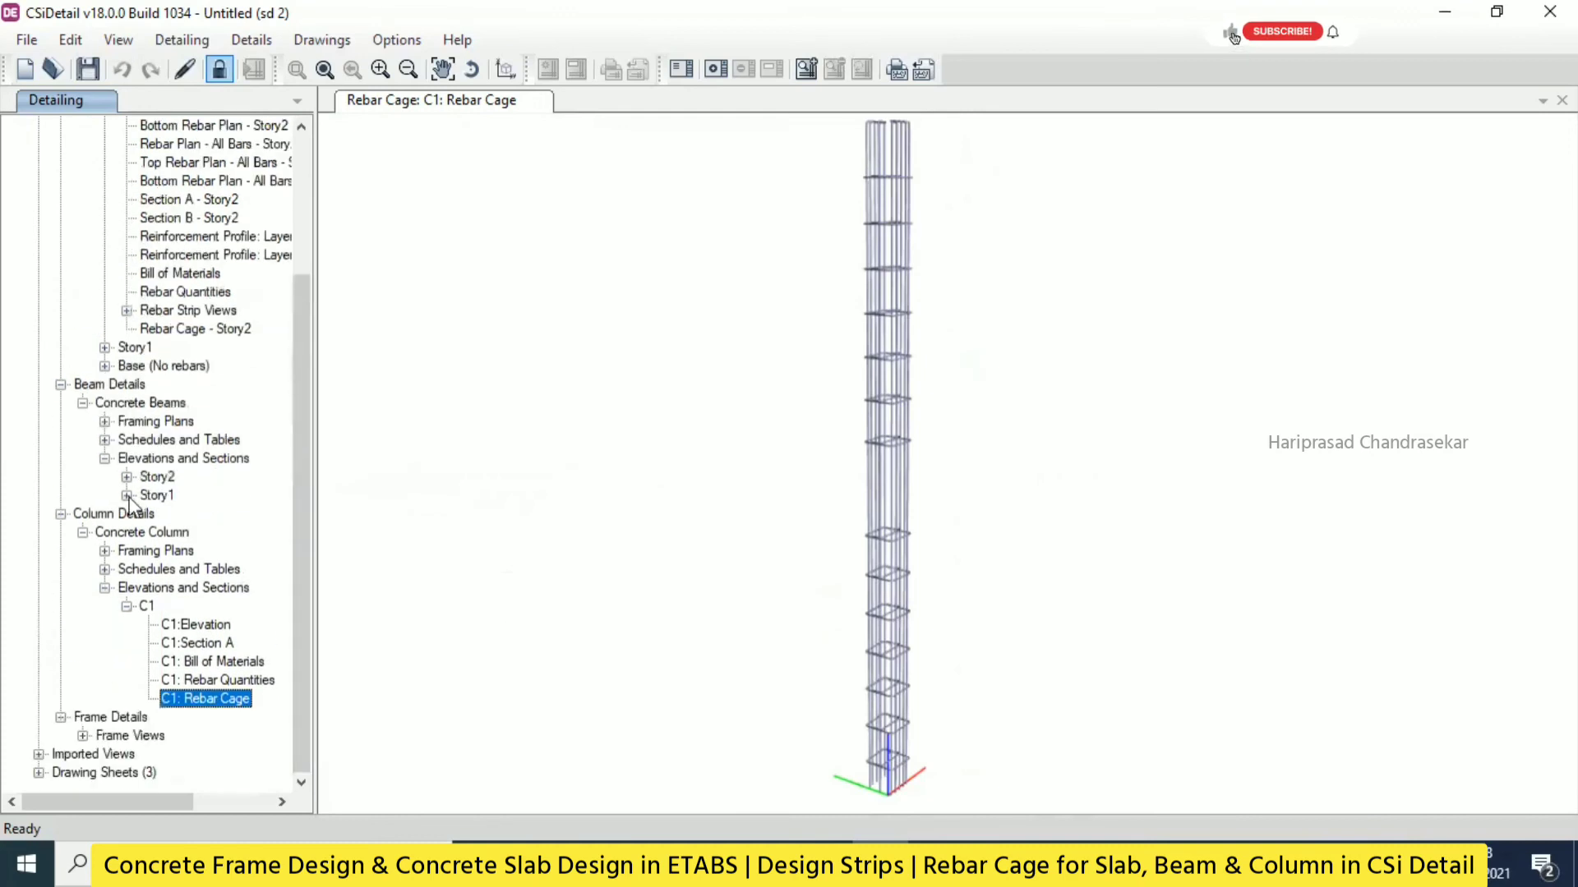
Review beam 2B1's rebar quantities, bill of materials, elevation and Section A.
click(128, 475)
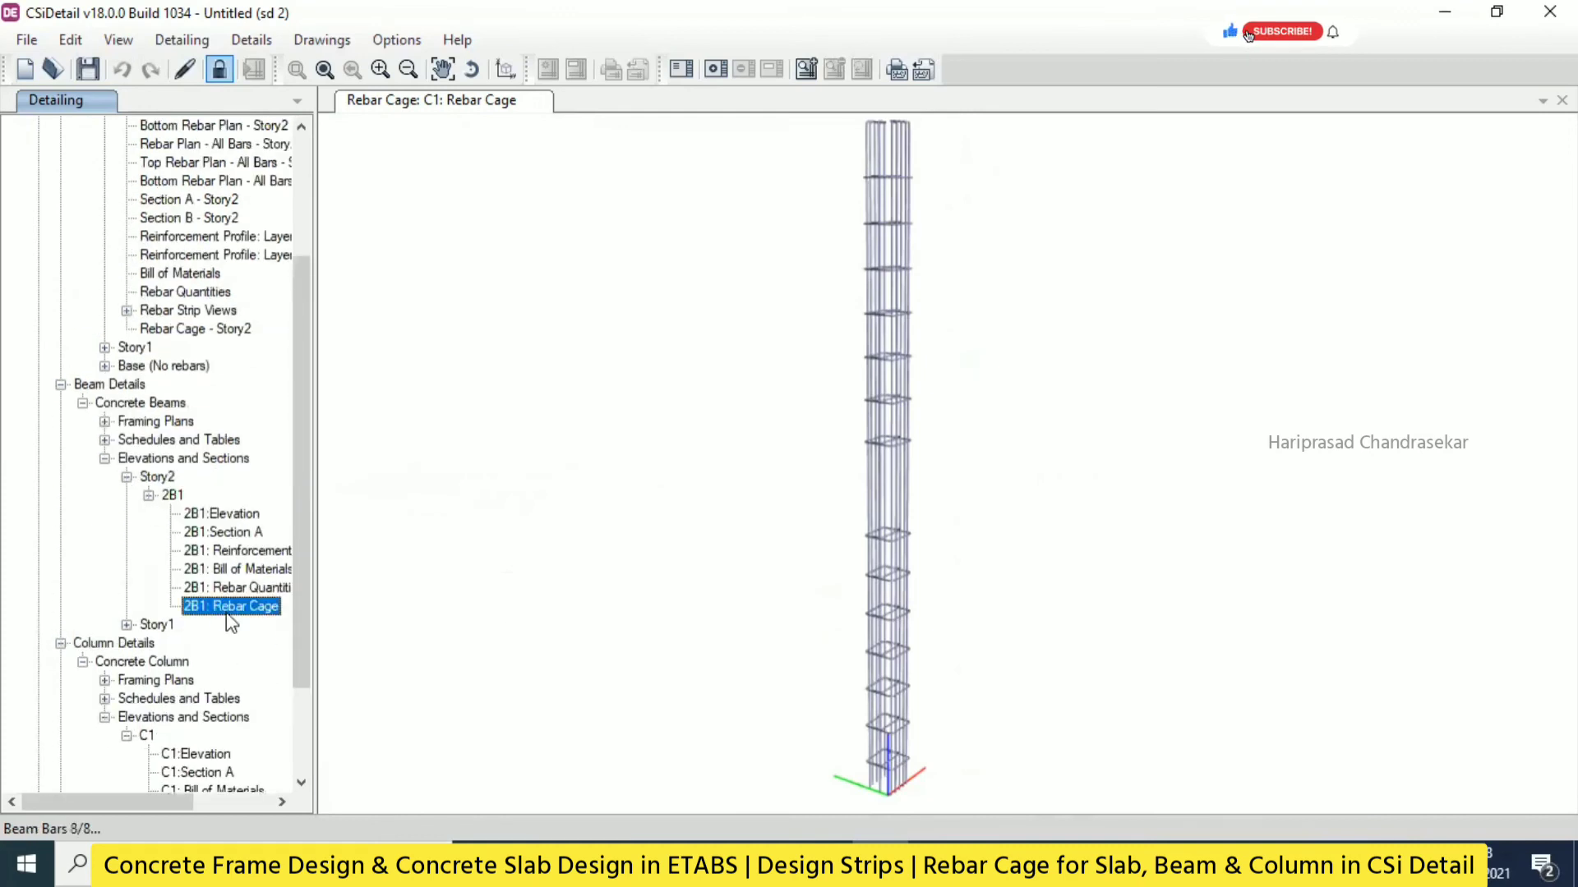
click(234, 587)
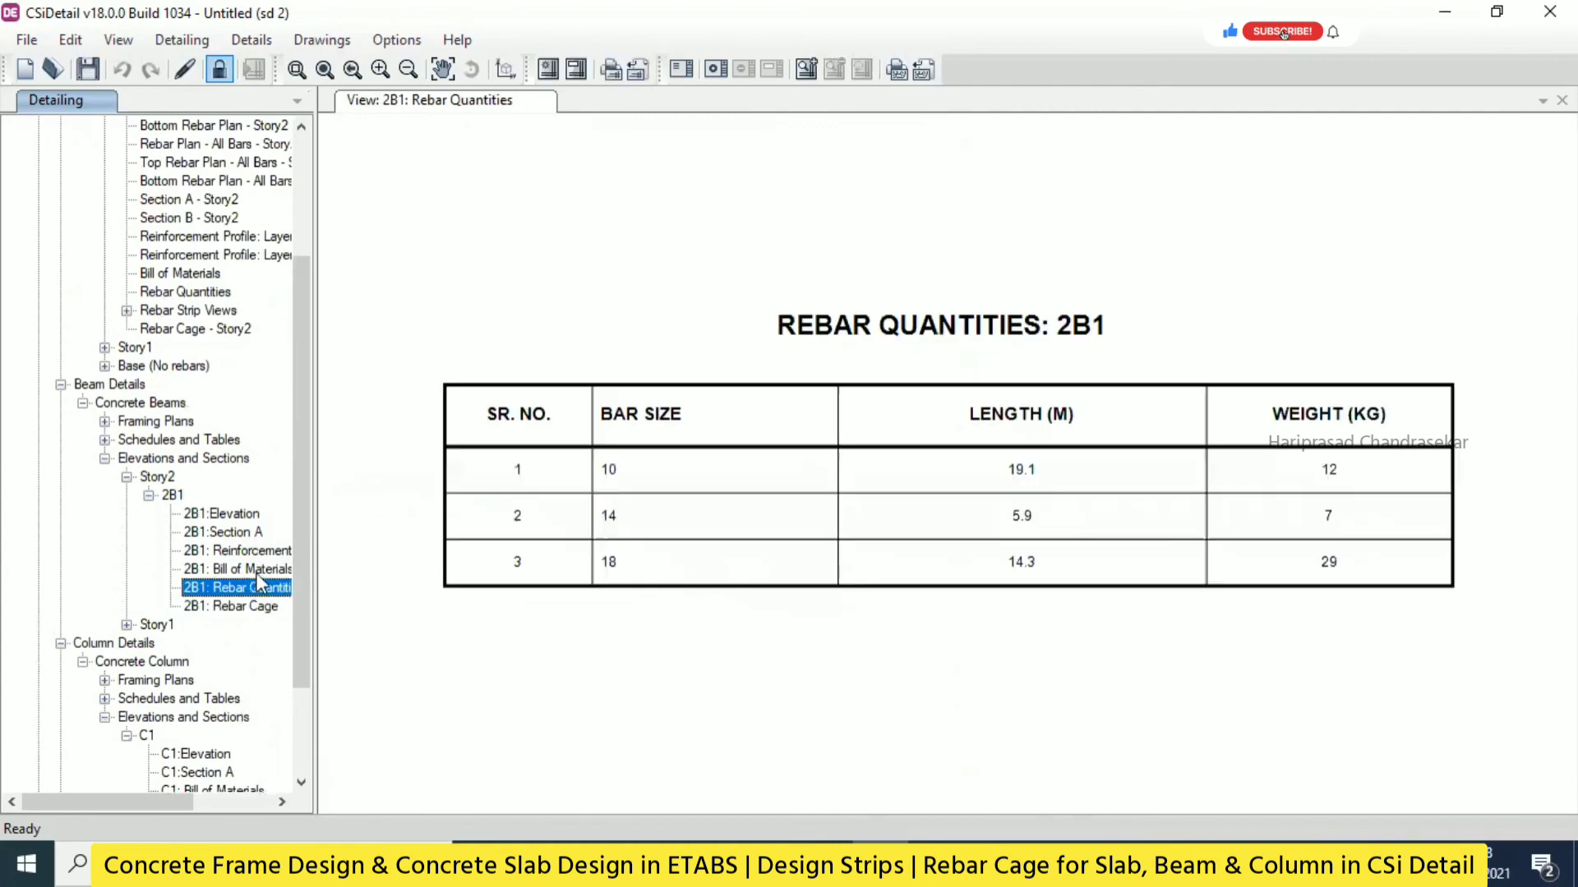
click(234, 568)
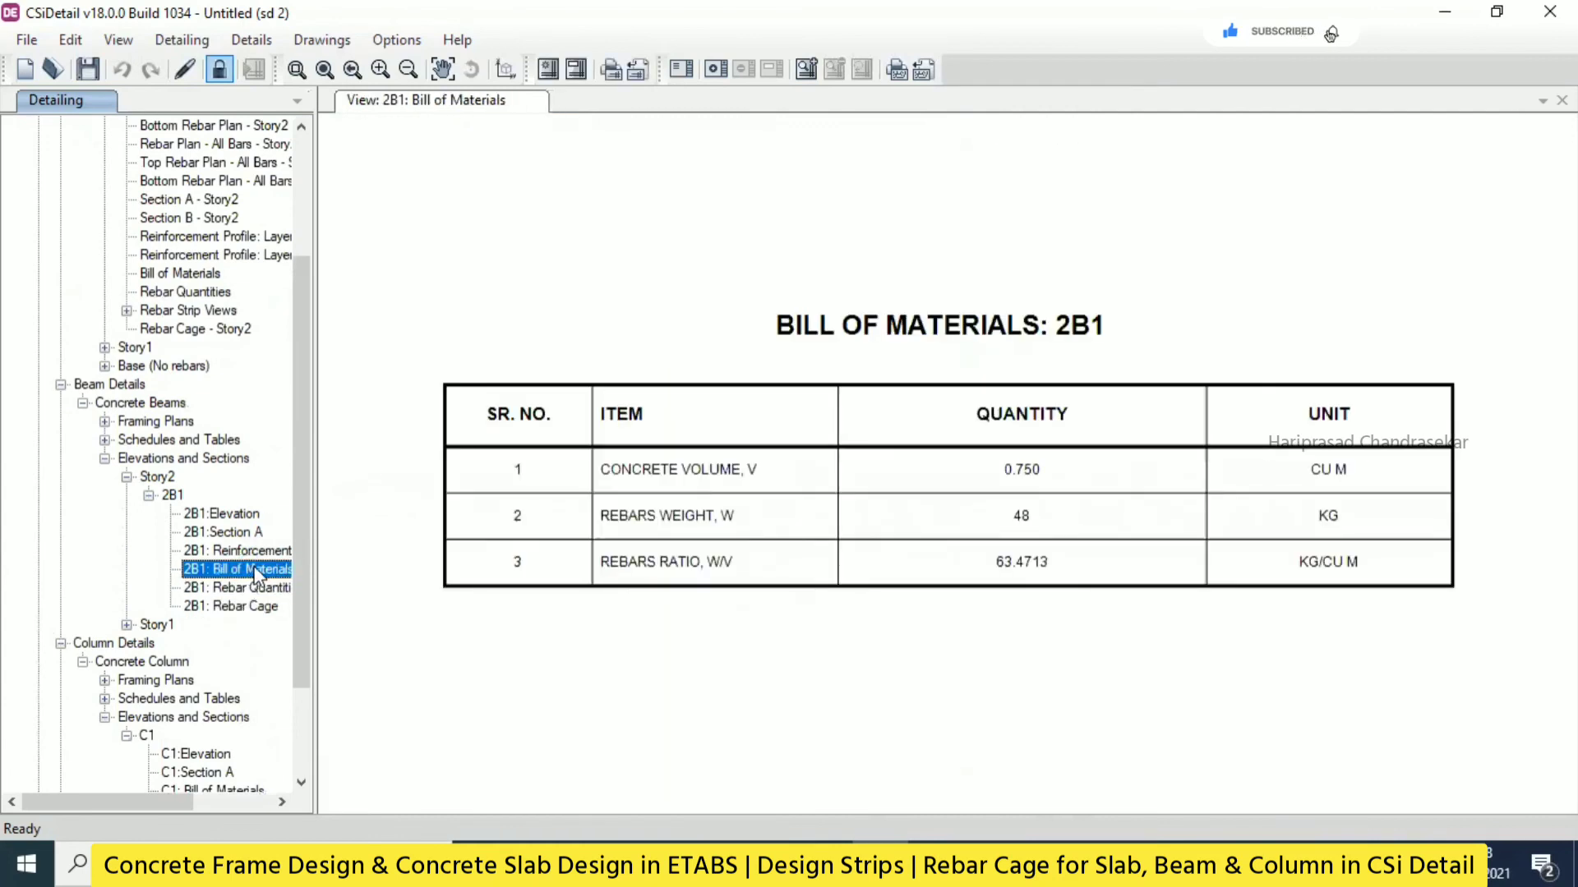
click(220, 514)
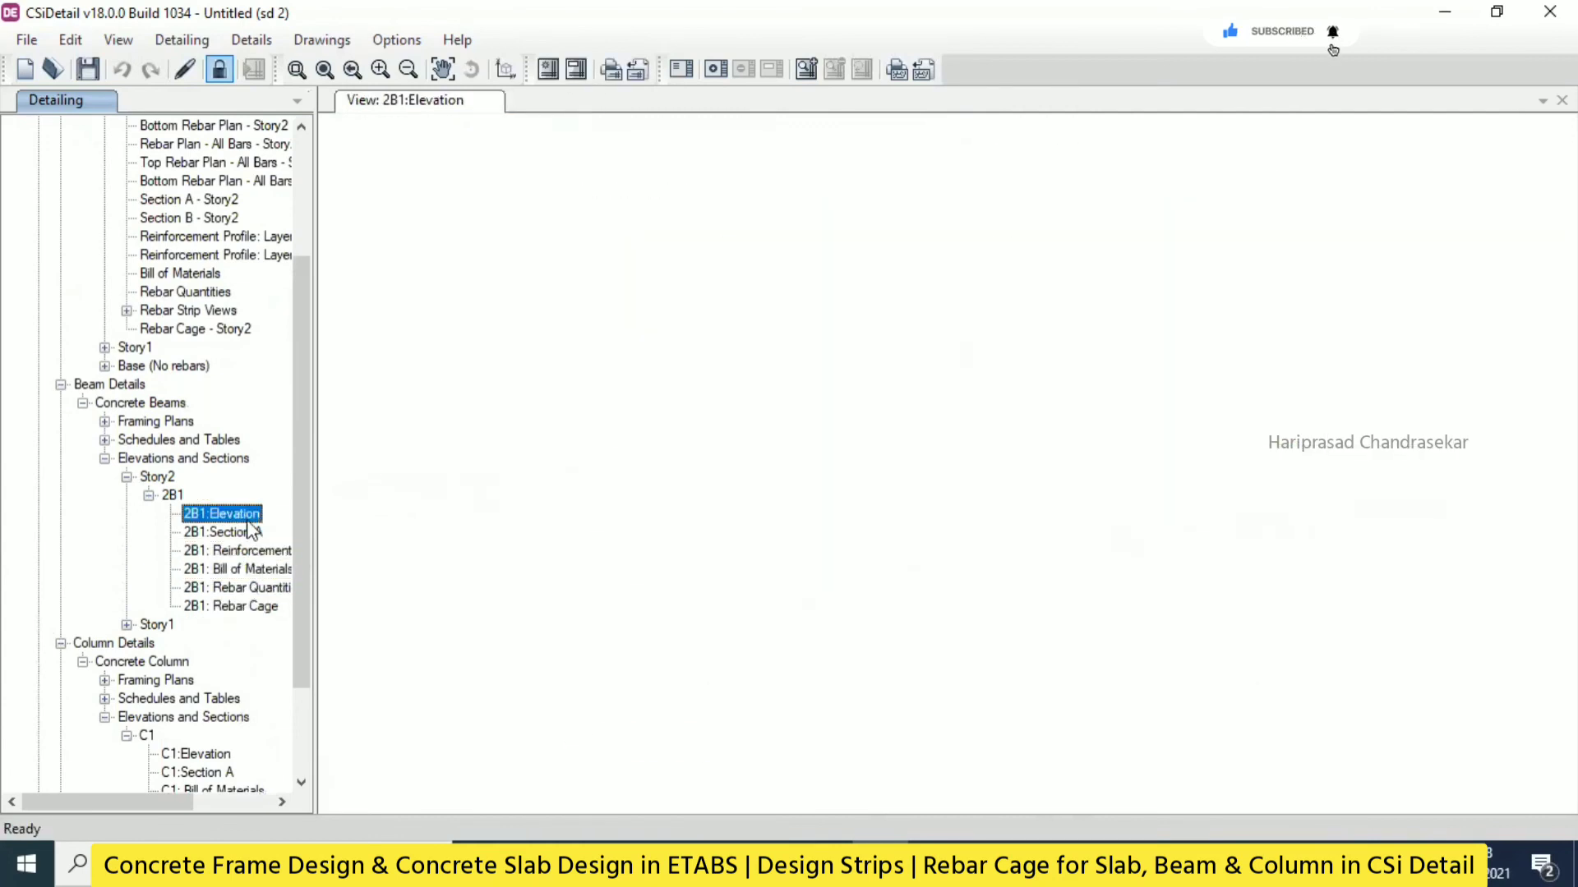
click(220, 532)
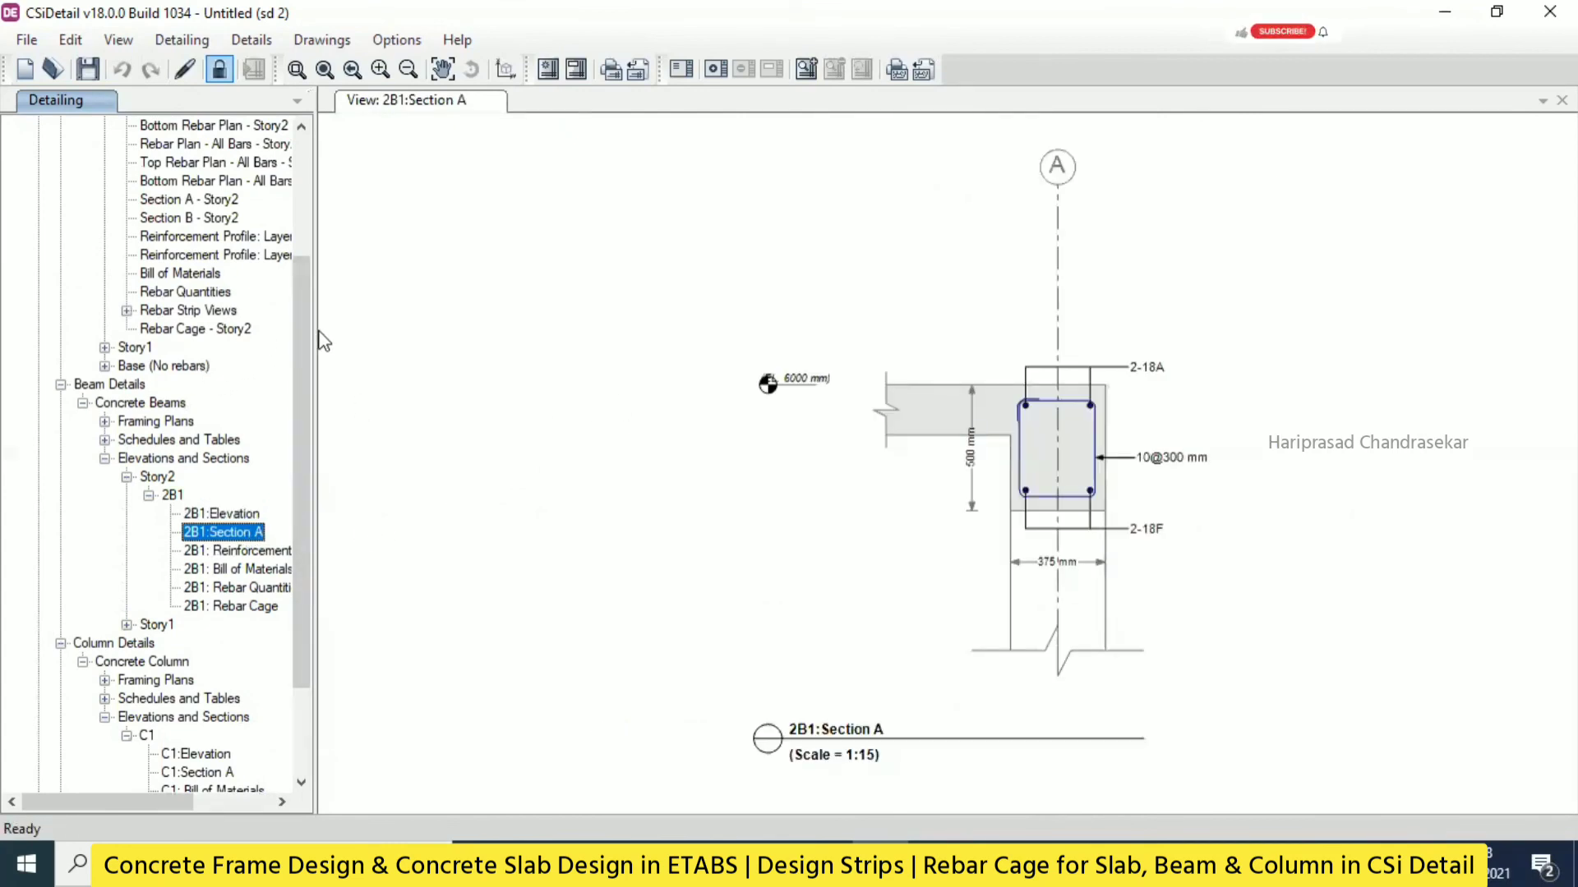
Show the concrete column rebar quantities and the concrete column schedule.
click(106, 698)
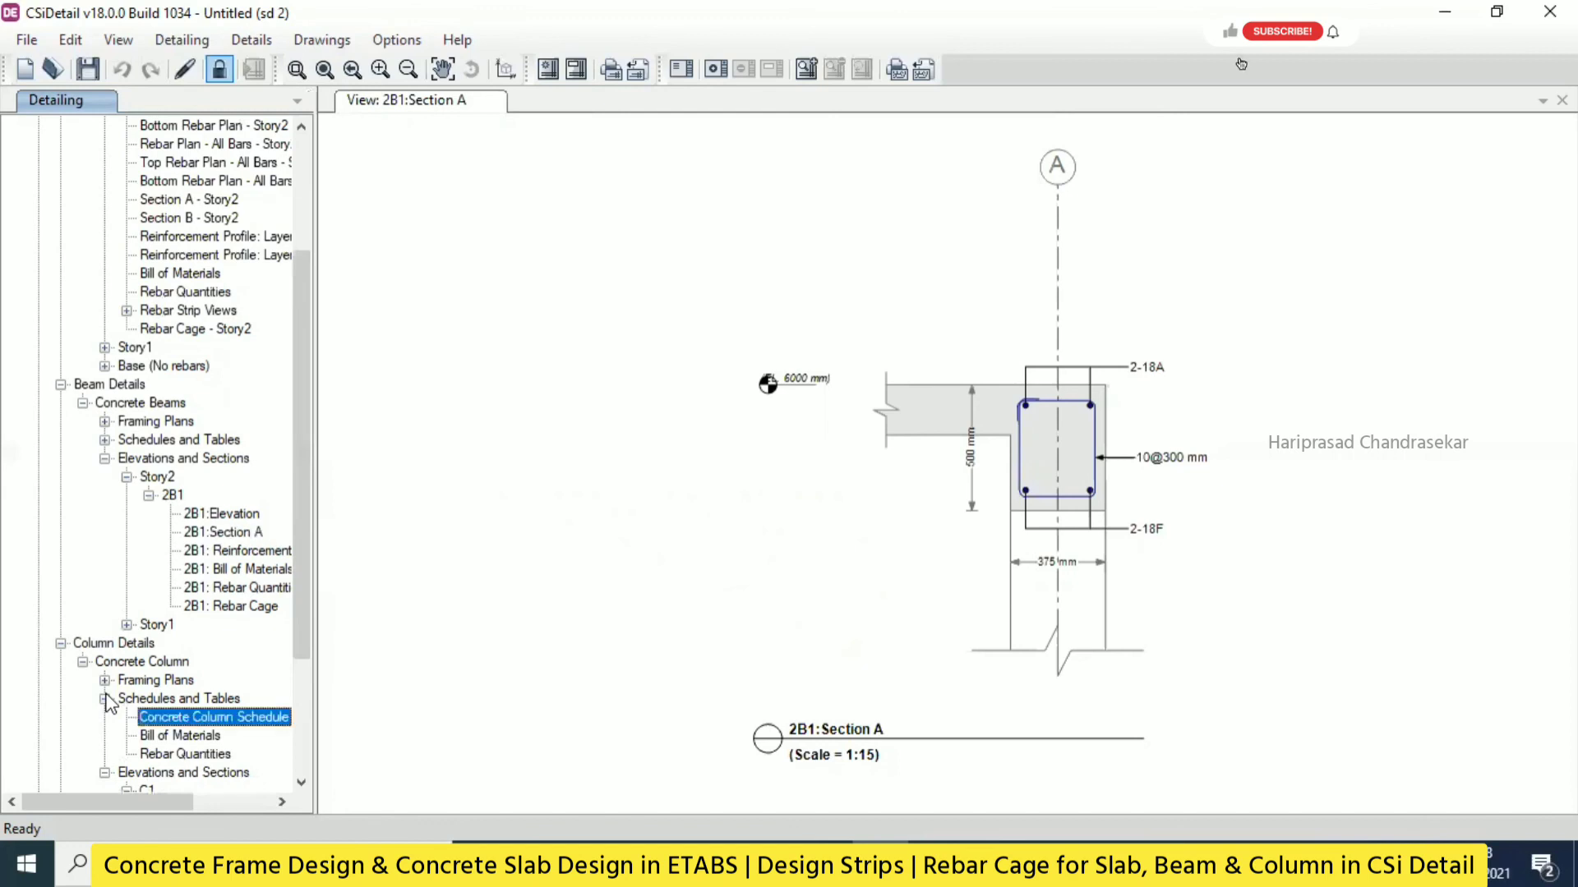
click(184, 753)
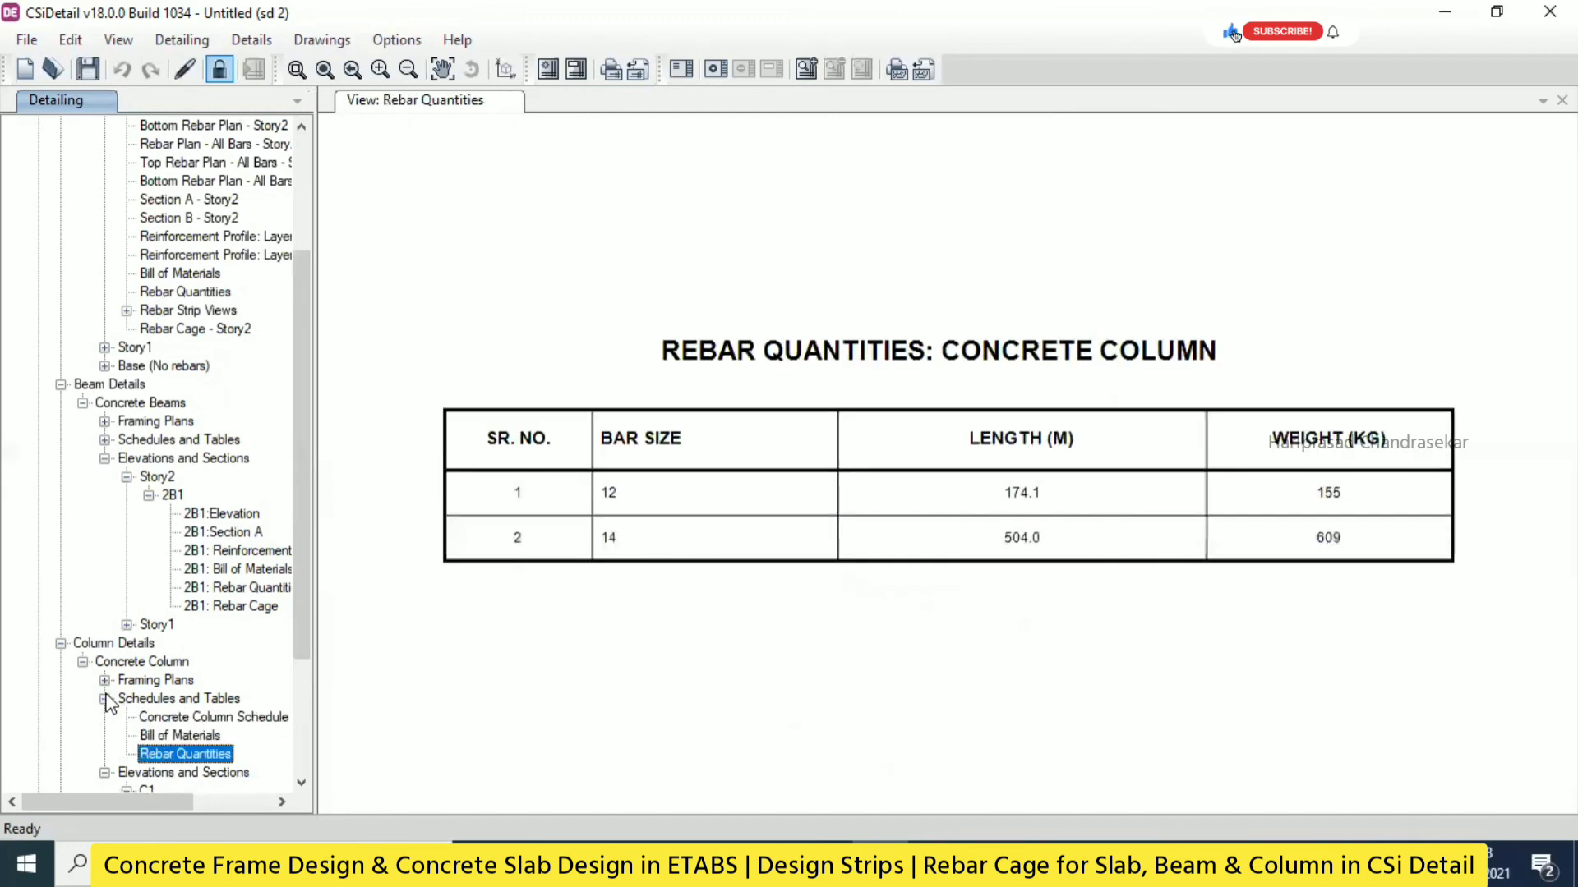
click(211, 717)
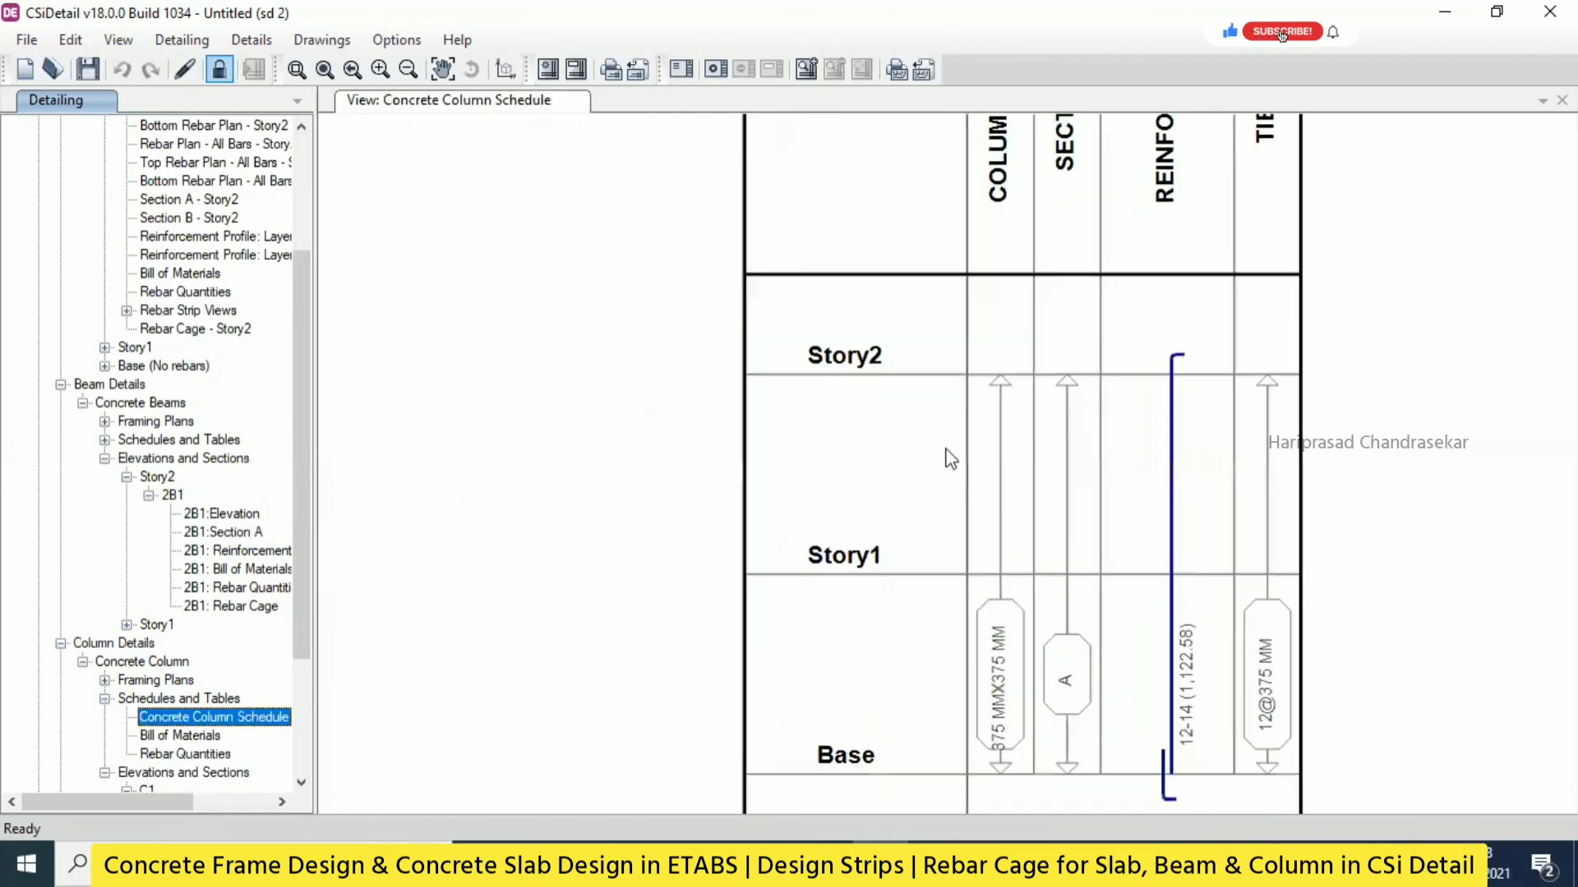